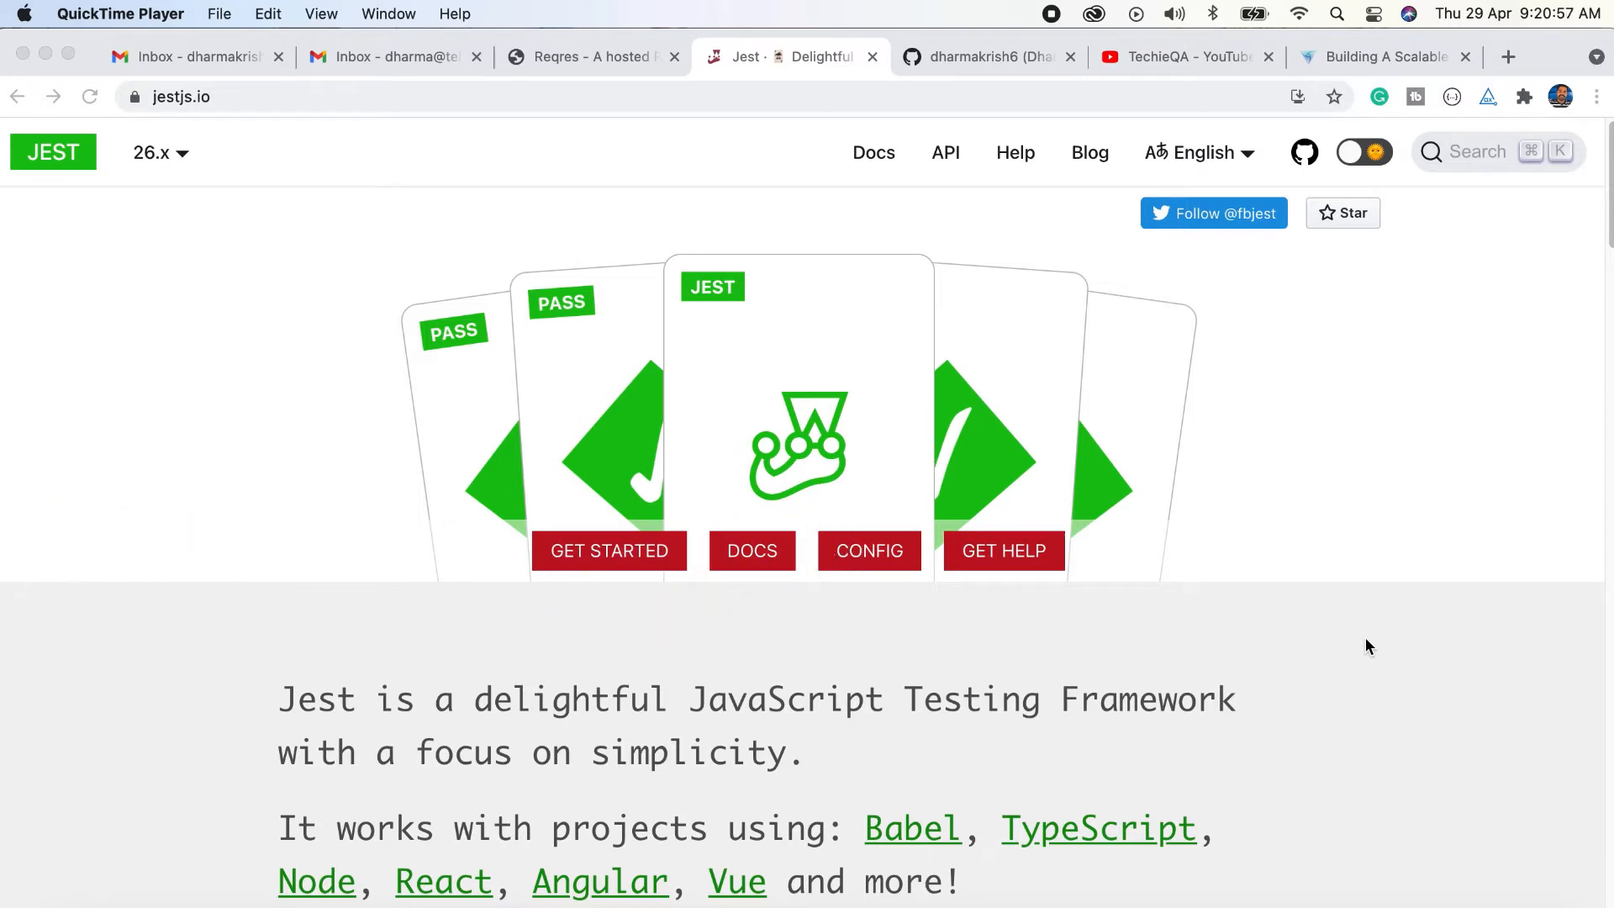
mouse_move(1383, 655)
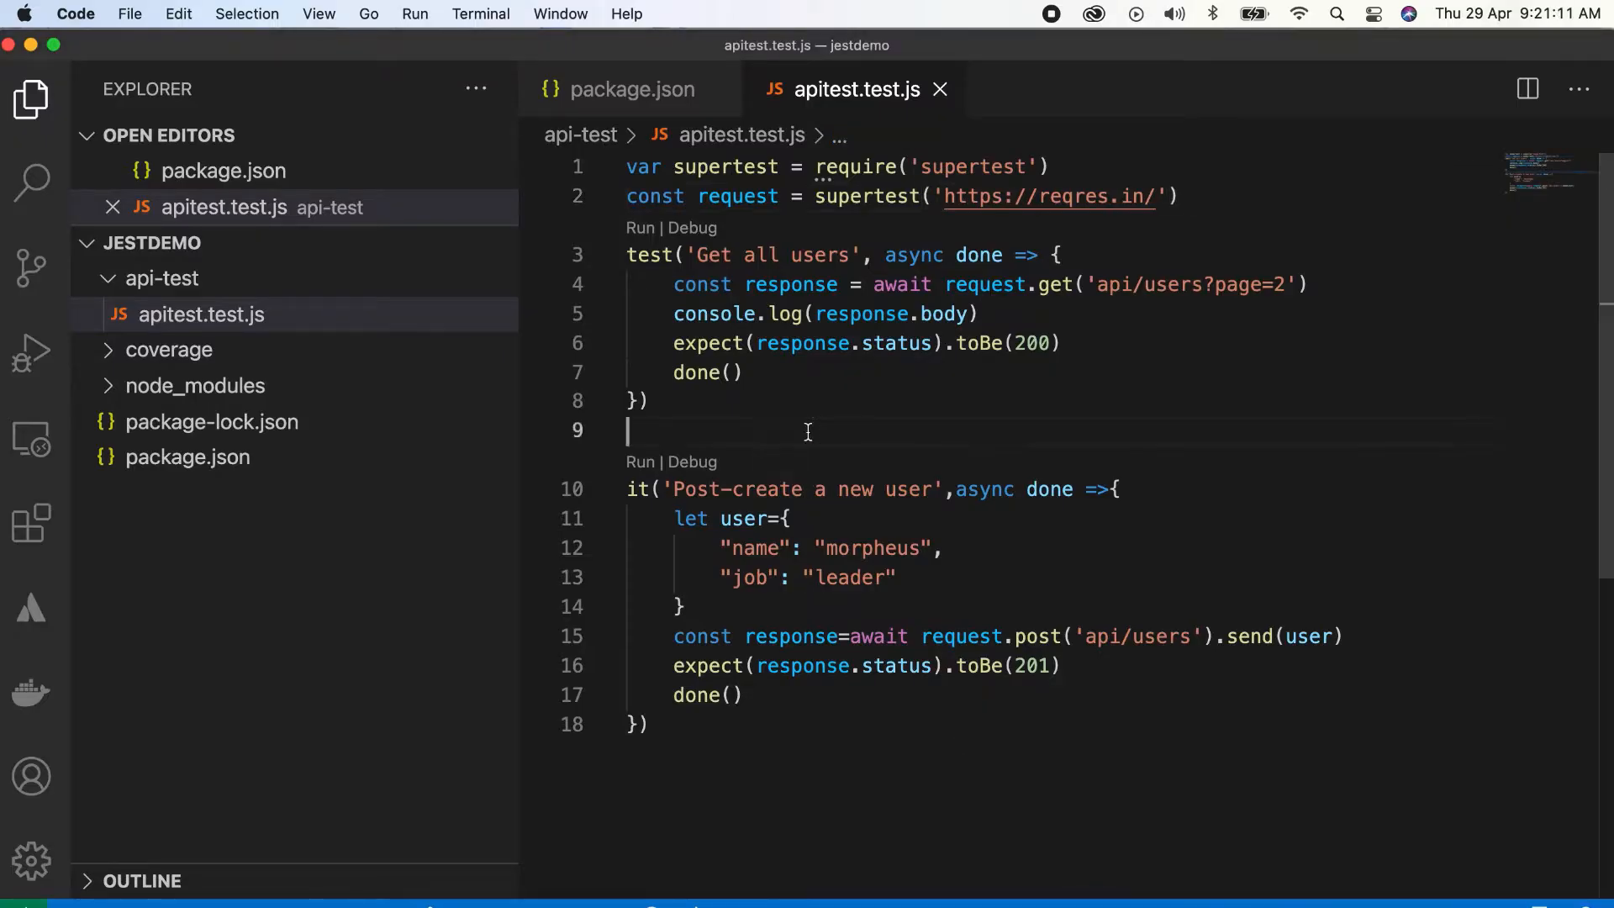
mouse_move(730, 435)
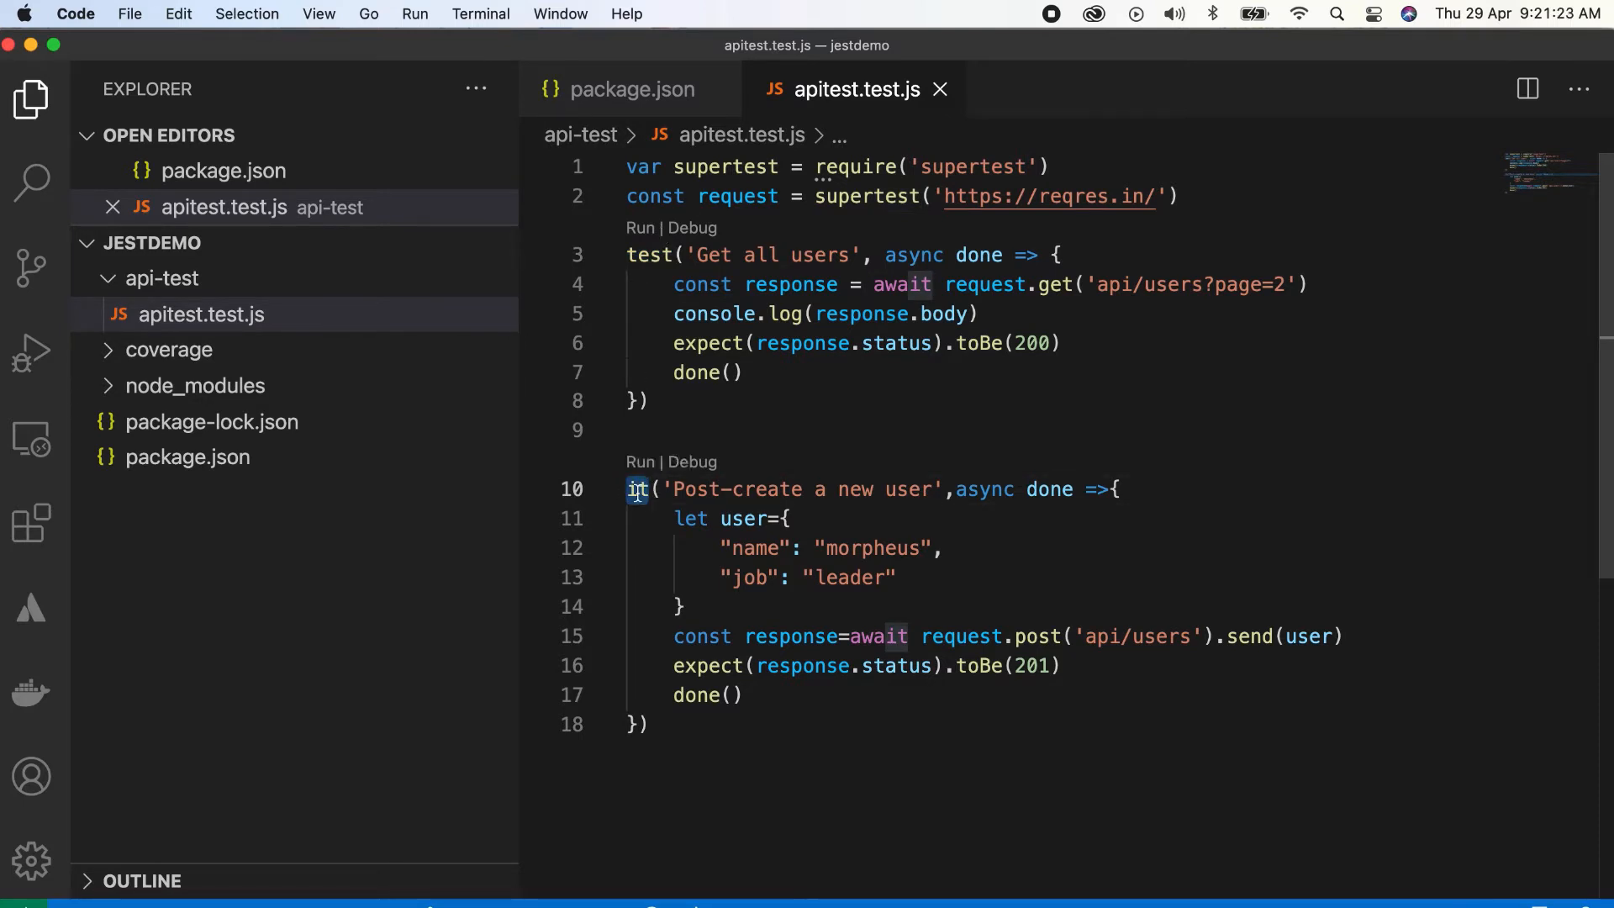
Change it( to test( on the Post-create test and insert blank lines above the first test.
type("test")
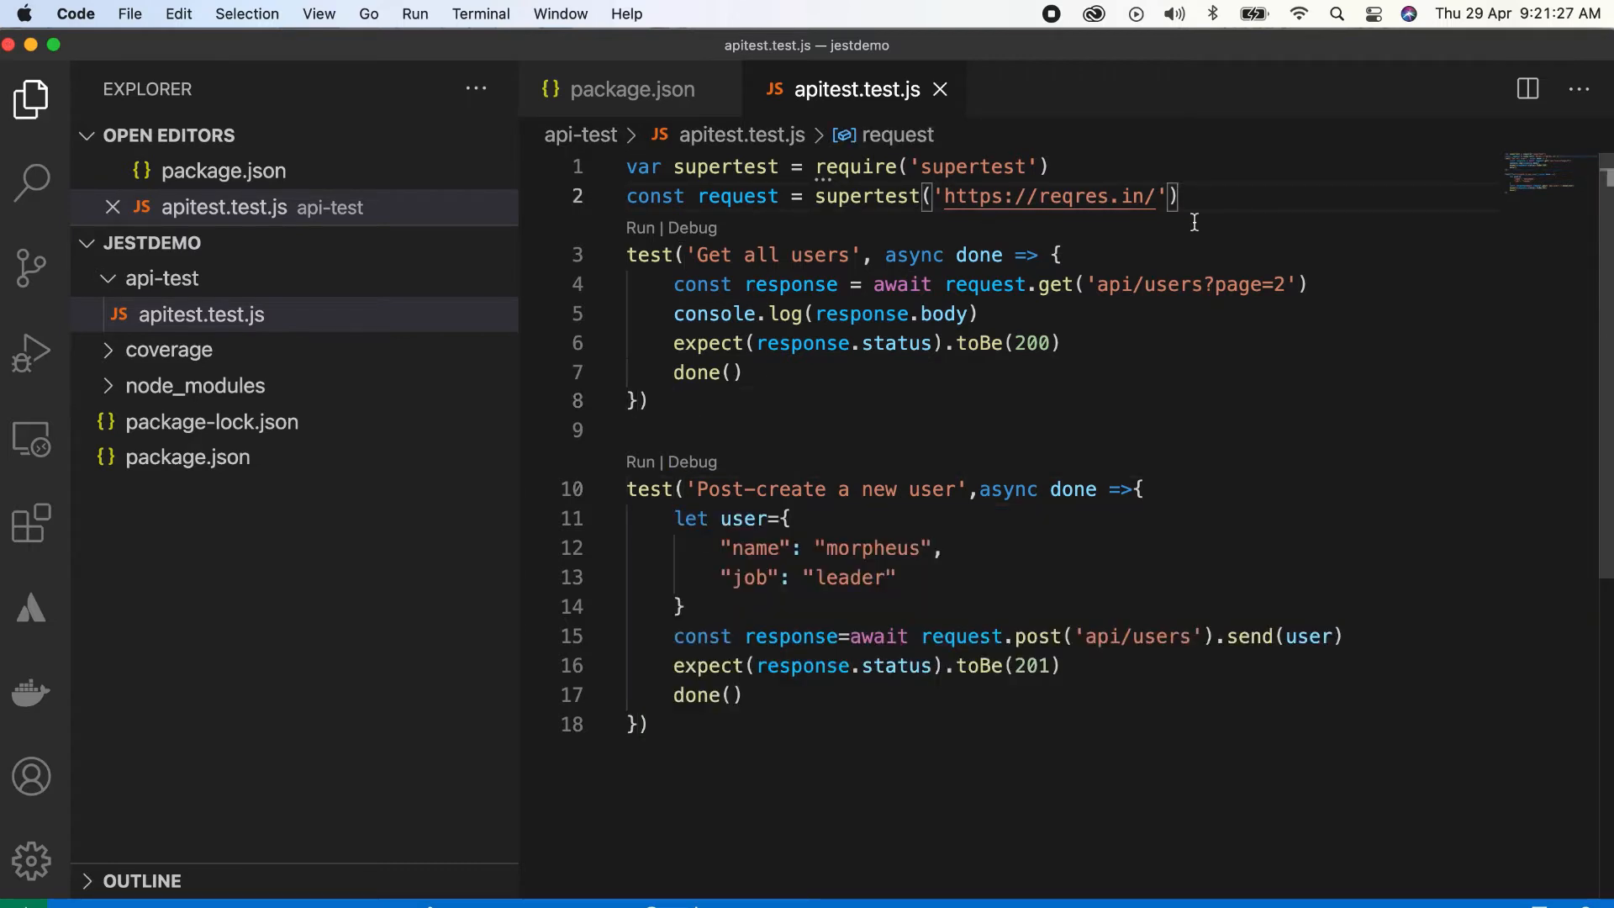
key("Enter")
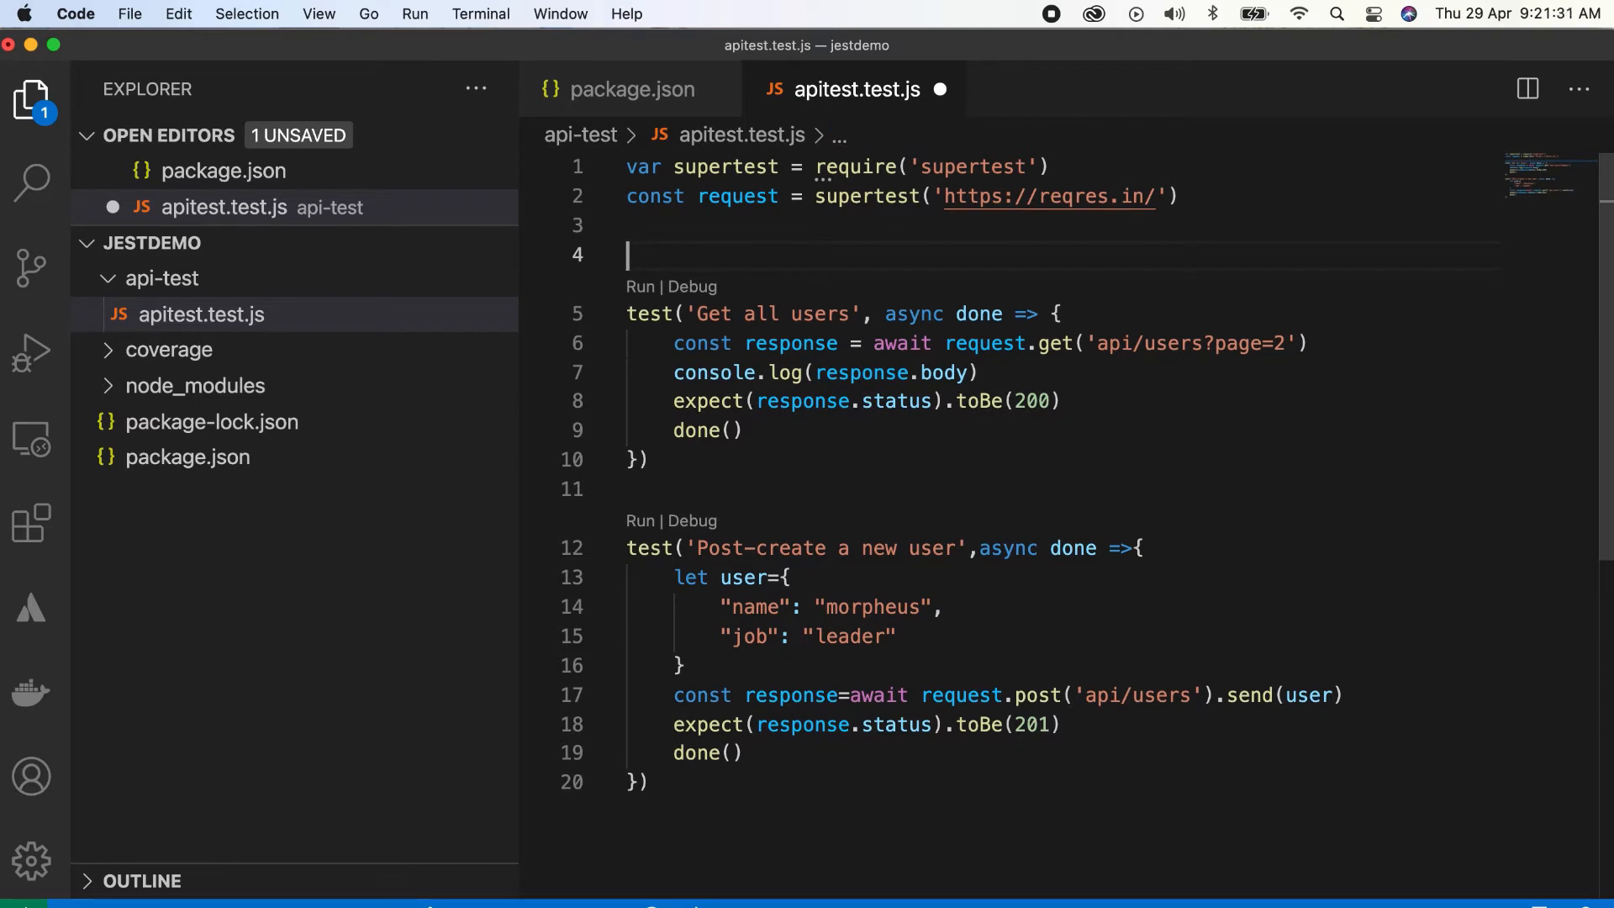
Type describe('user manage test suite',()=>{ on the blank line, correcting name typos.
type("describe(")
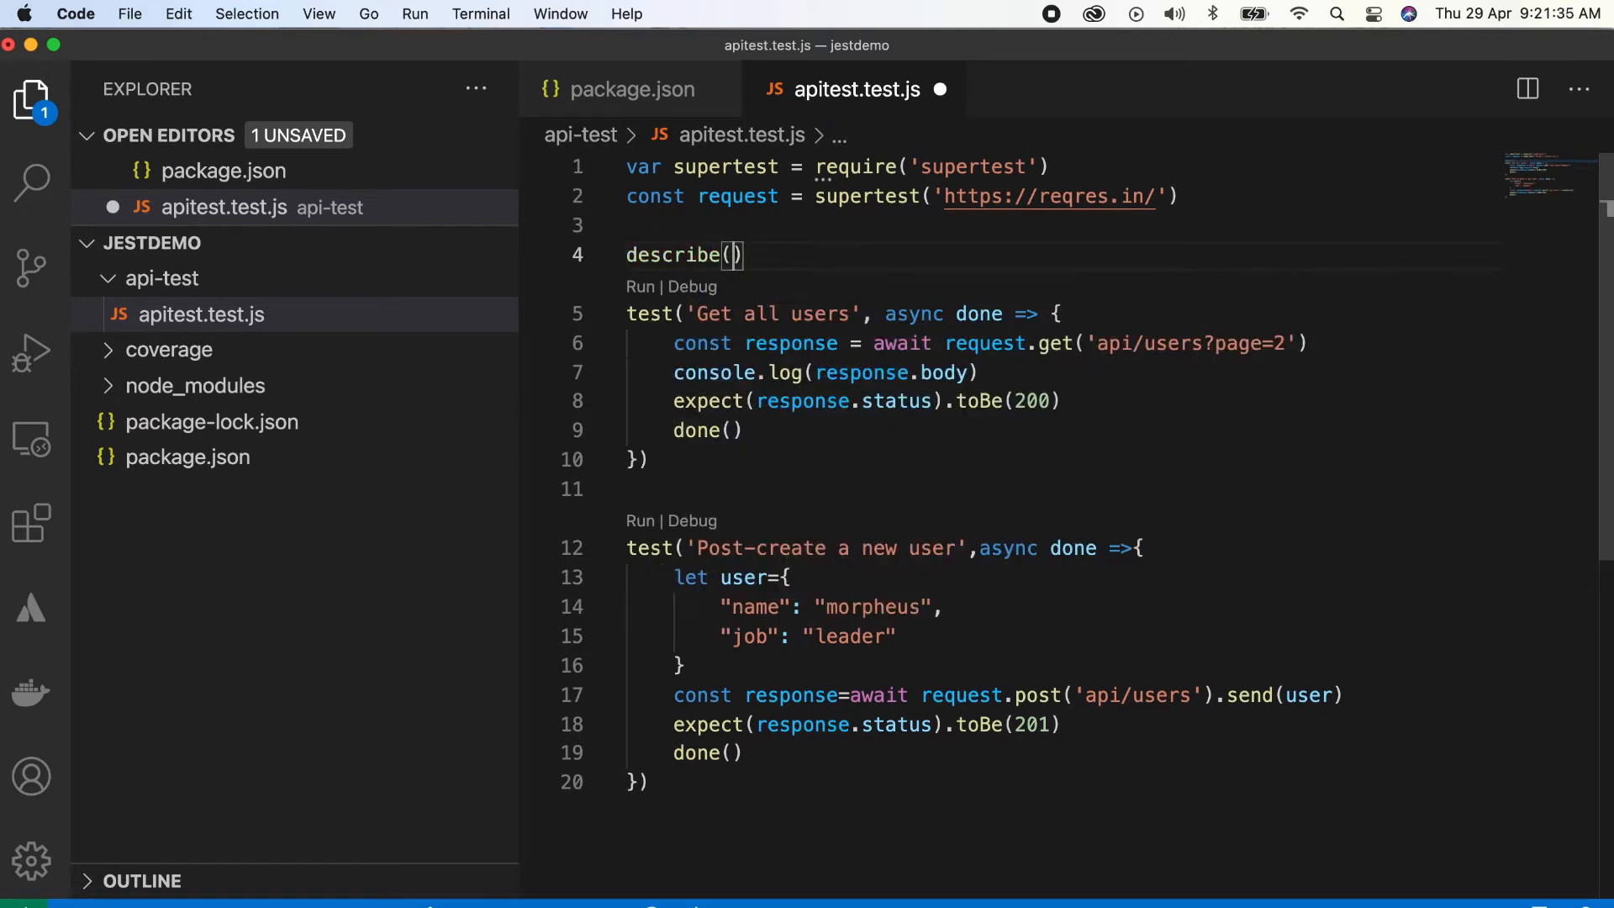
type("'")
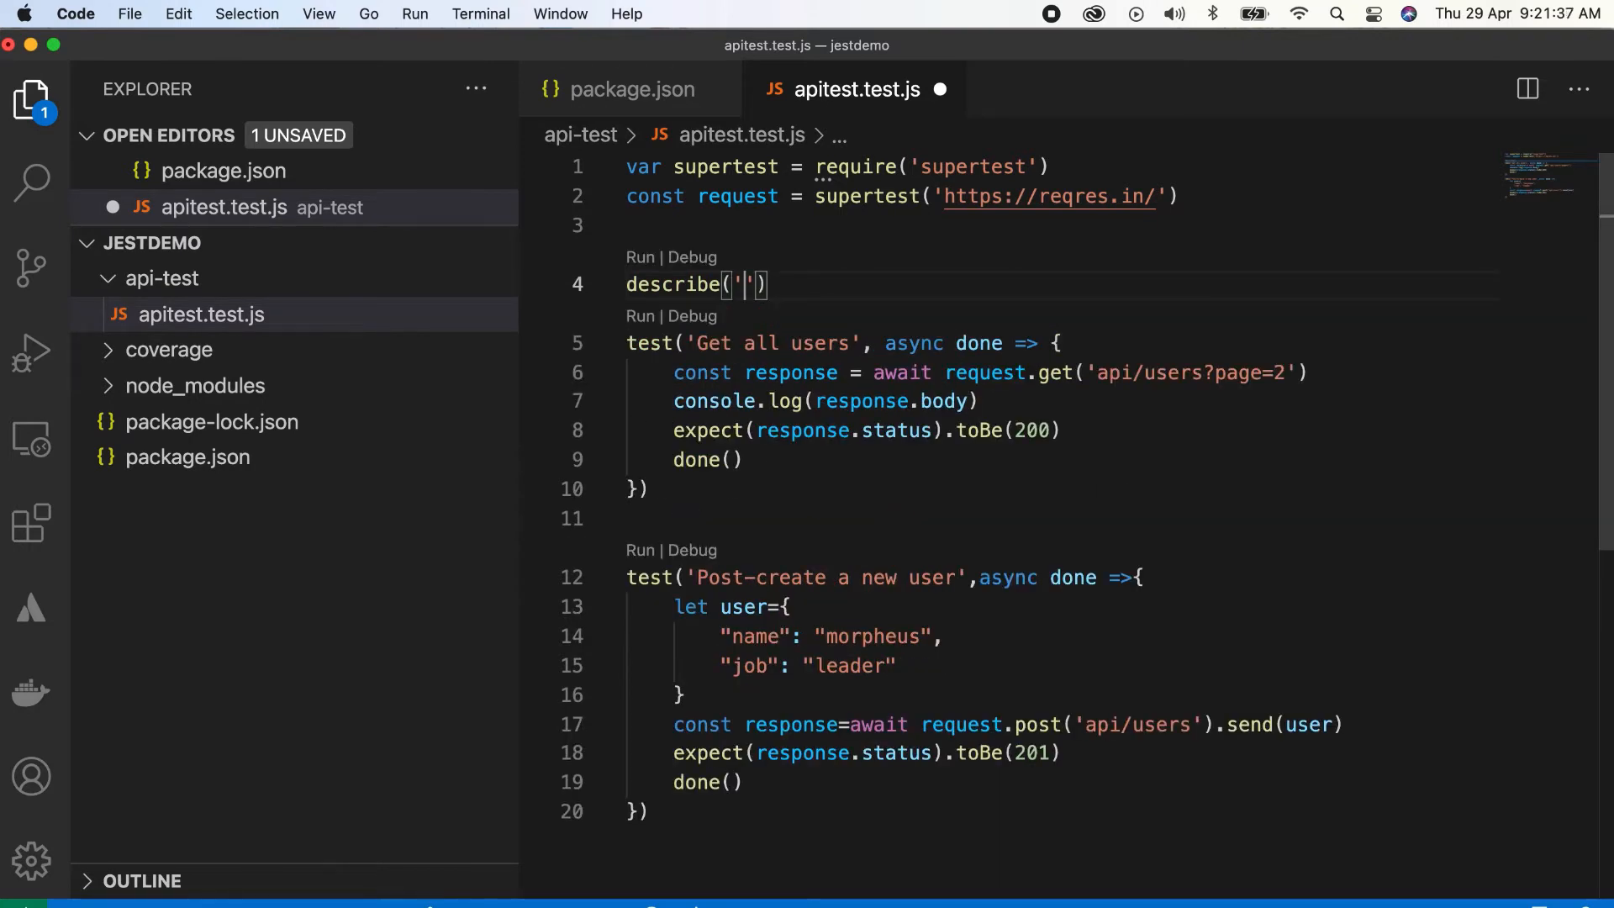
type("usernamen")
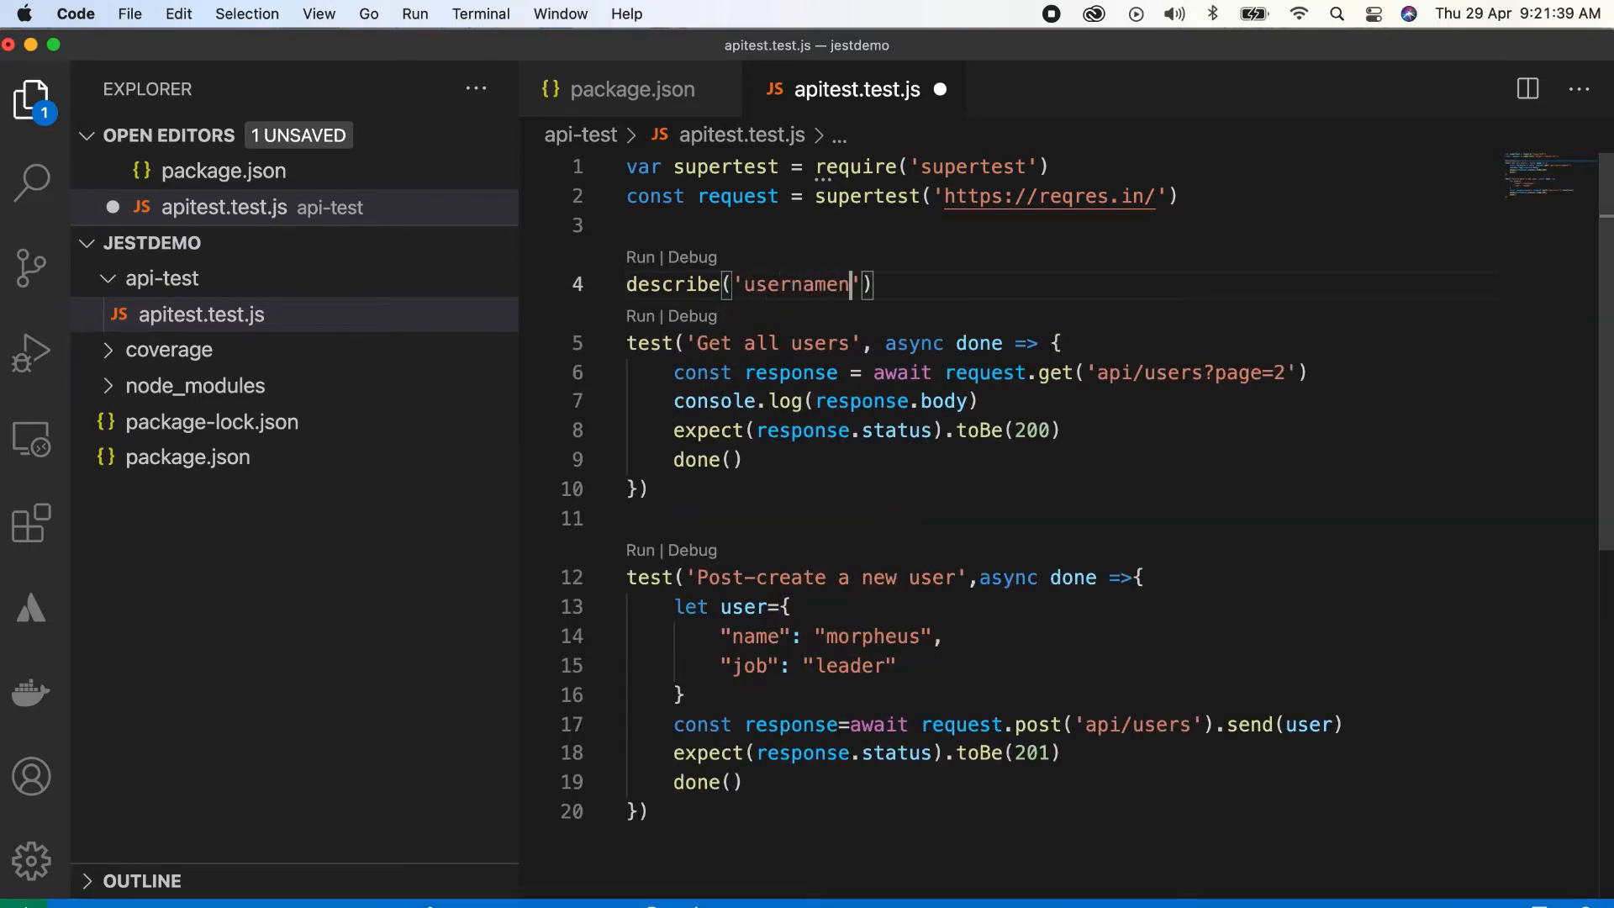
key("Backspace")
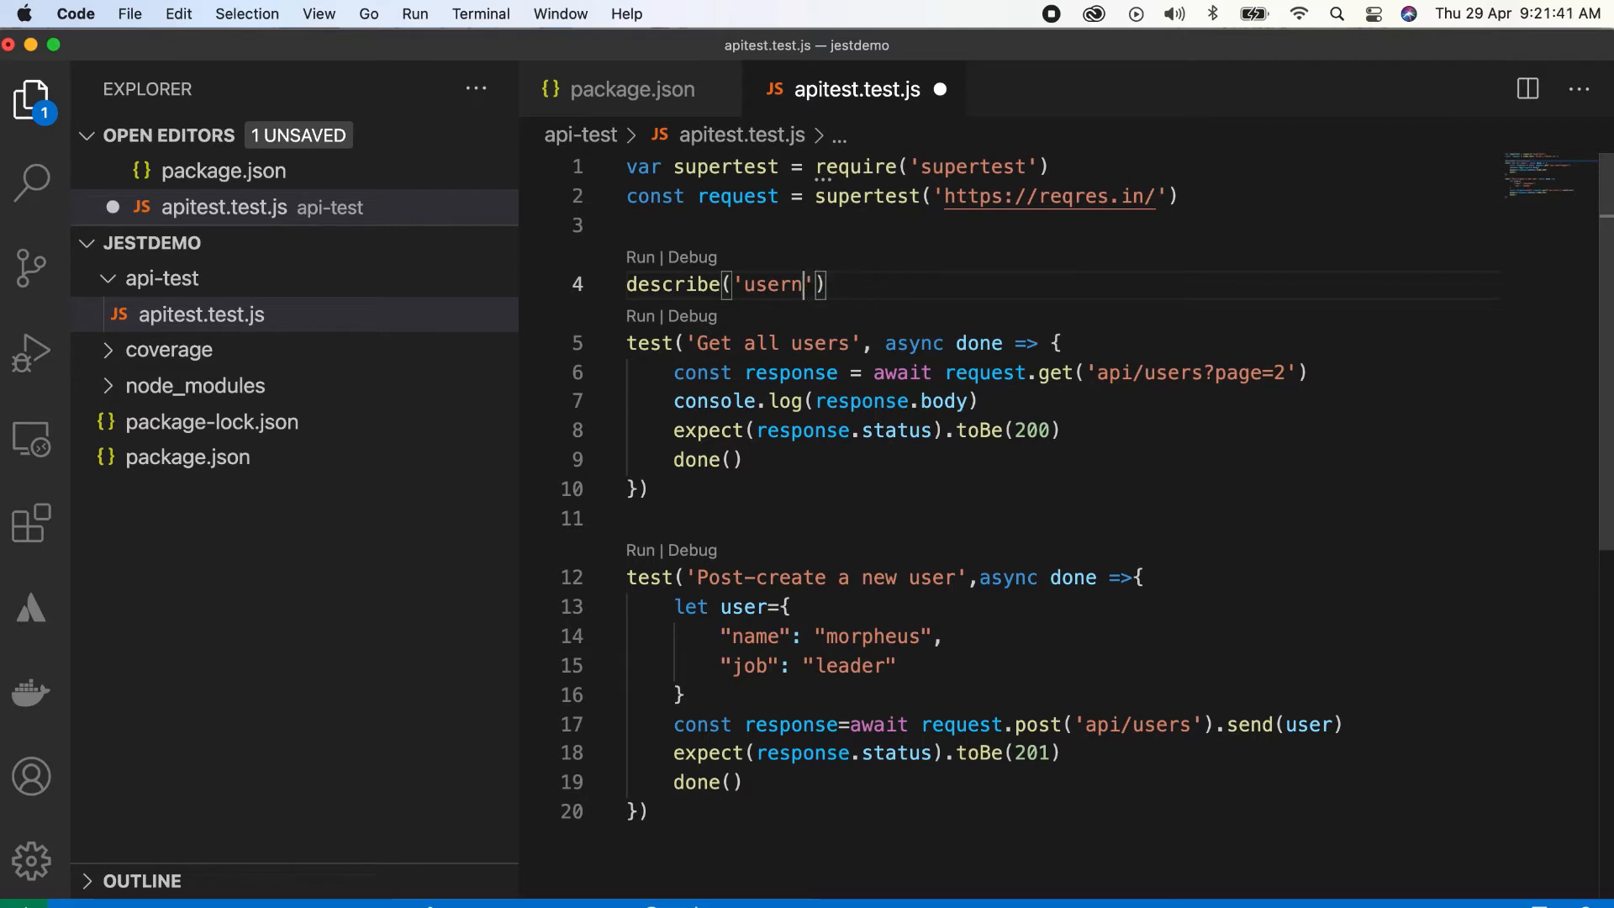
type("manaement")
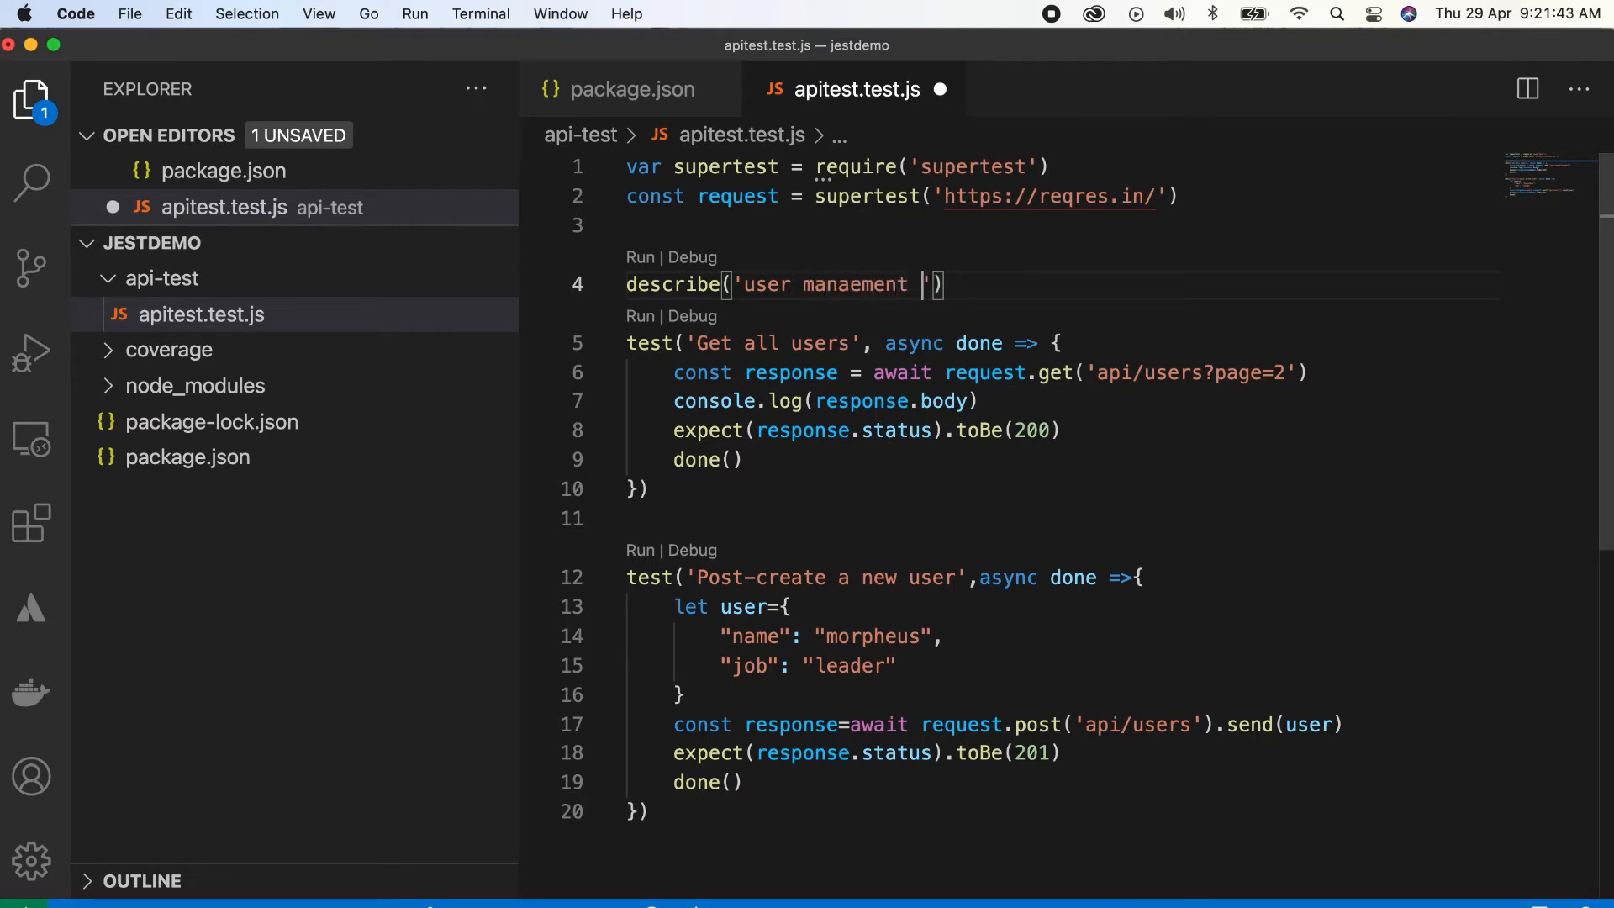
key("Backspace")
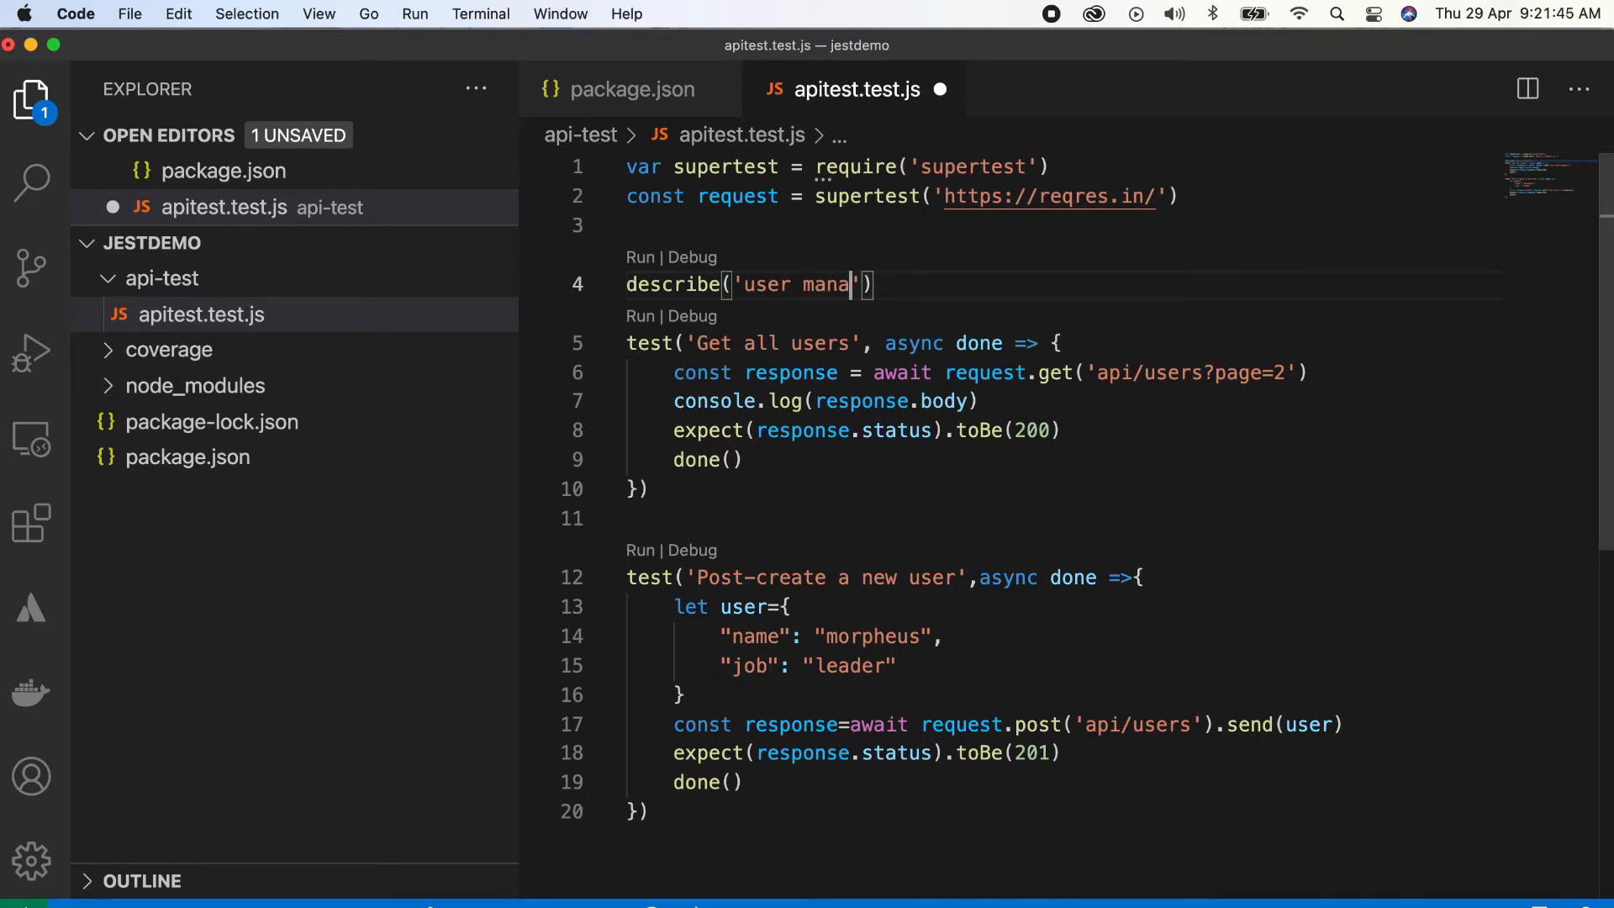
type("ge te")
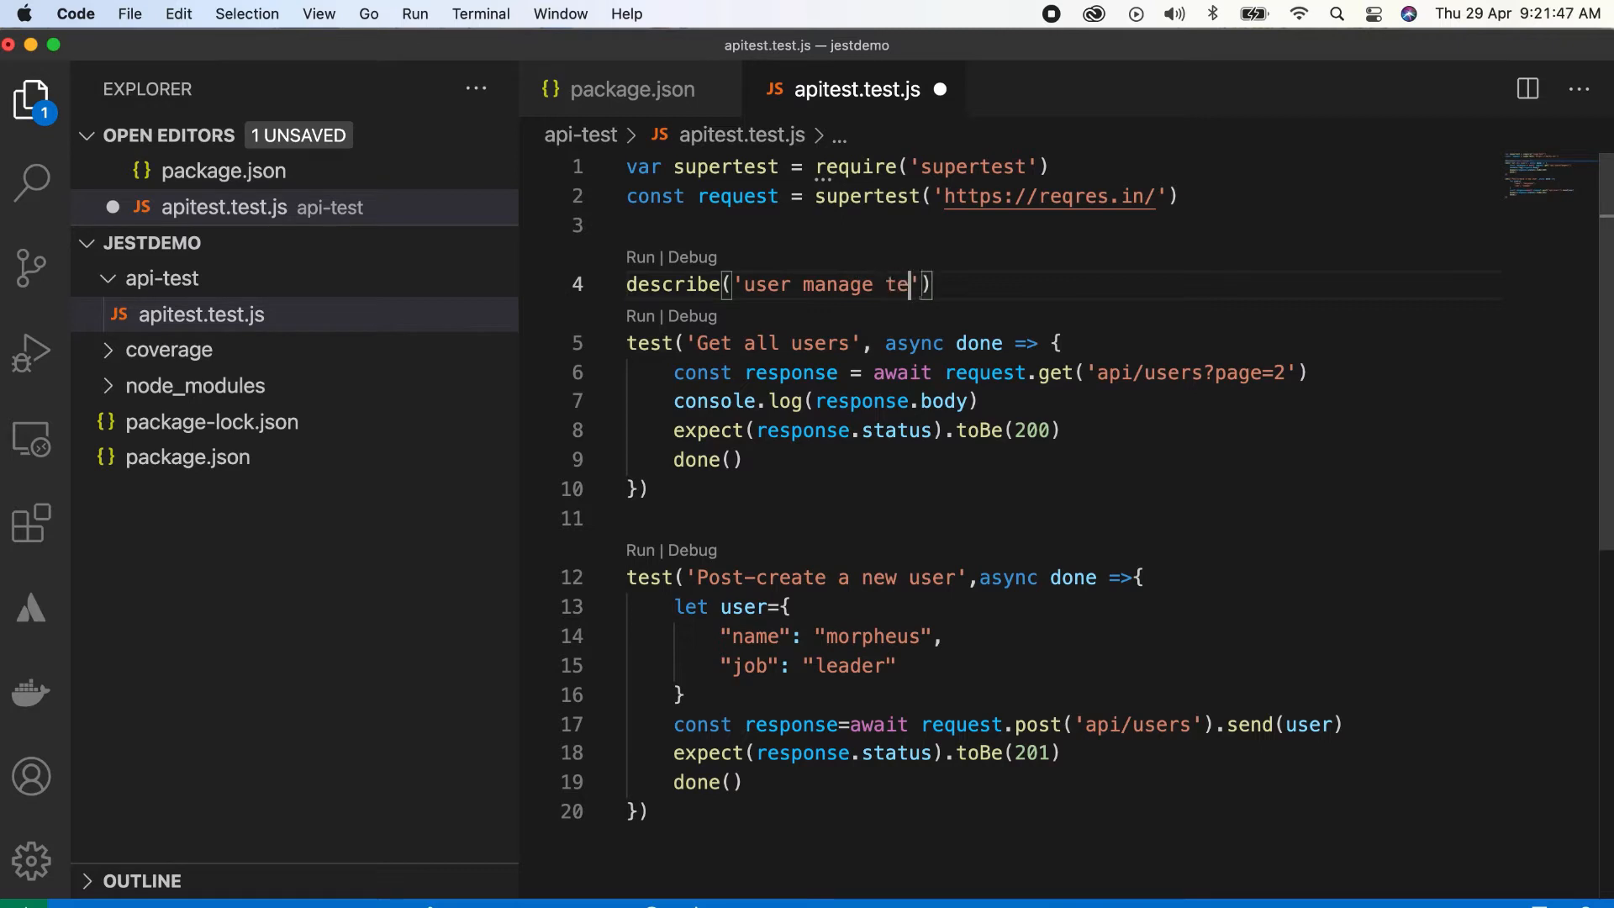
type("st suite")
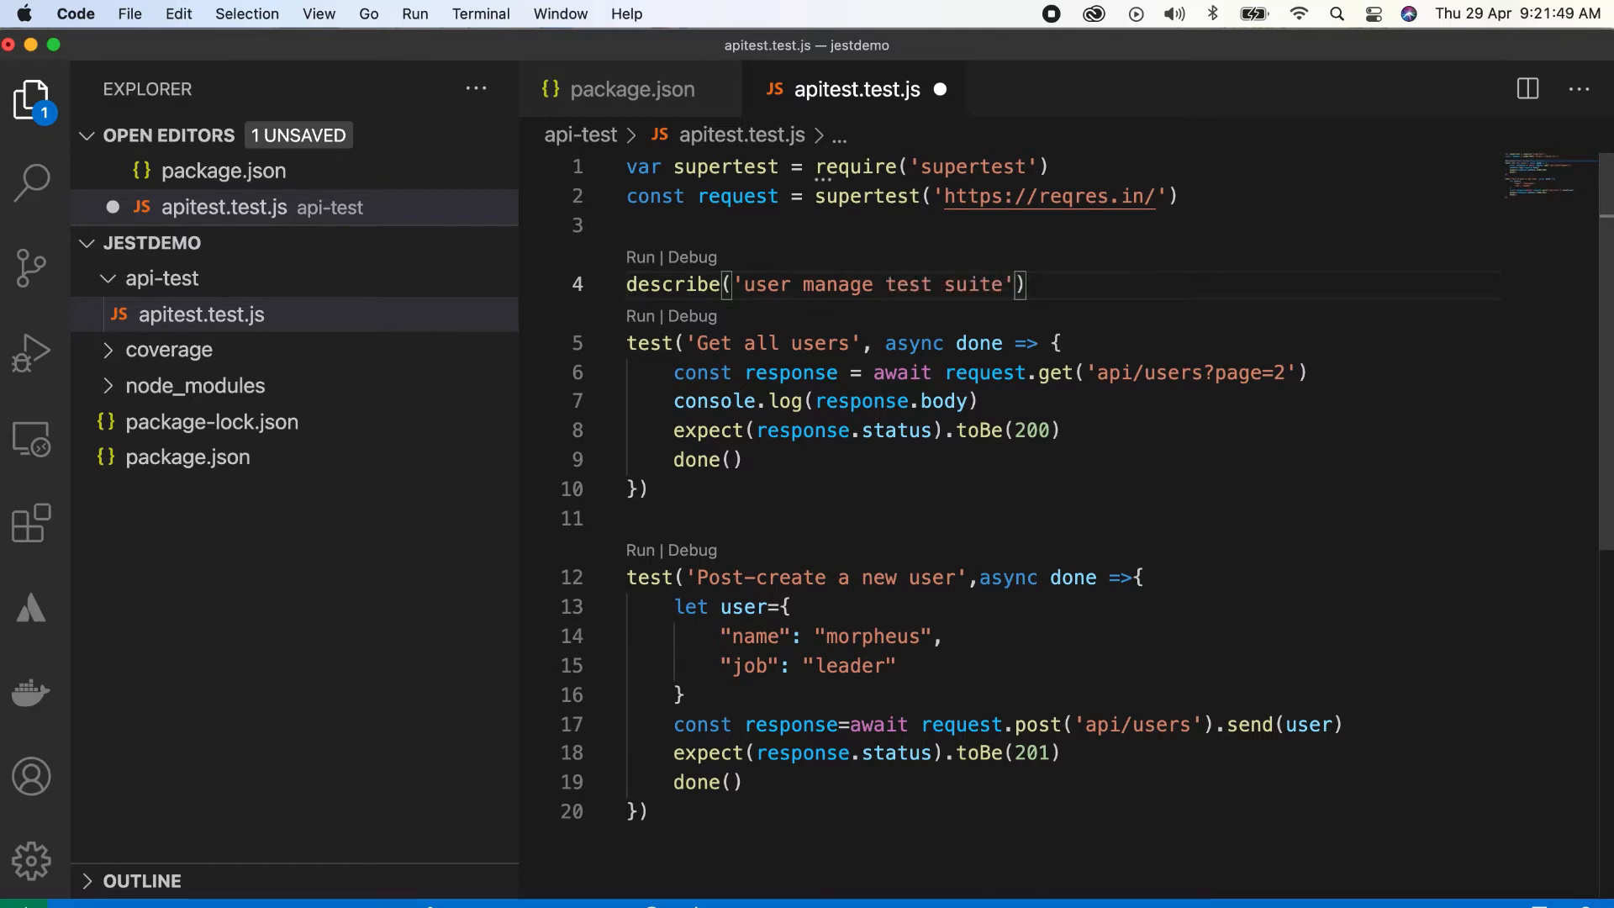
type(",")
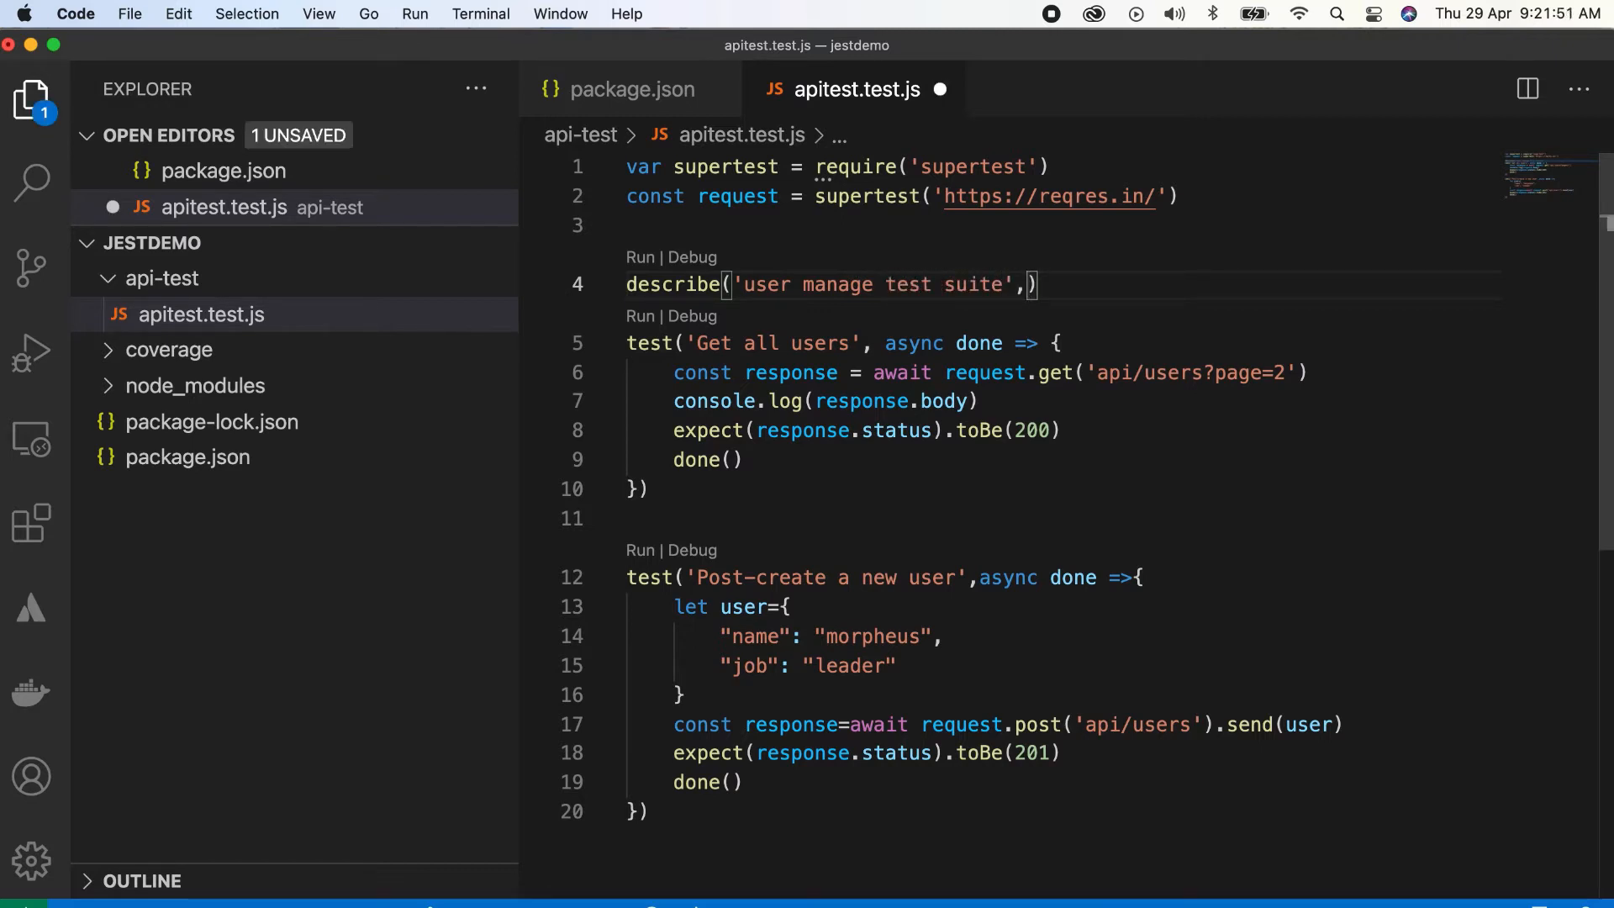
type("()=>")
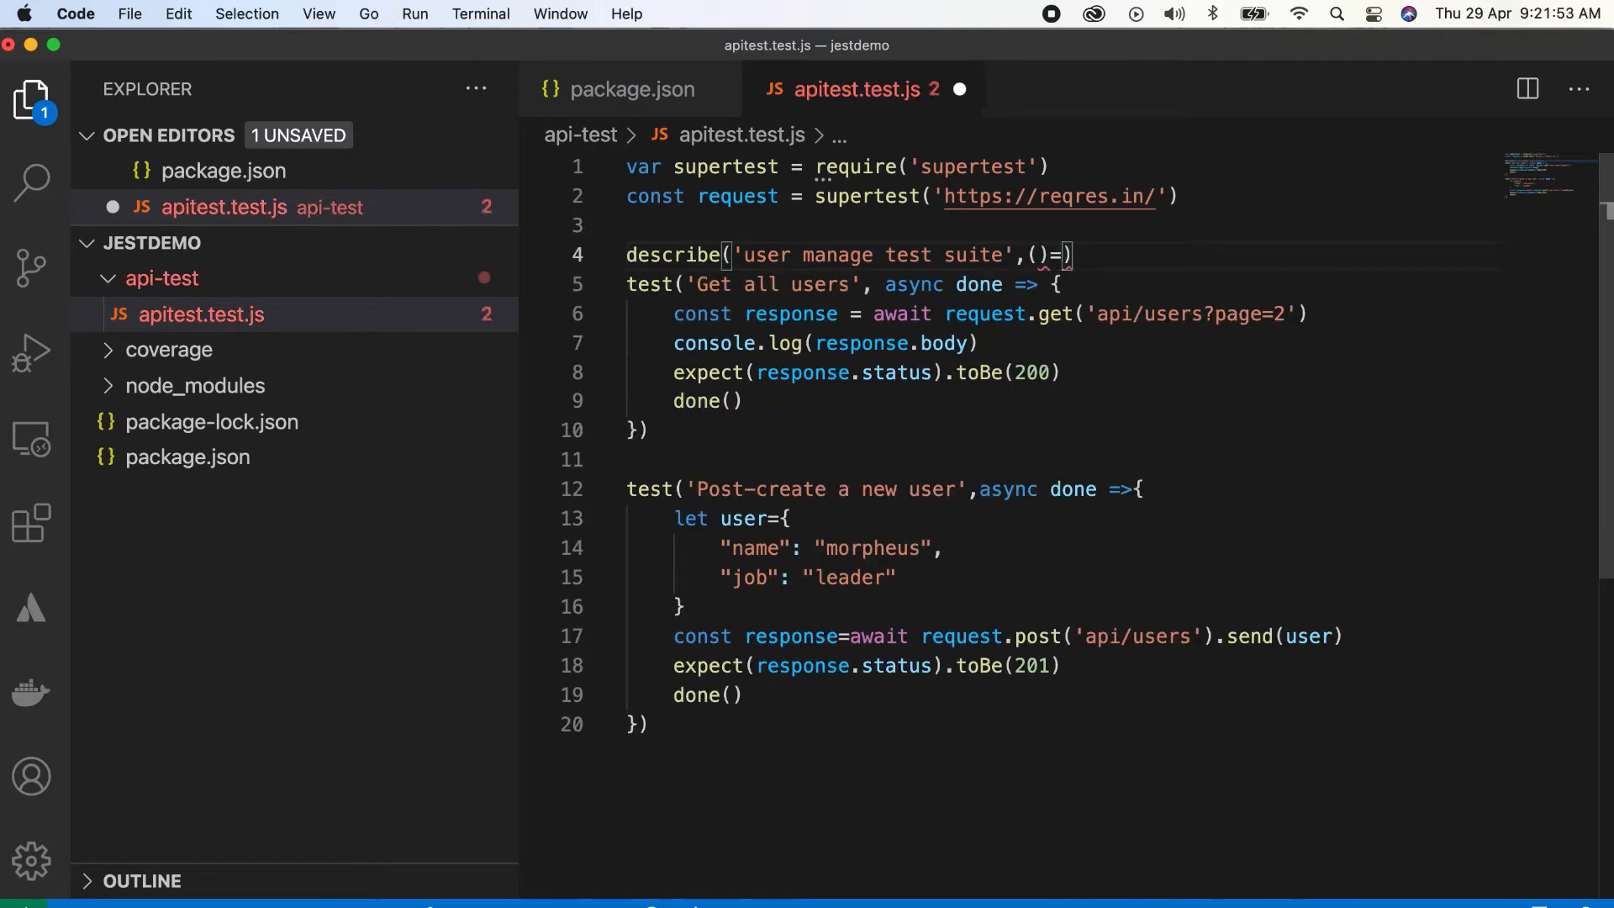
type("{")
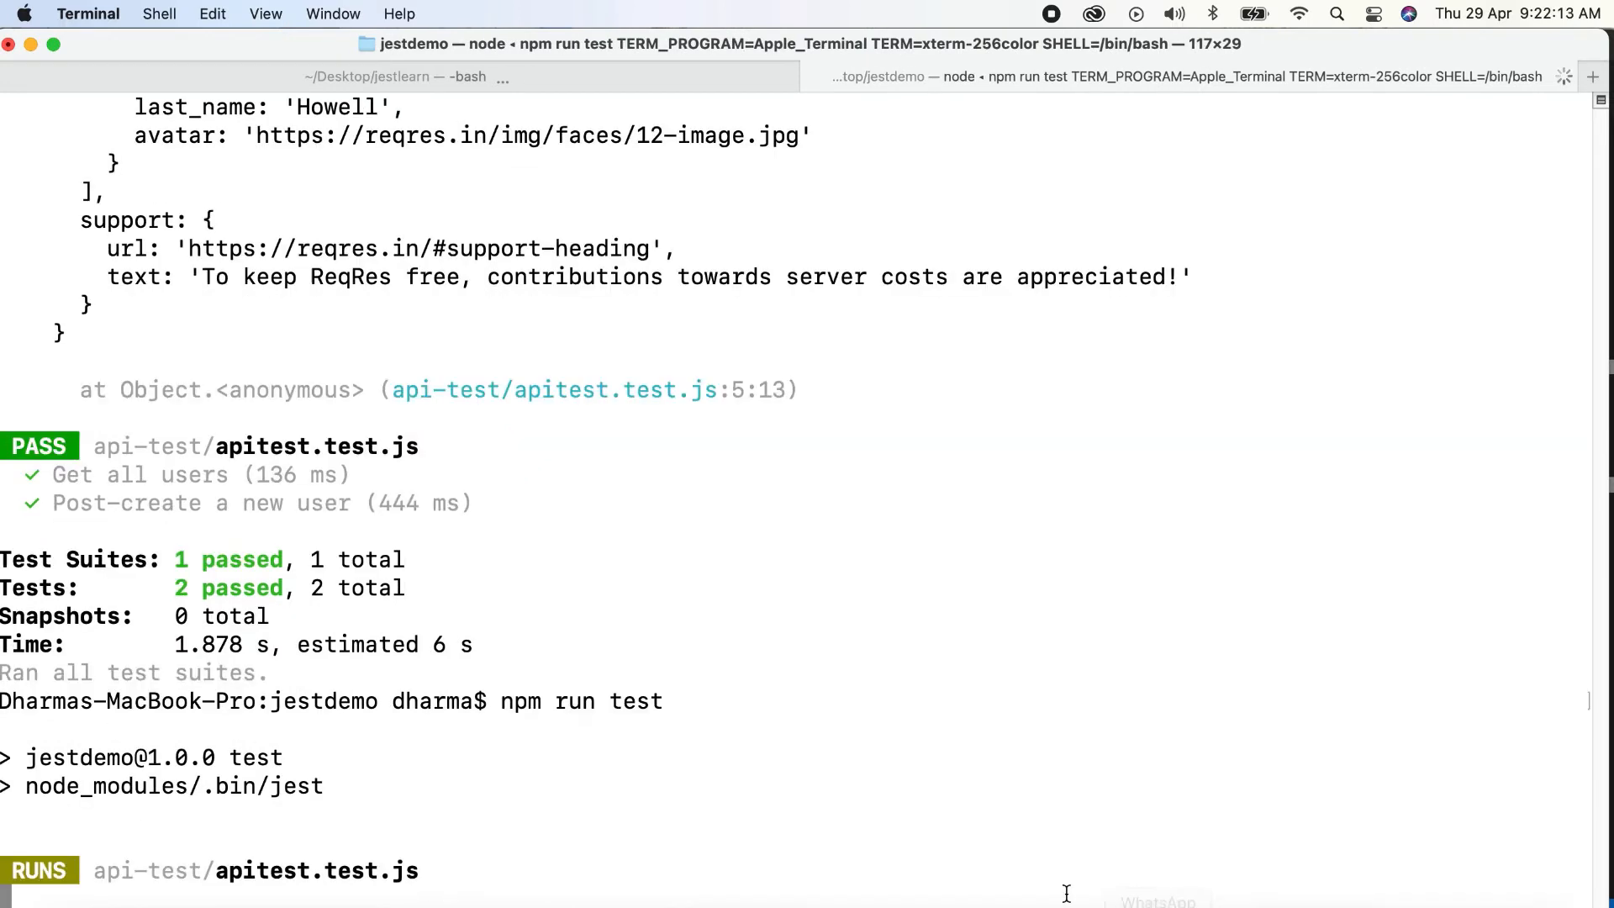
mouse_move(72, 731)
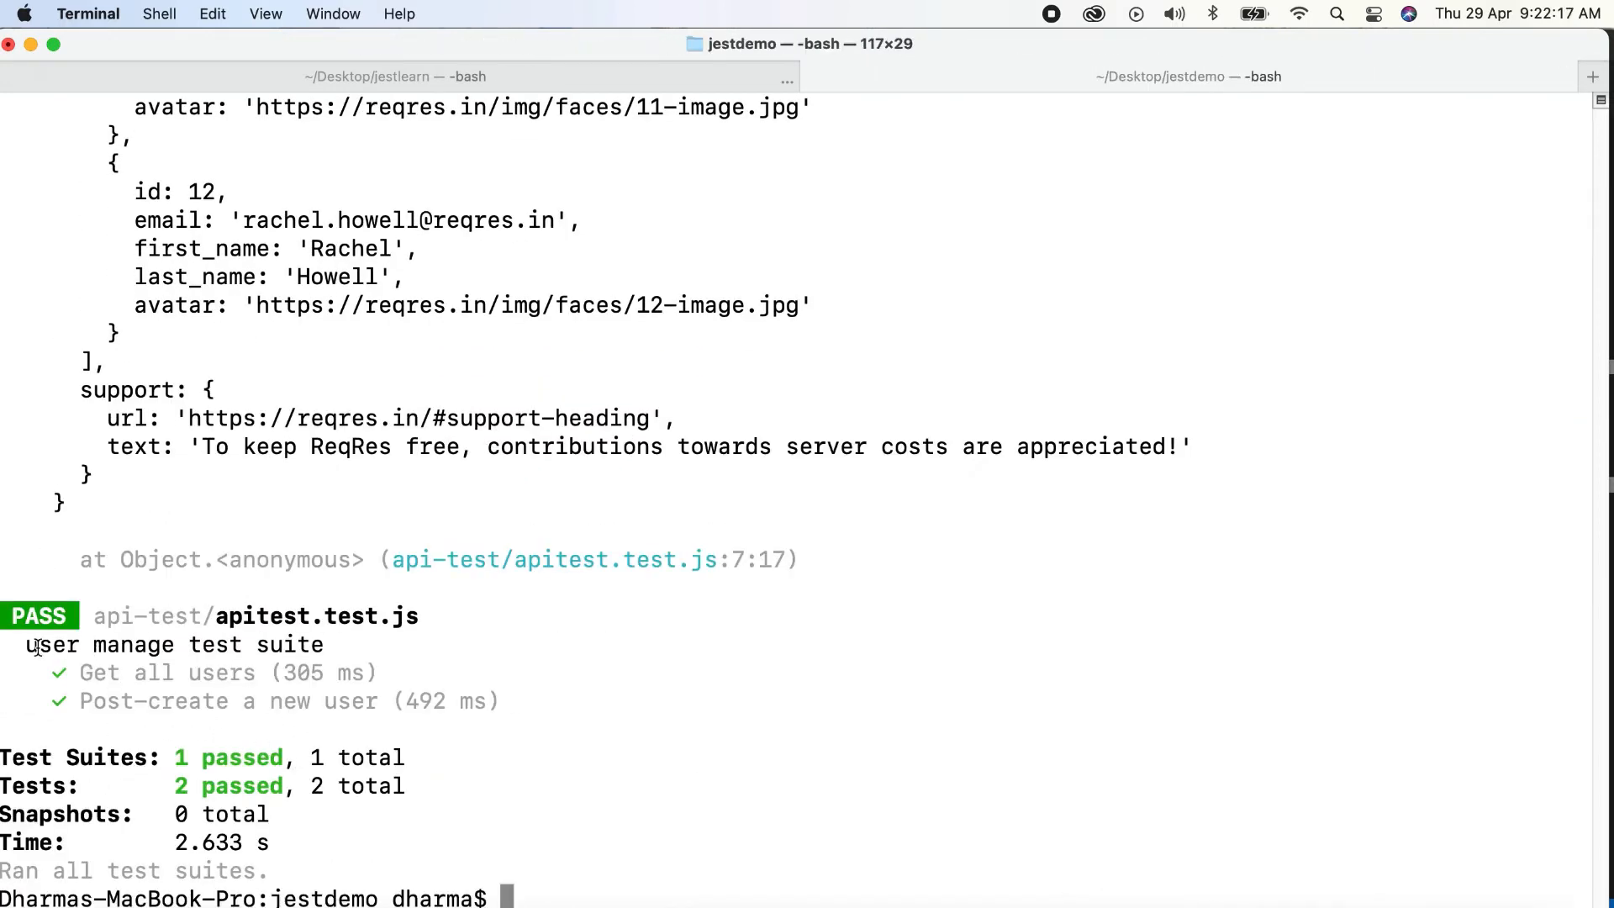
Check the Terminal output listing both tests passing under 'user manage test suite'.
double_click(125, 672)
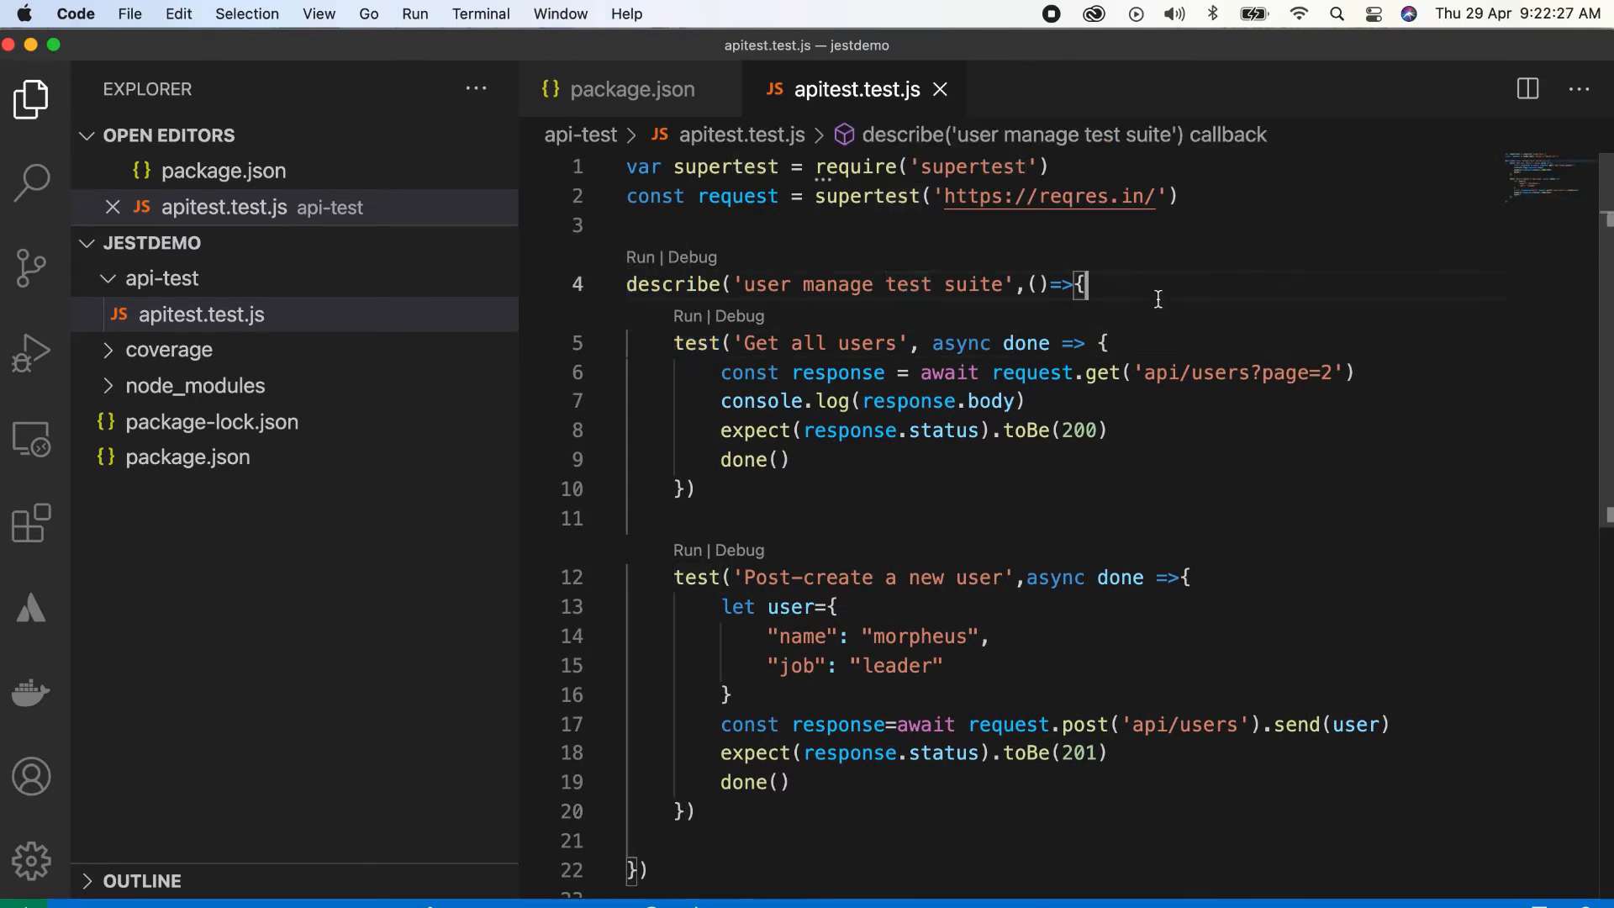
scroll("down", 3)
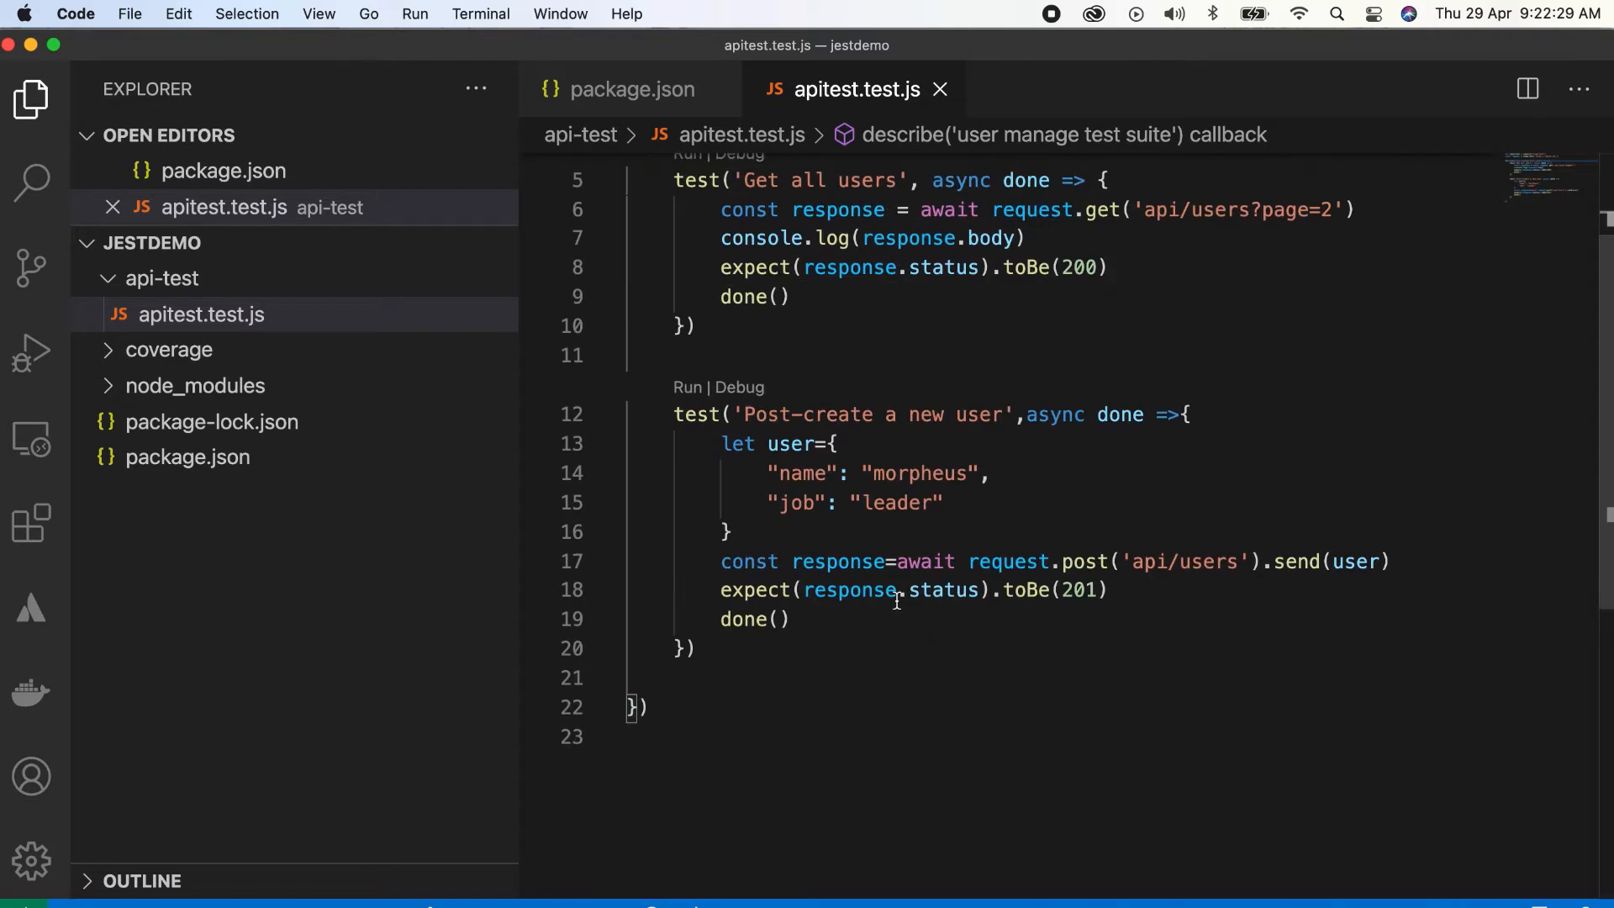
scroll("up", 3)
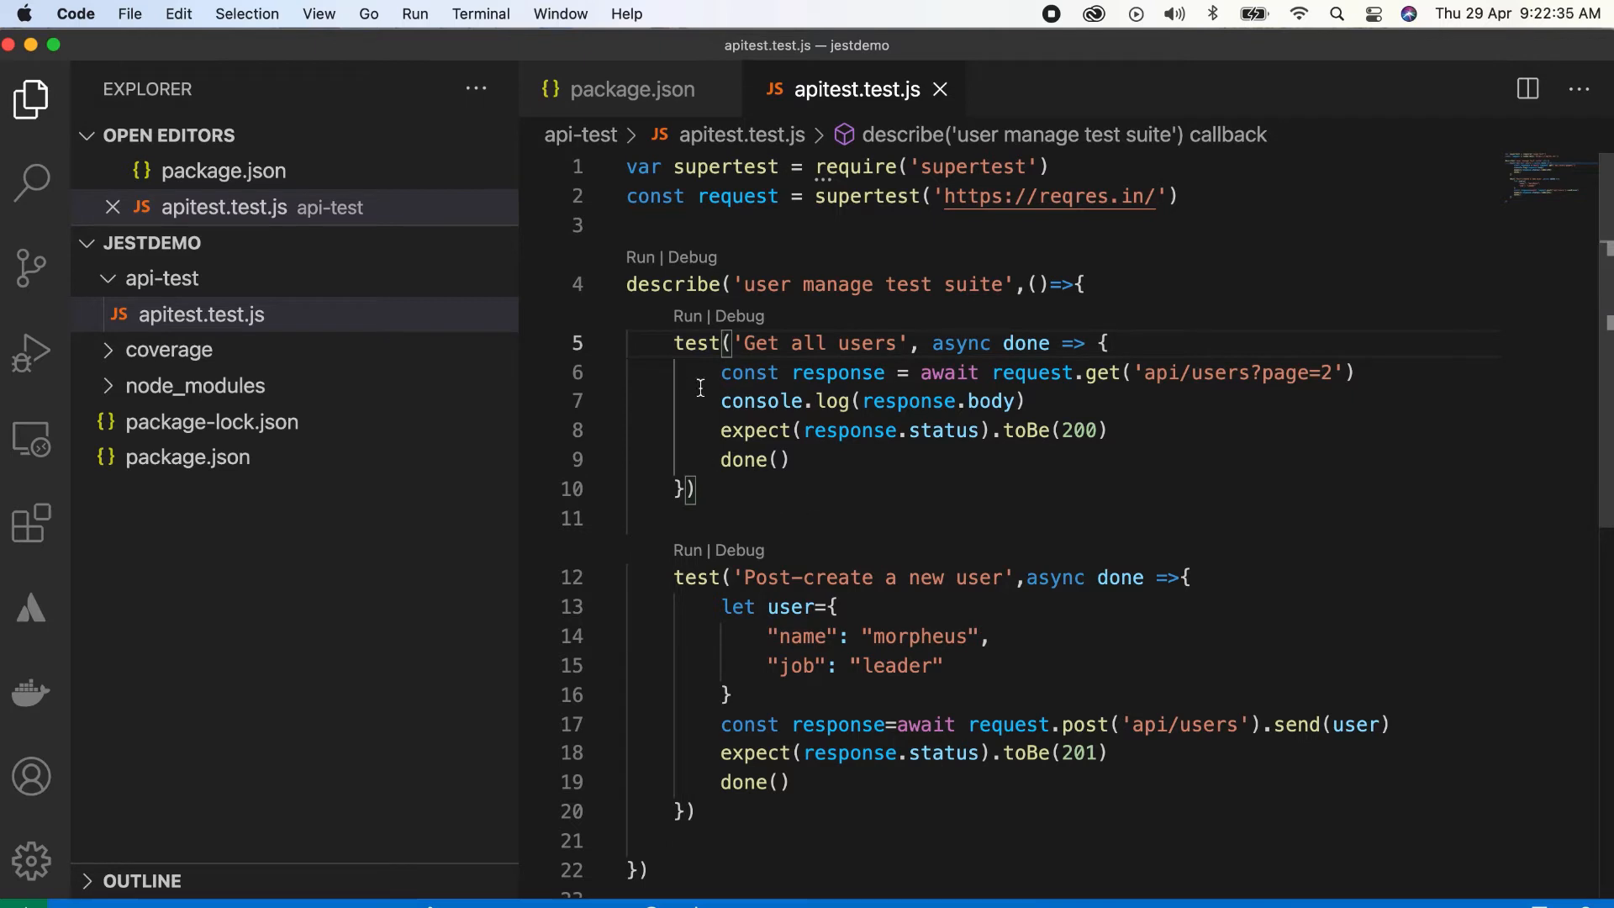
type(".only")
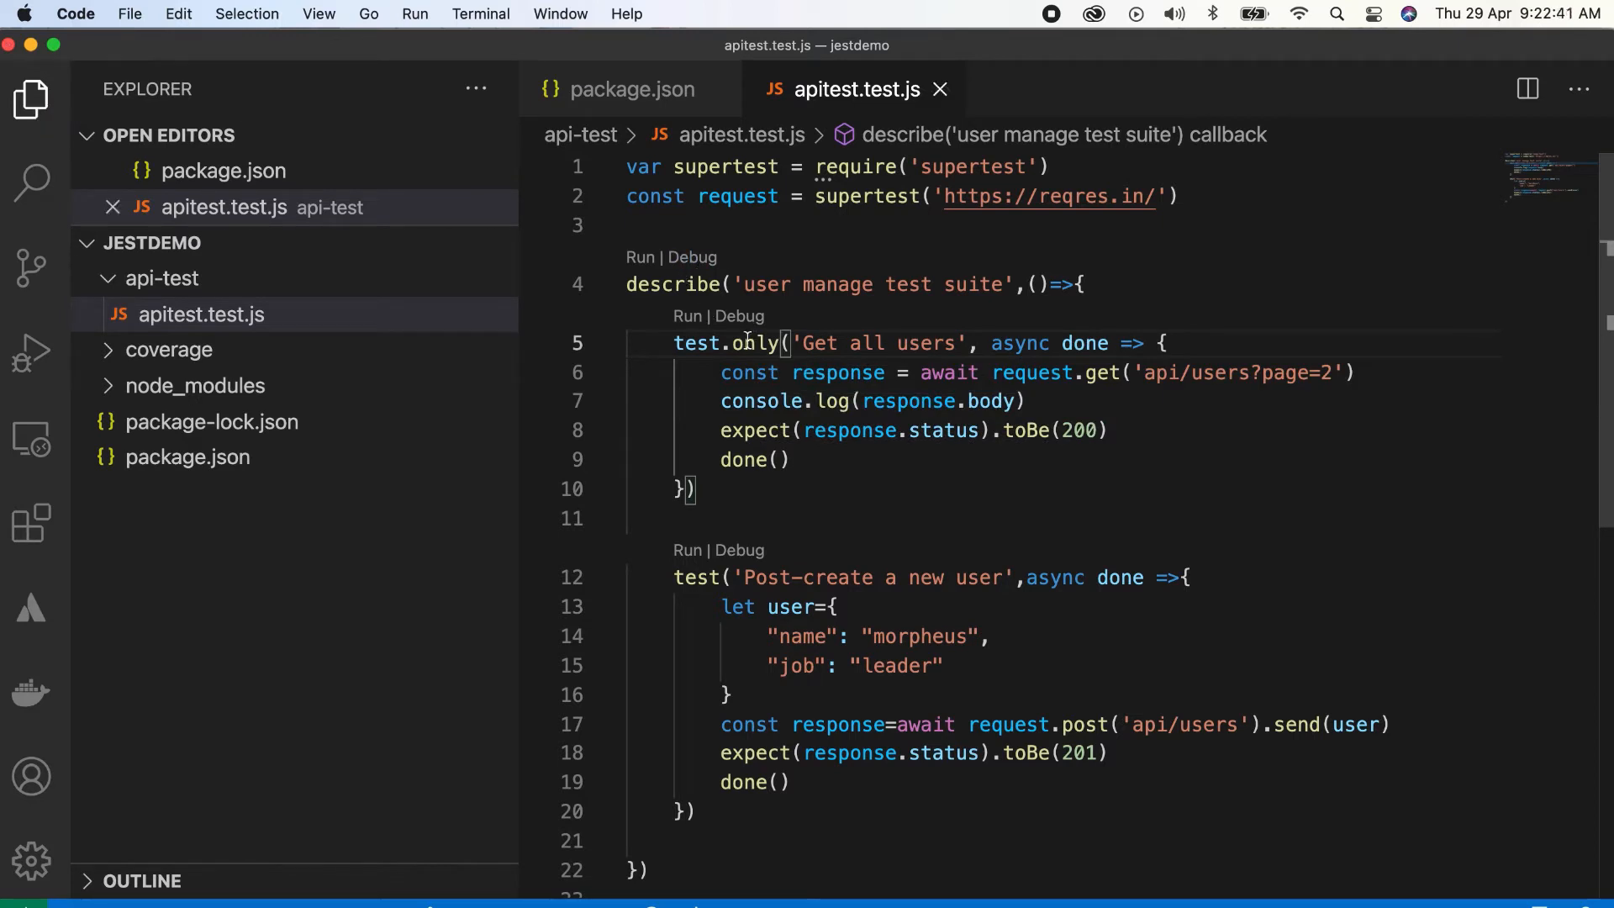
mouse_move(751, 343)
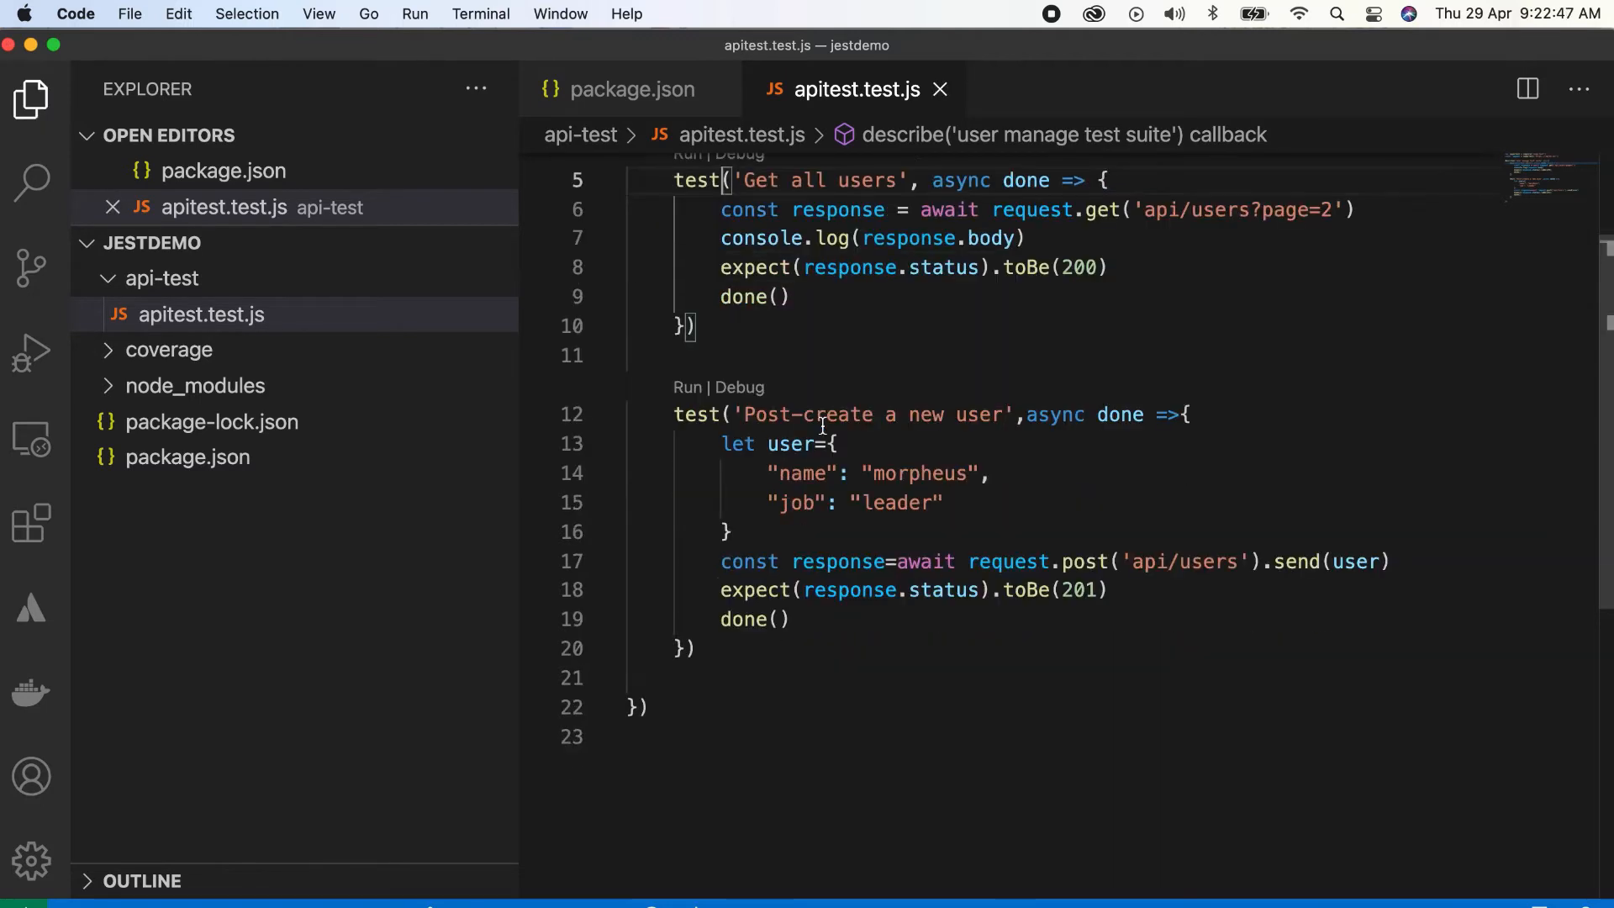
left_click(751, 650)
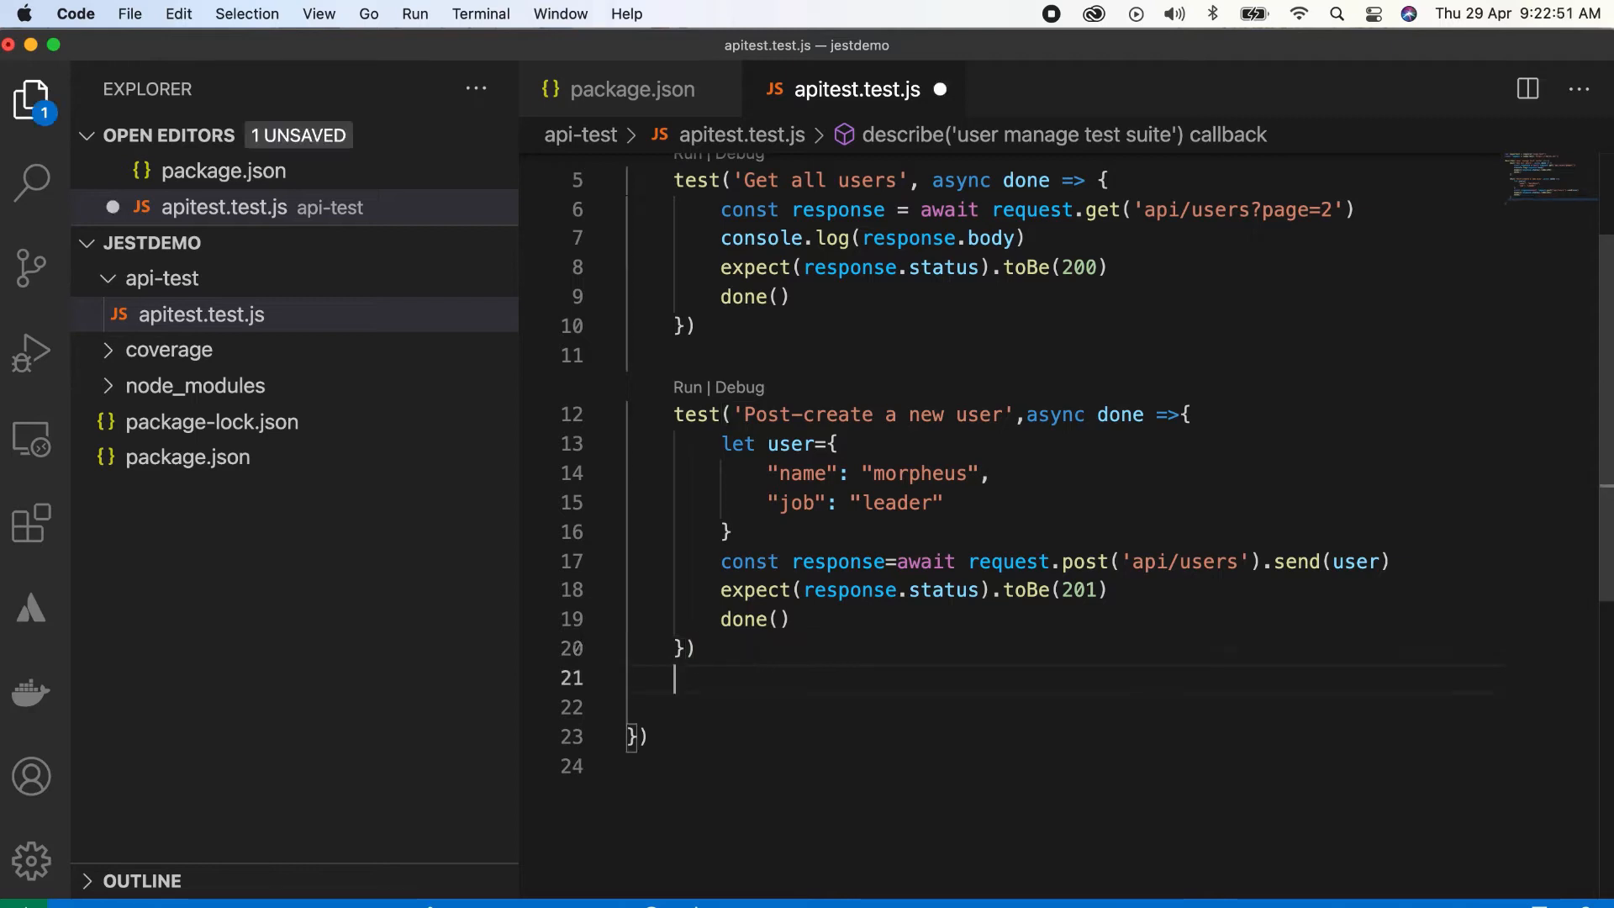
Add a test('PUT-Update user', async done) block inside the describe block.
type("test('")
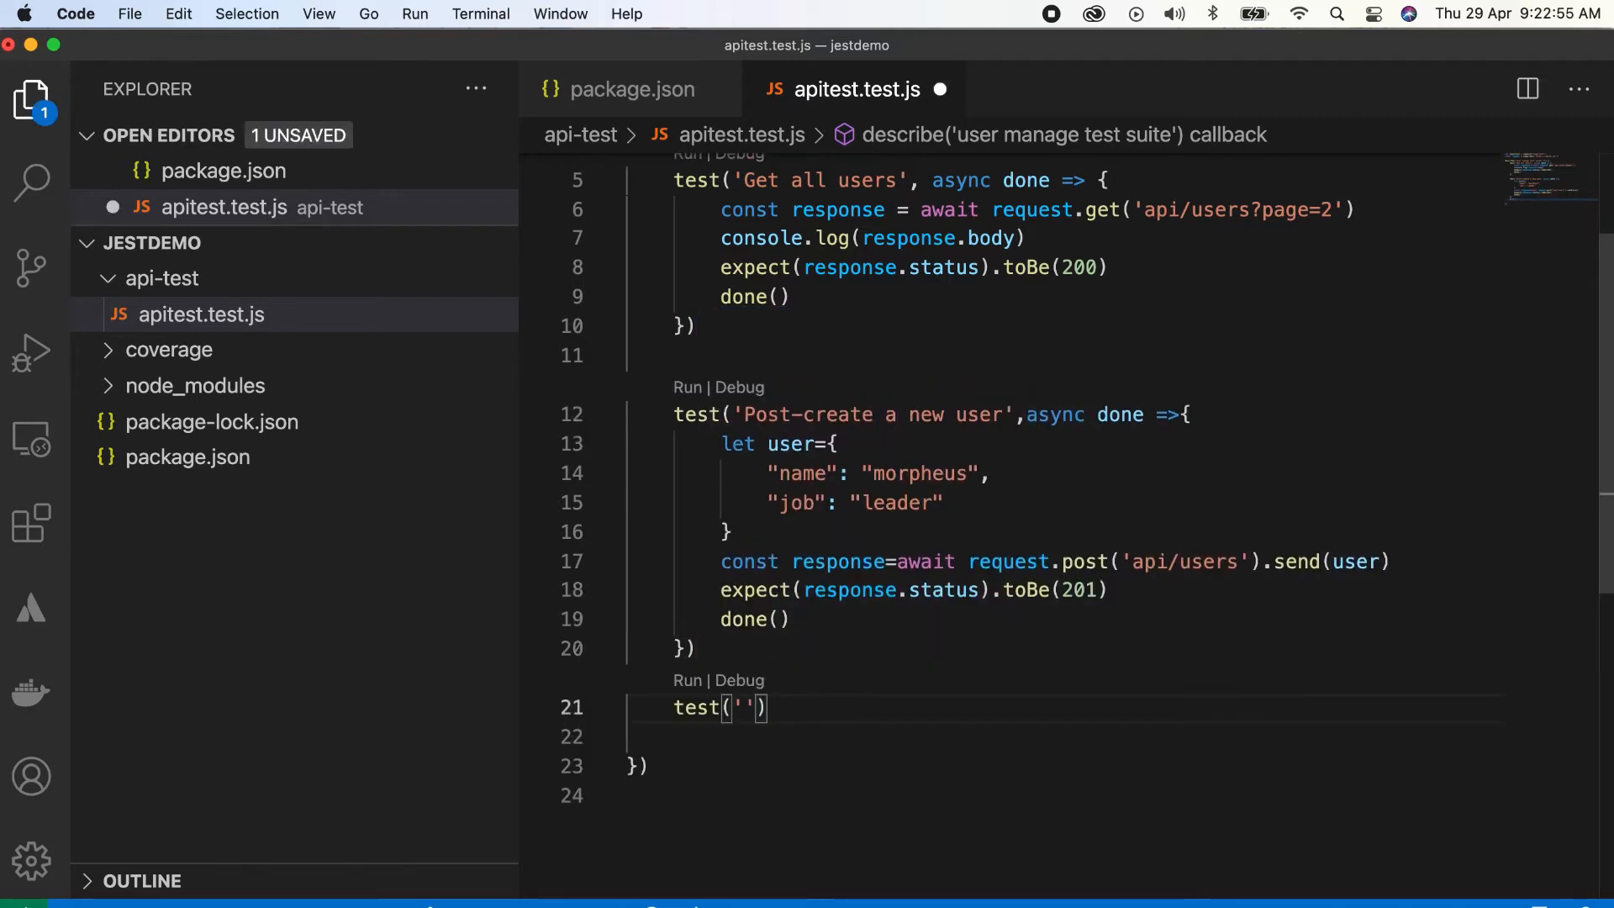
type("PUT")
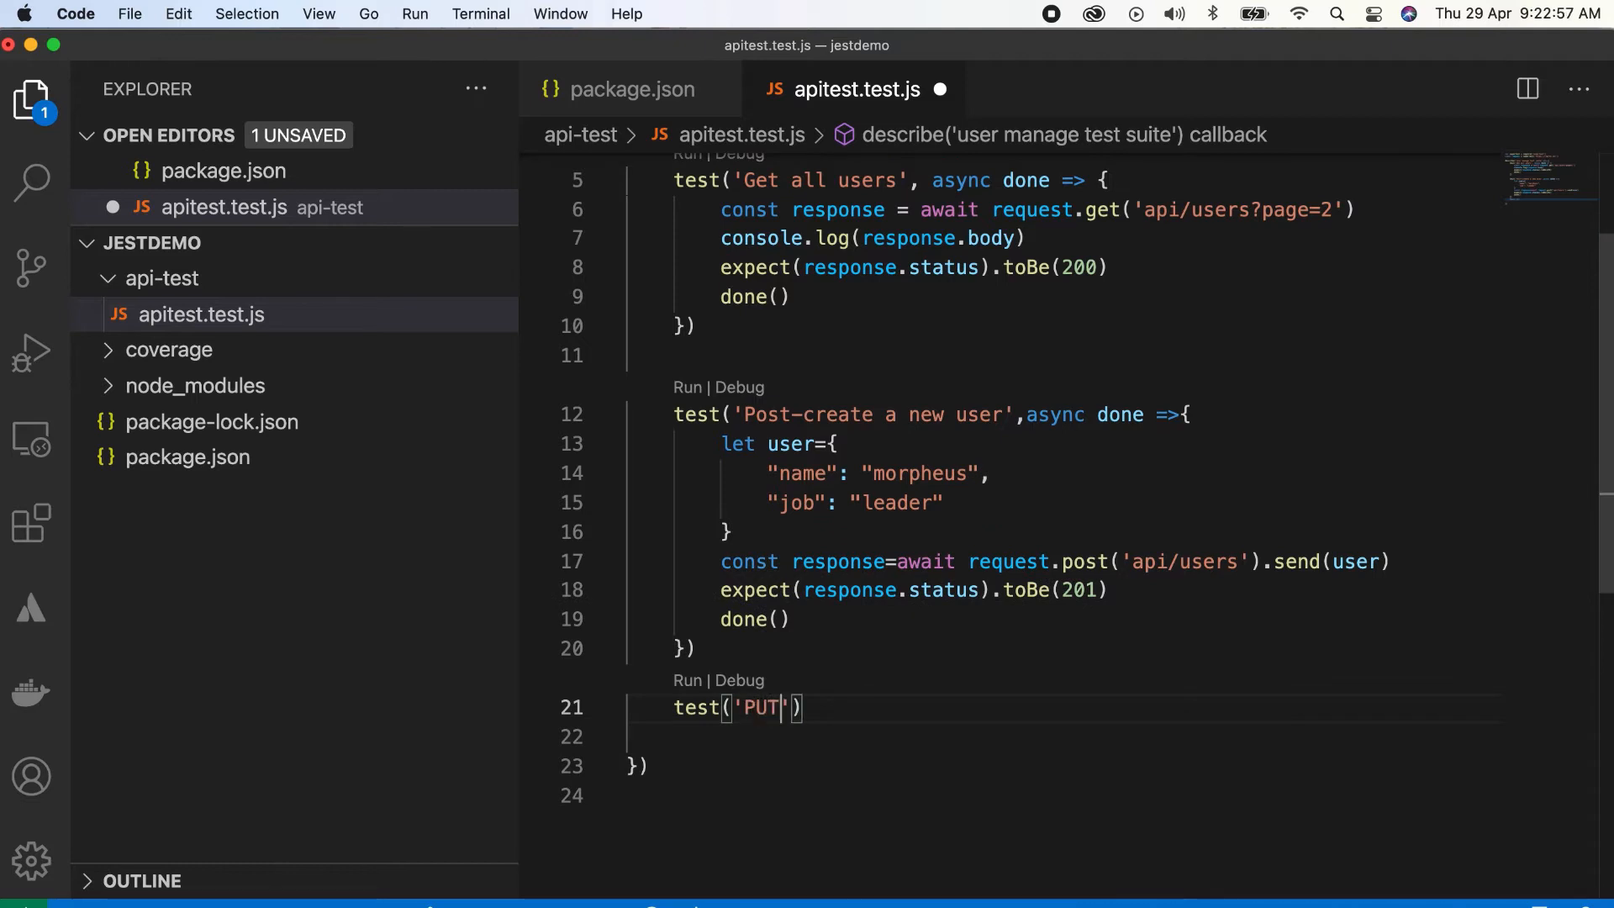
type("-Update")
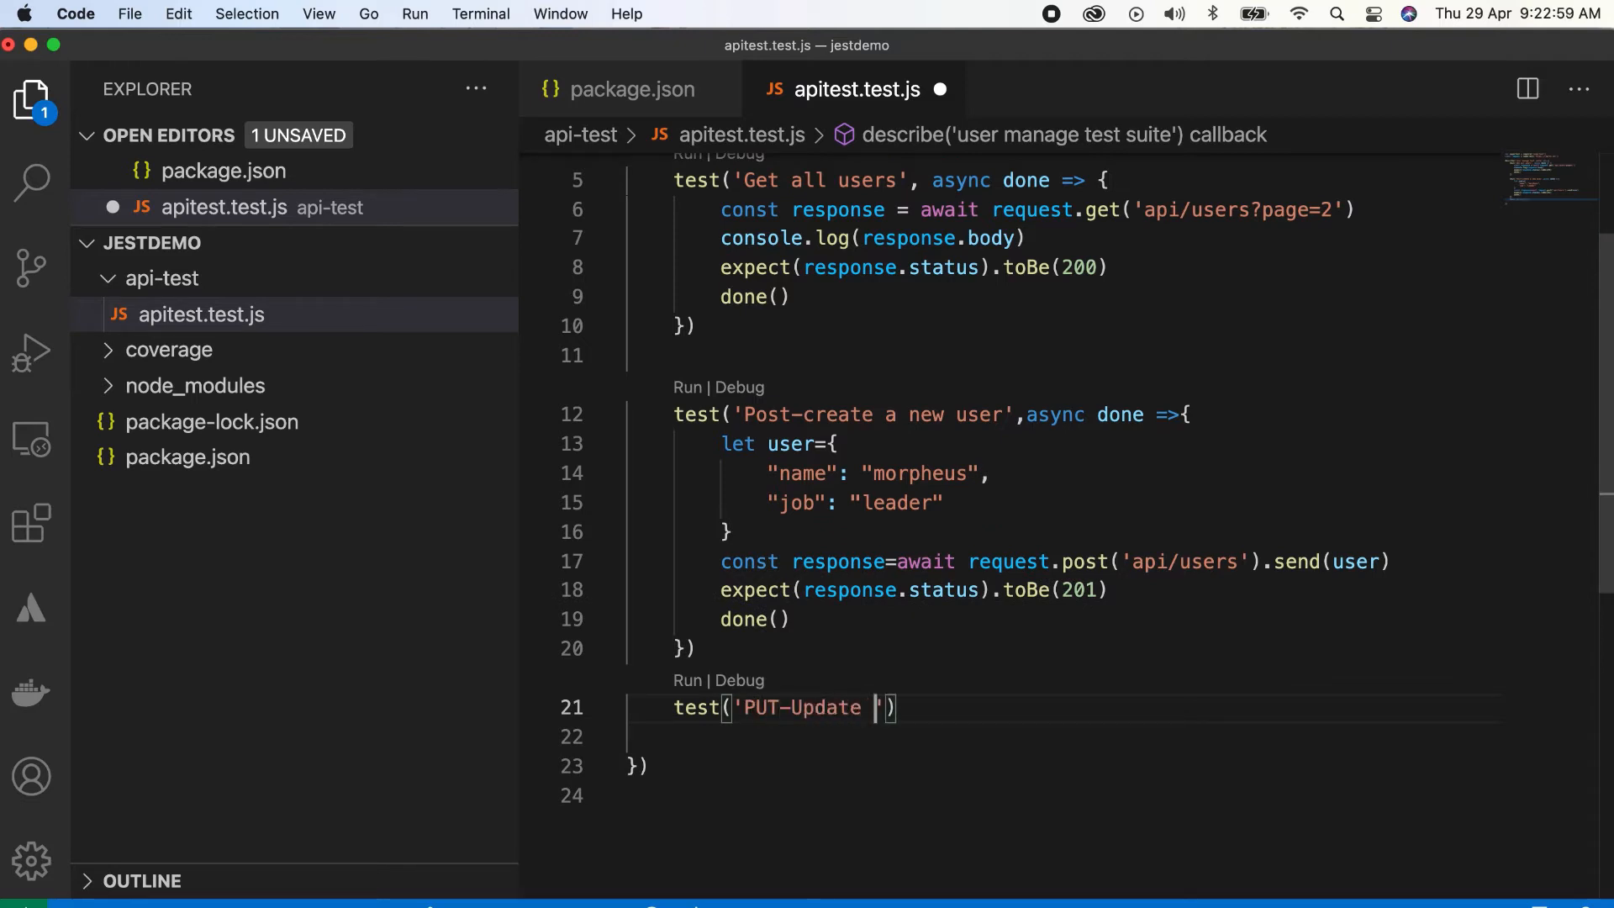
type("user',")
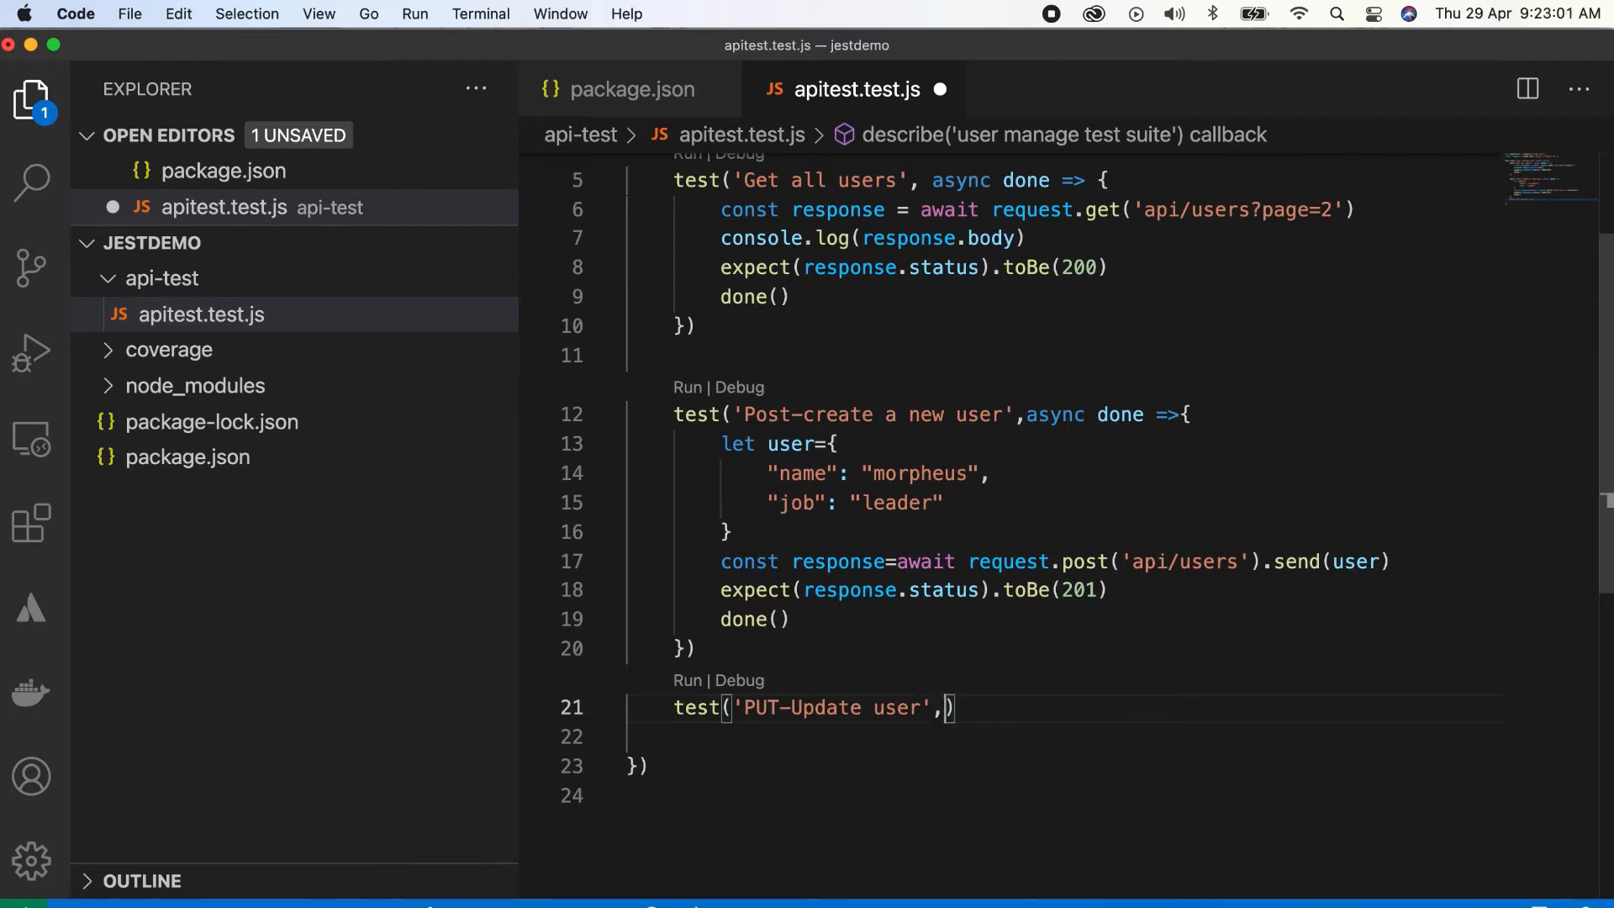
type("as")
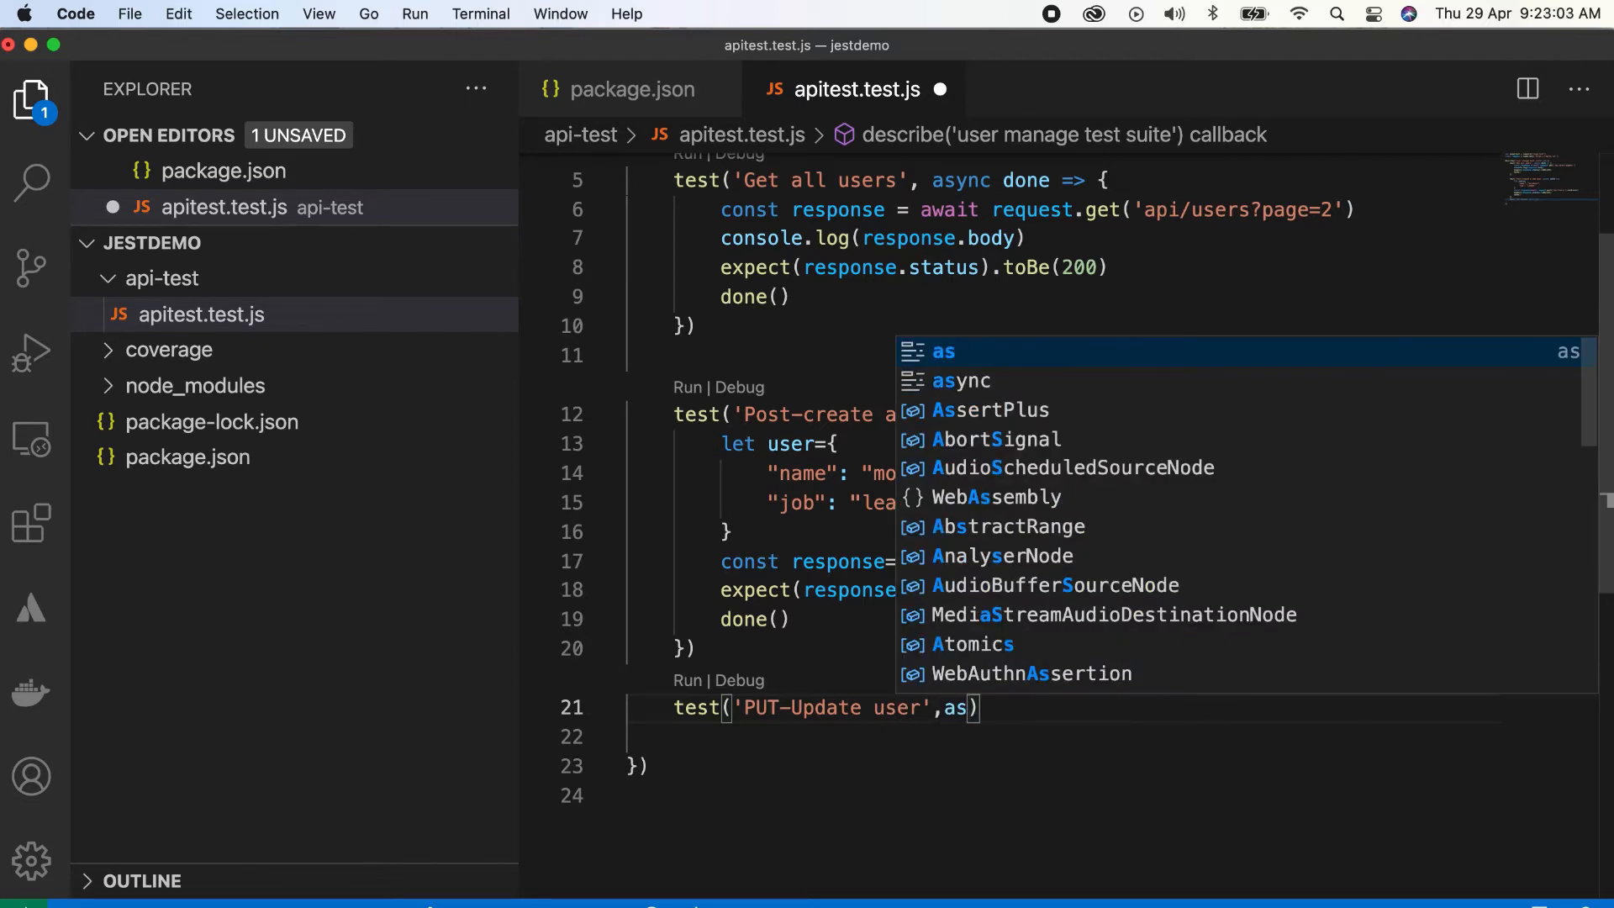
type("ync done=>{")
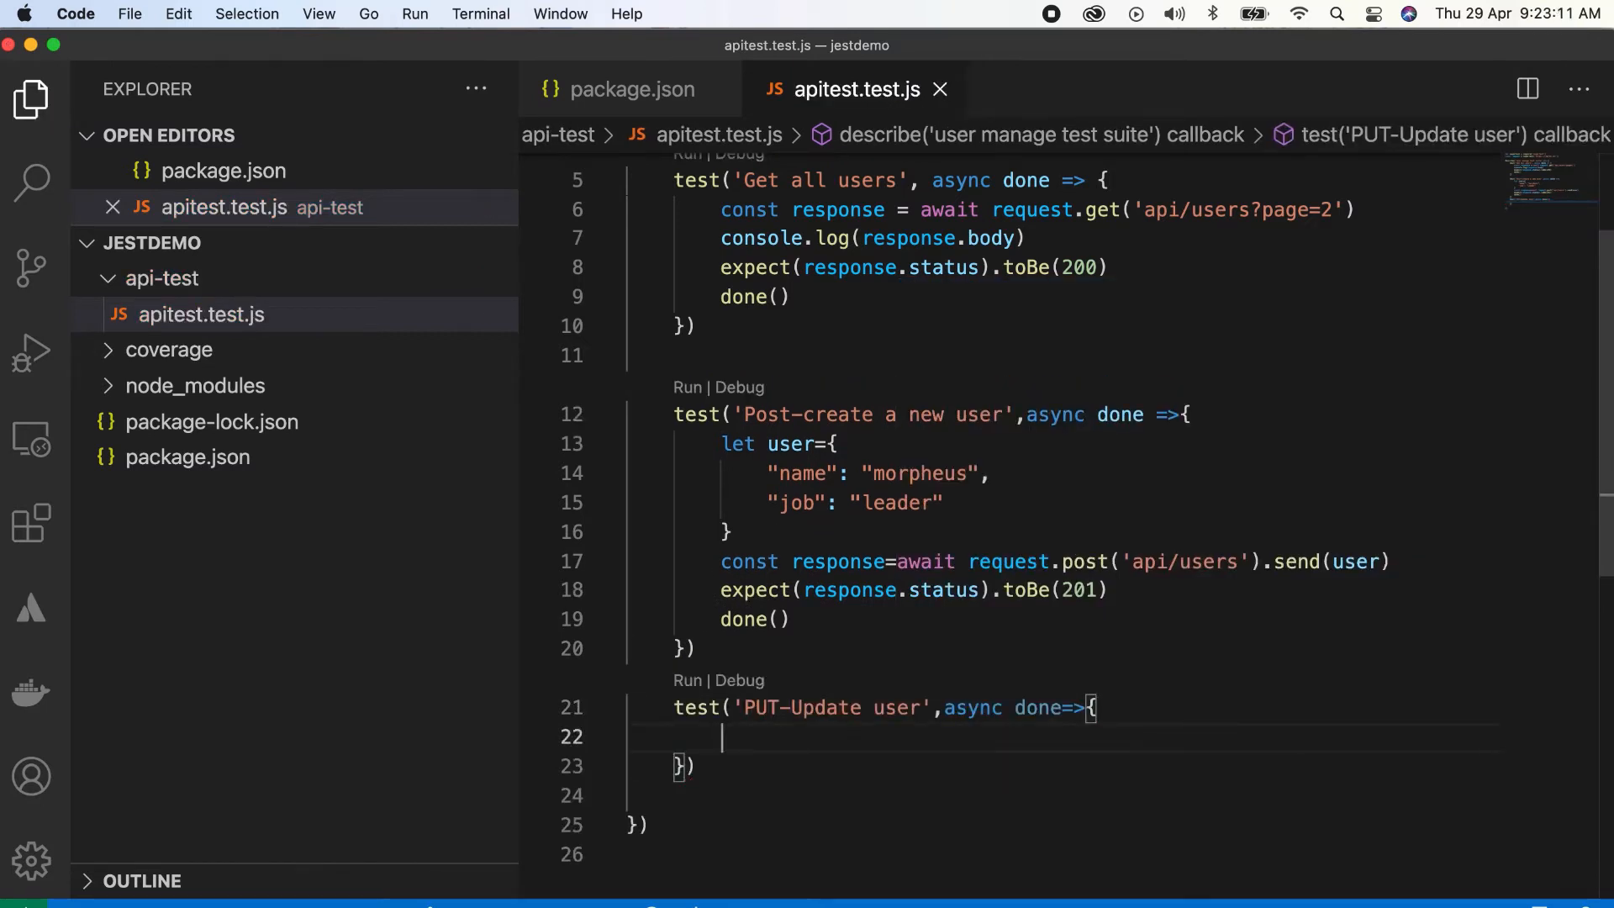
Start the test body with const response=request.put, fixing the misspelled variable name.
type("const")
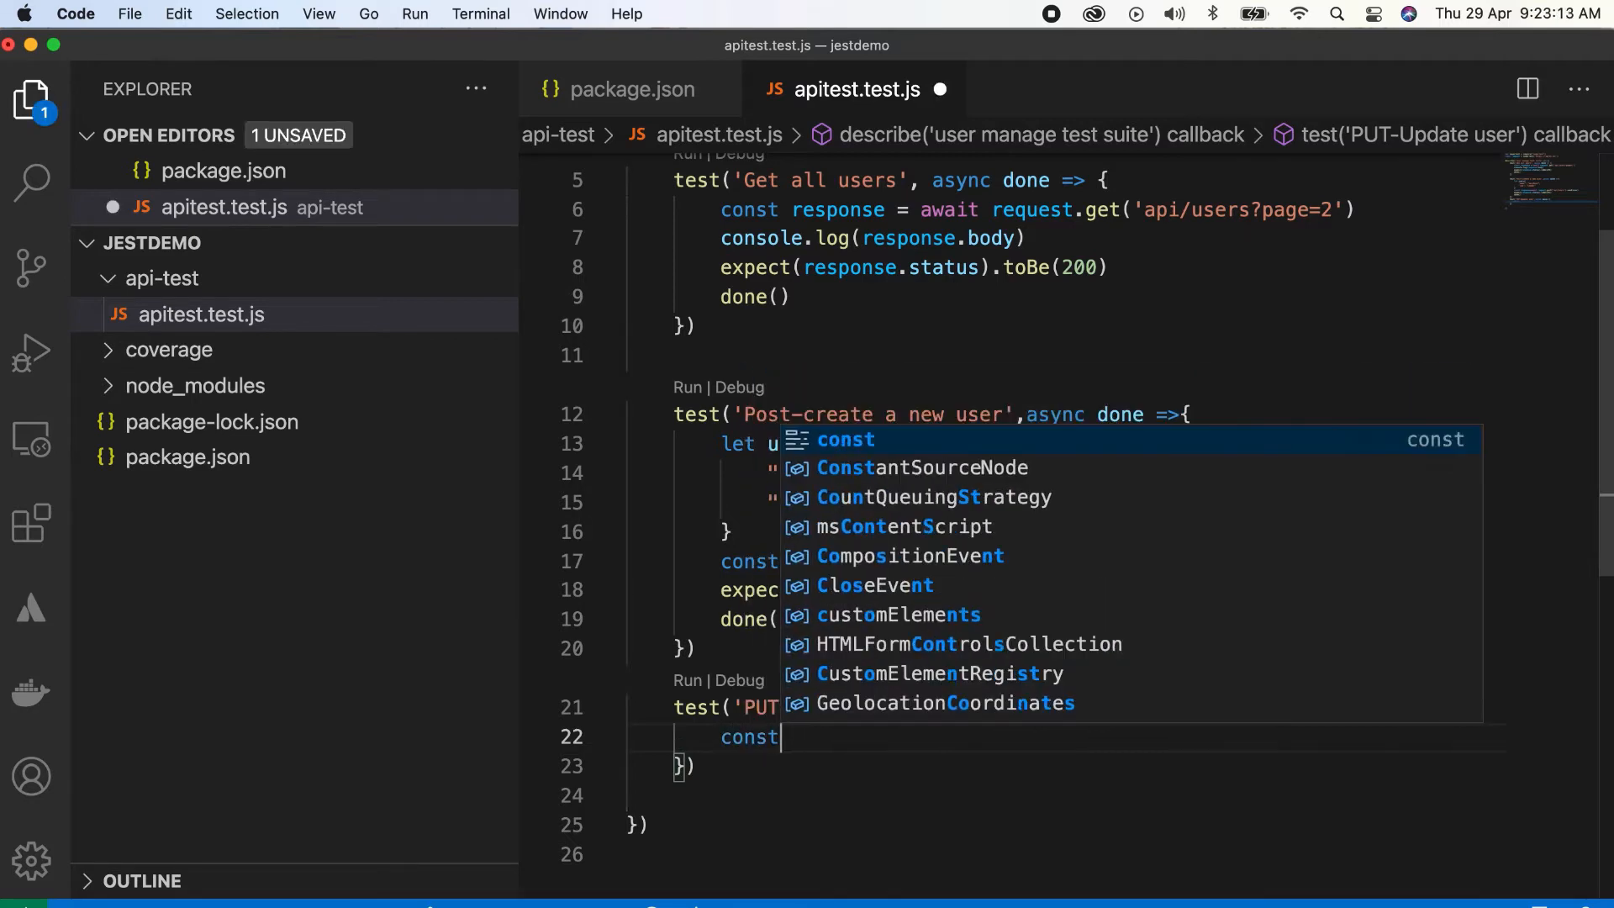
type("resposne")
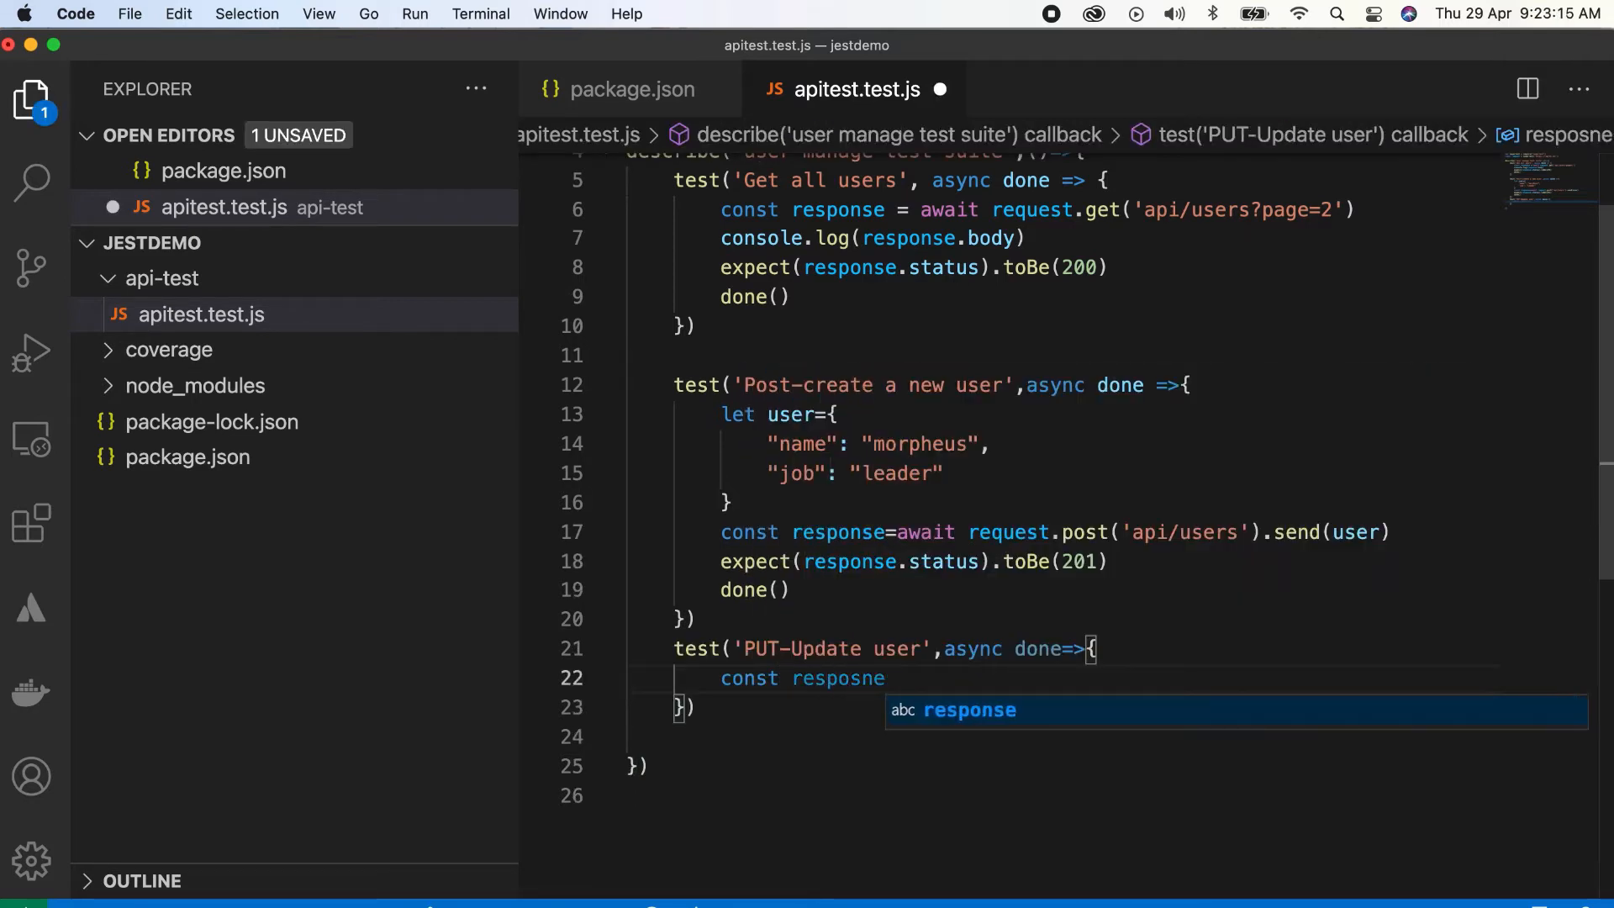
key("Backspace")
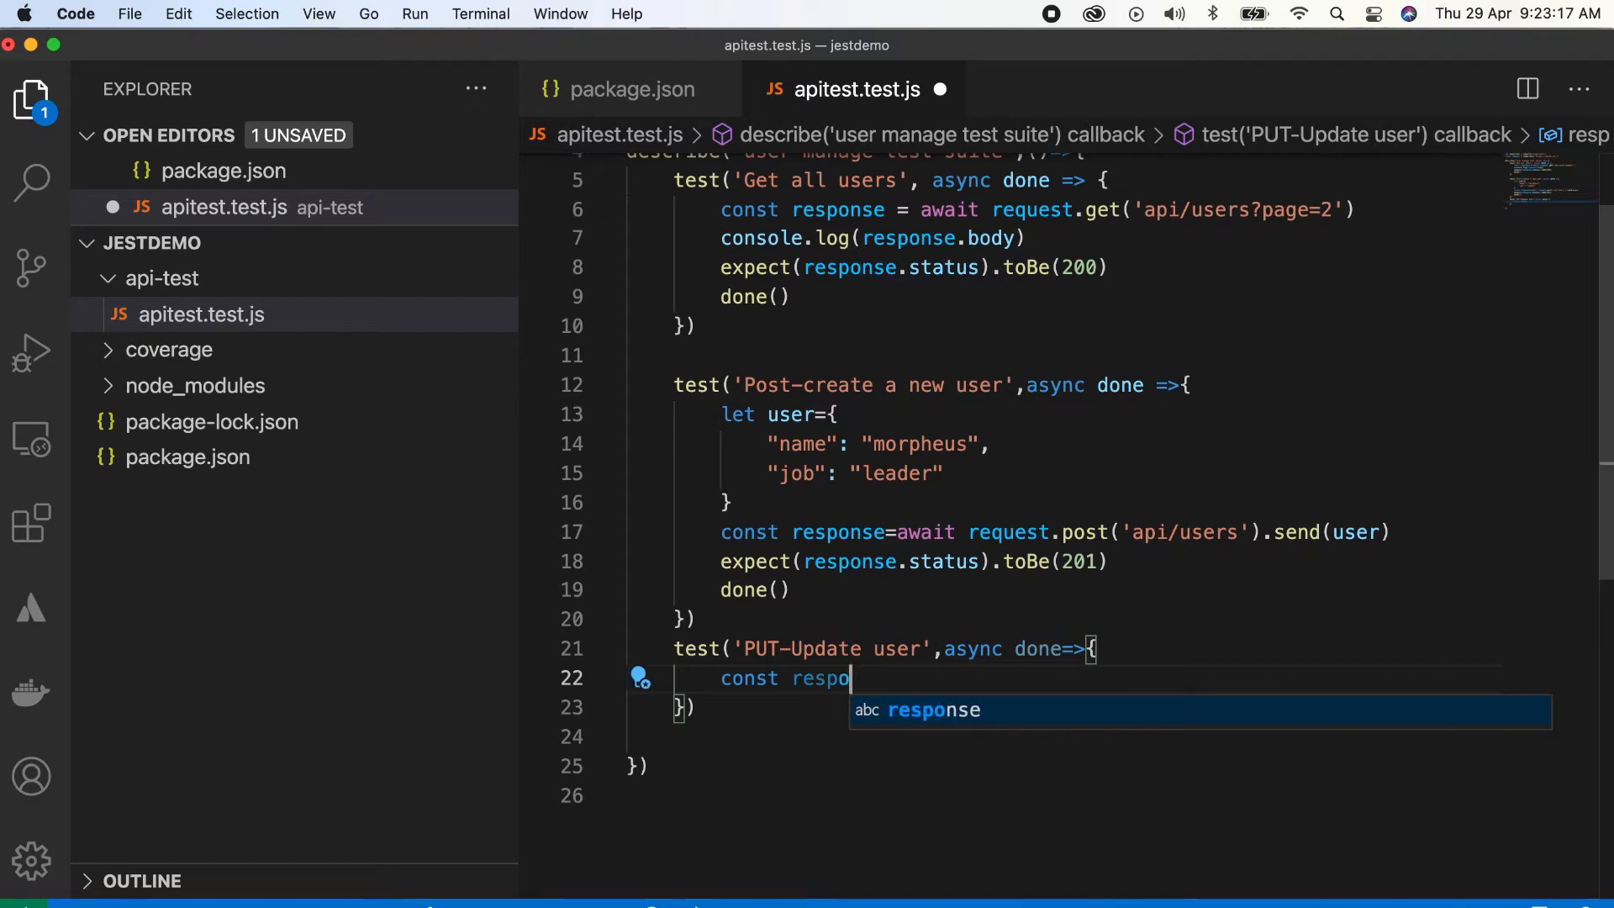
type("=req")
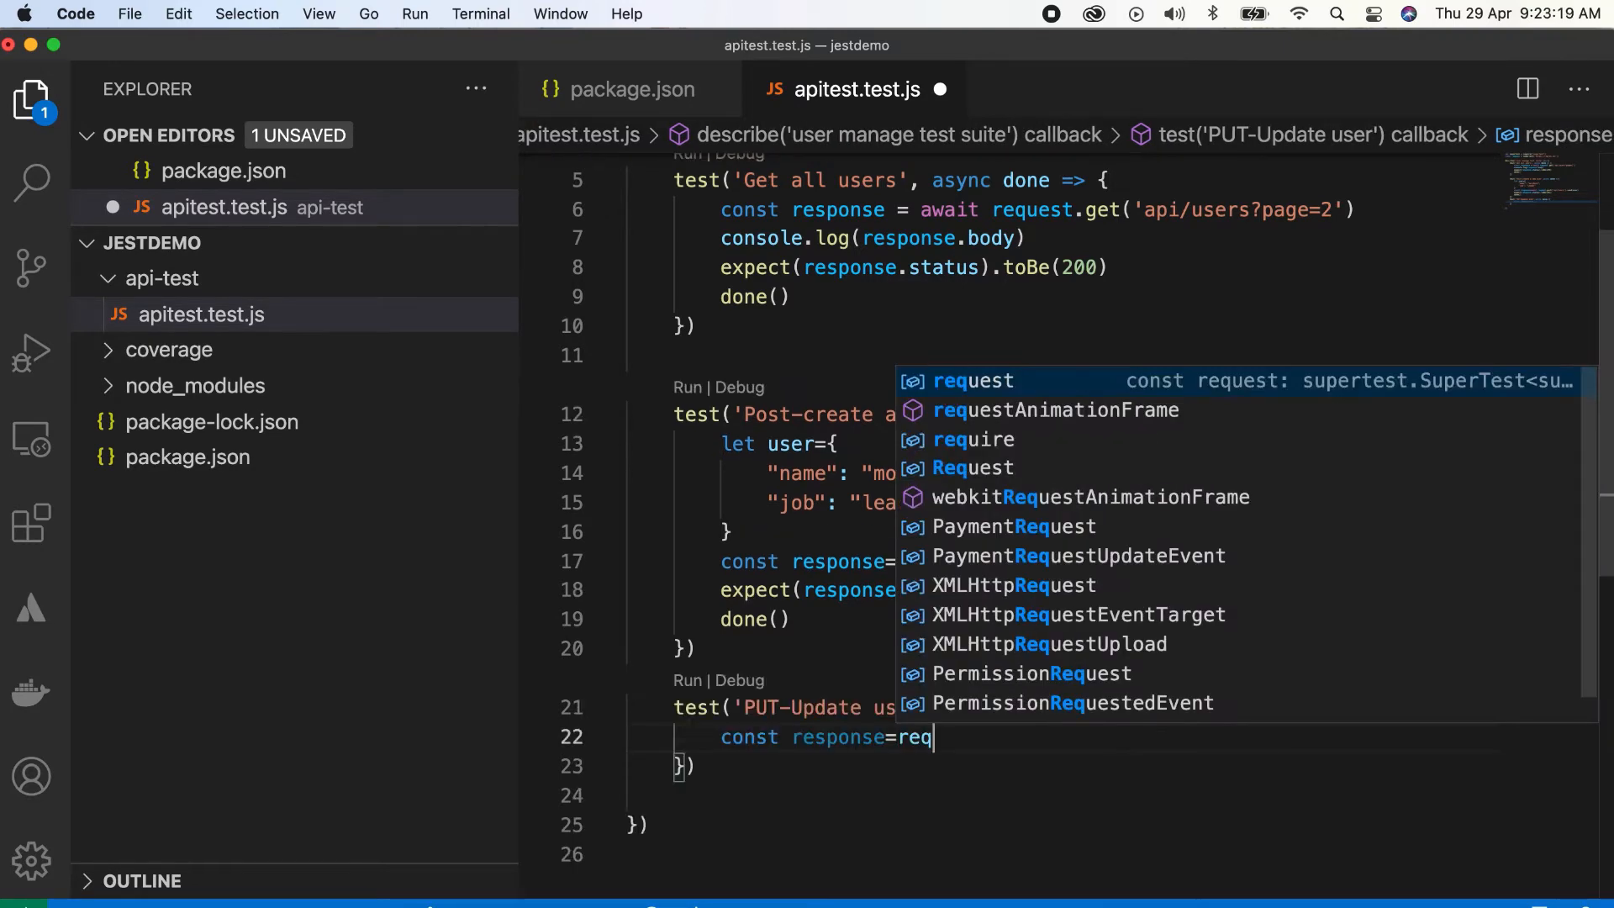
type("uest.p")
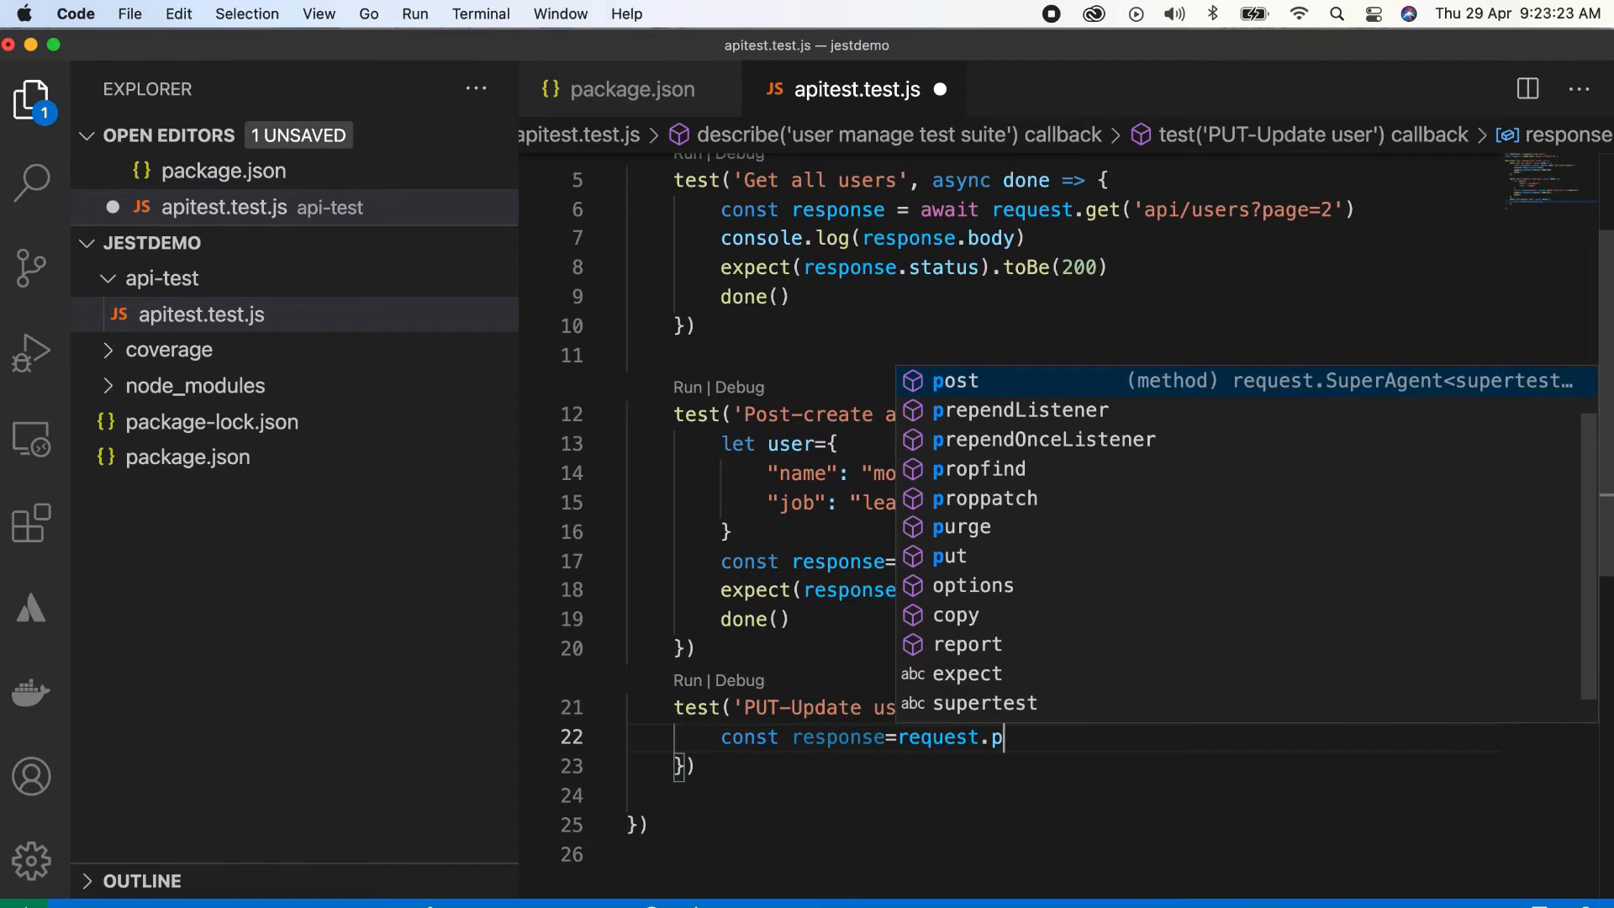
type("ut(")
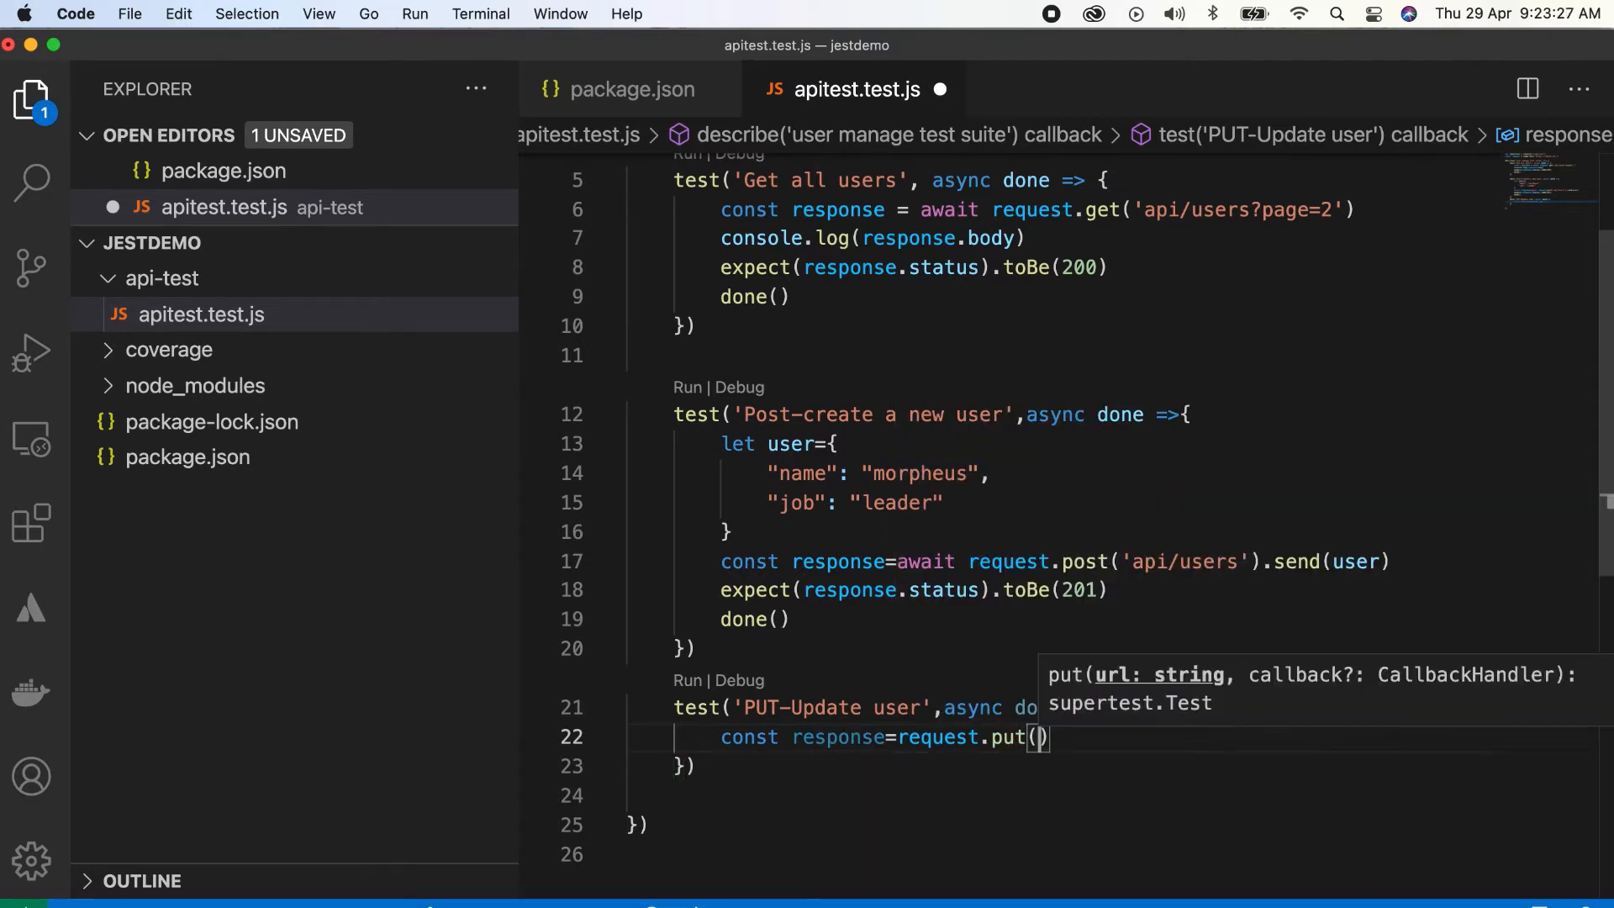
Finish request.put('') and look up the reqres.in PUT update example in Chrome.
type("''")
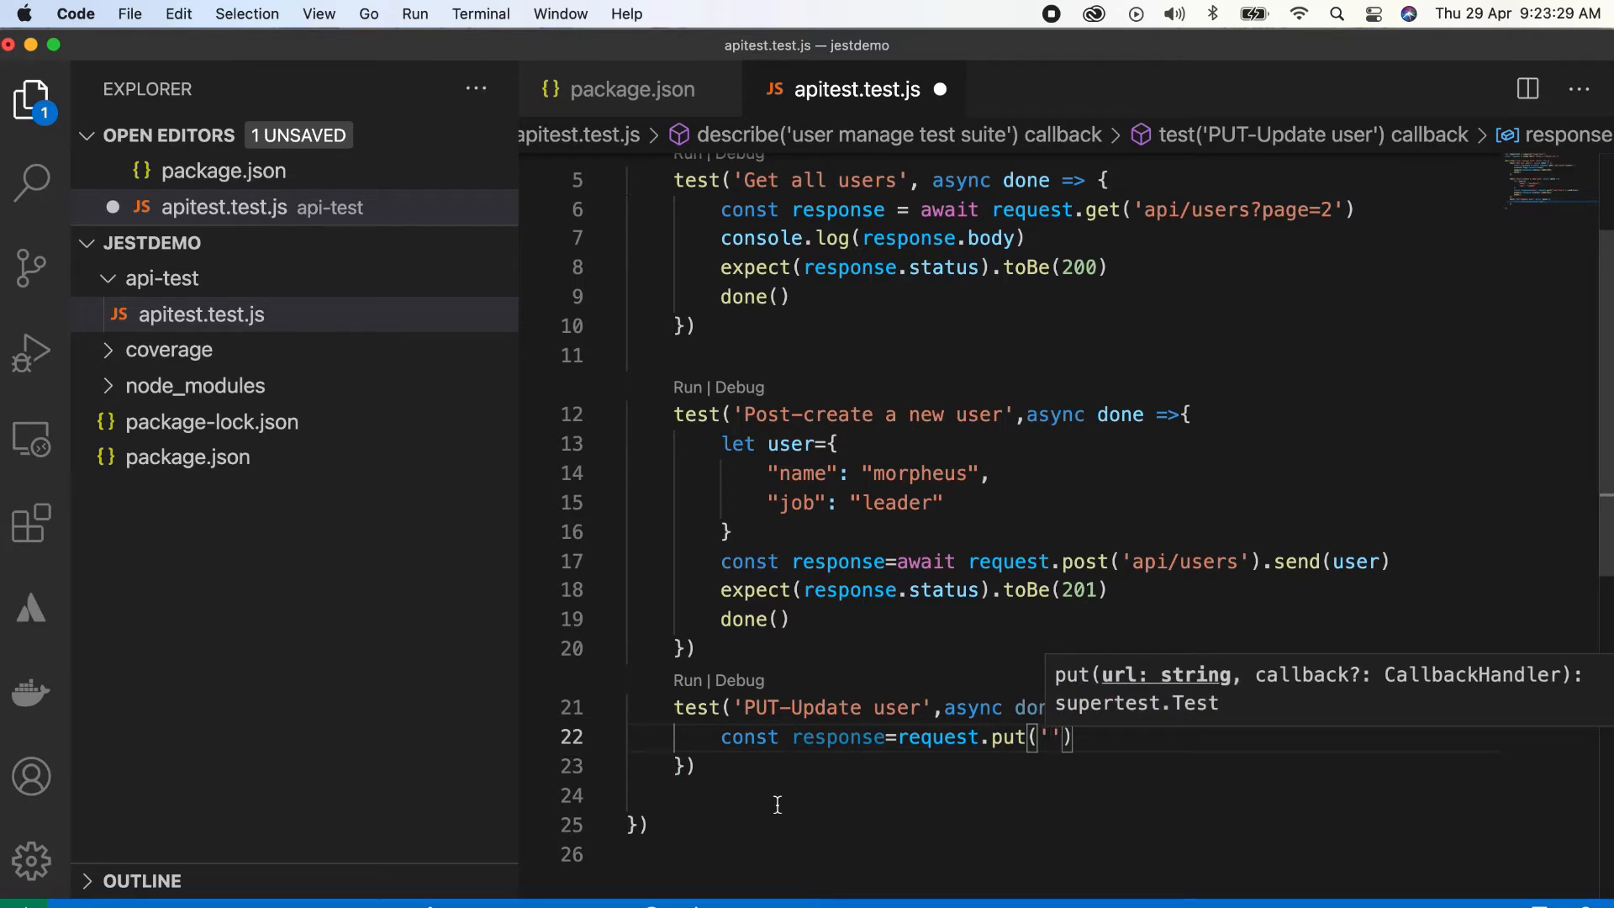
left_click(1241, 561)
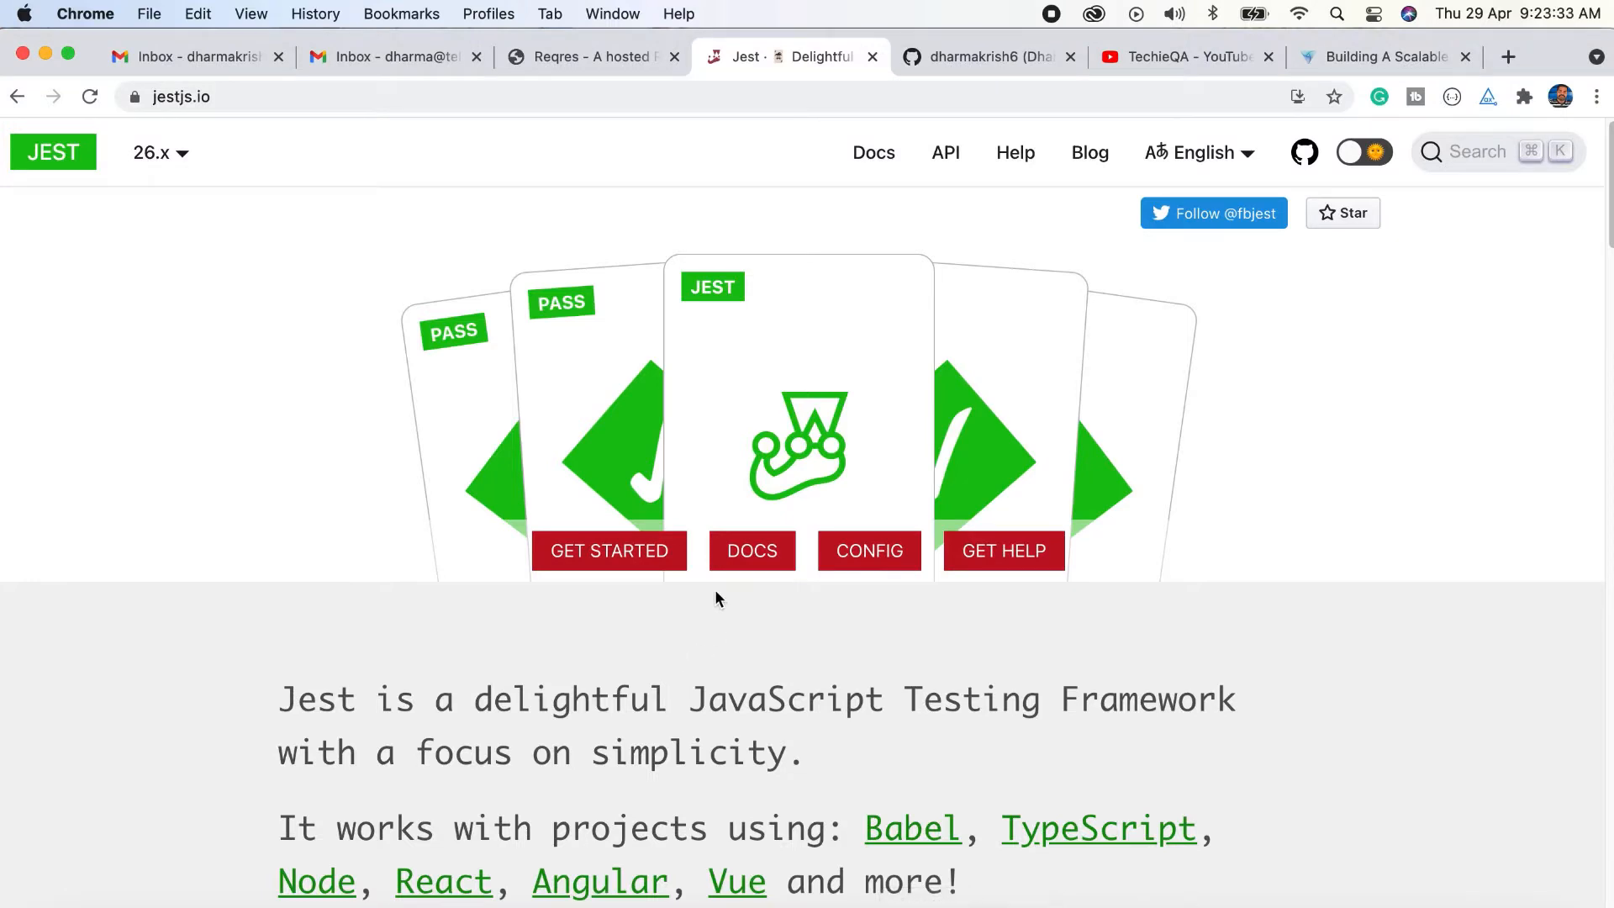
left_click(591, 56)
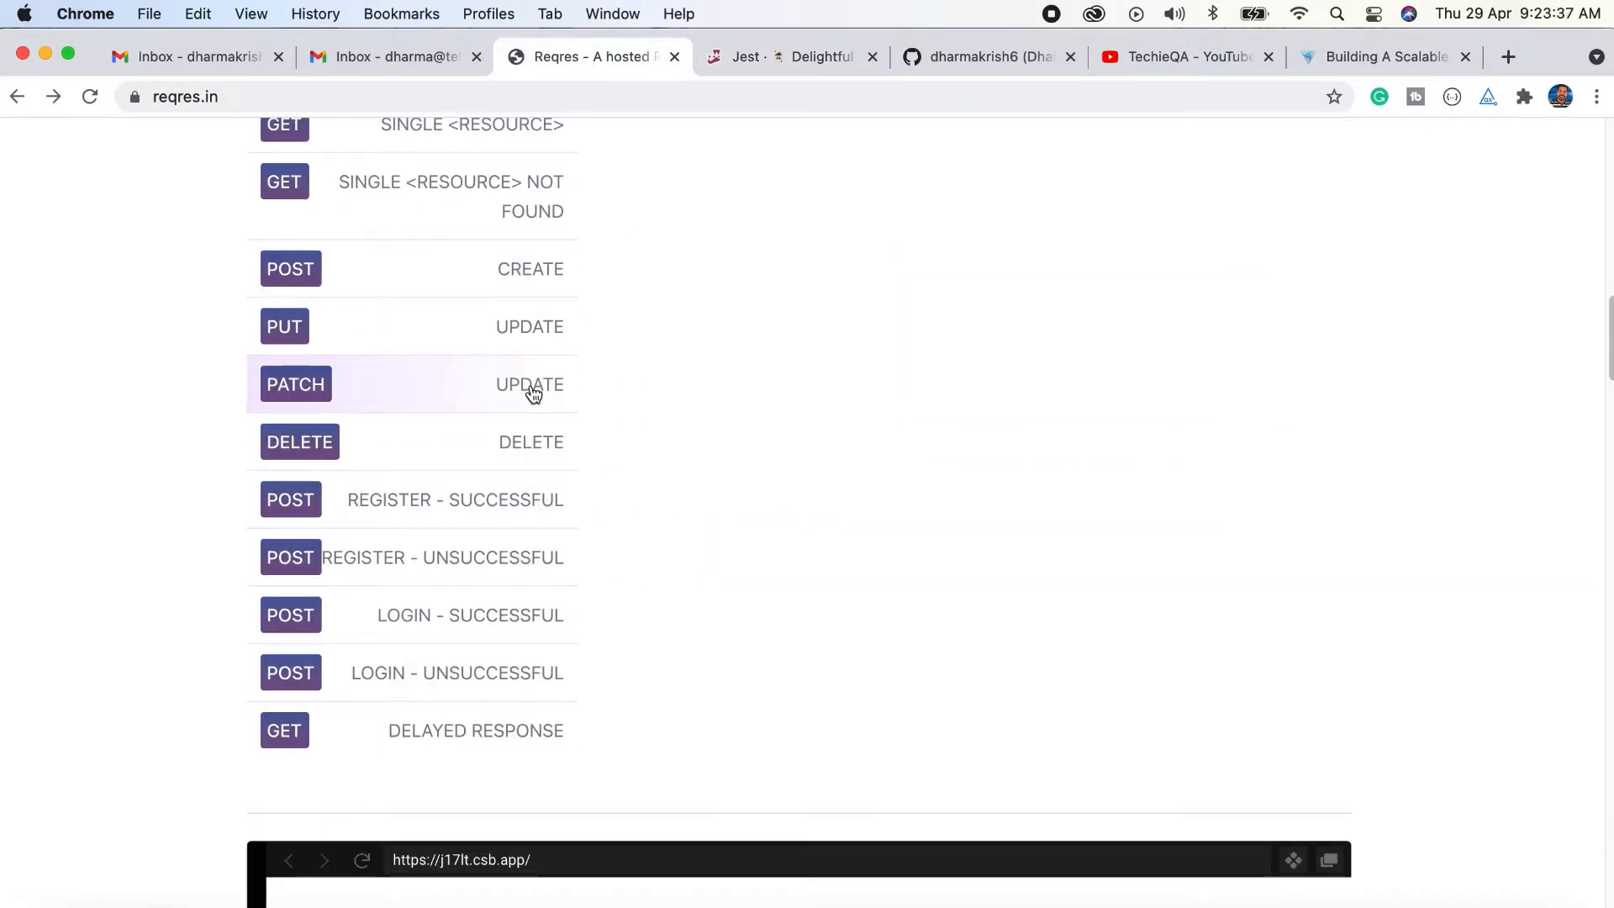
scroll("up", 3)
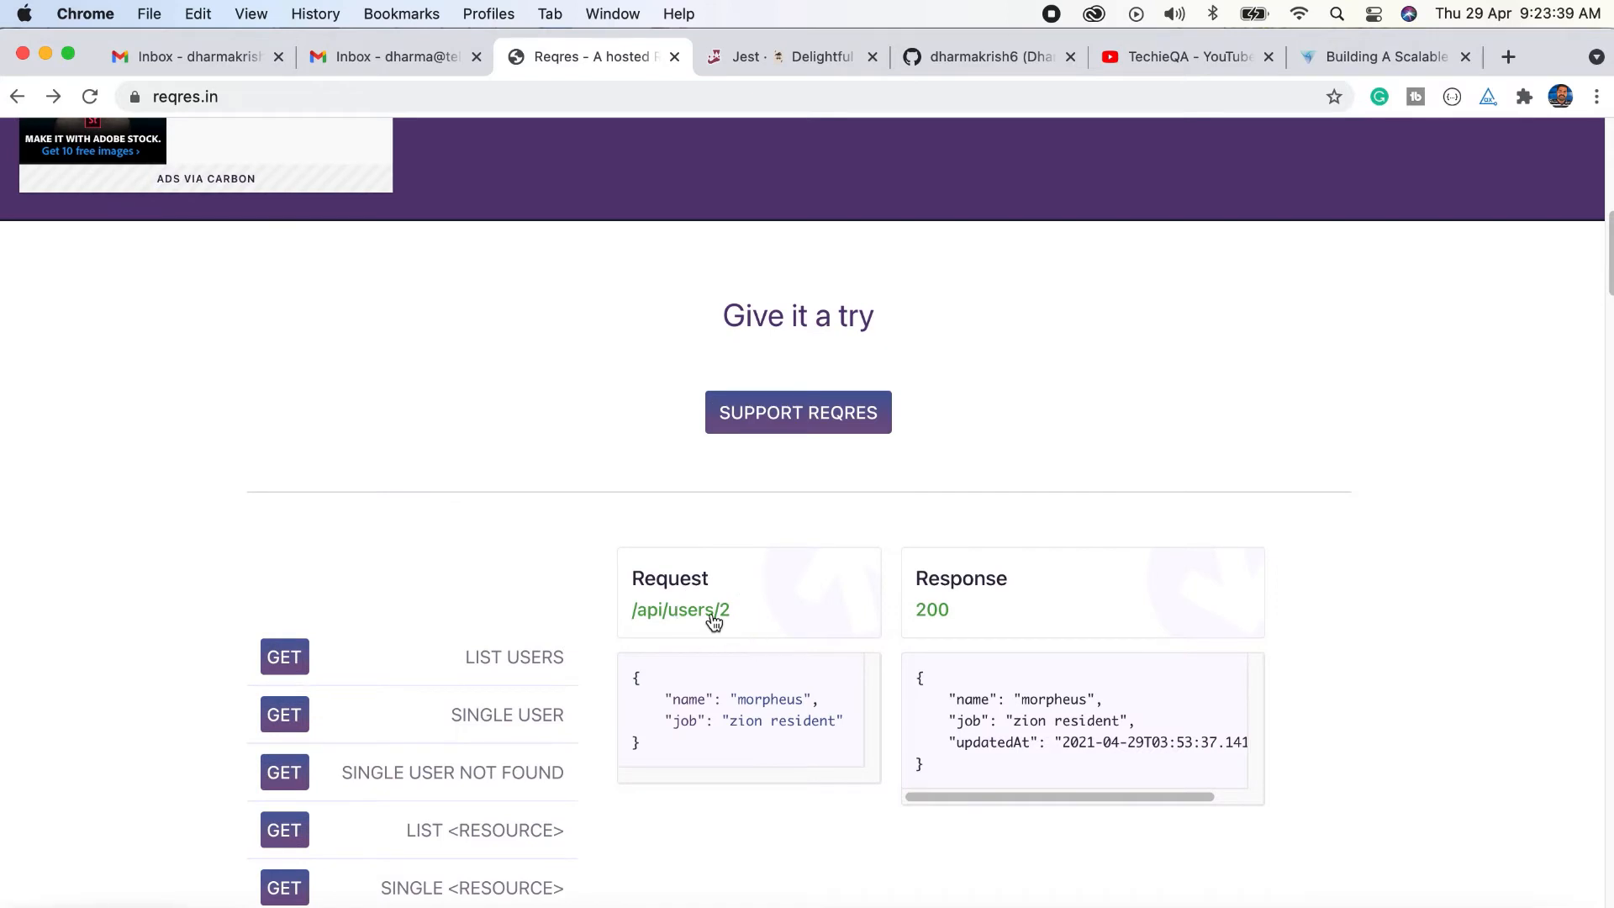
left_click(680, 609)
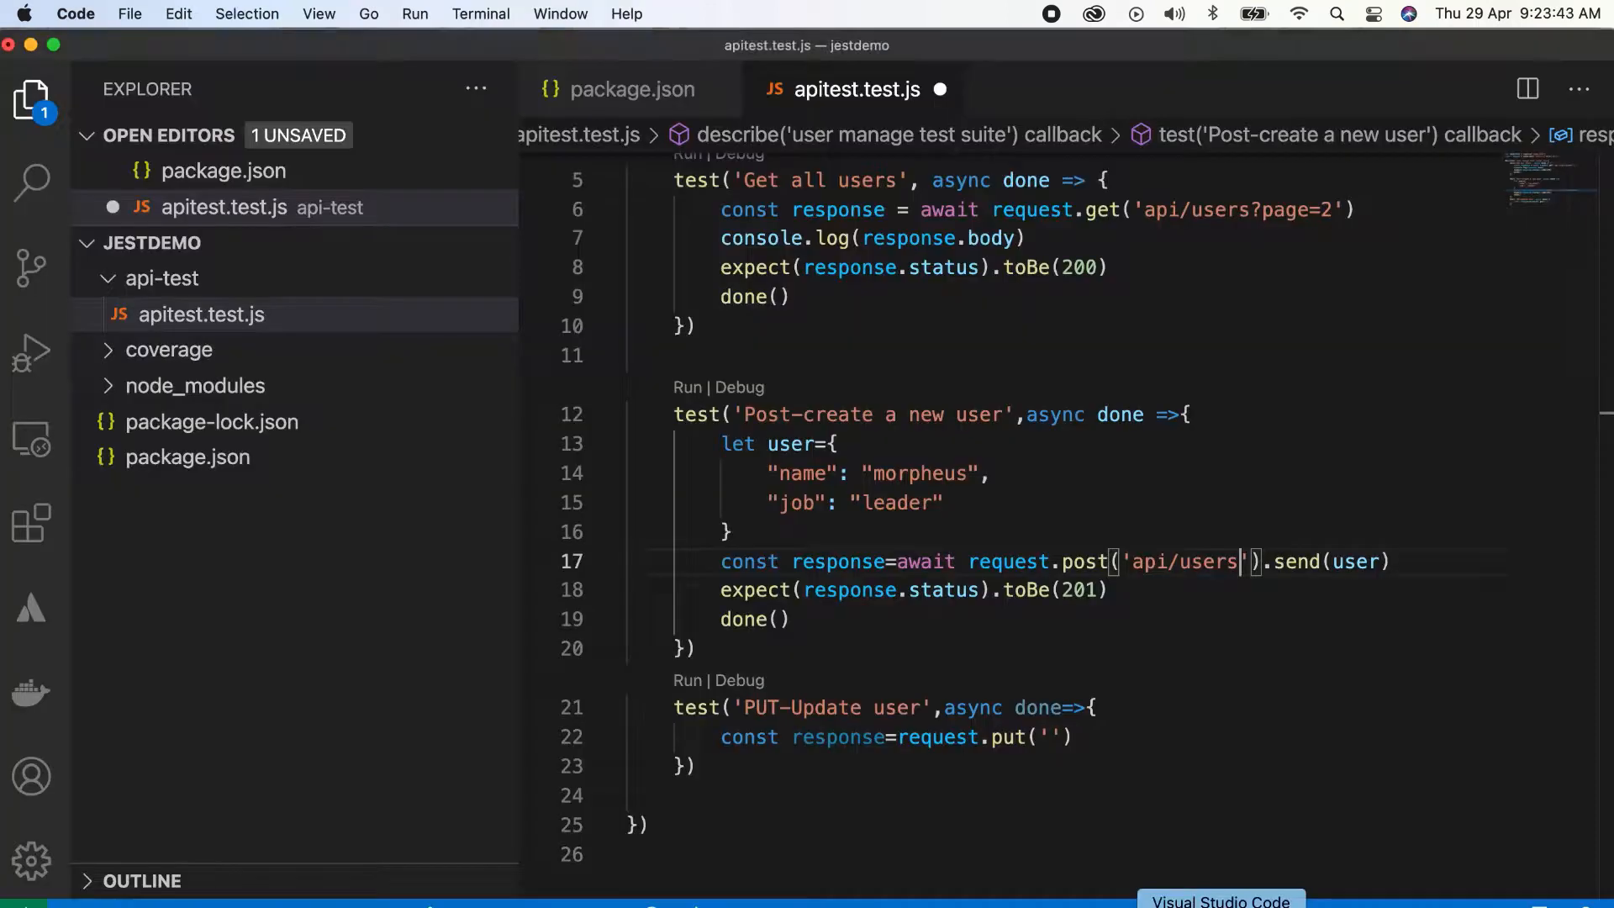
Point the PUT request at 'api/users/2' and save the test file.
type("api/users/2")
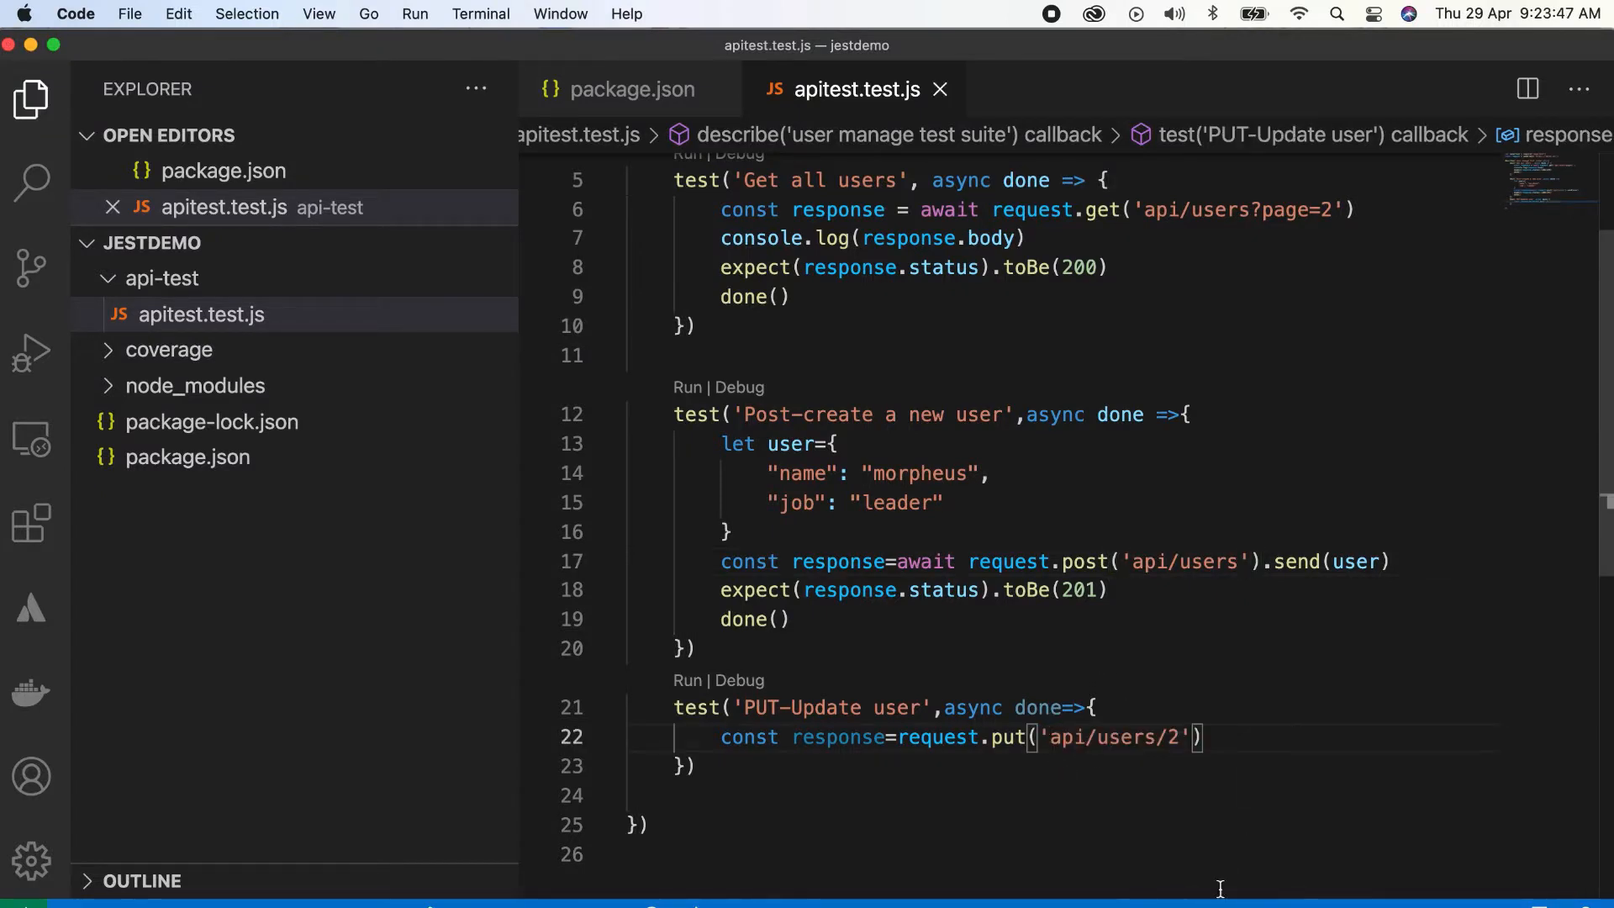
type(".se")
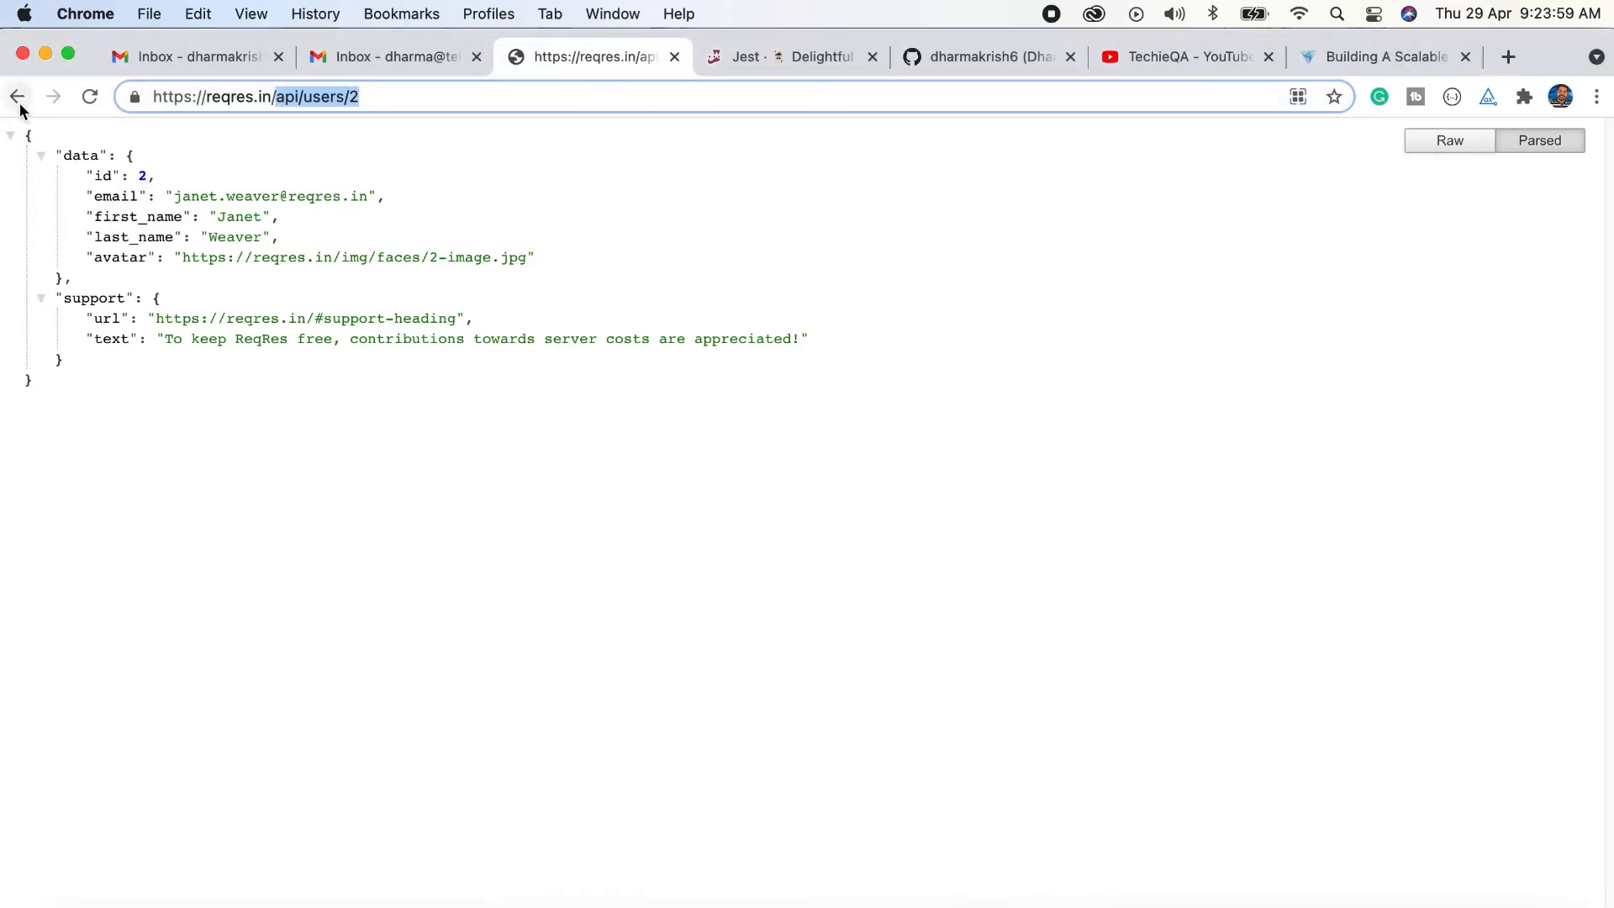
Return to the reqres.in home page and review the PUT UPDATE sample request and response.
left_click(17, 96)
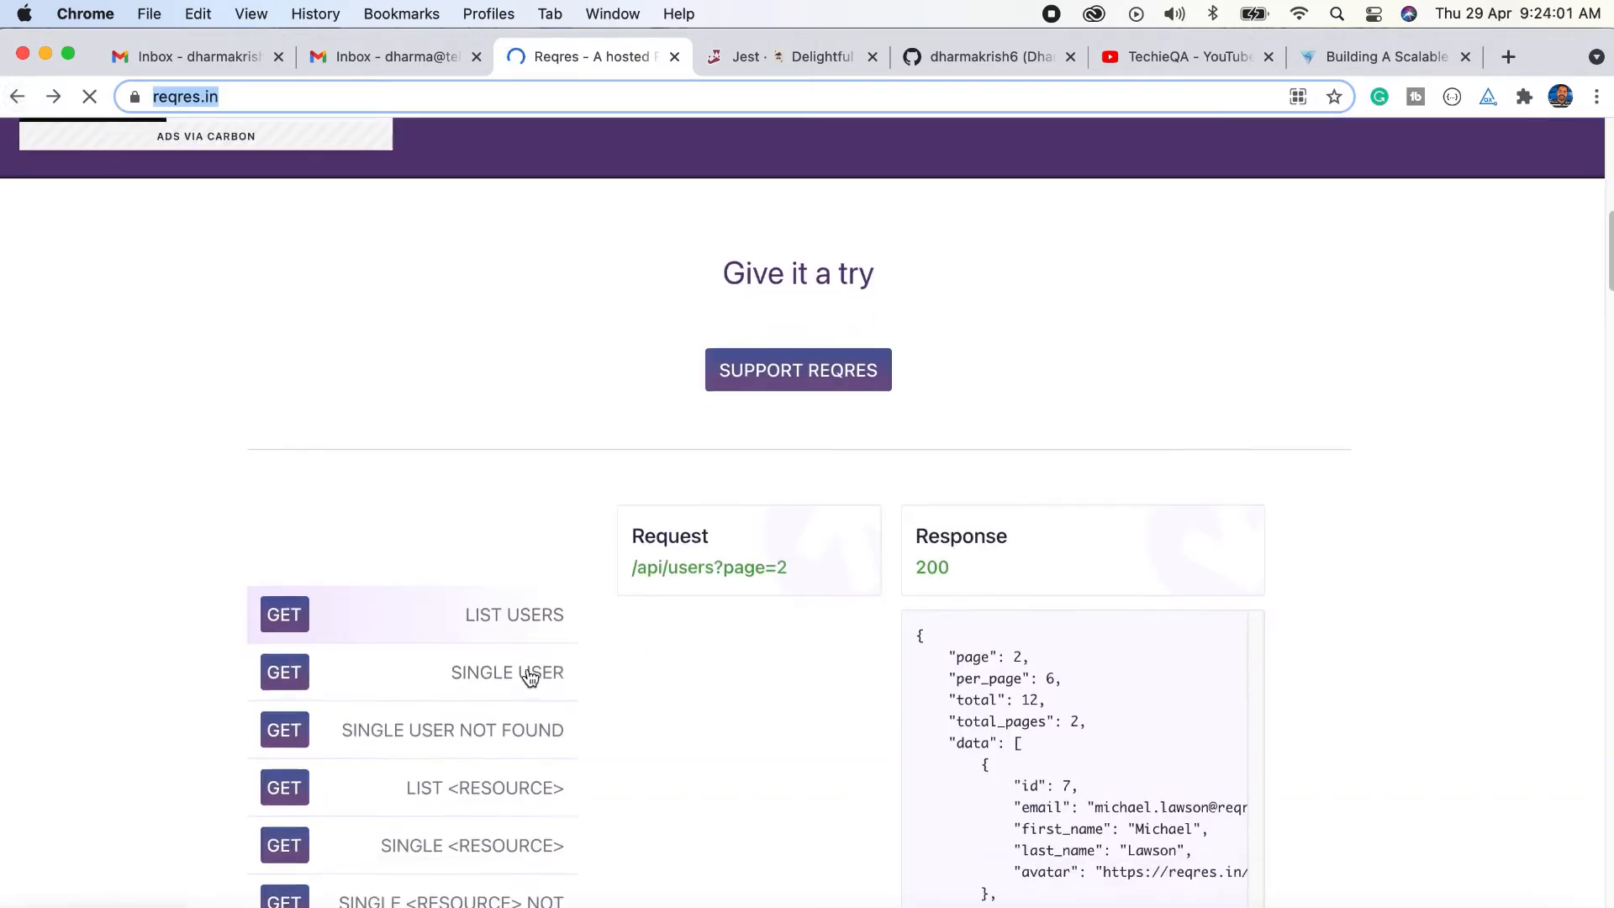
scroll("down", 3)
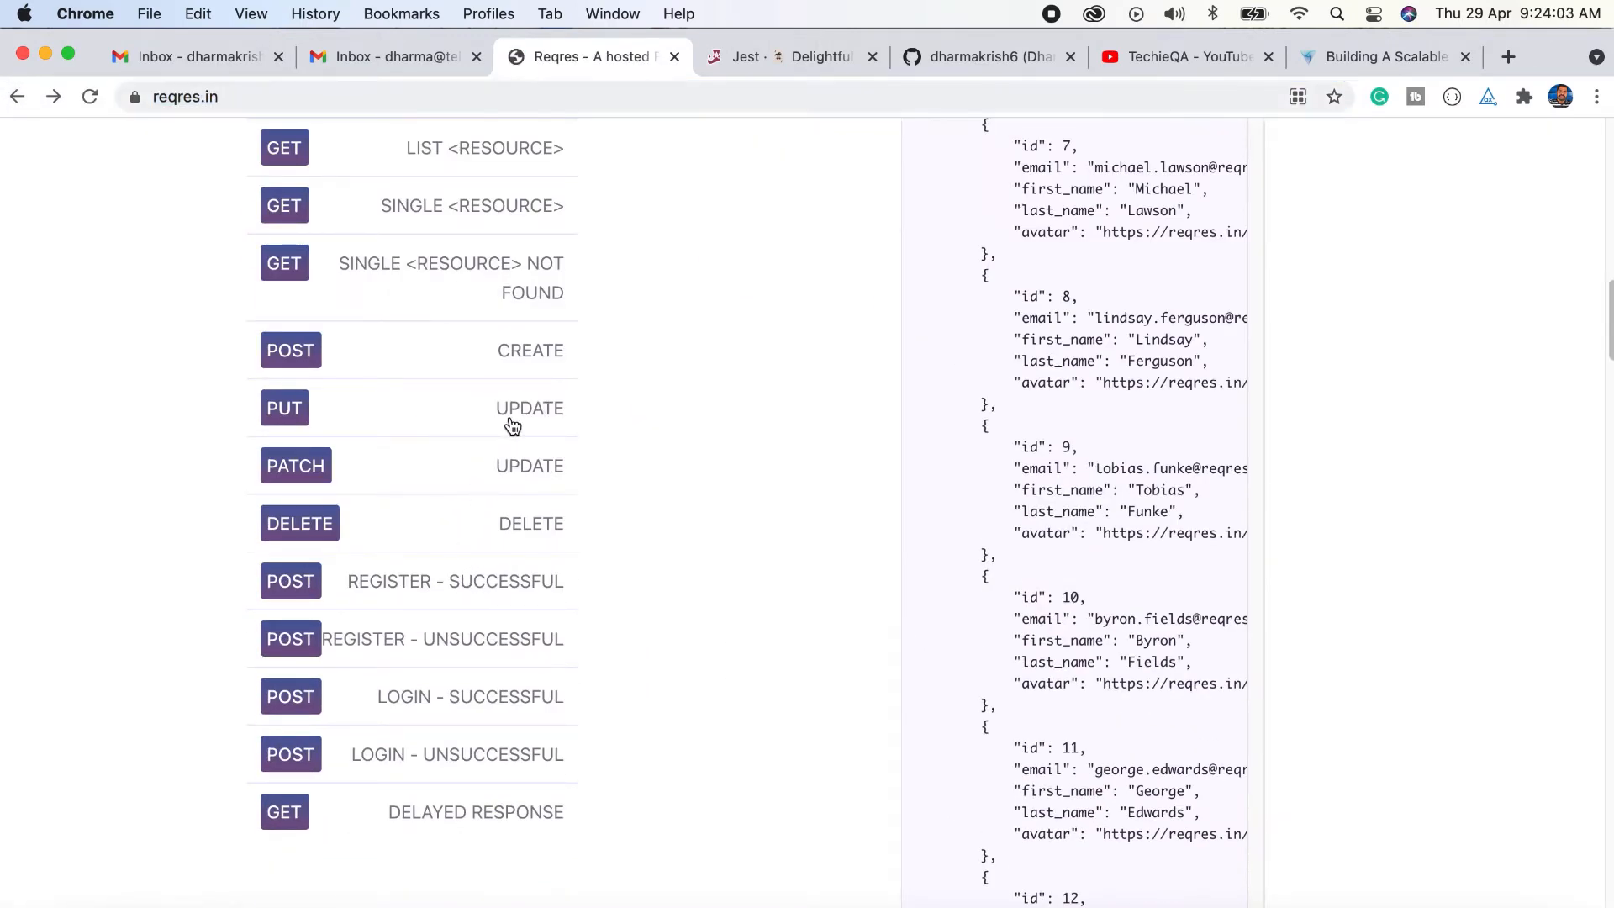
left_click(284, 408)
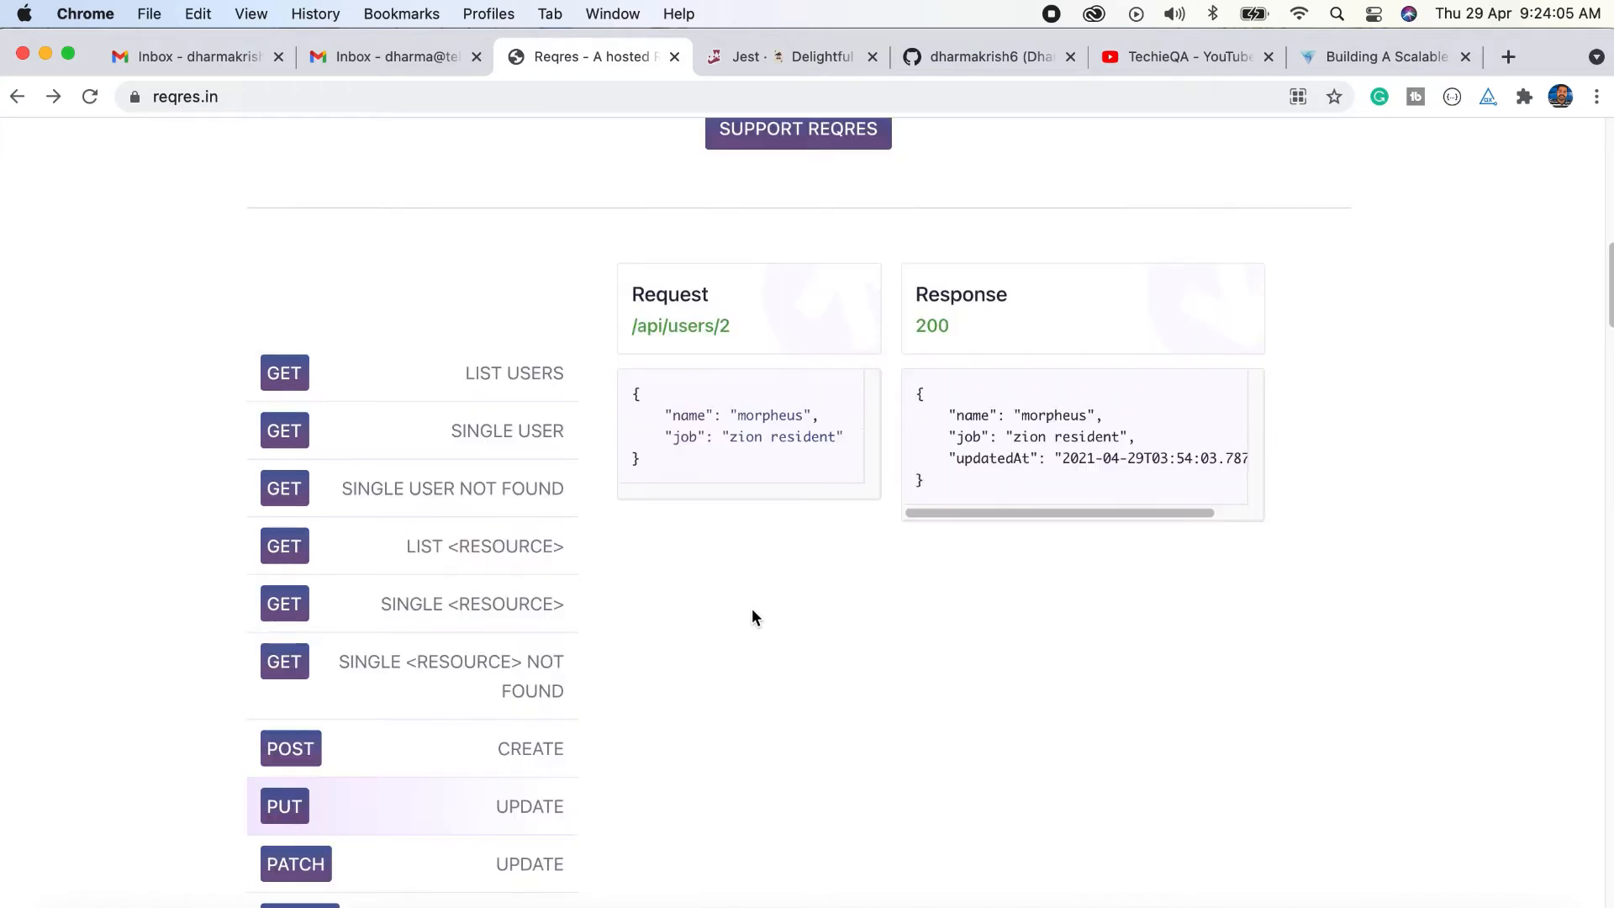
scroll("up", 3)
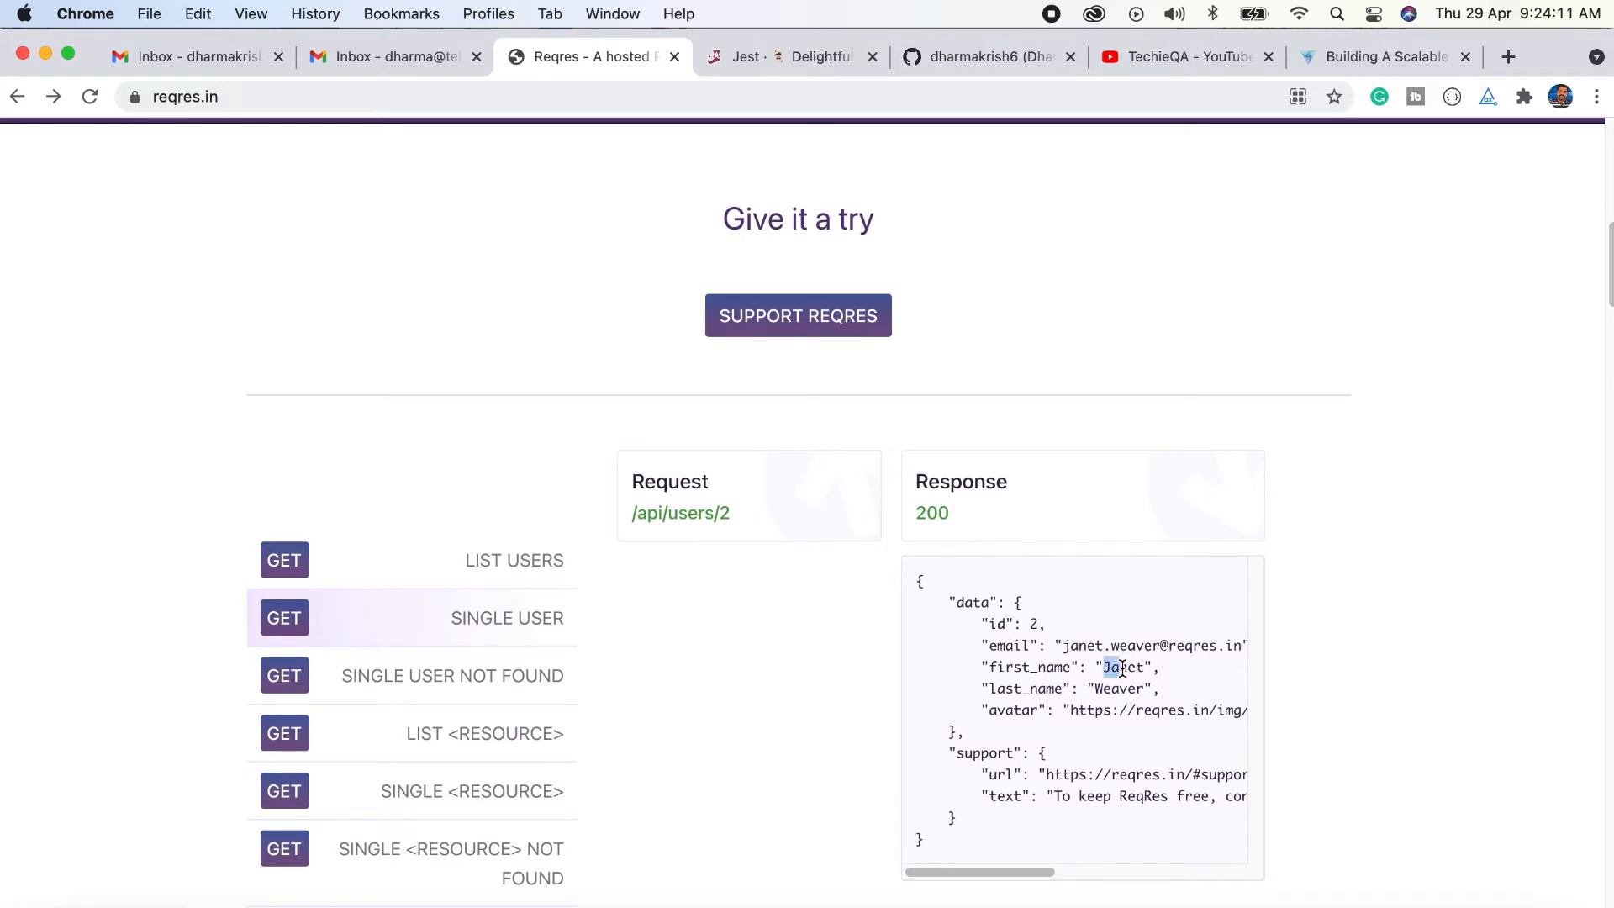
scroll("down", 3)
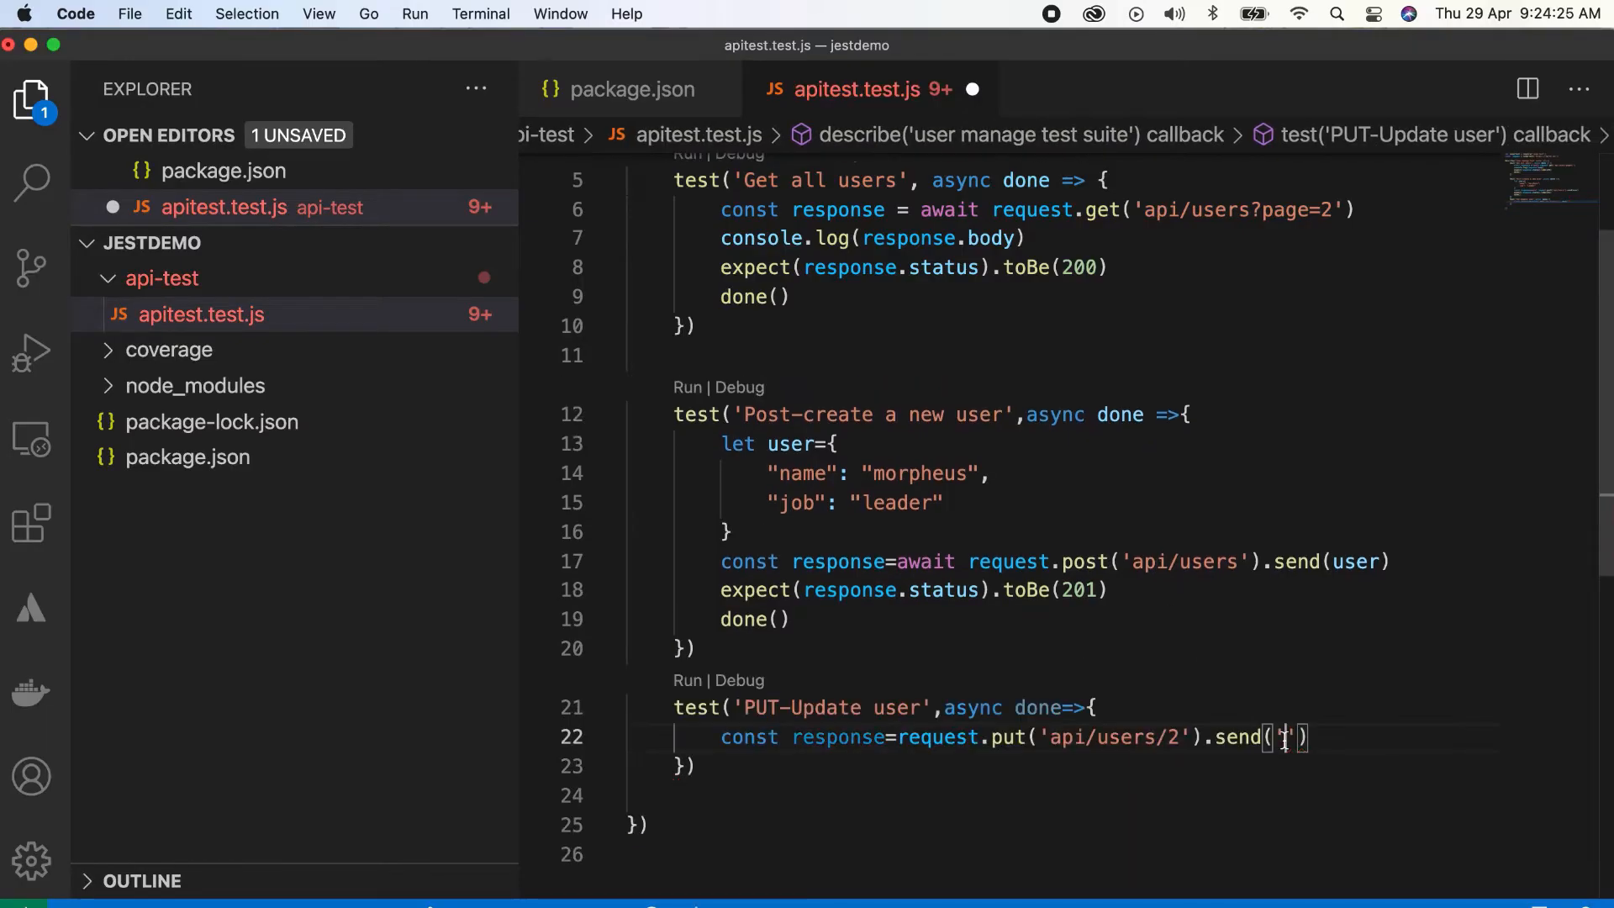
Define updateuser with name dharma and job qa, send it, and begin an expect line.
type("'")
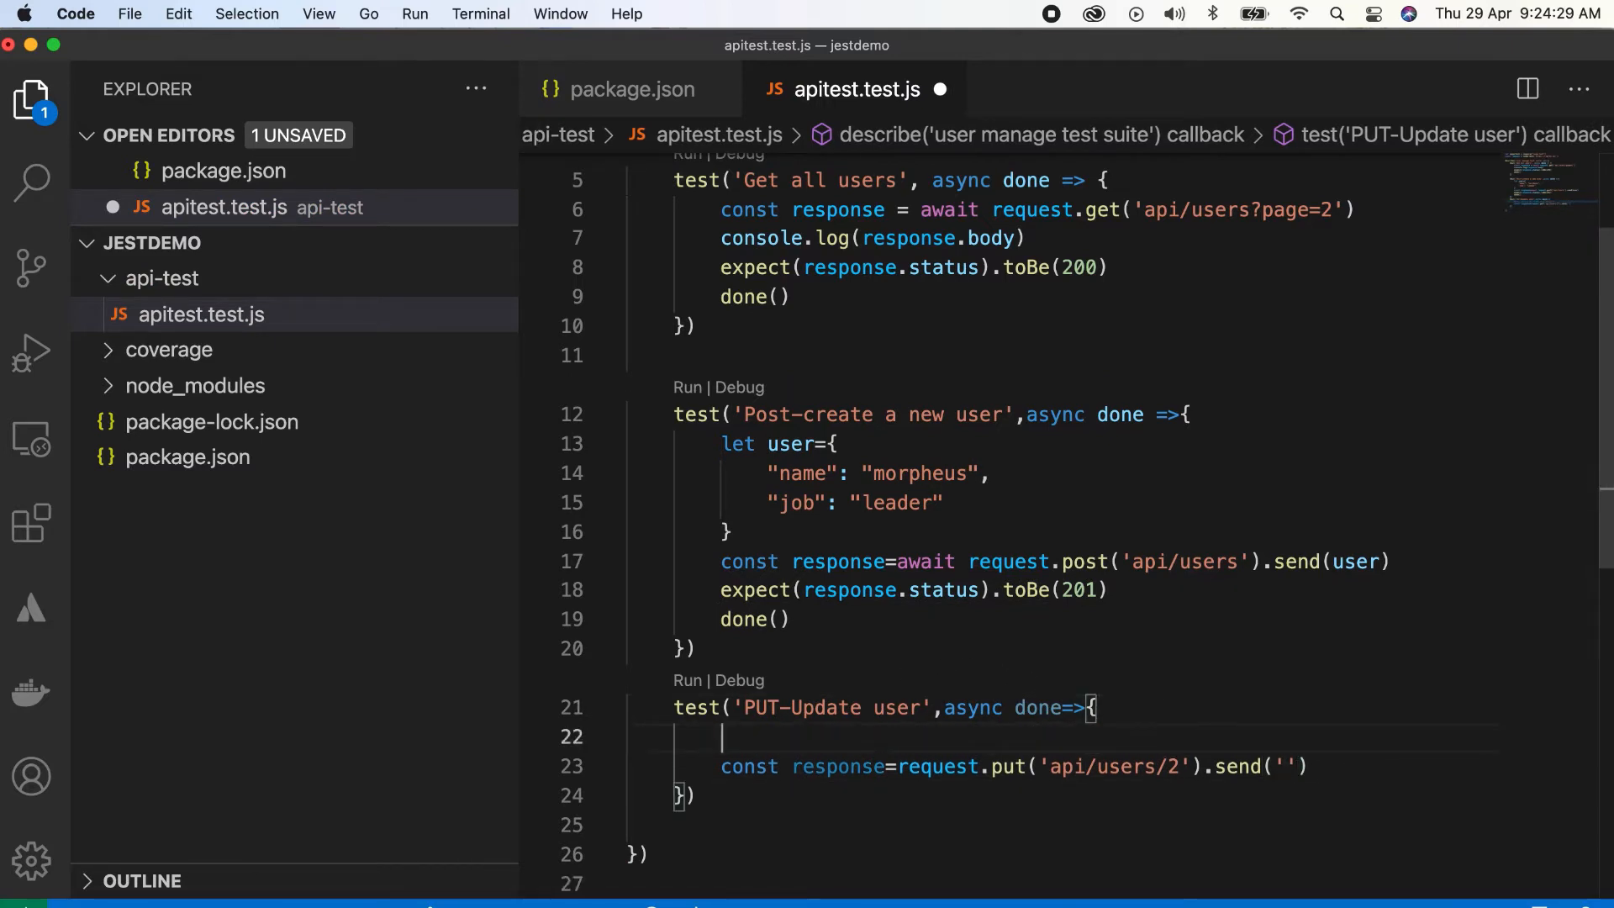
type("let u")
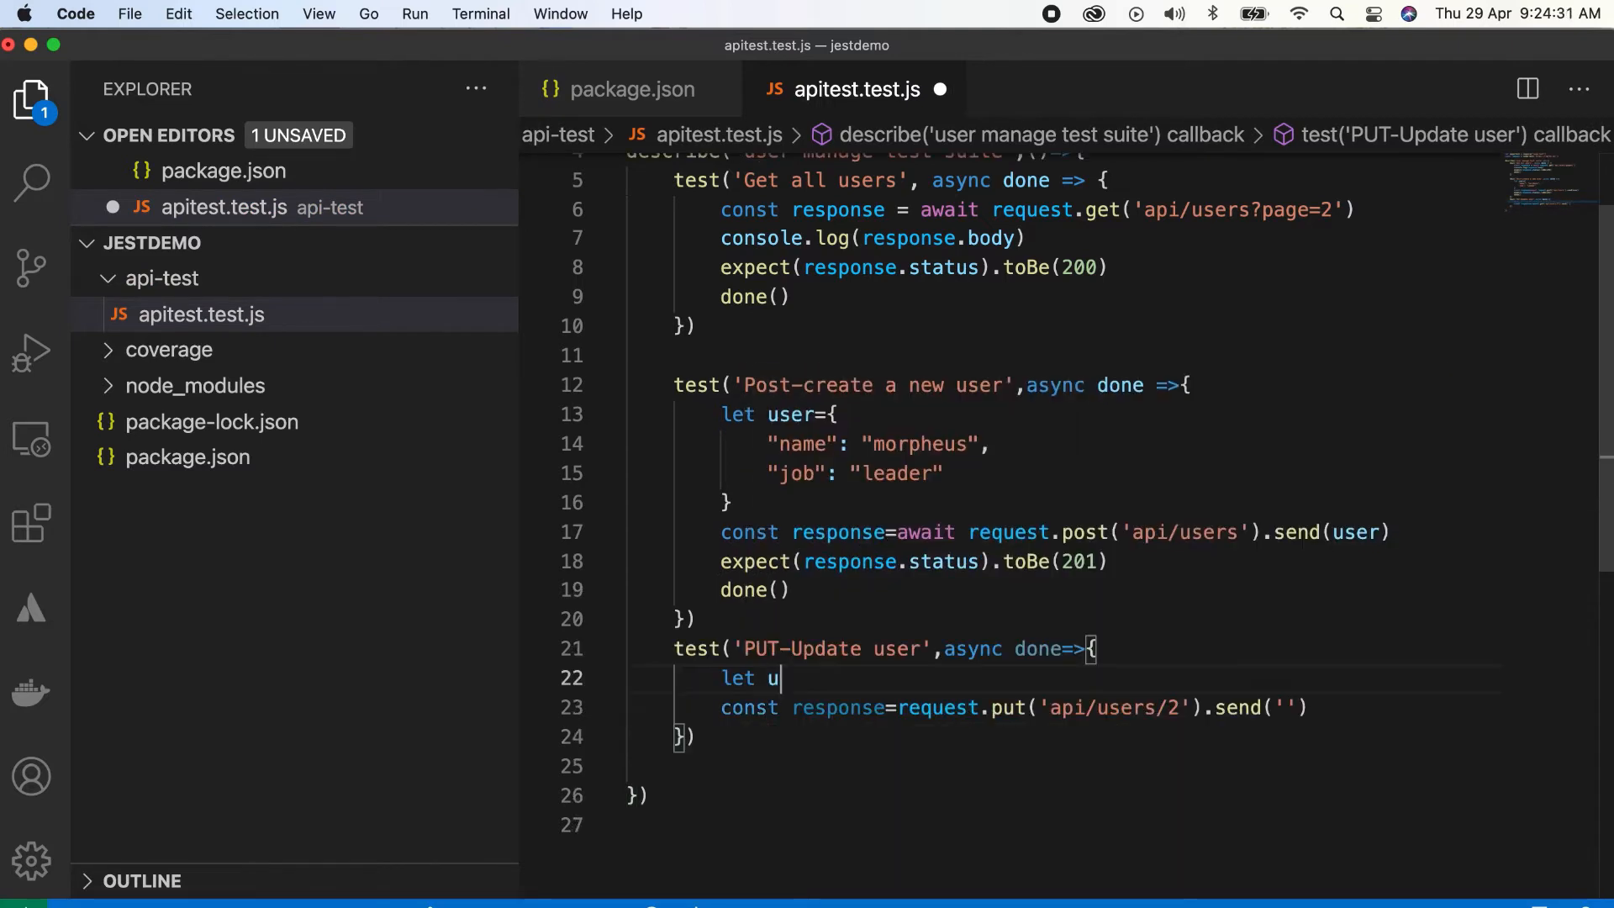
type("pdateuser={")
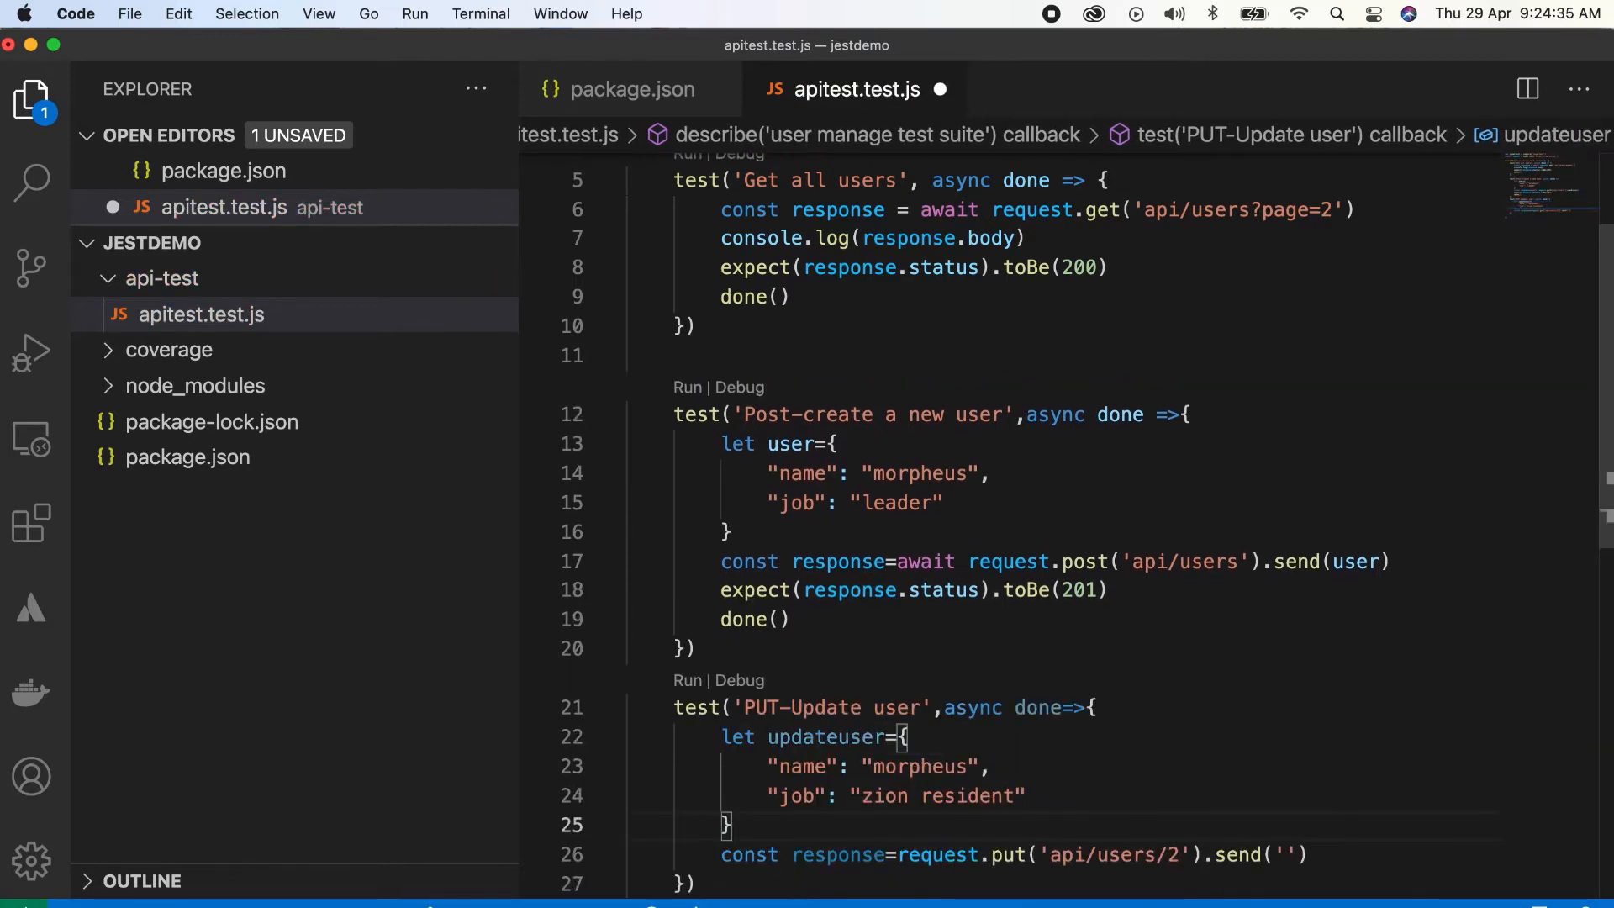
double_click(917, 766)
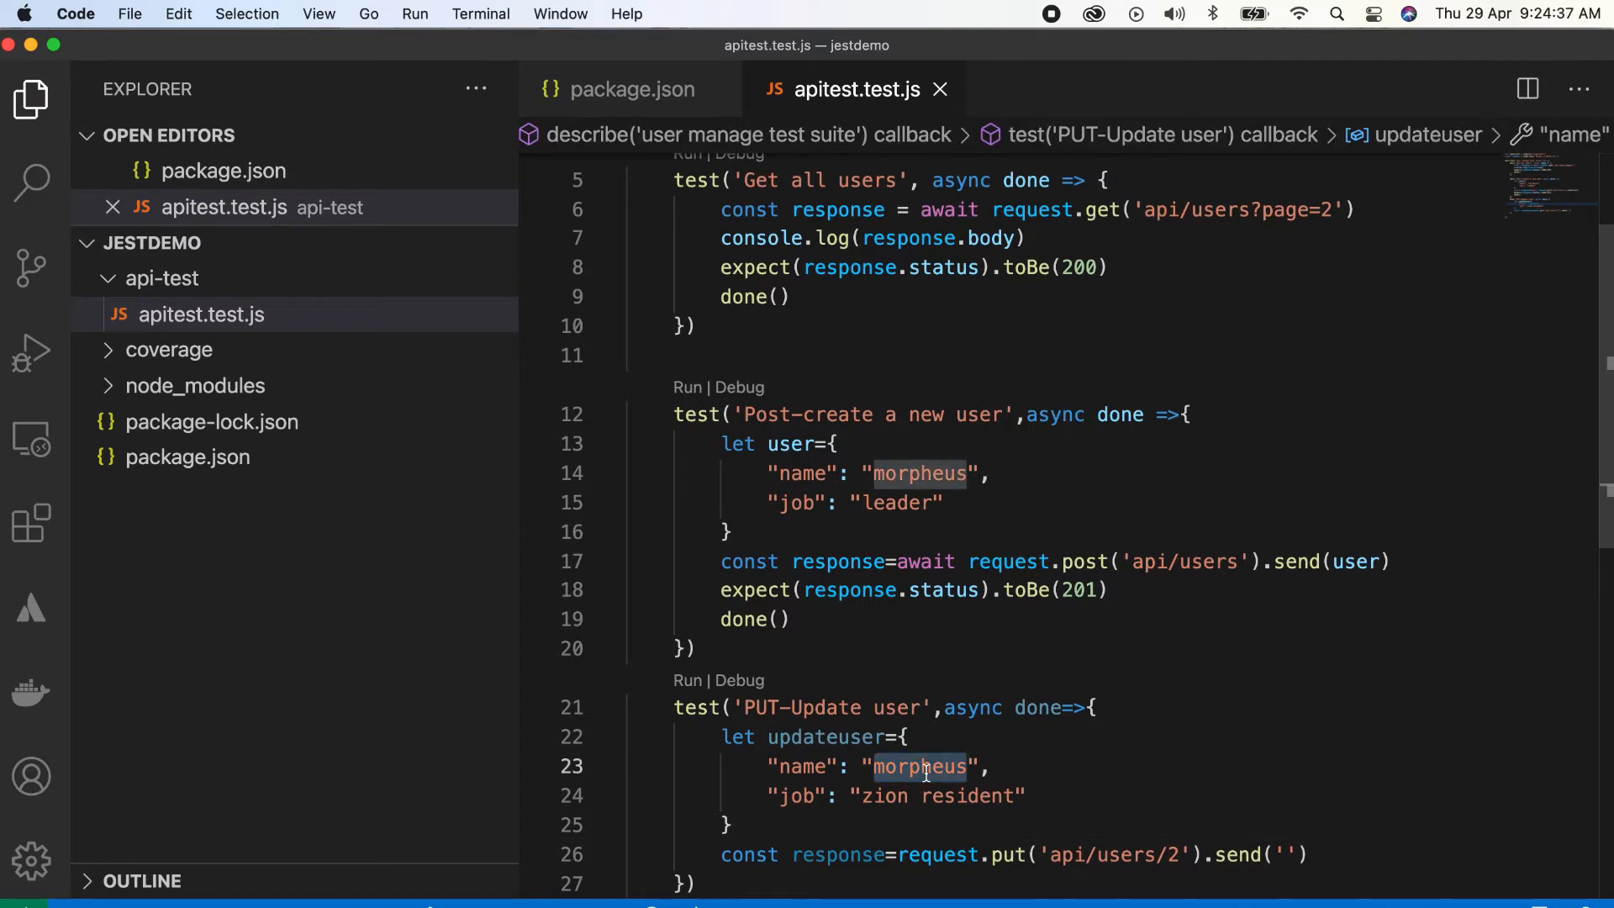
type("dah")
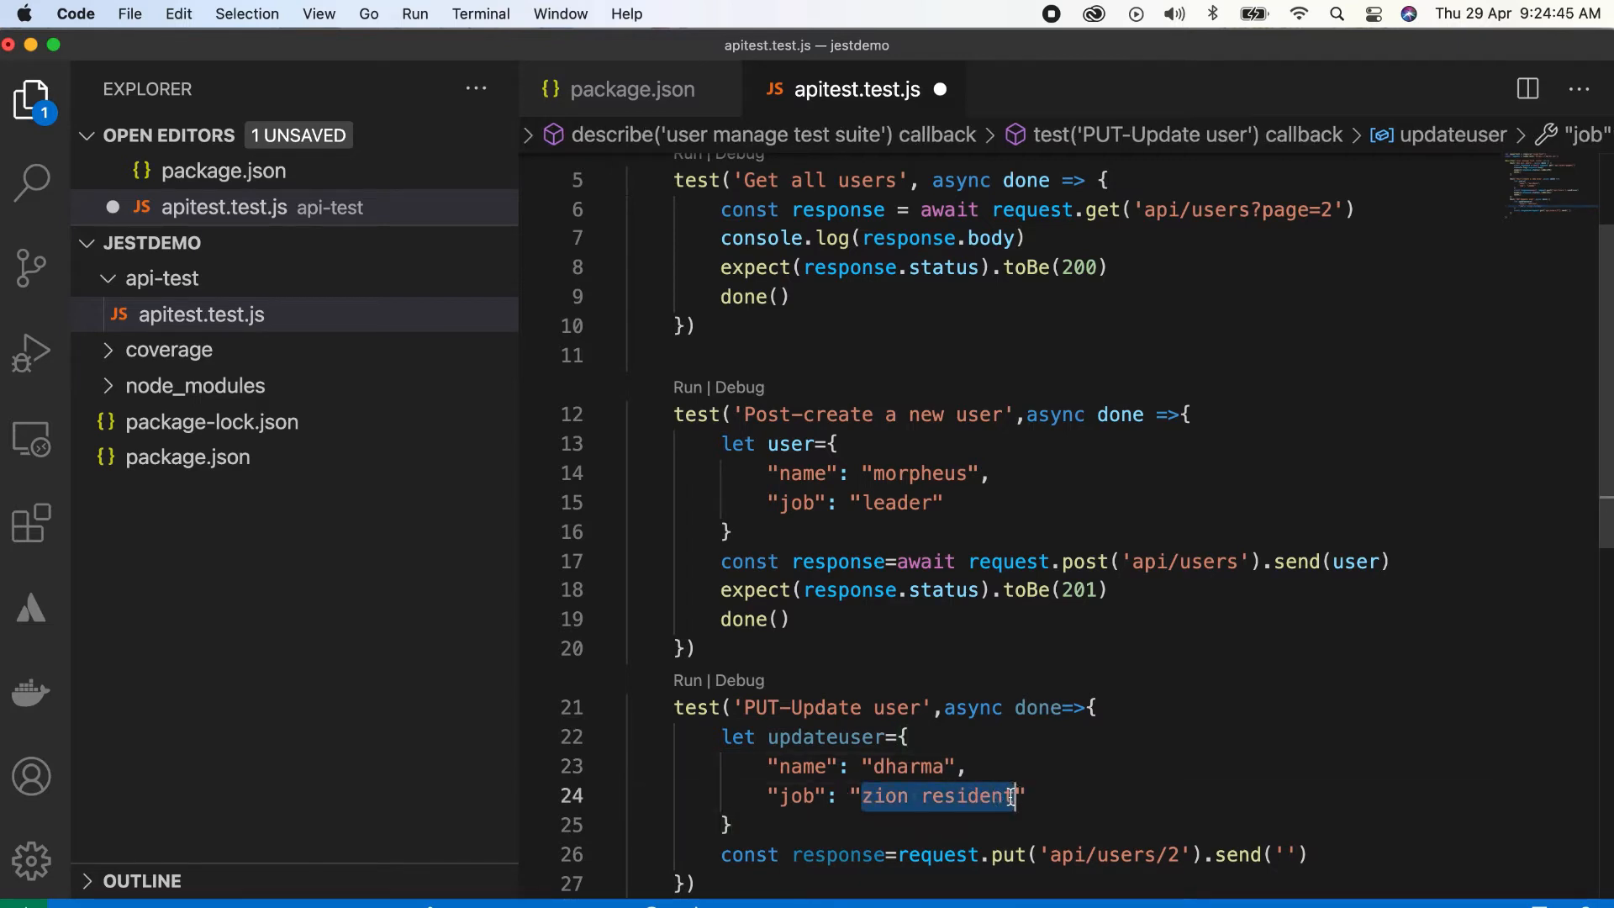
type("qa\"")
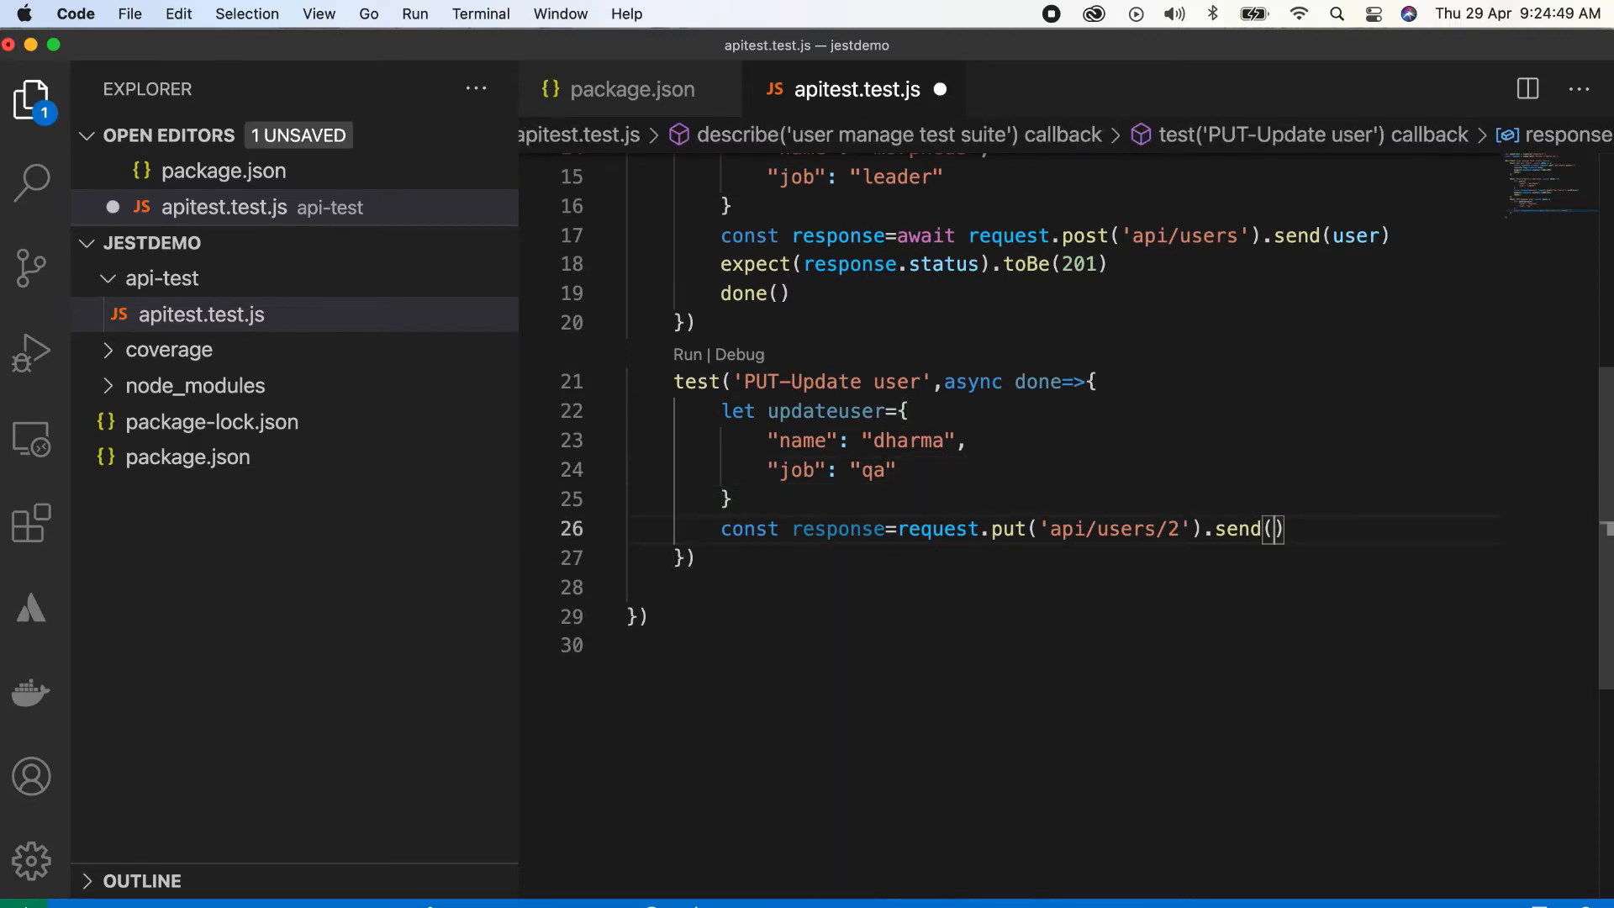
type("updateuser")
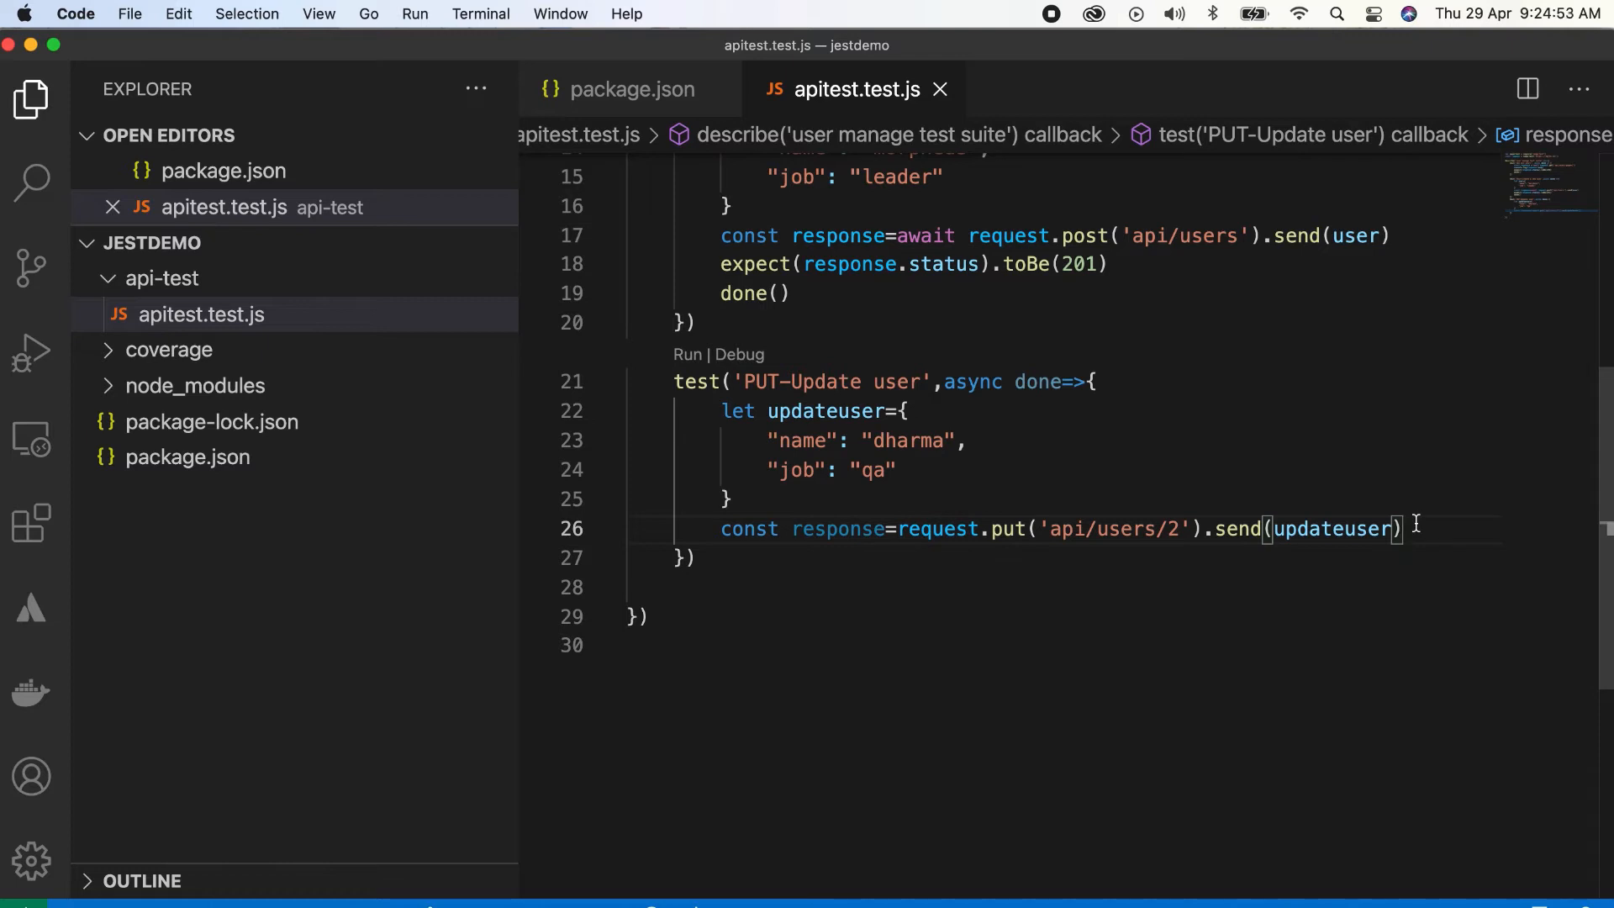
type("cons")
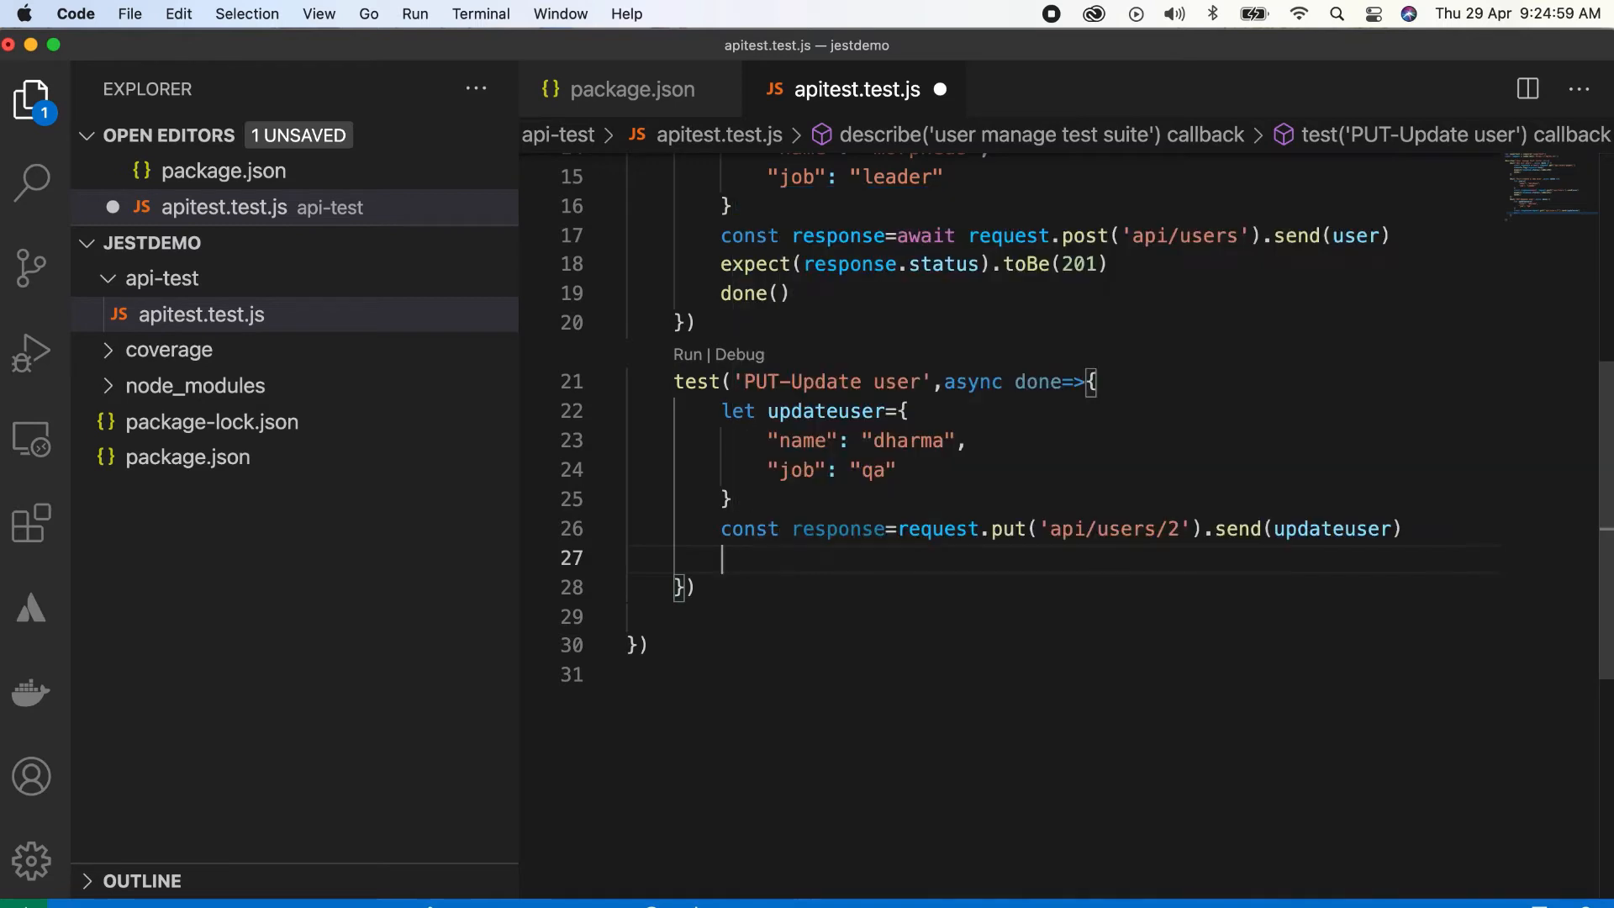
type("expect(response.stat")
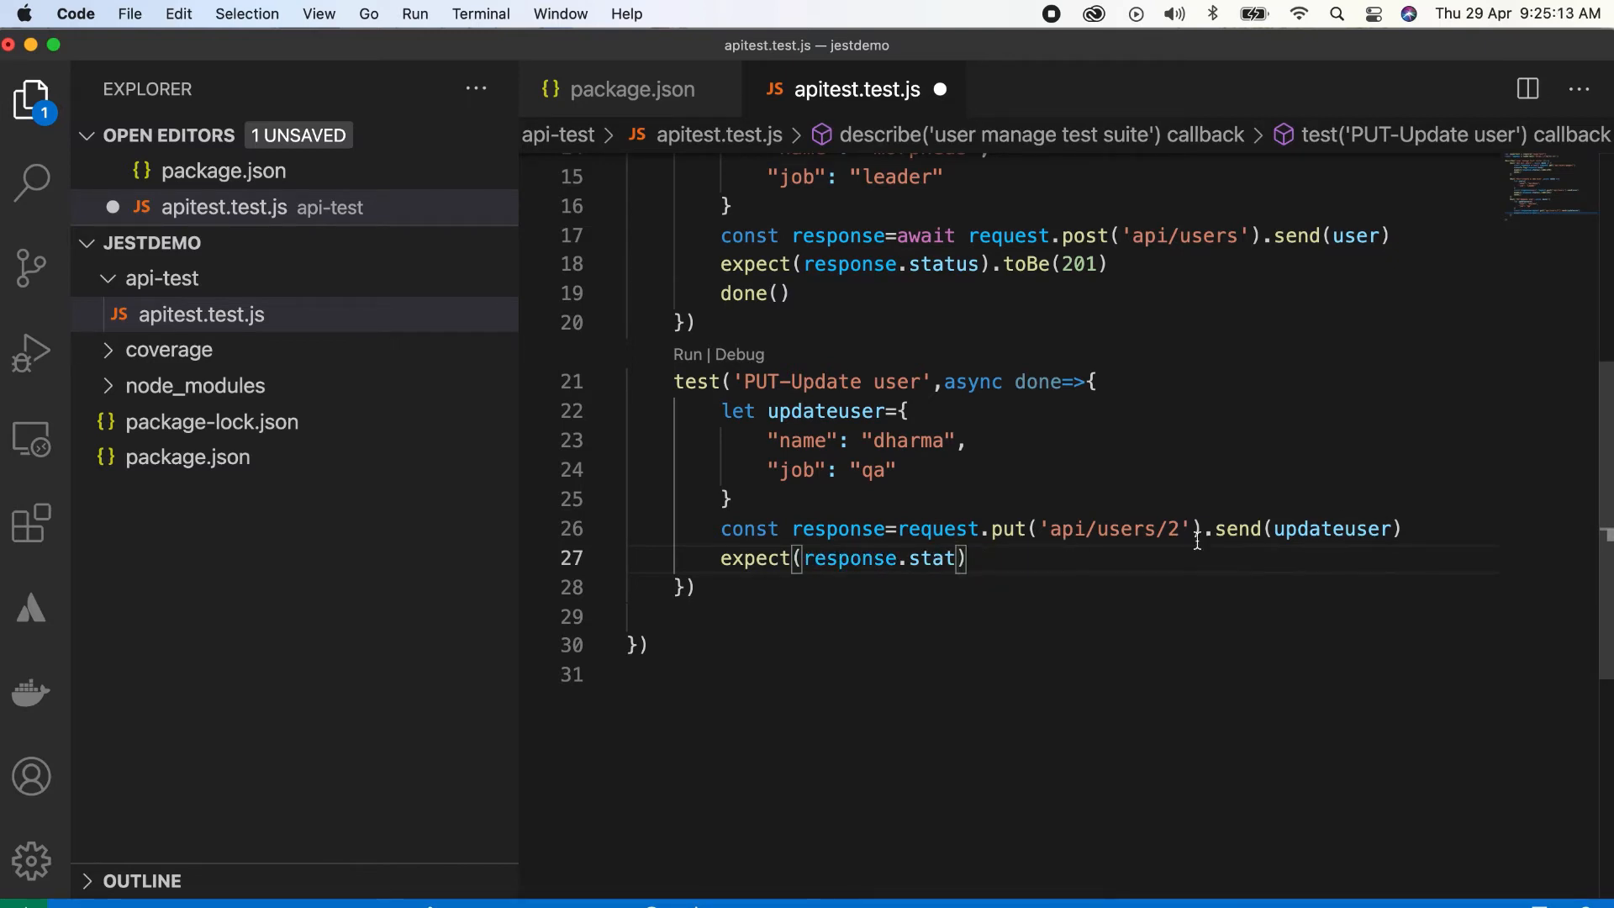
Complete the assertion expect(response.status).toBe(200) in the PUT test.
type("await")
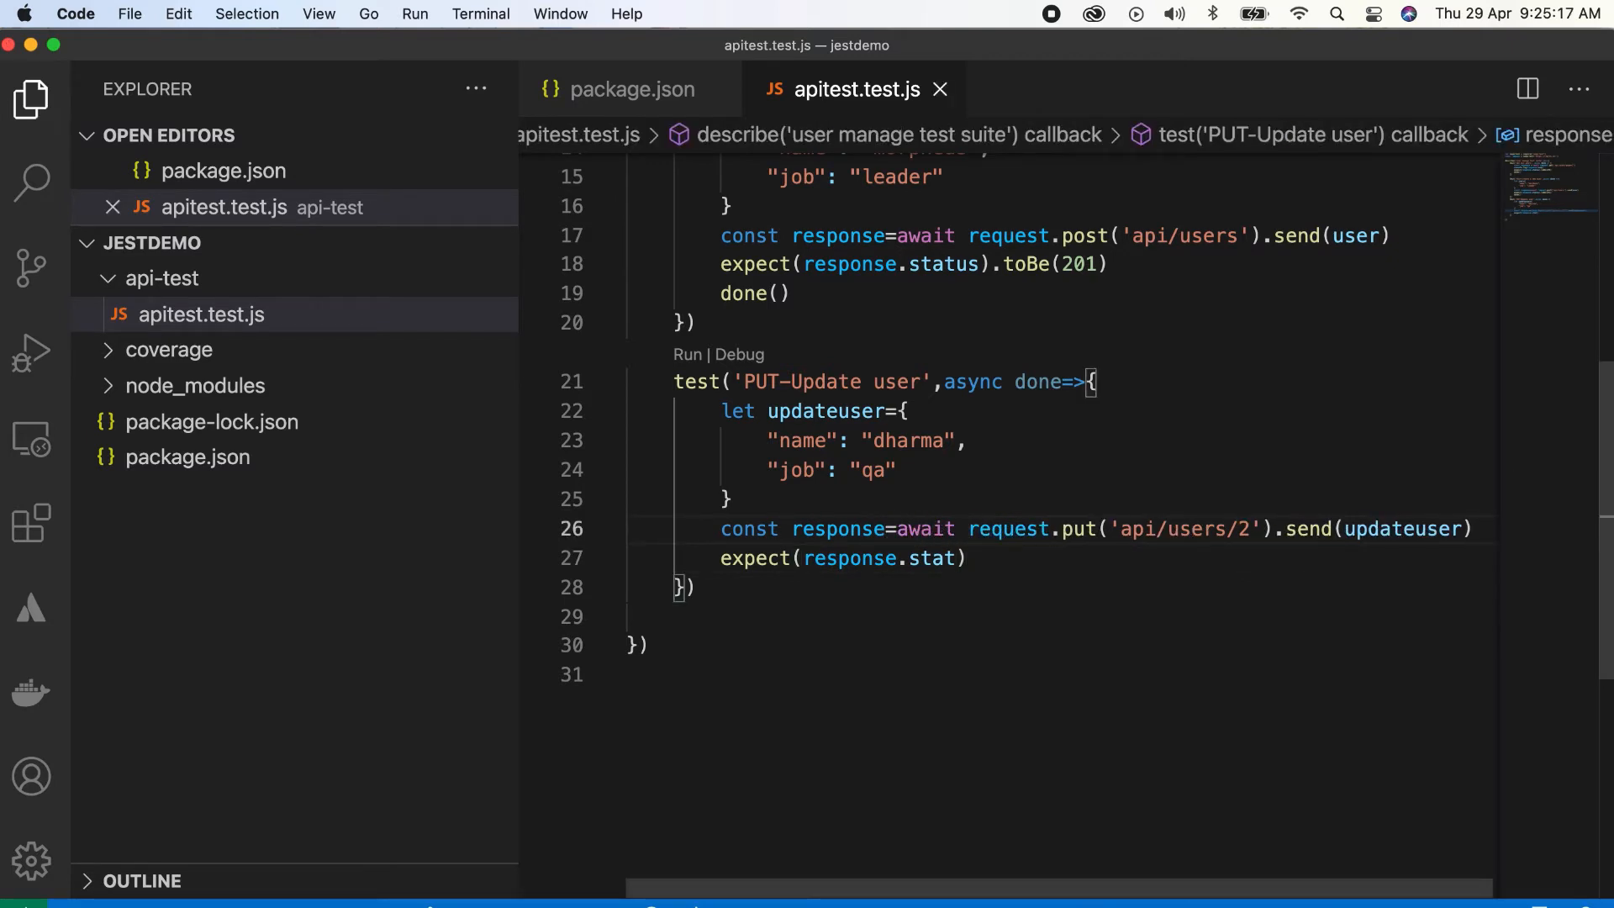
left_click(958, 558)
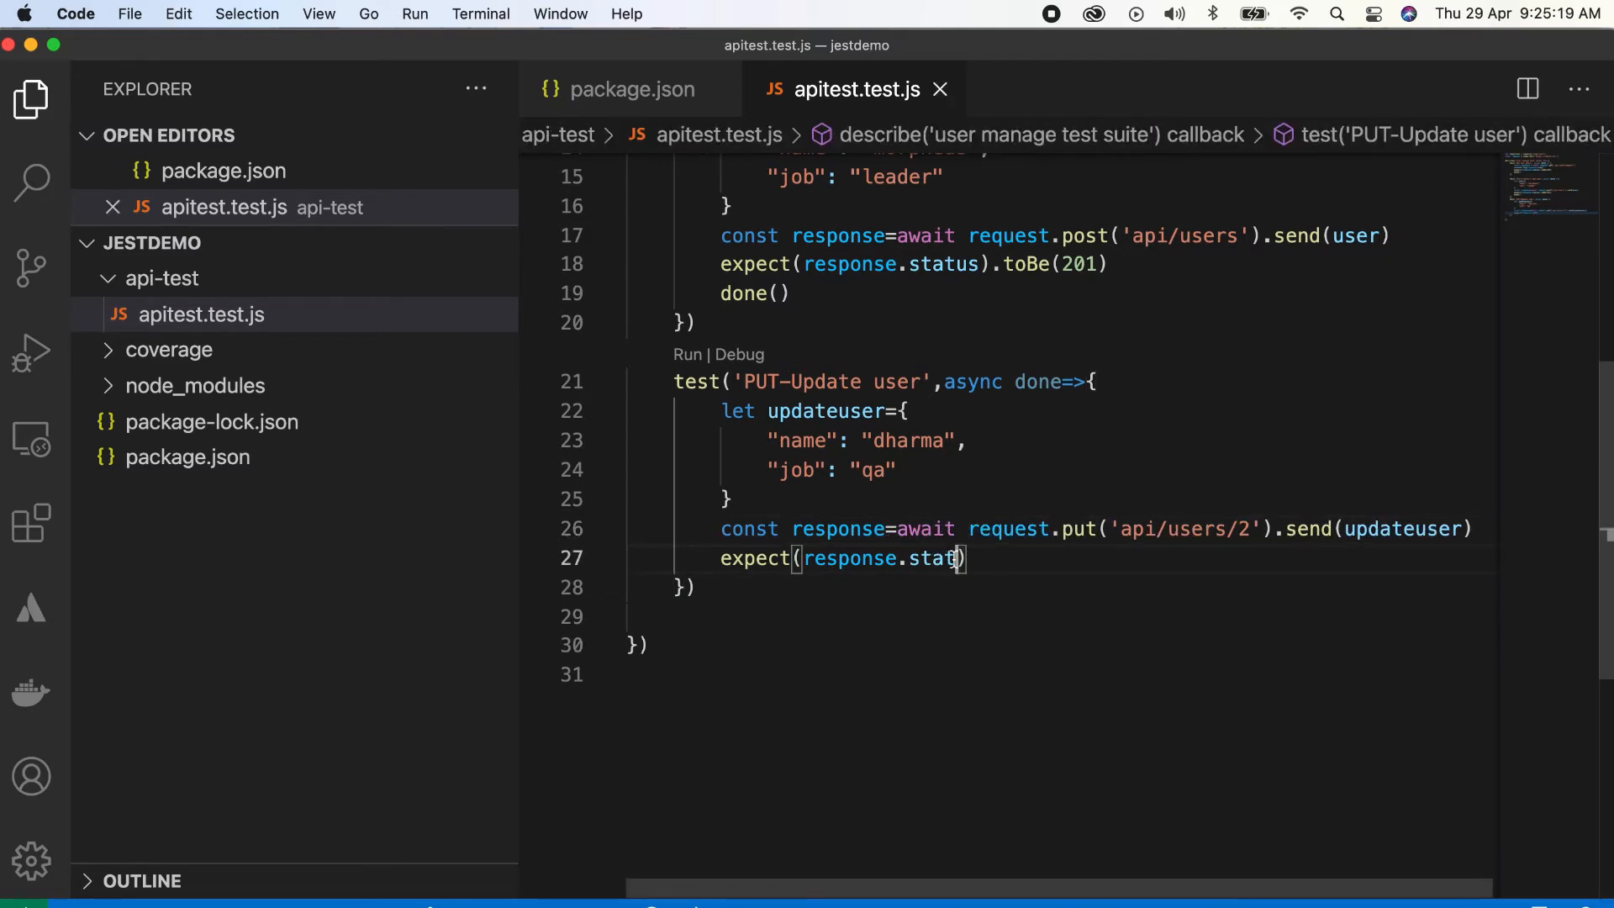
type("us")
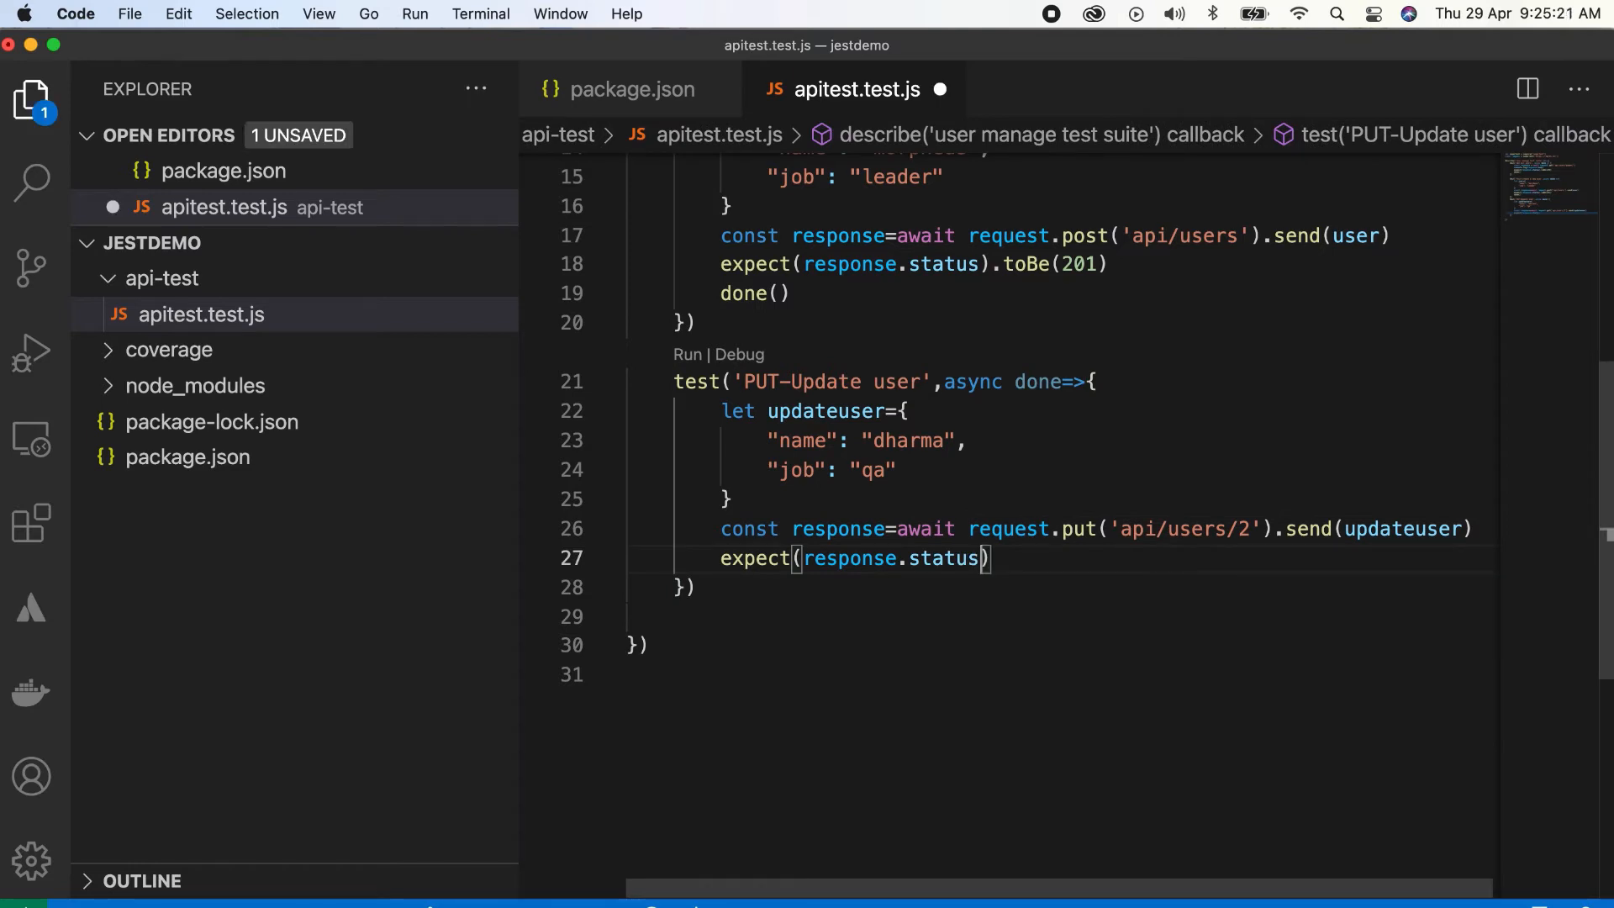
type(".to")
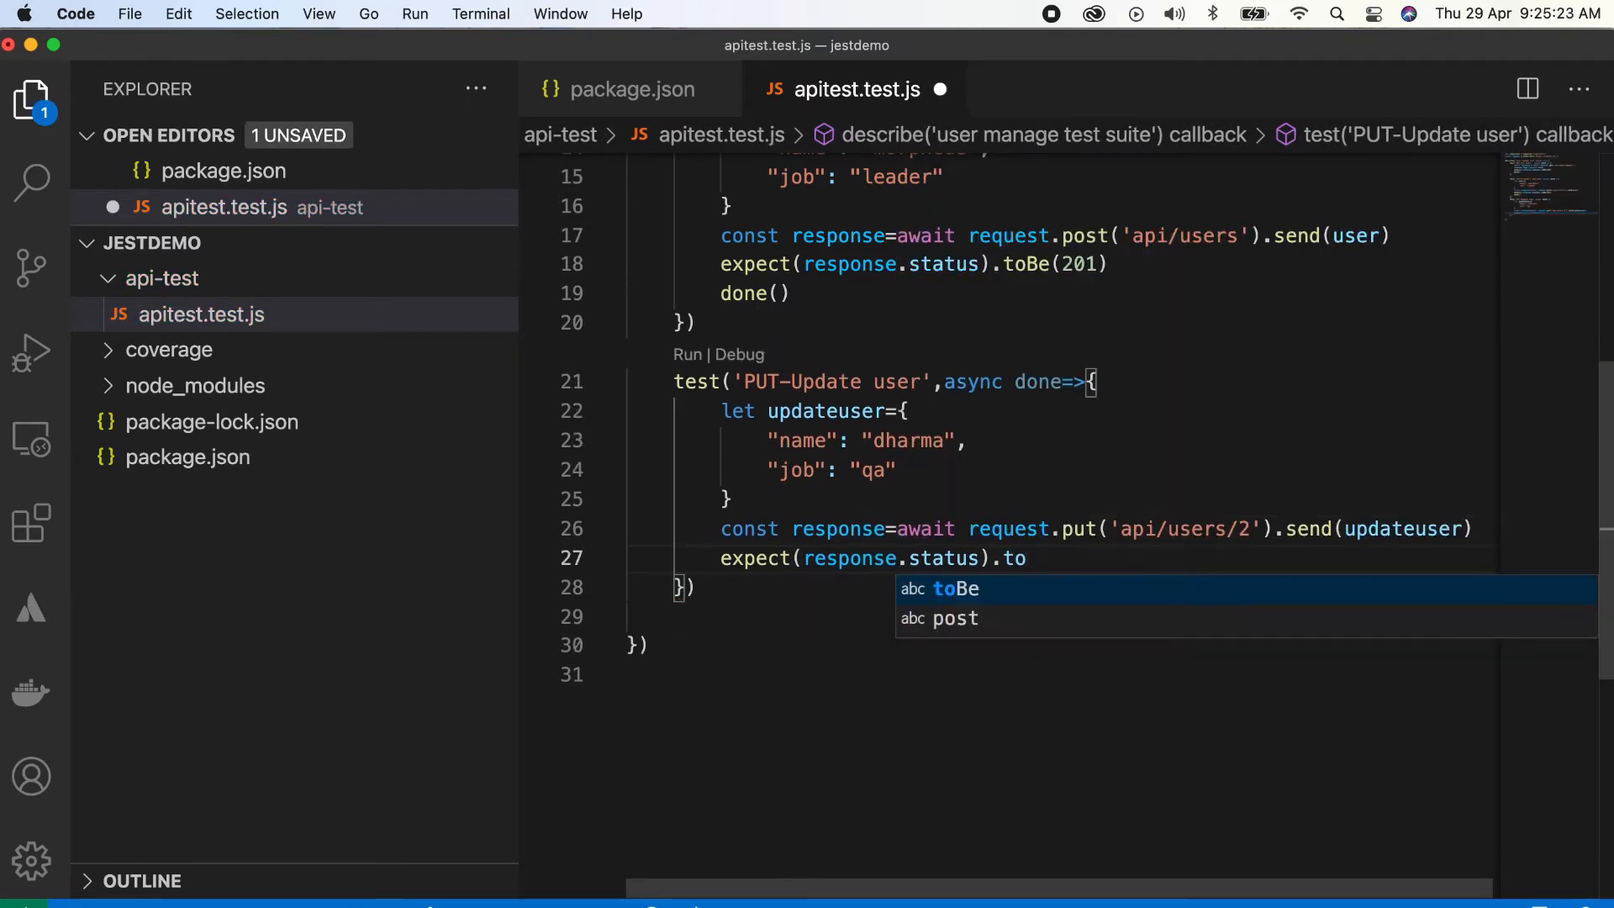
type("Be(200)")
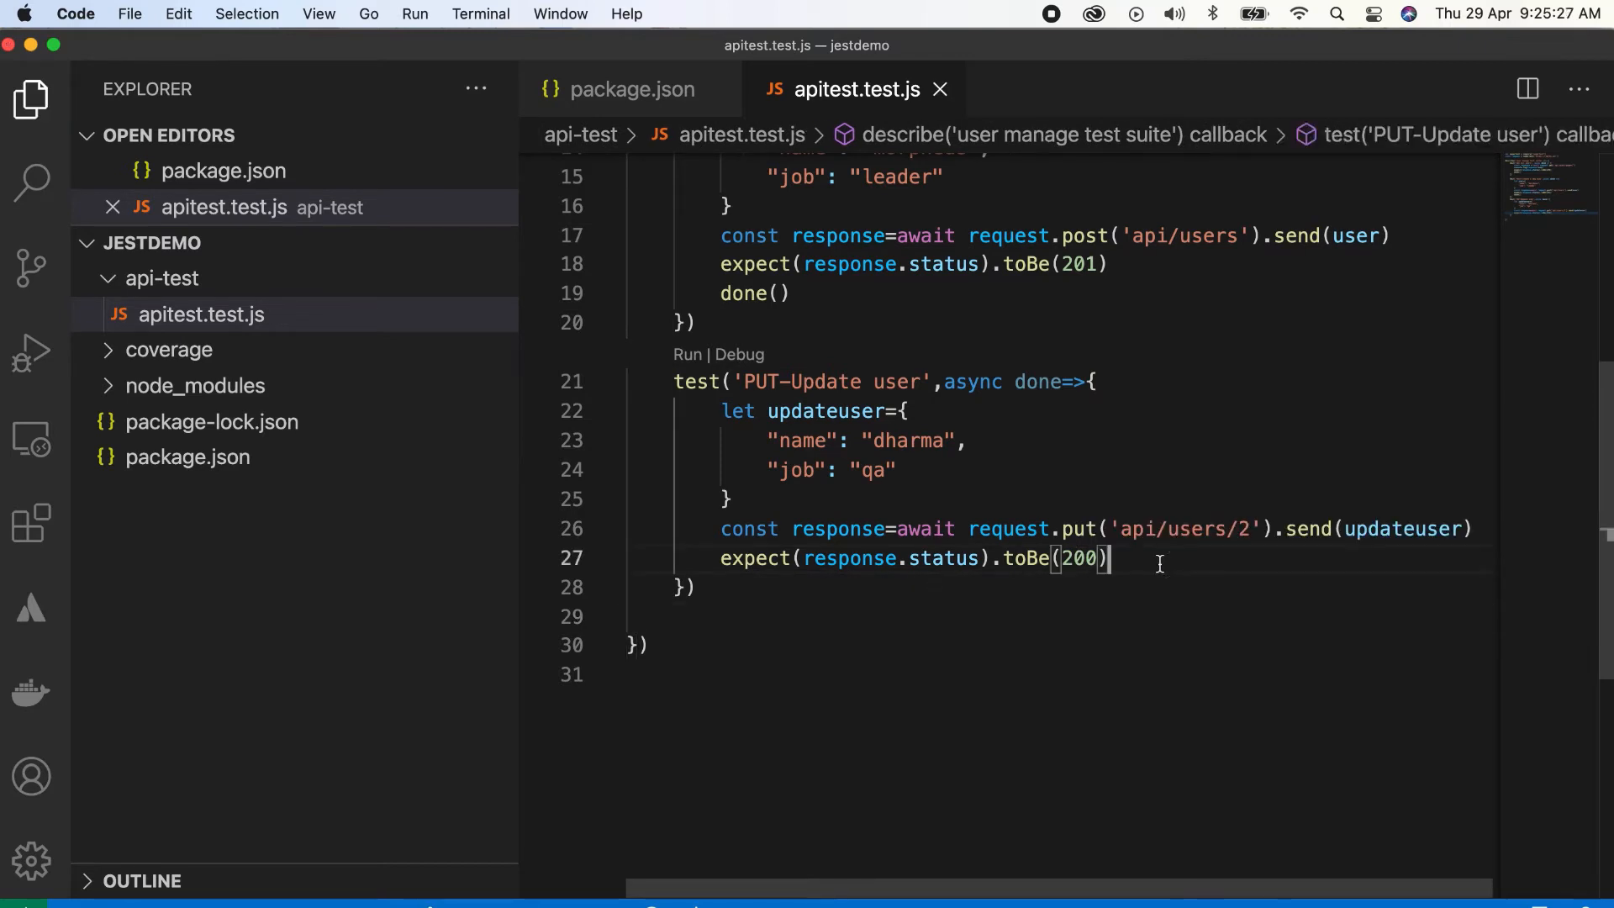
key("enter")
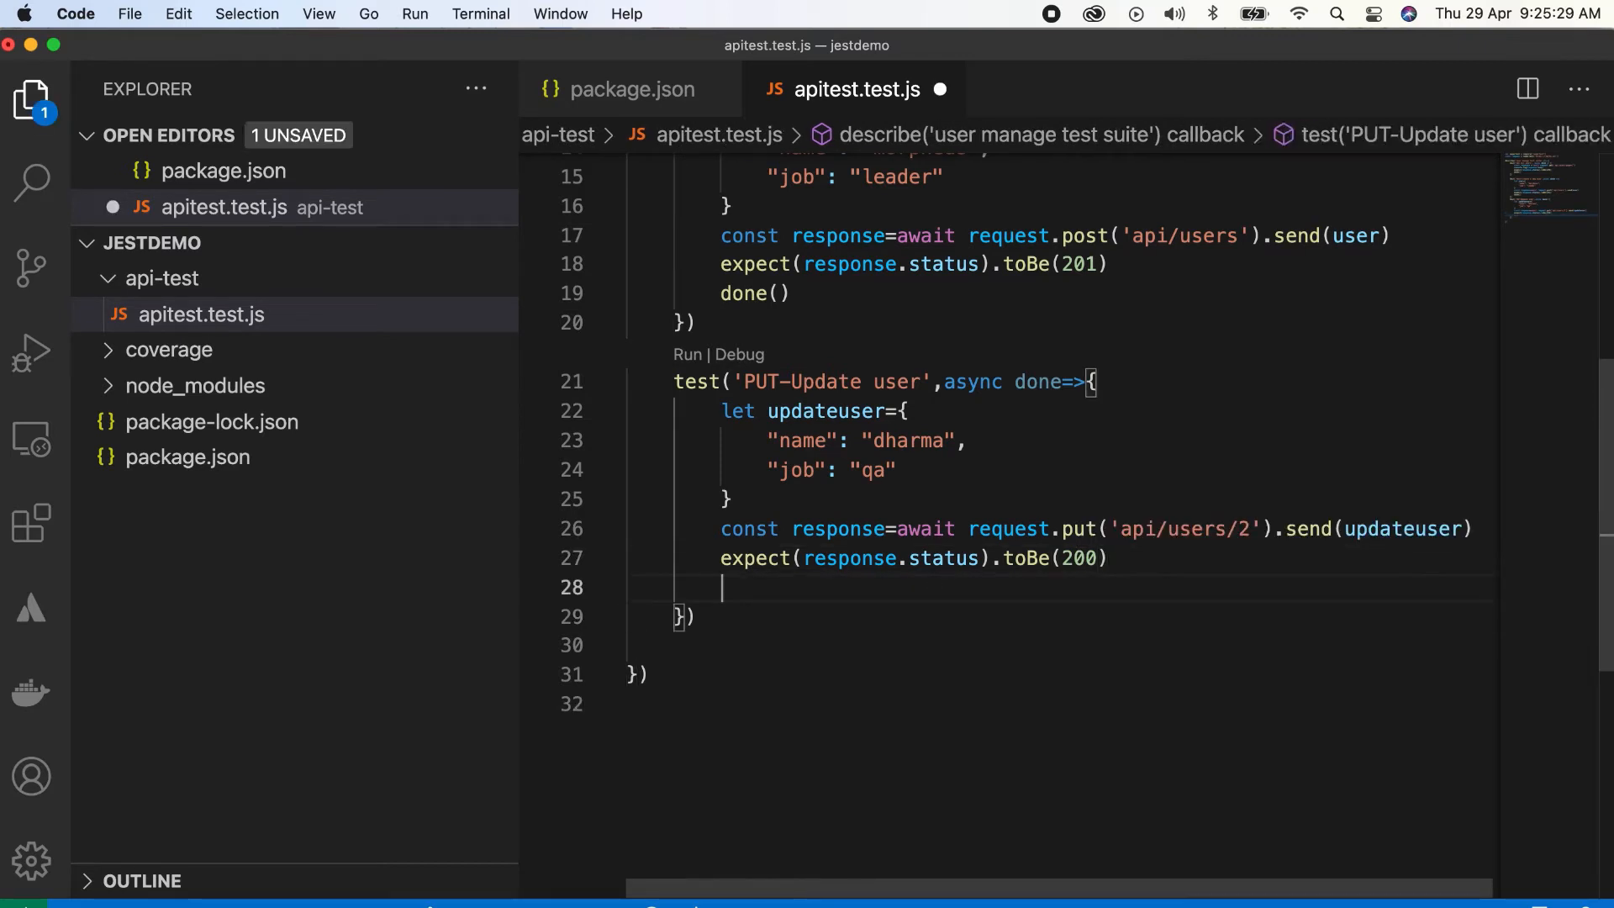
Log 'Updated User data' together with response.body to the console.
type("console")
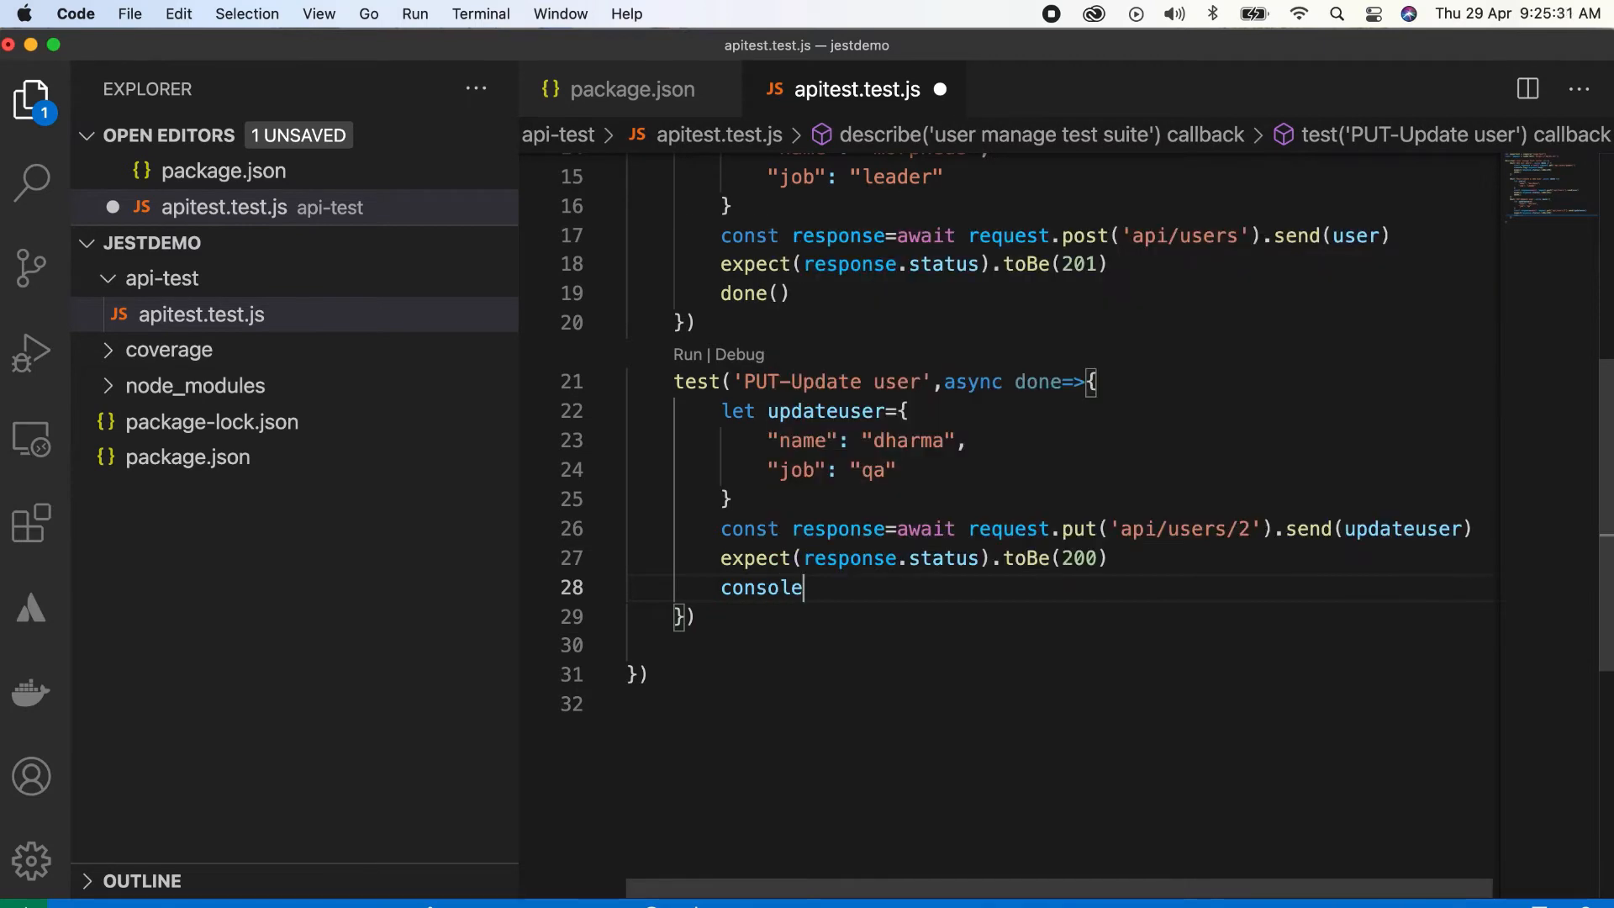
type(".log(")
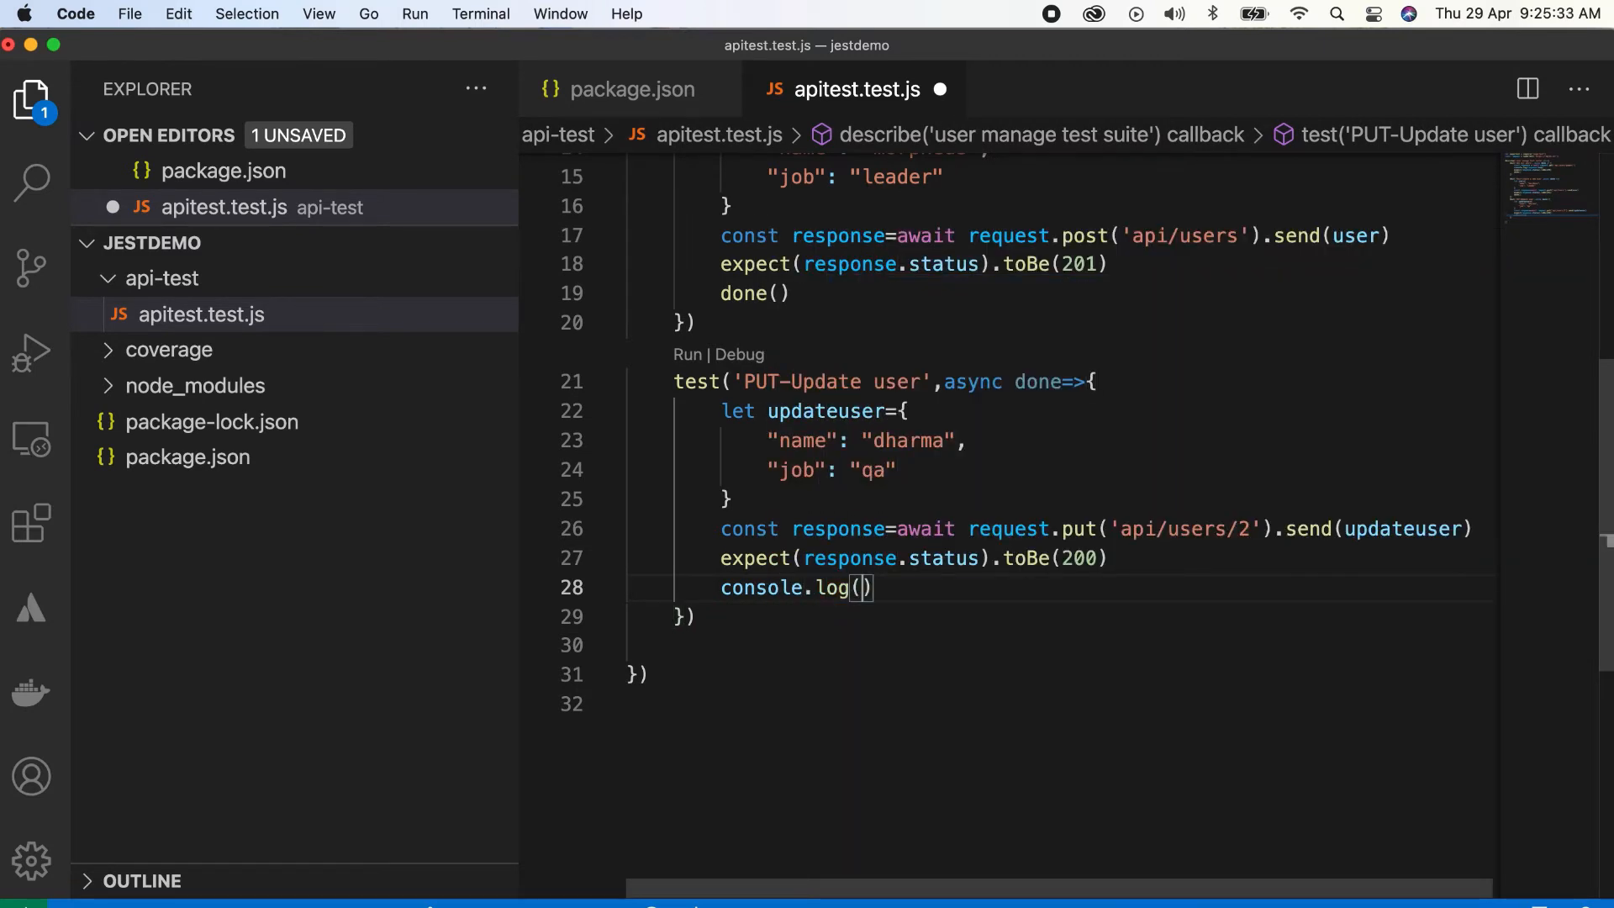
type("''")
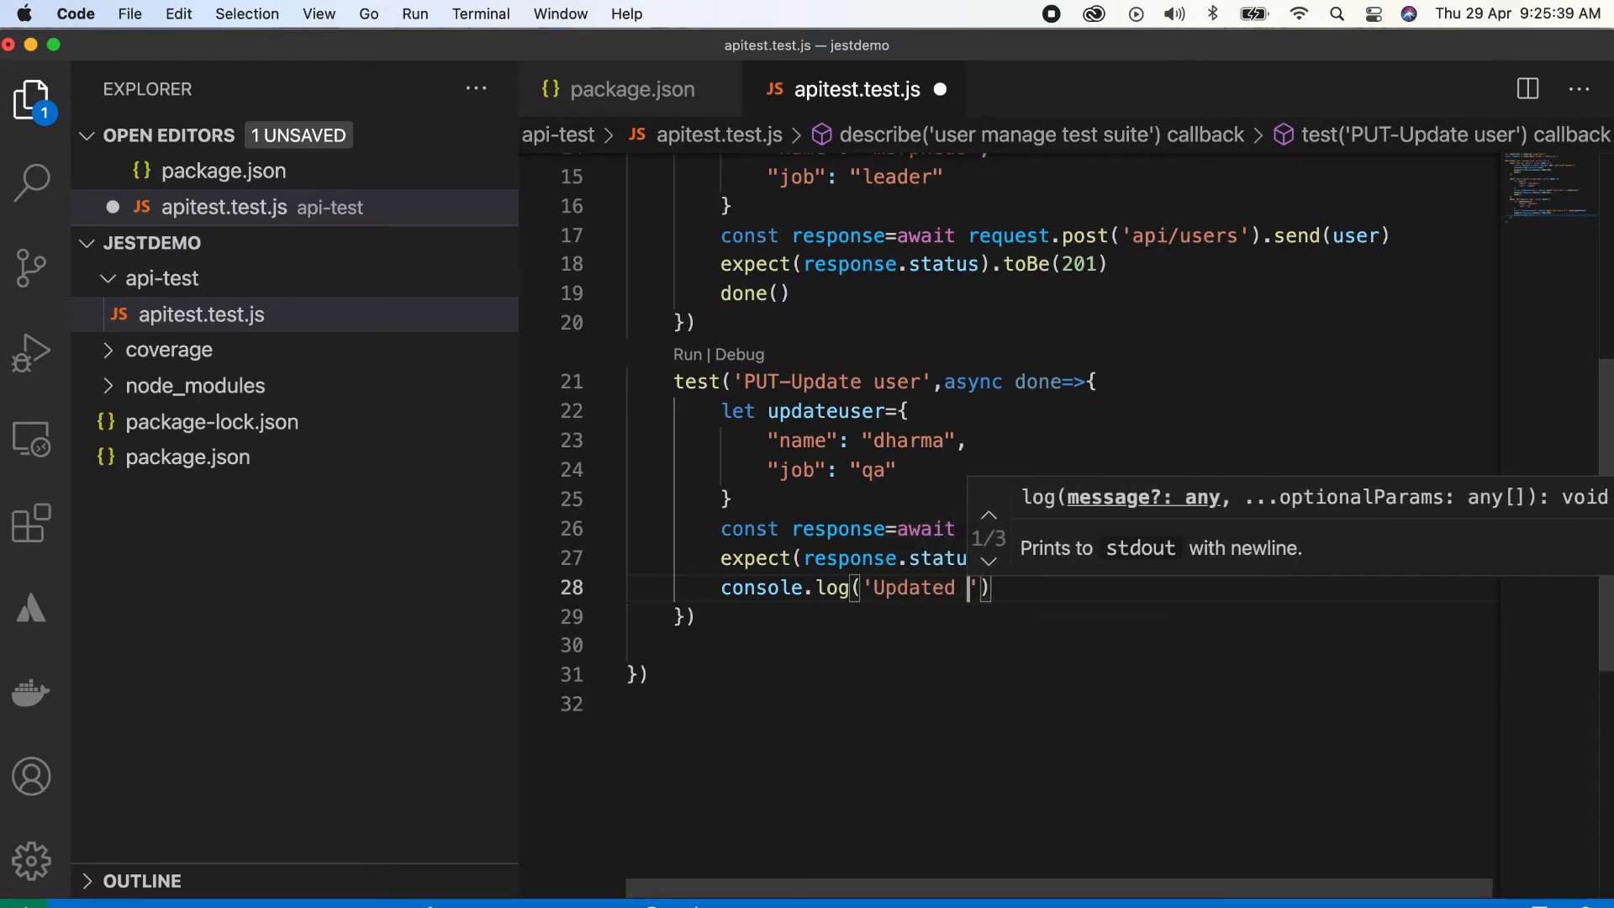
type("User")
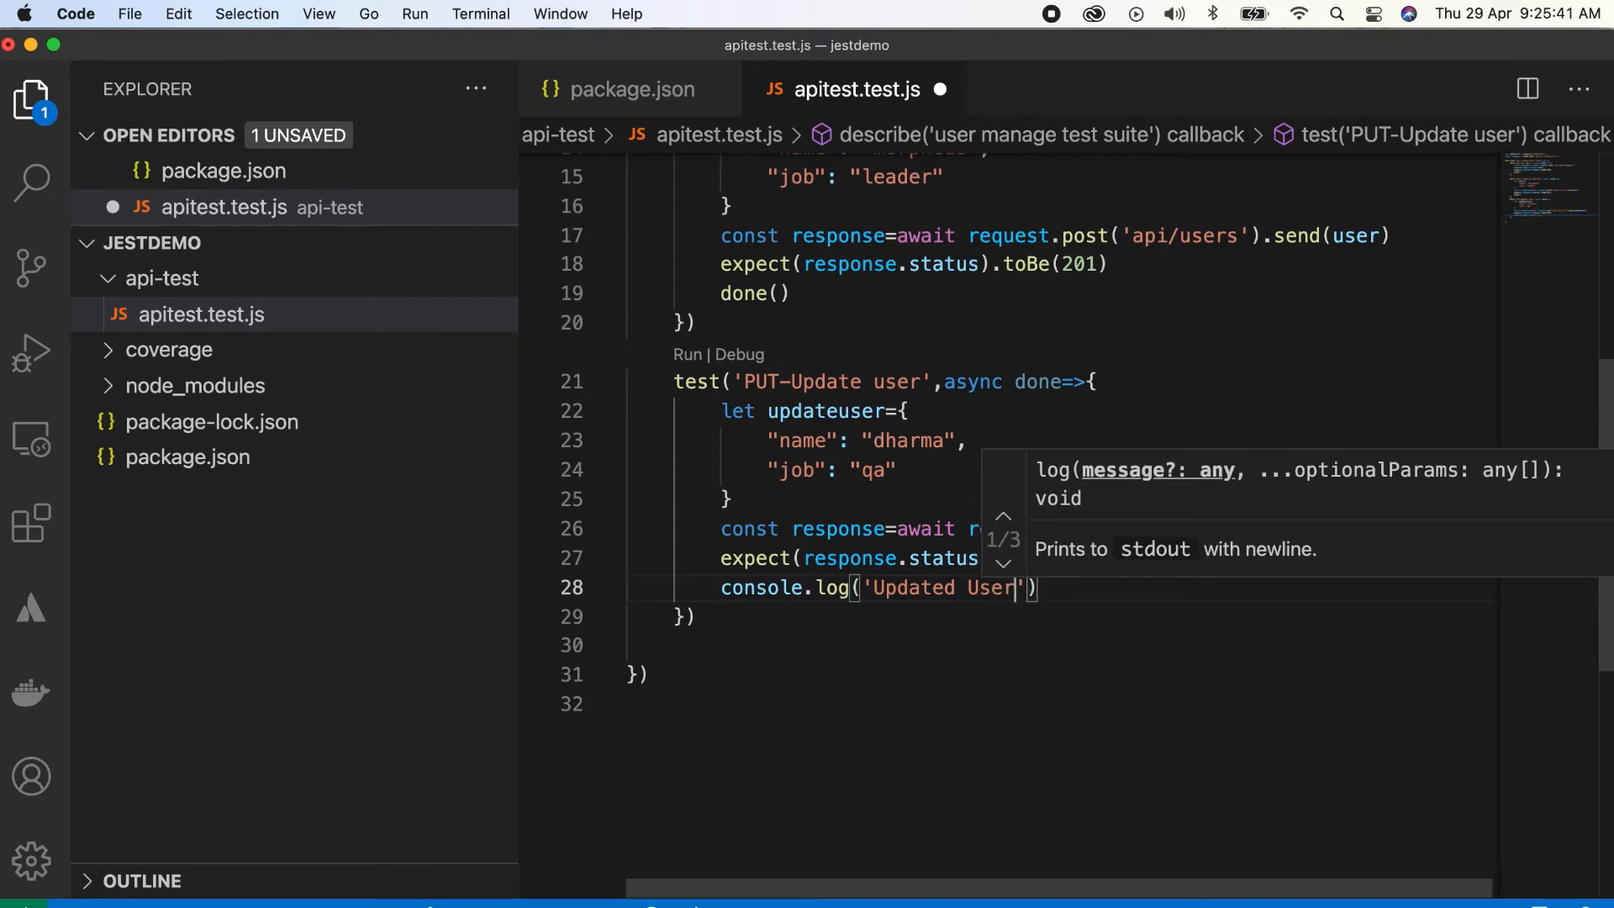
type("data")
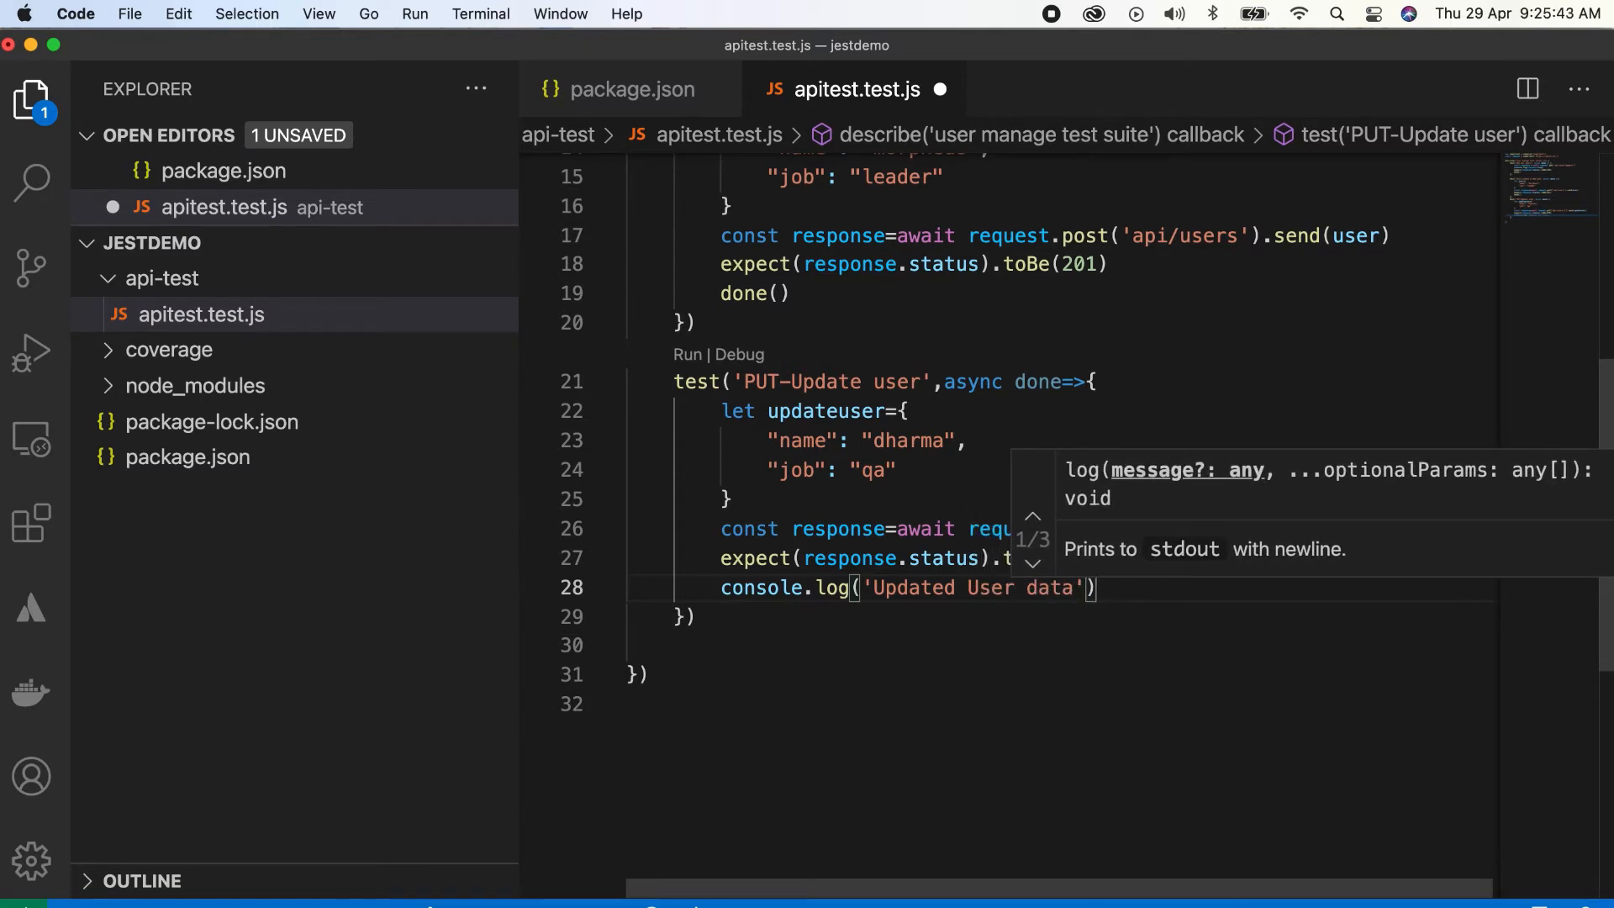
type(",")
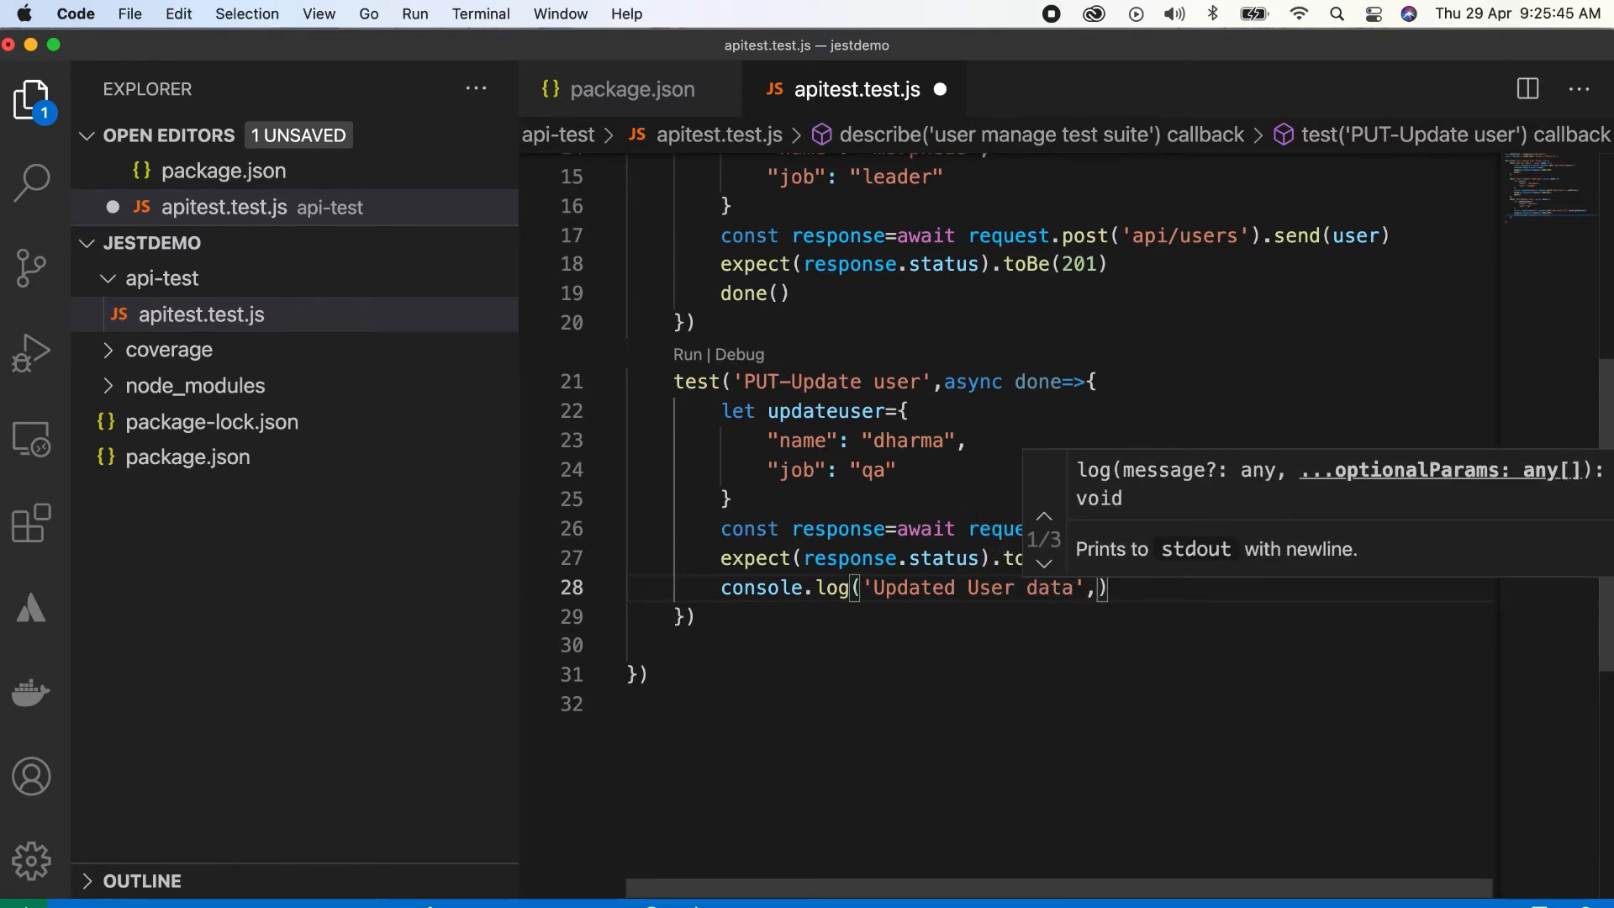
type("response.")
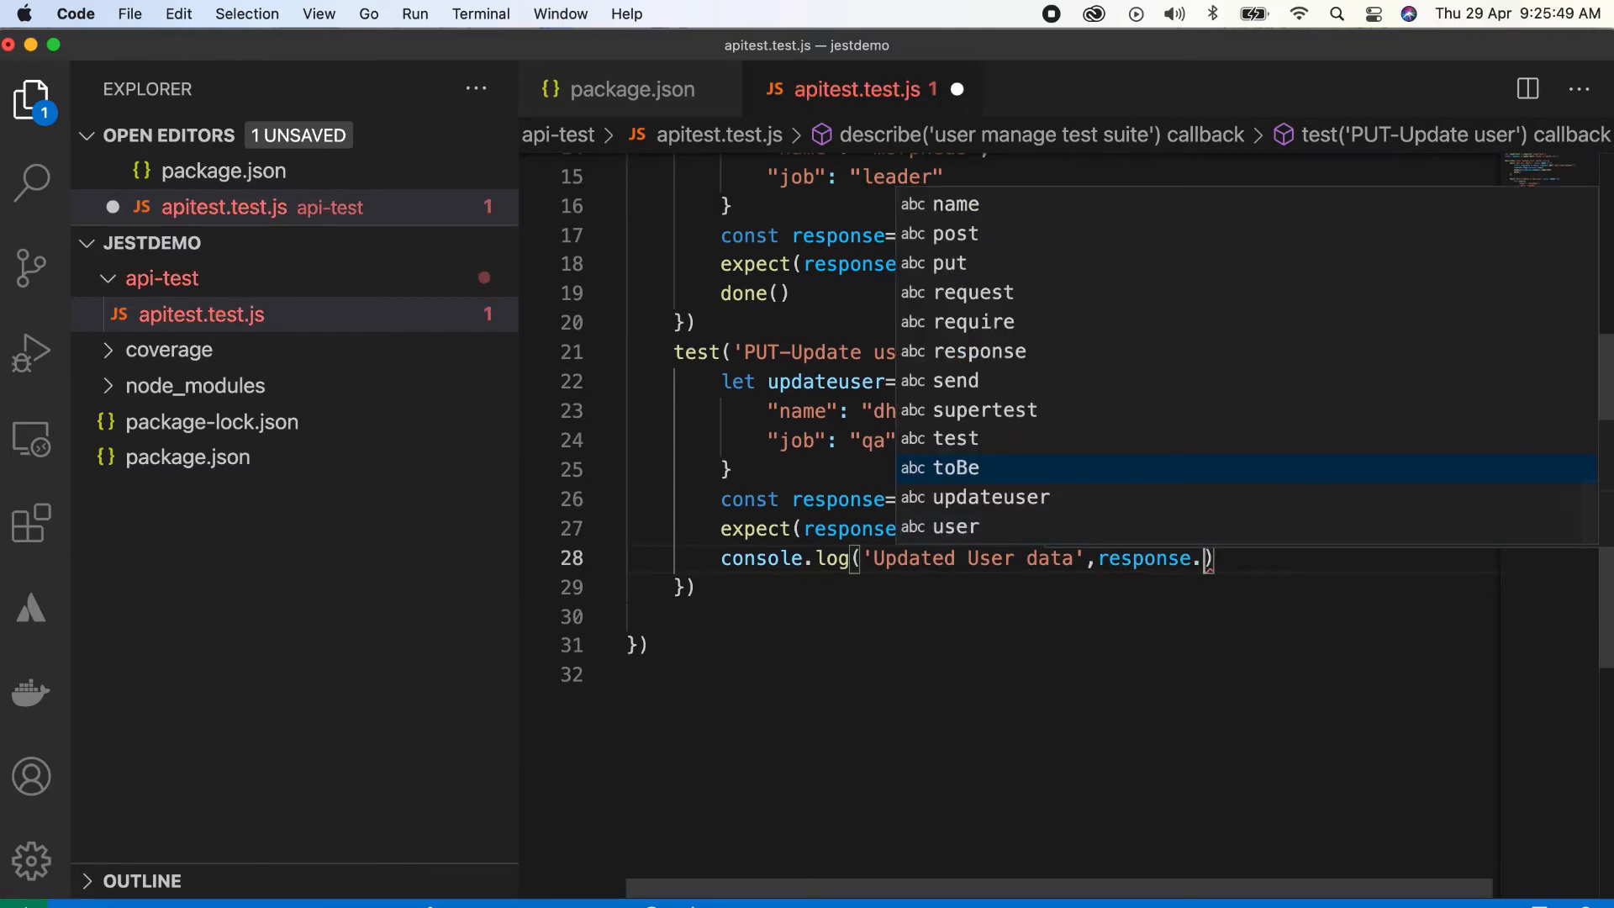
type("b")
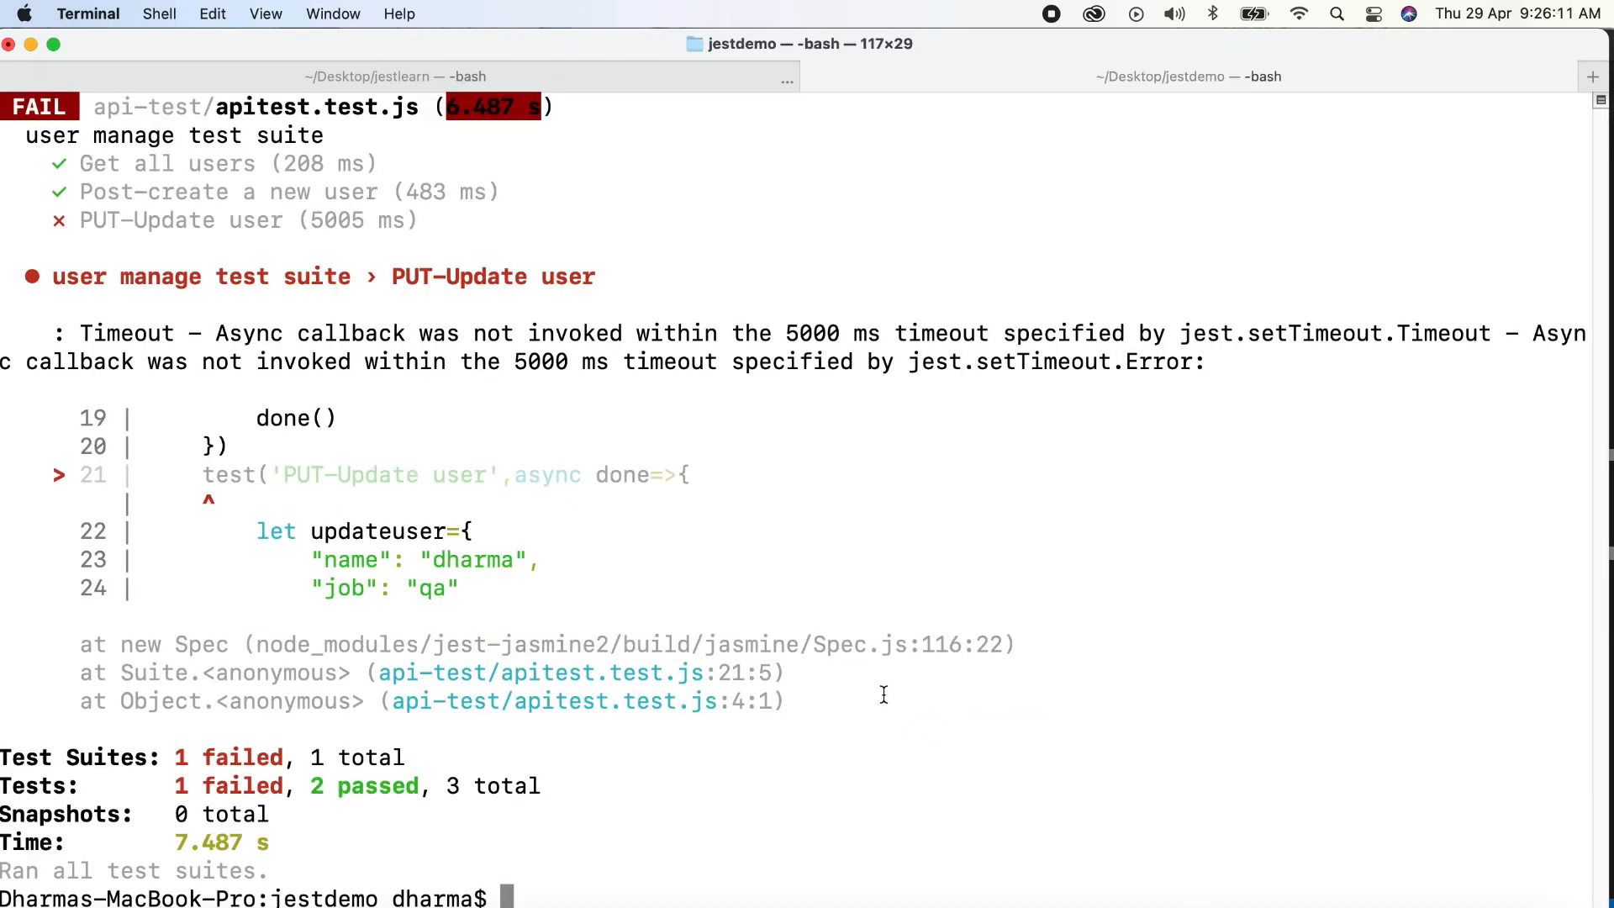
mouse_move(467, 595)
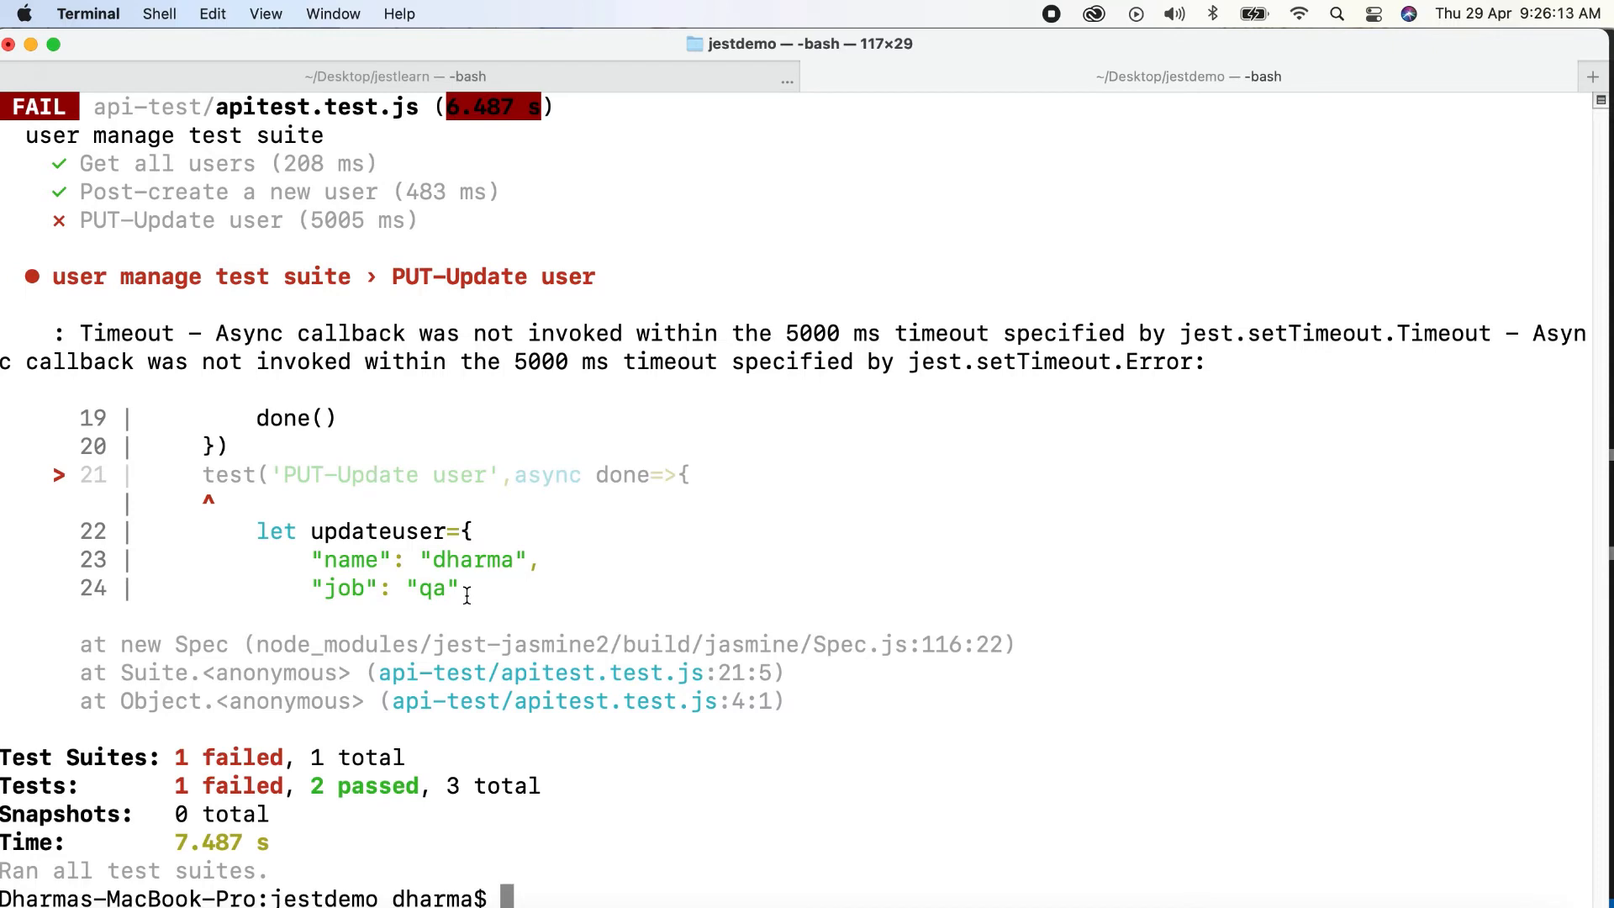
mouse_move(836, 443)
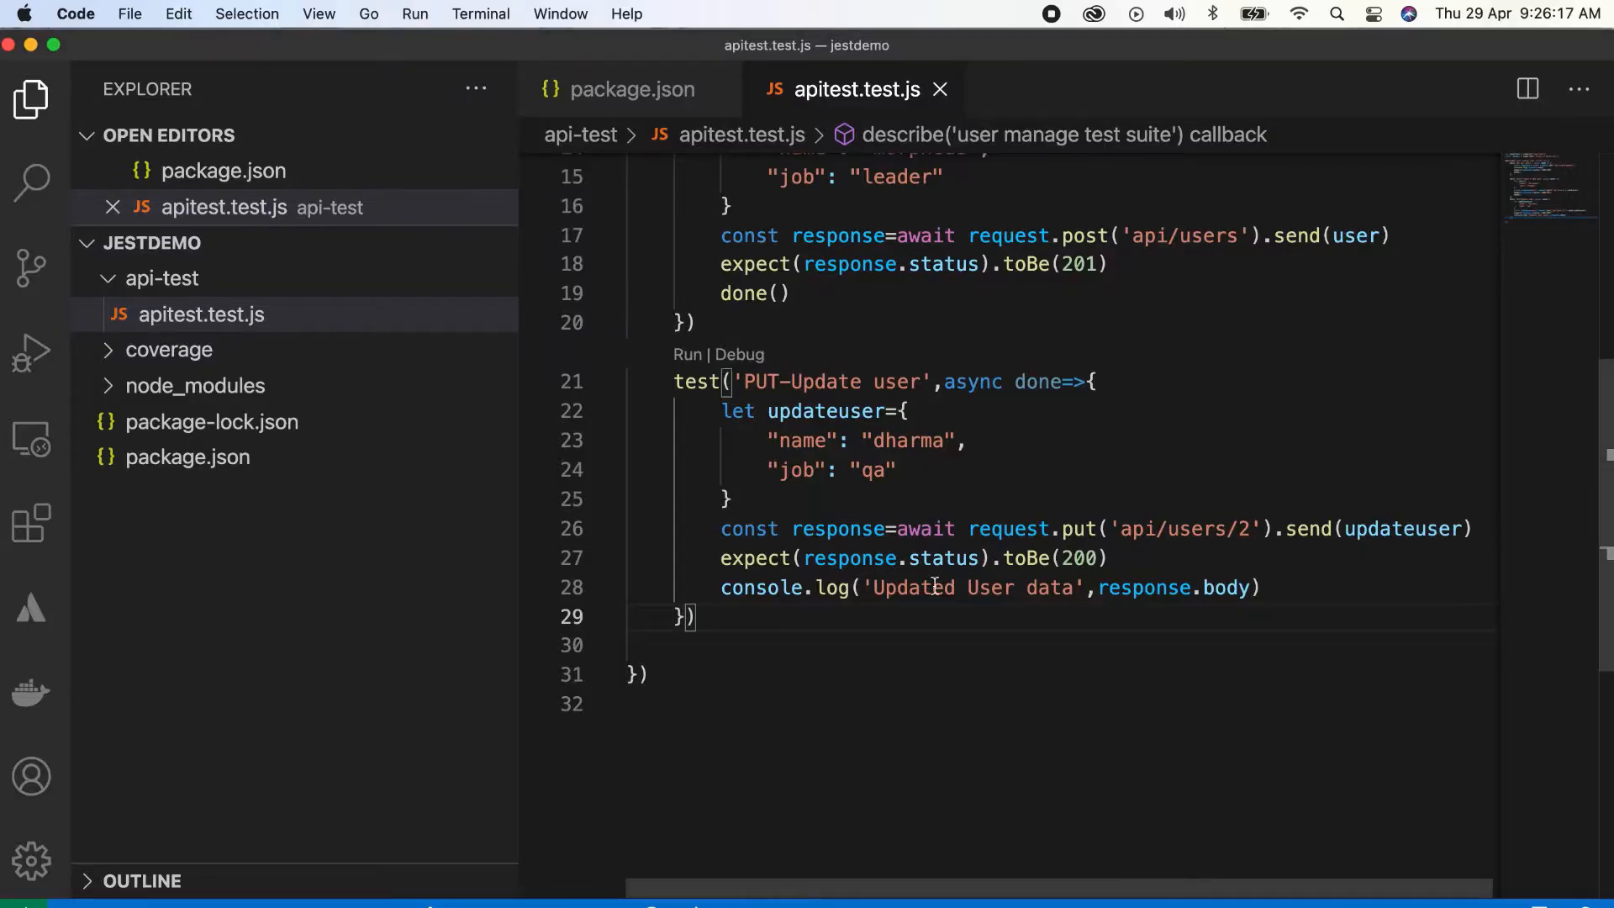
Add a done() call after the log and rerun the test suite.
type("done")
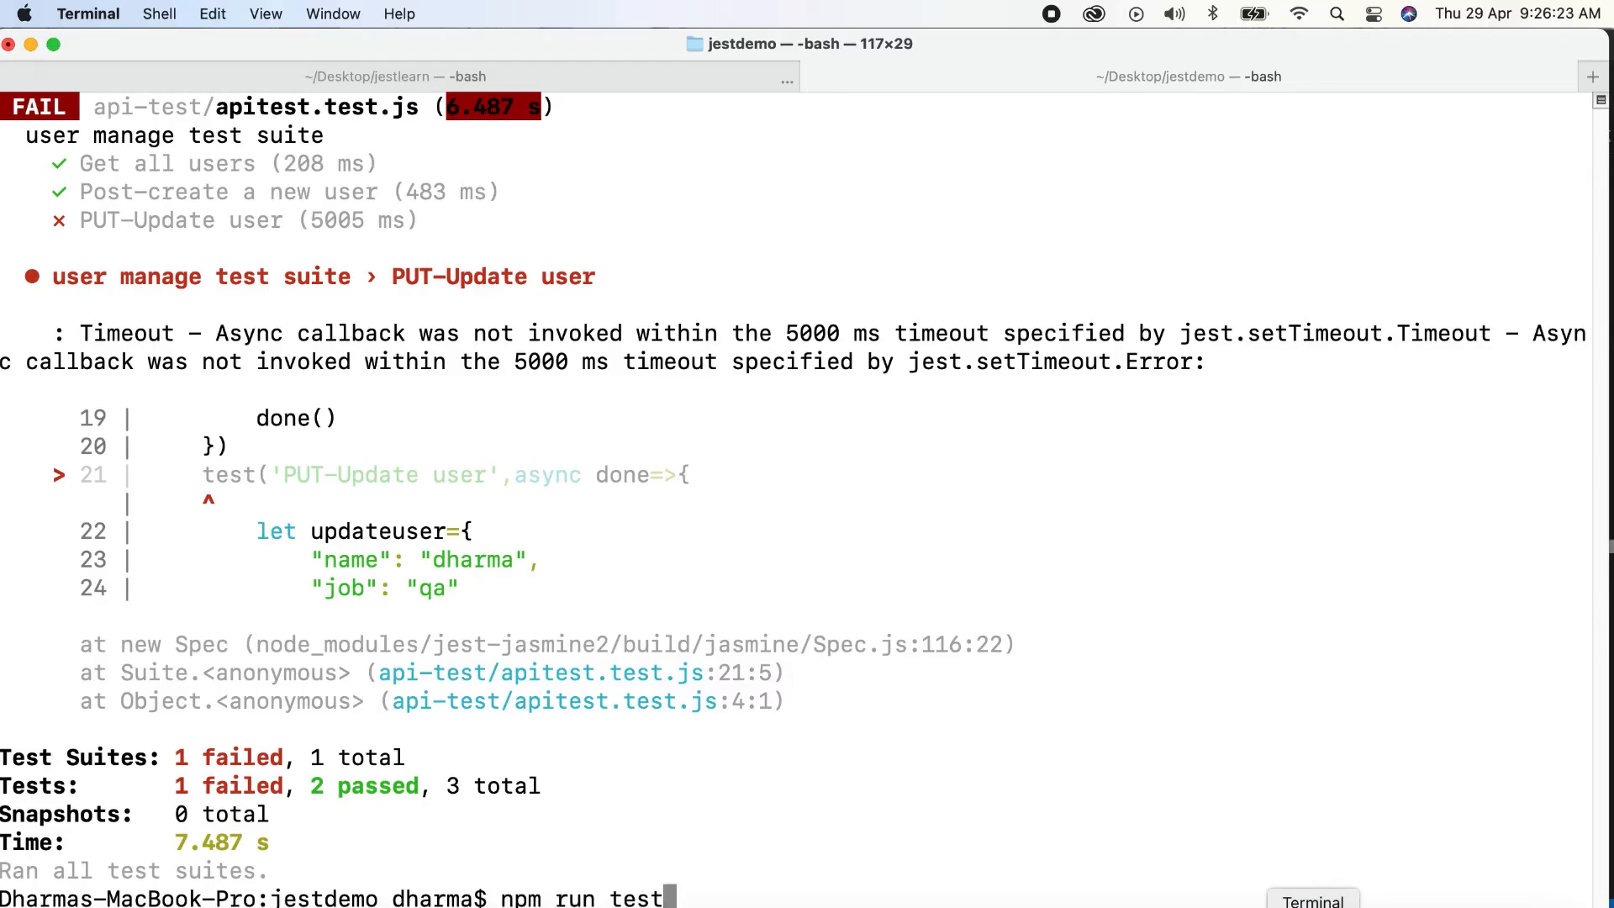
key("Return")
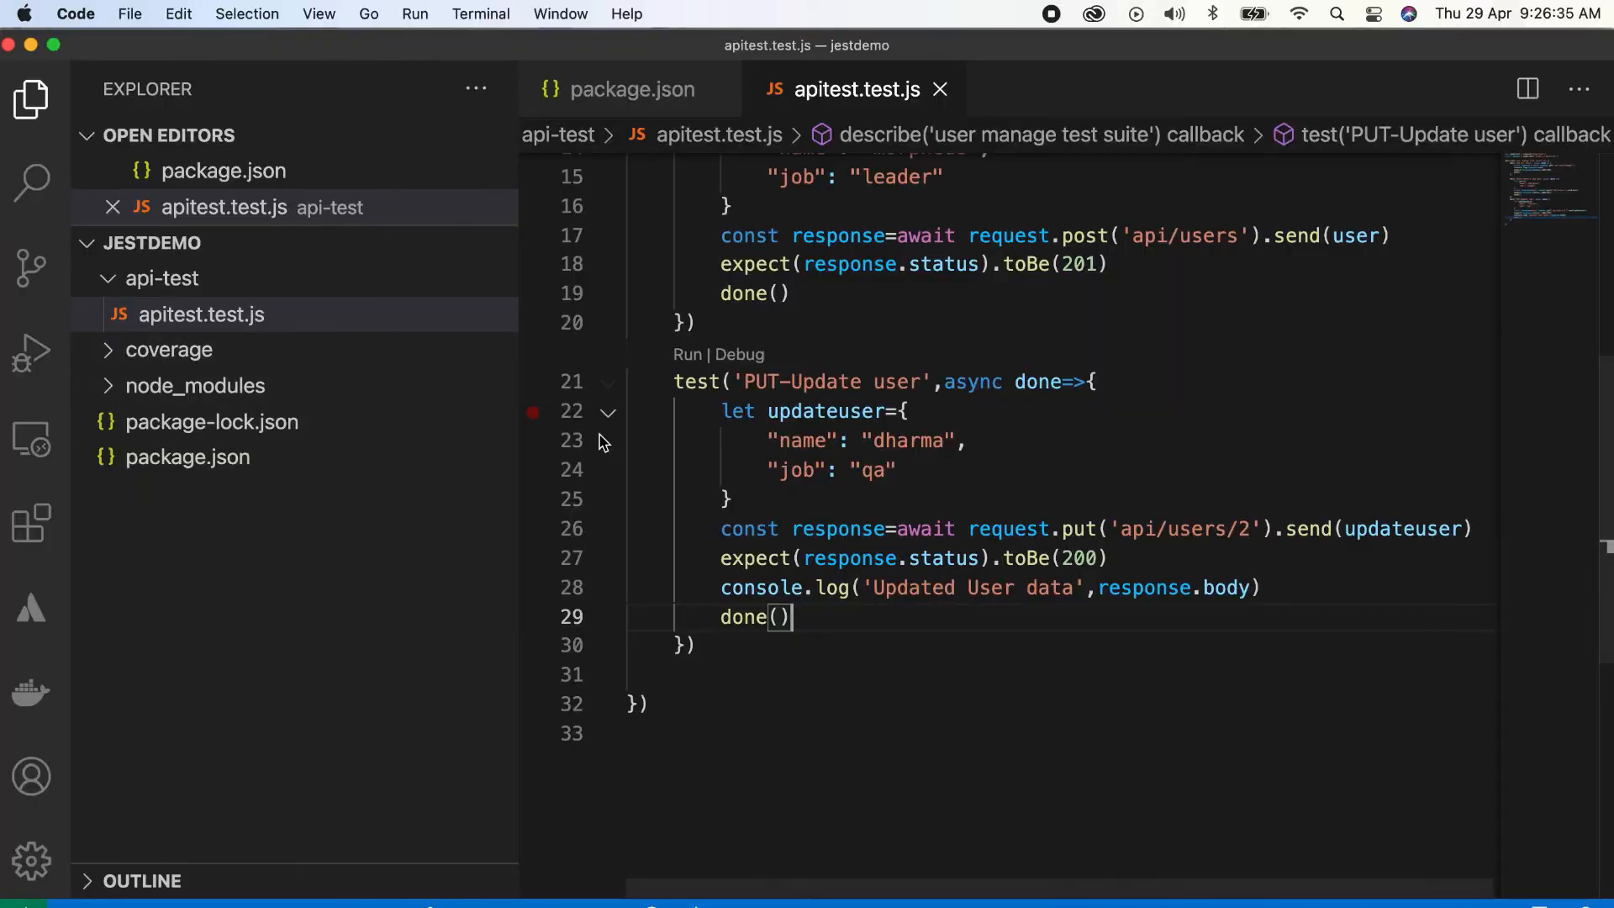
Place the cursor after the PUT-Update user test and start a new test.
left_click(700, 645)
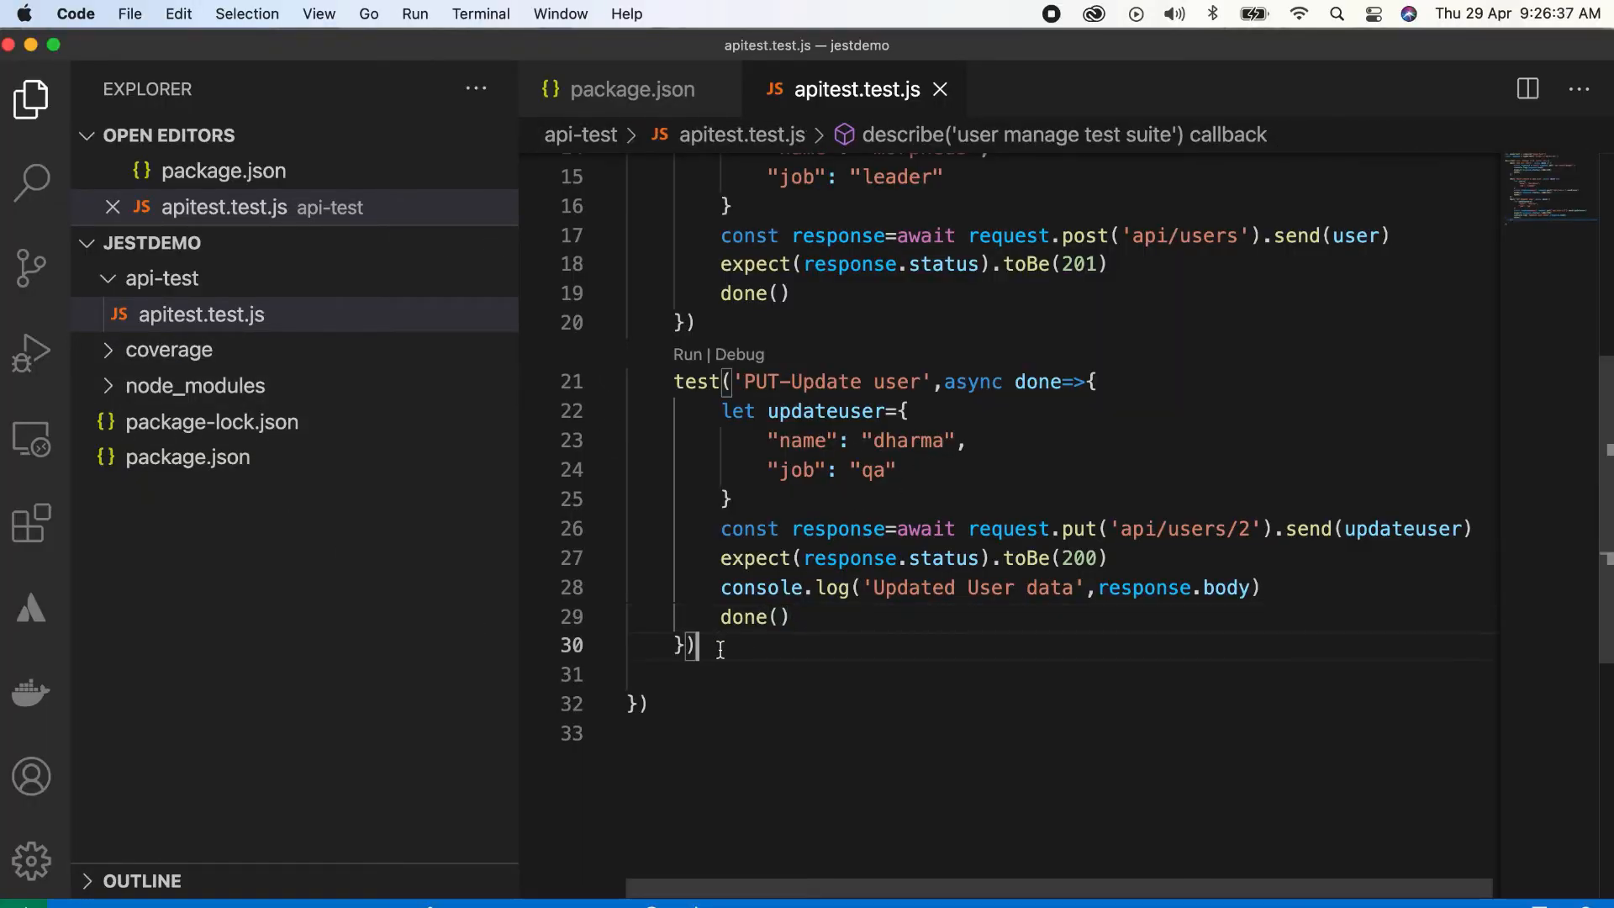
type("test('Delete")
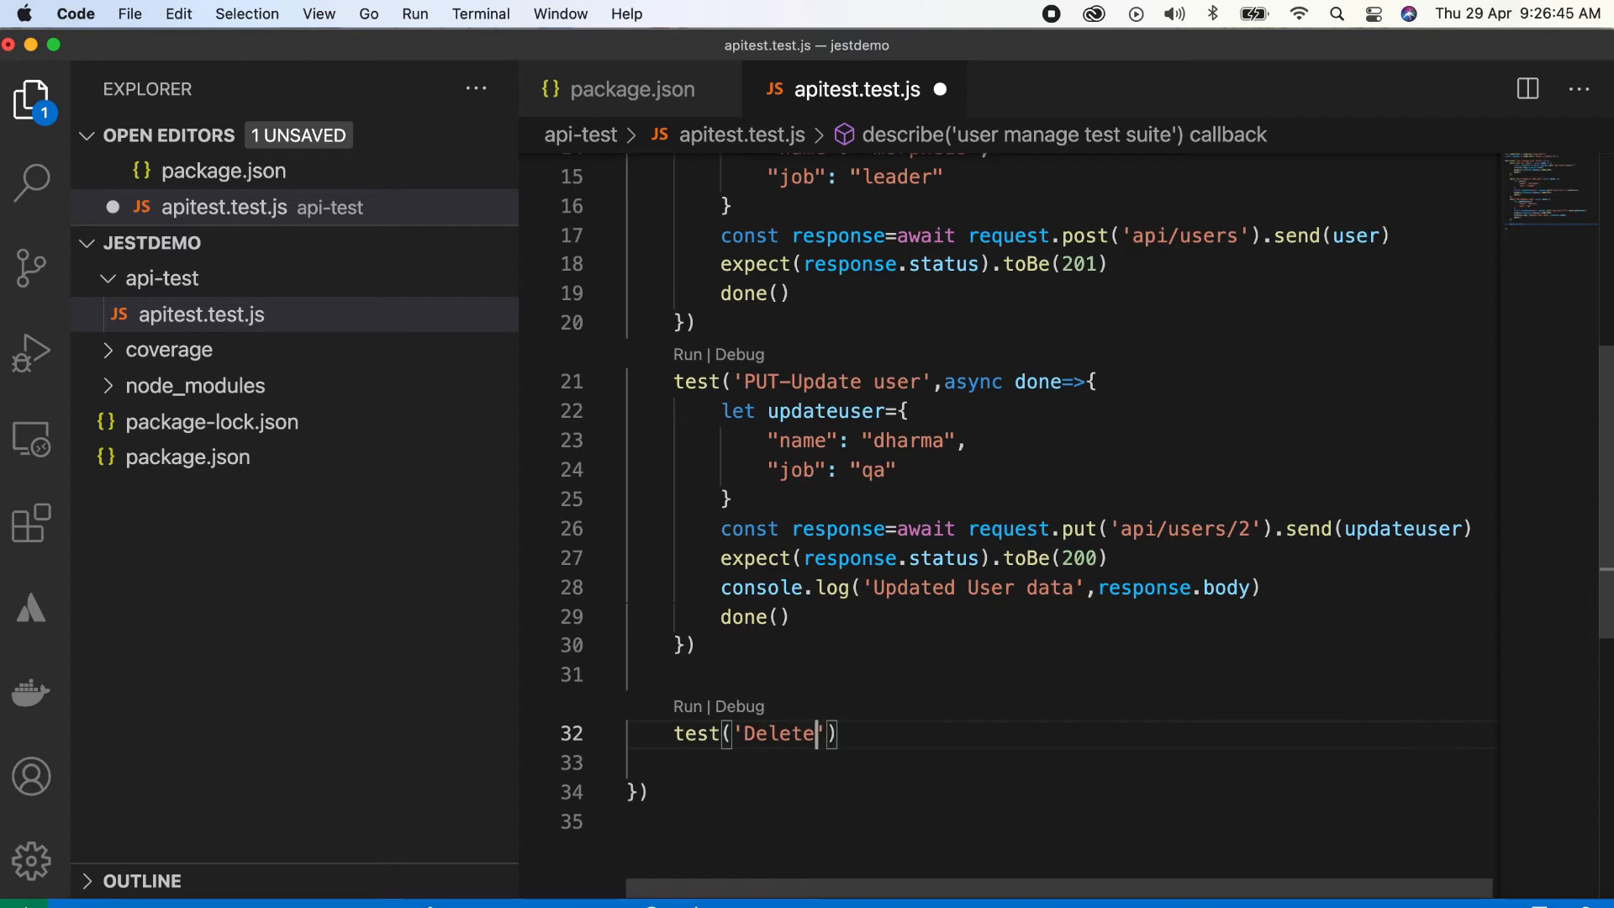
Write the 'Delete-delete a user' async test that awaits request.delete on the users endpoint.
type("-del")
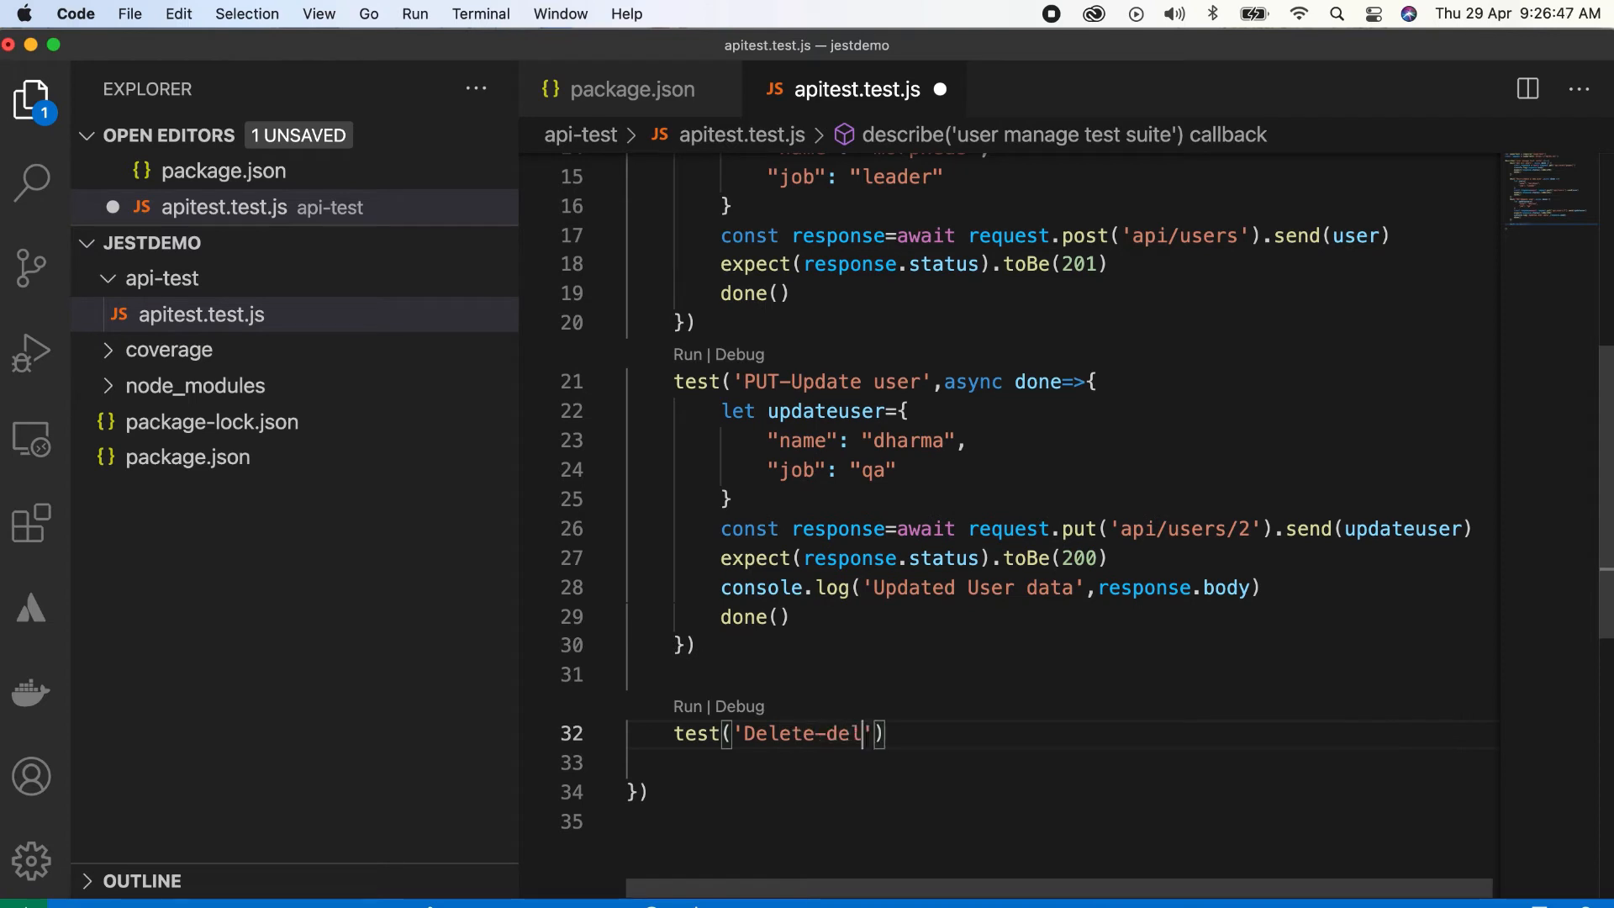
type("ete a")
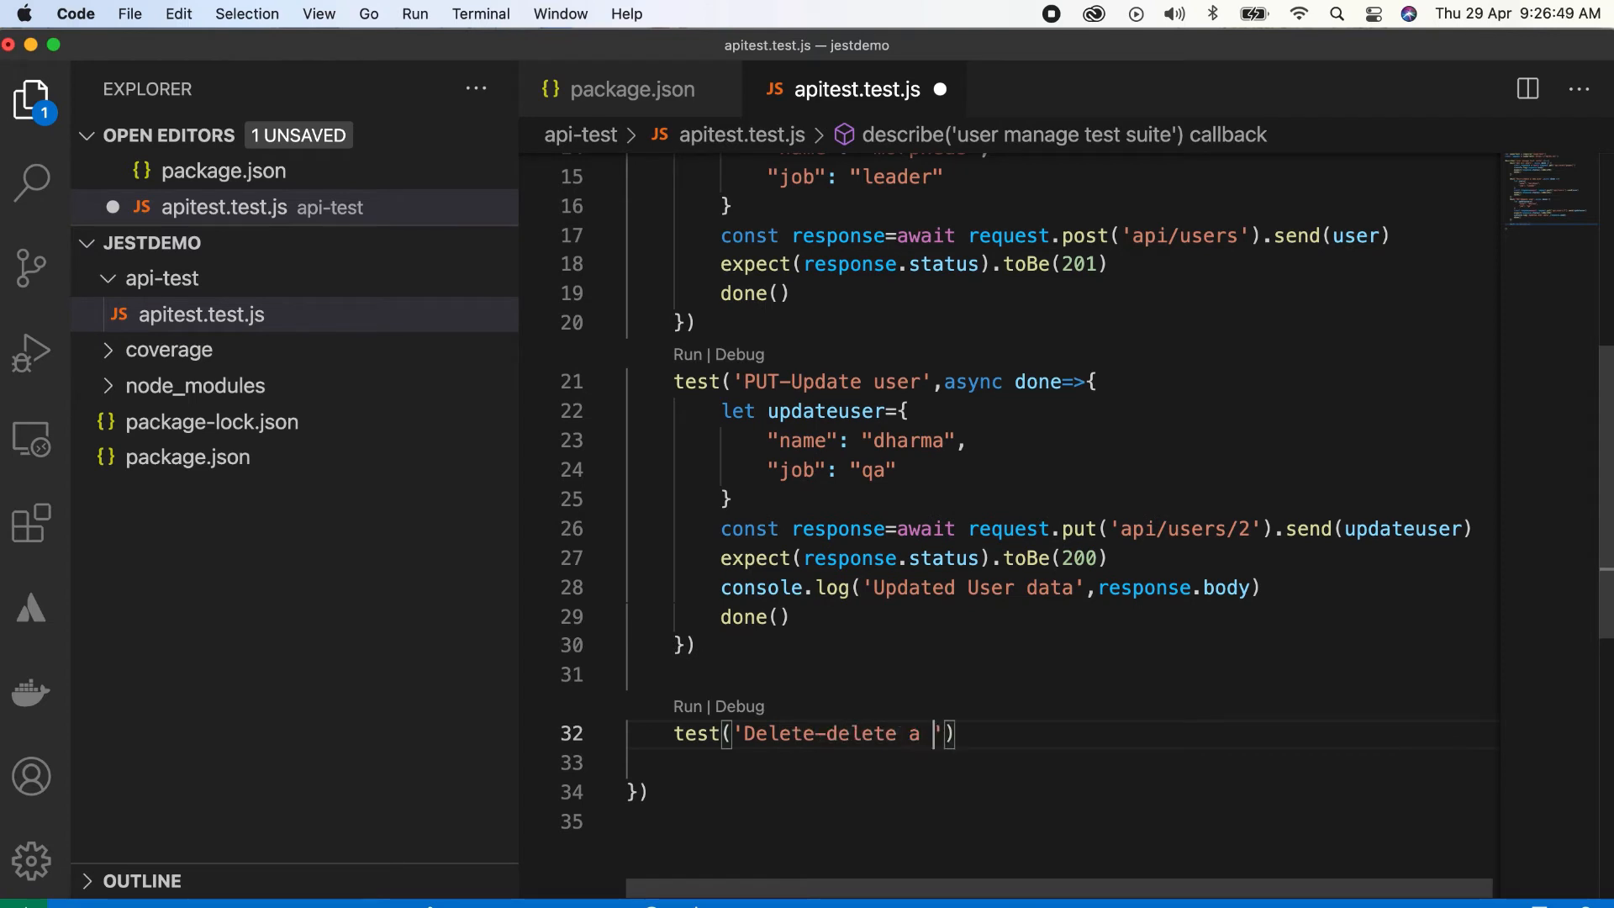
type("user',")
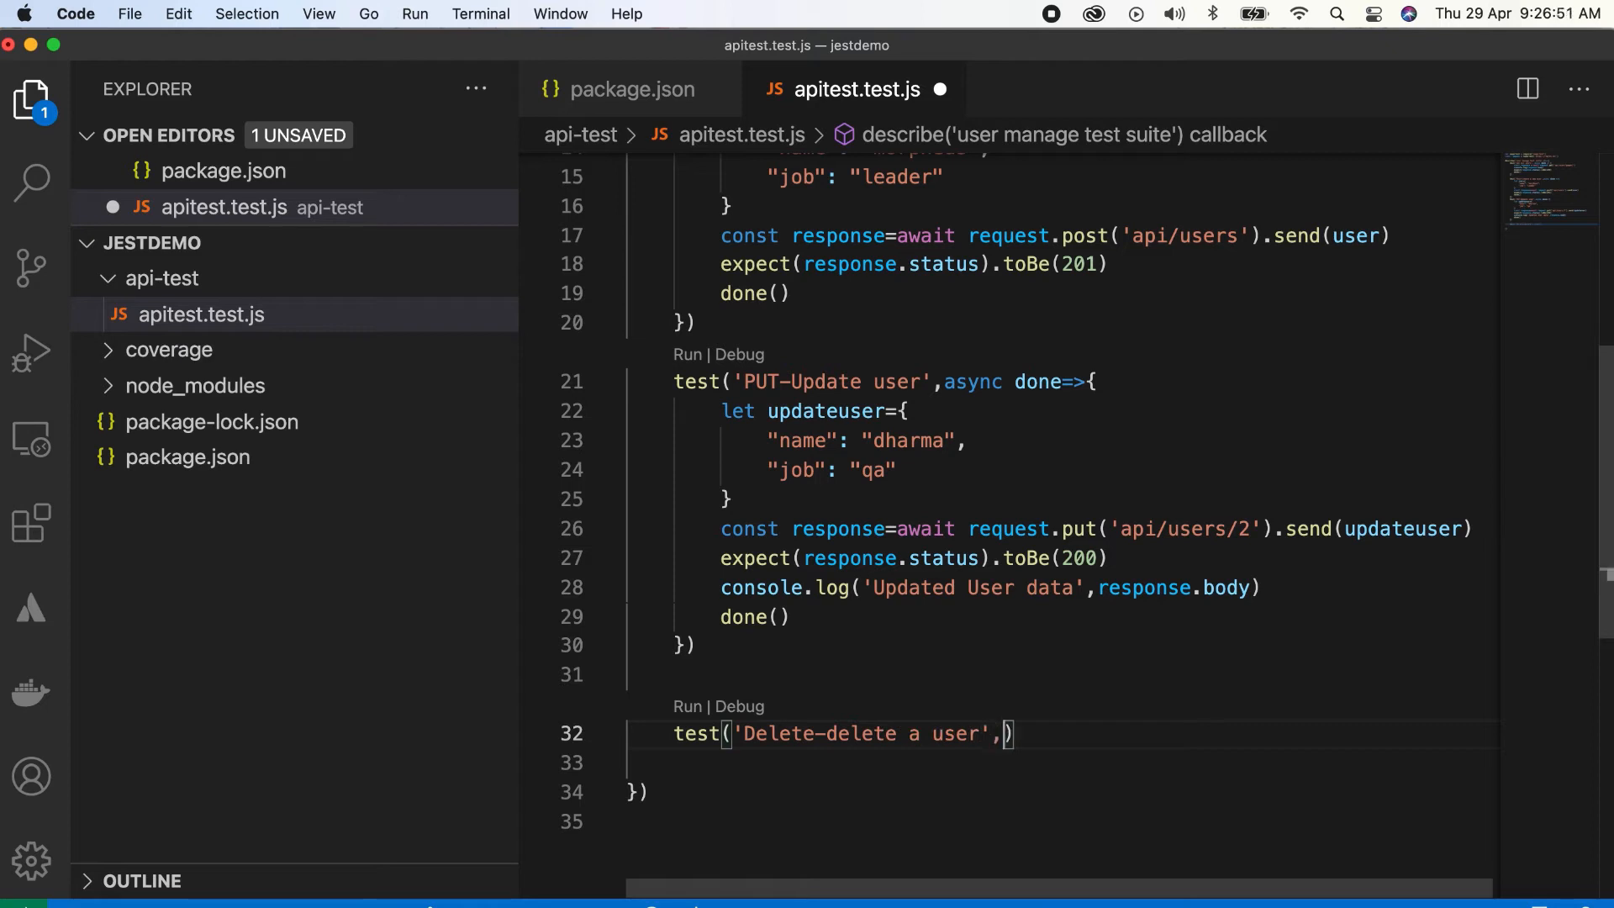
type("async d")
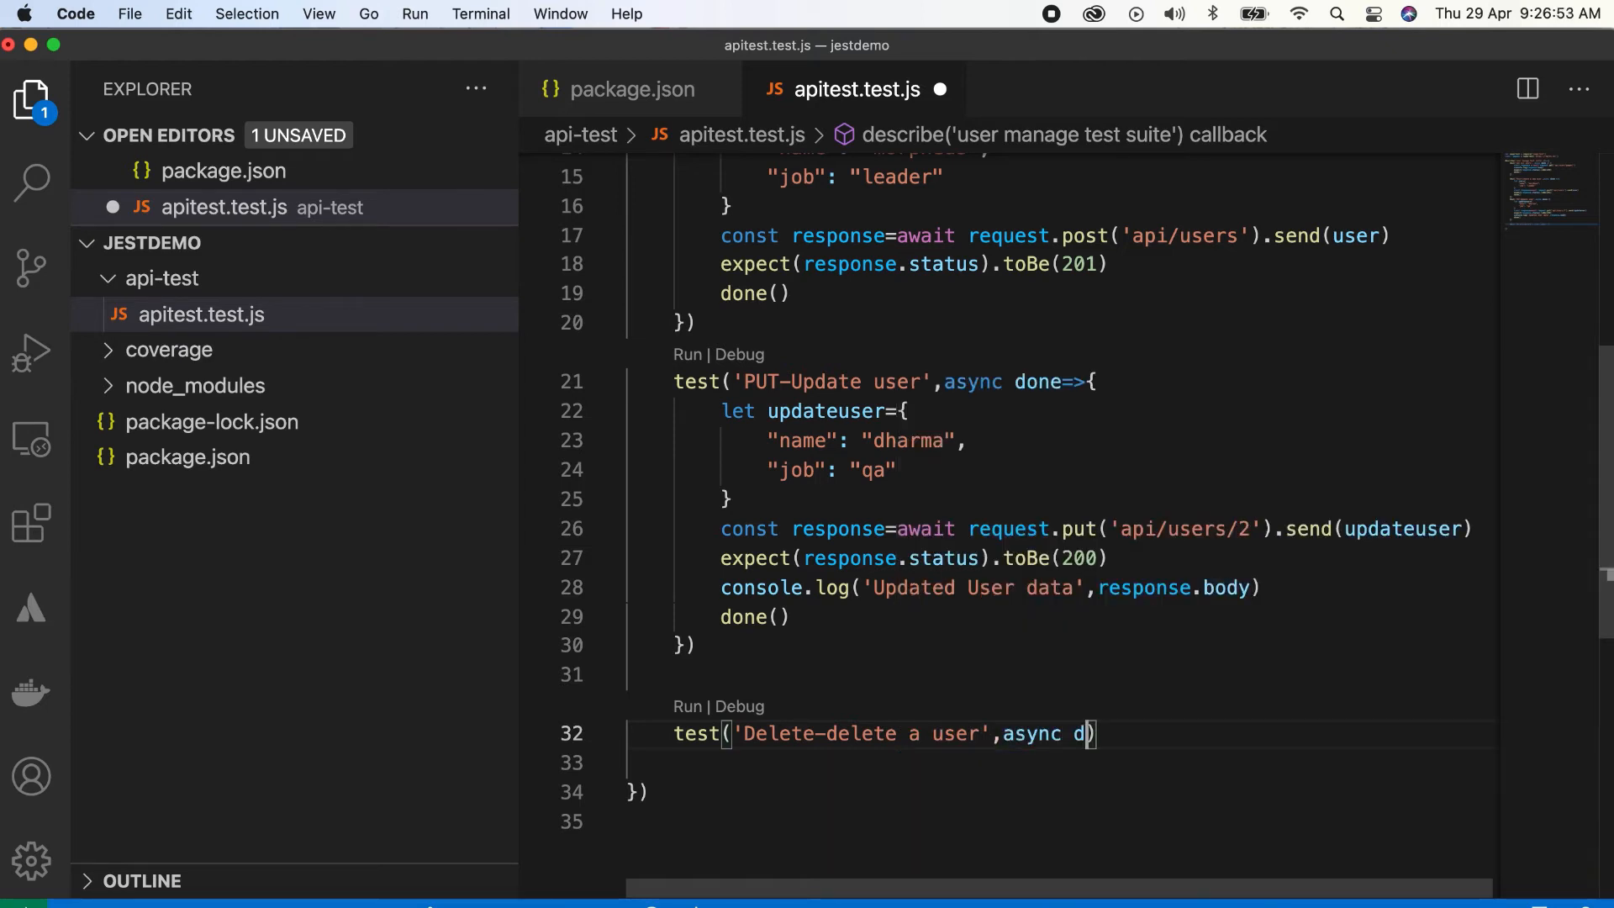
type("one =>{")
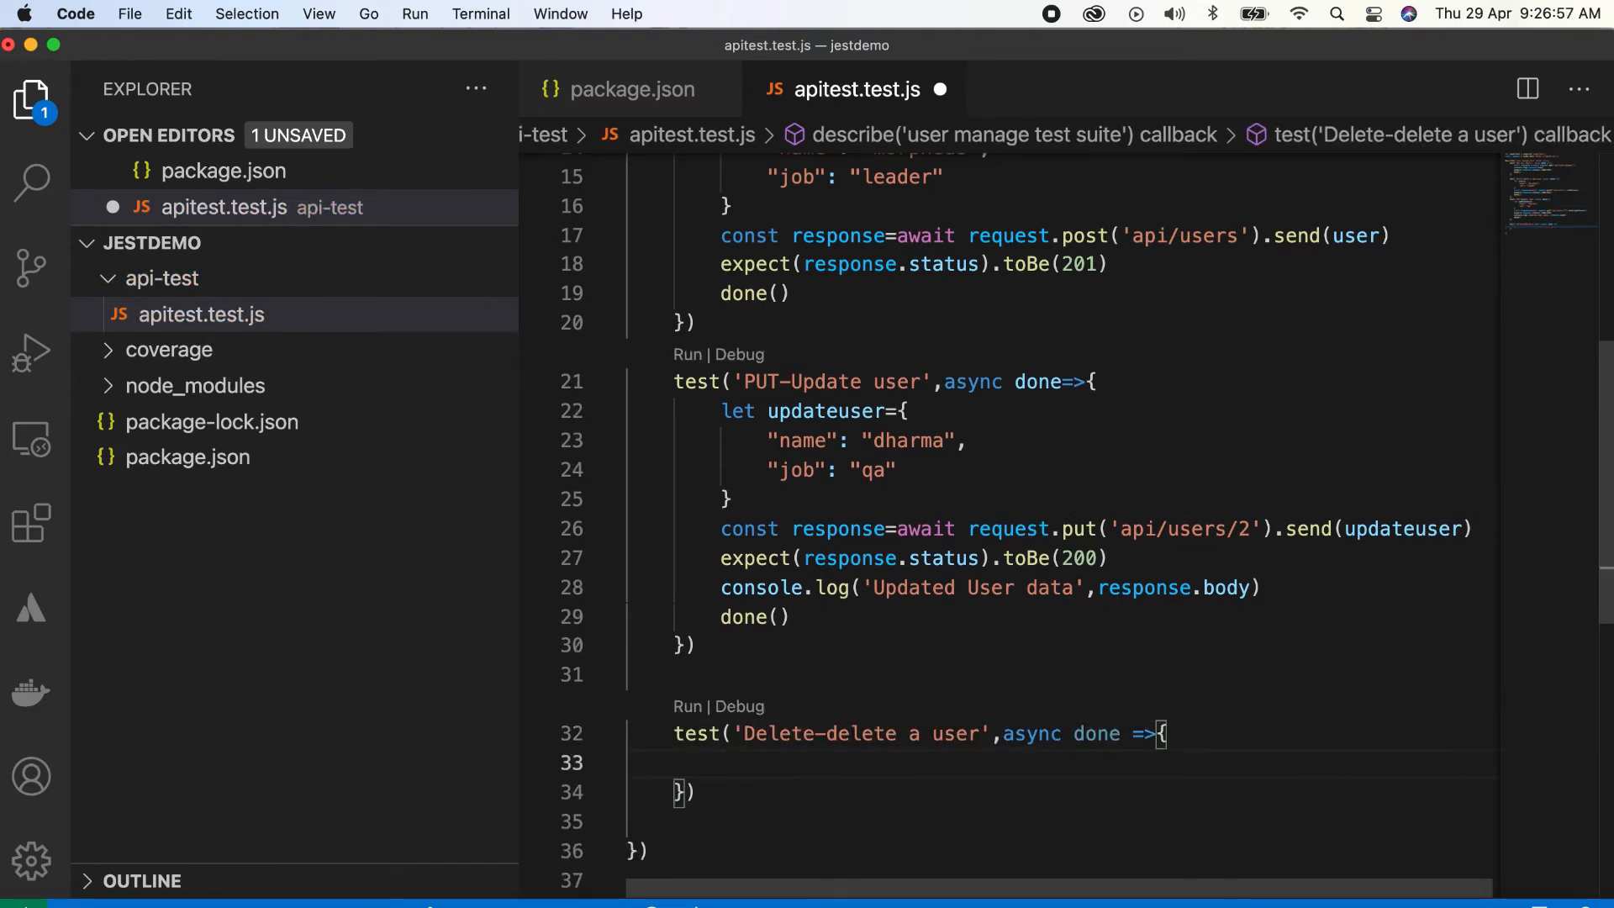
type("const response")
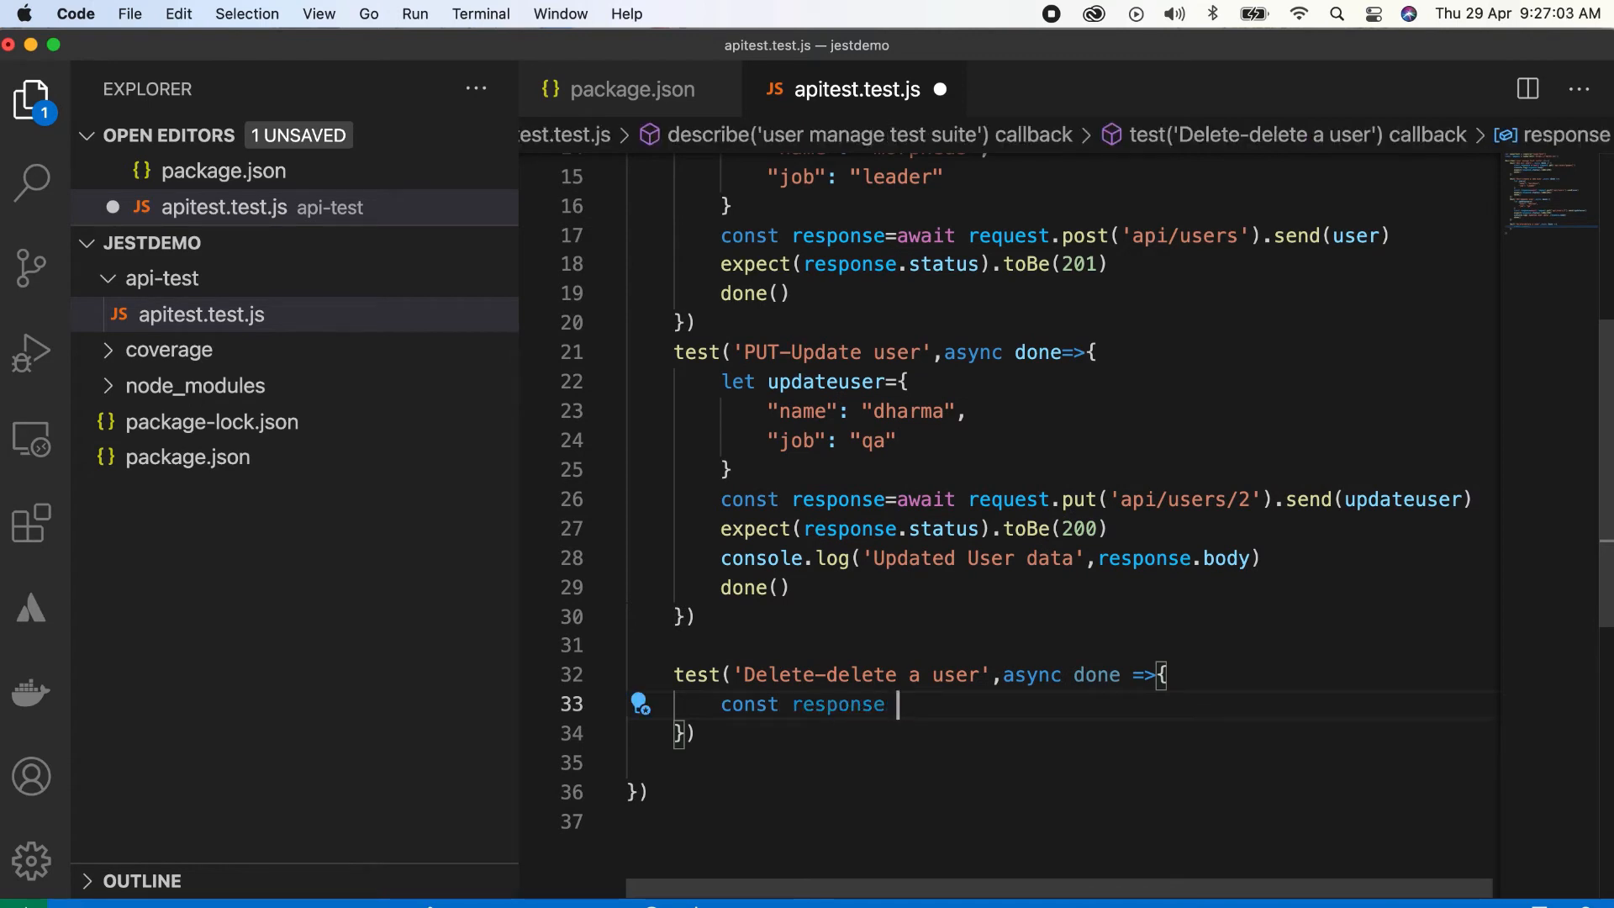
type("= a")
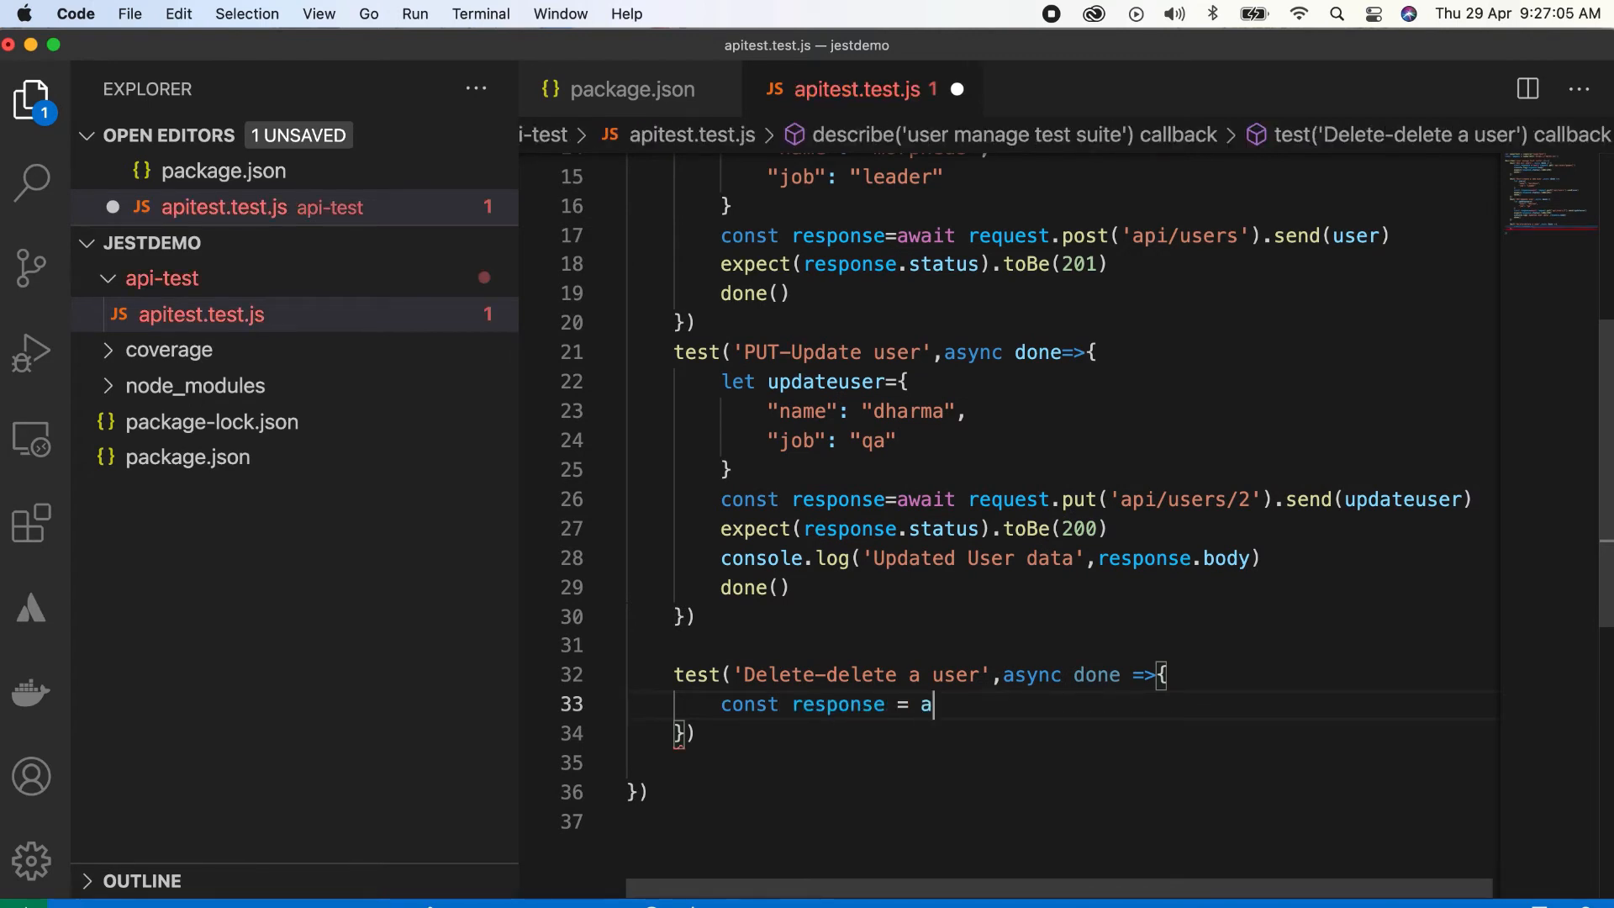
type("wait res")
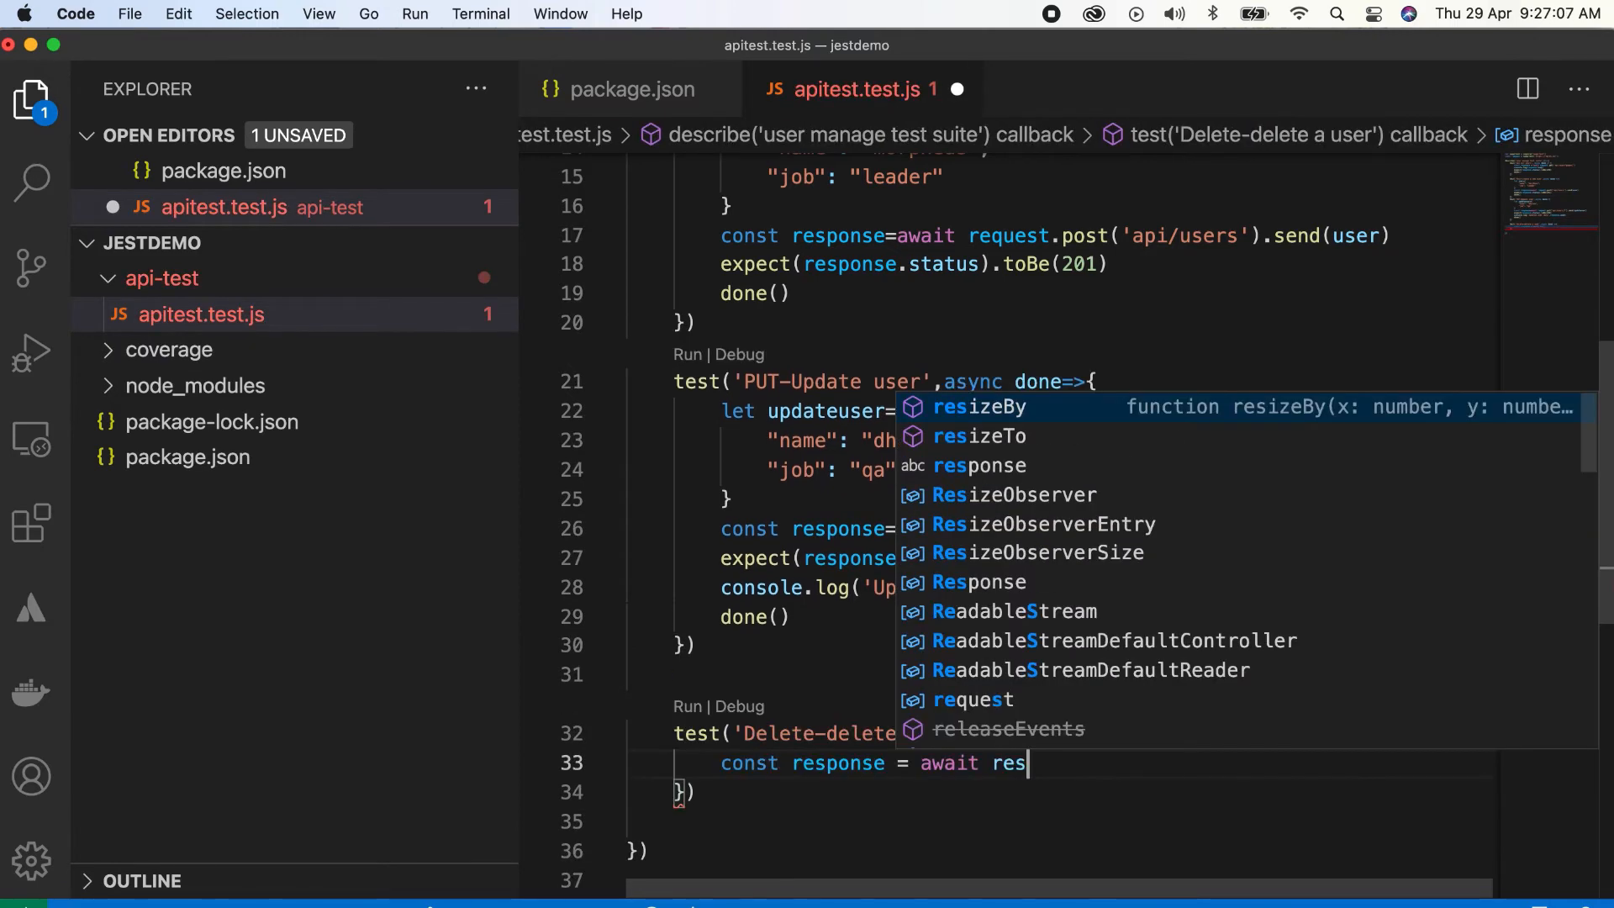
type("t")
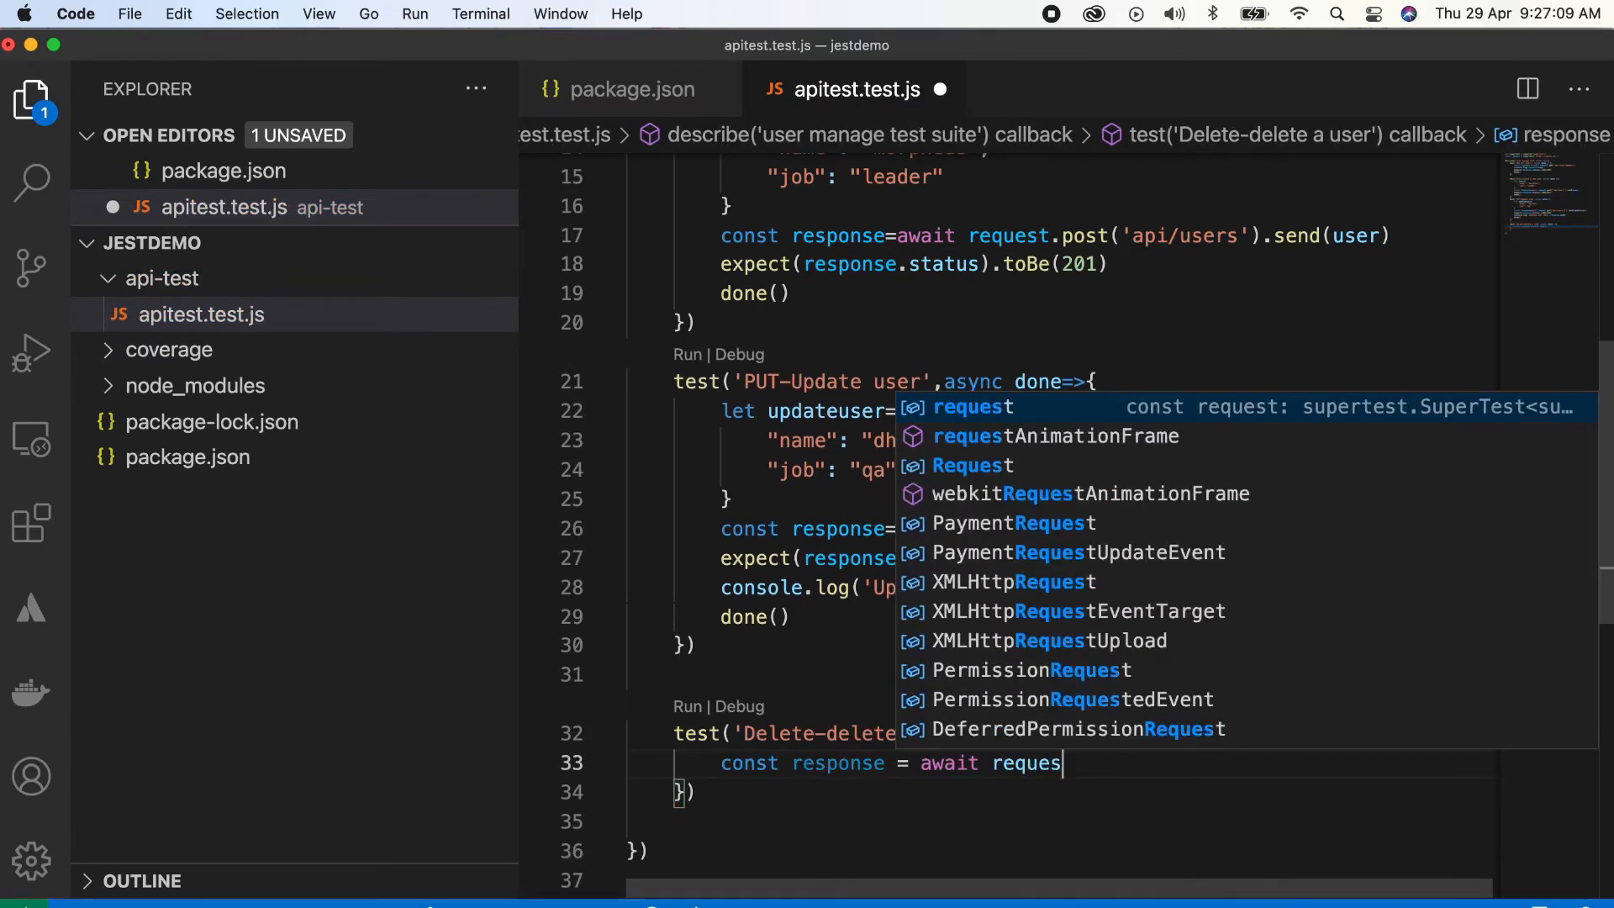
type("t.delete(''")
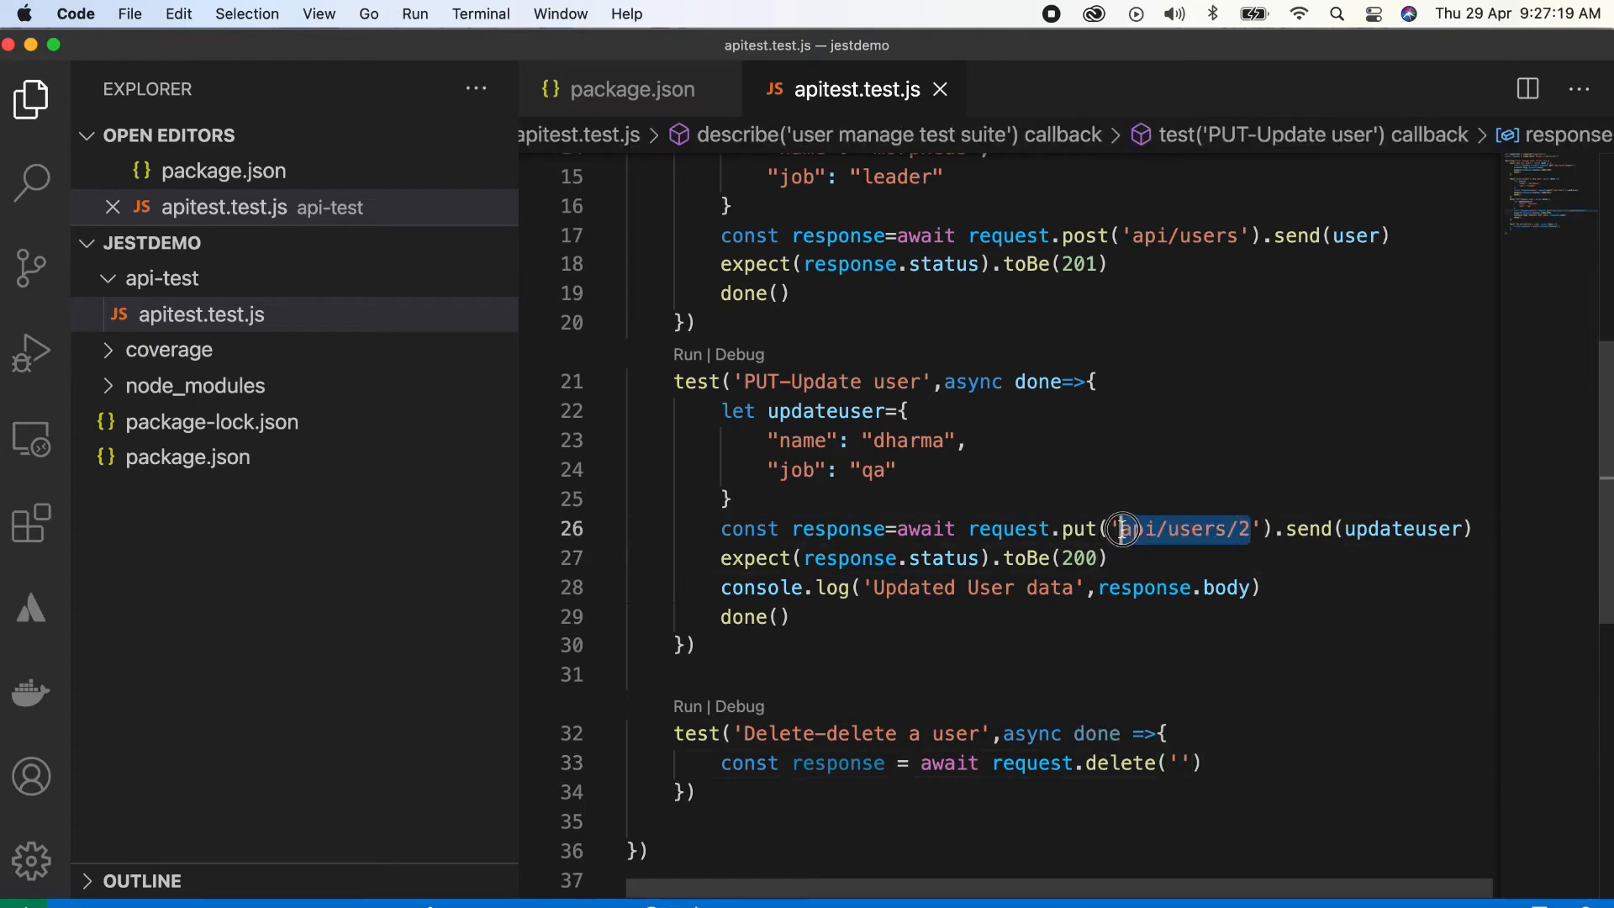
Enter the api/users/2 path, then view the reqres DELETE example returning 204.
type("api/users/2")
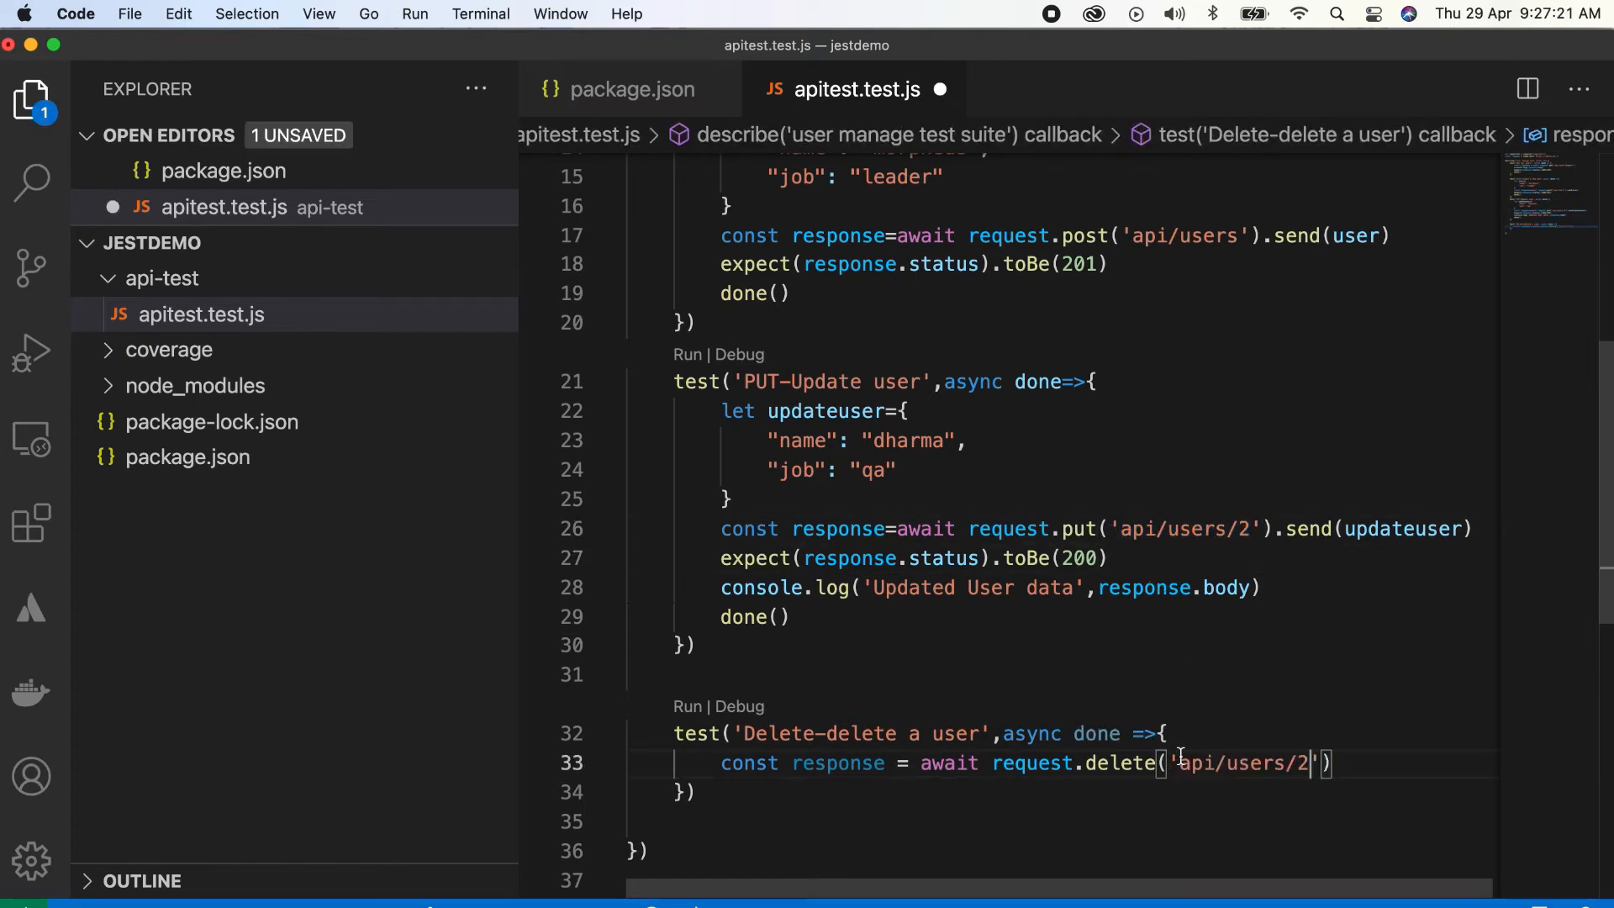
left_click(585, 56)
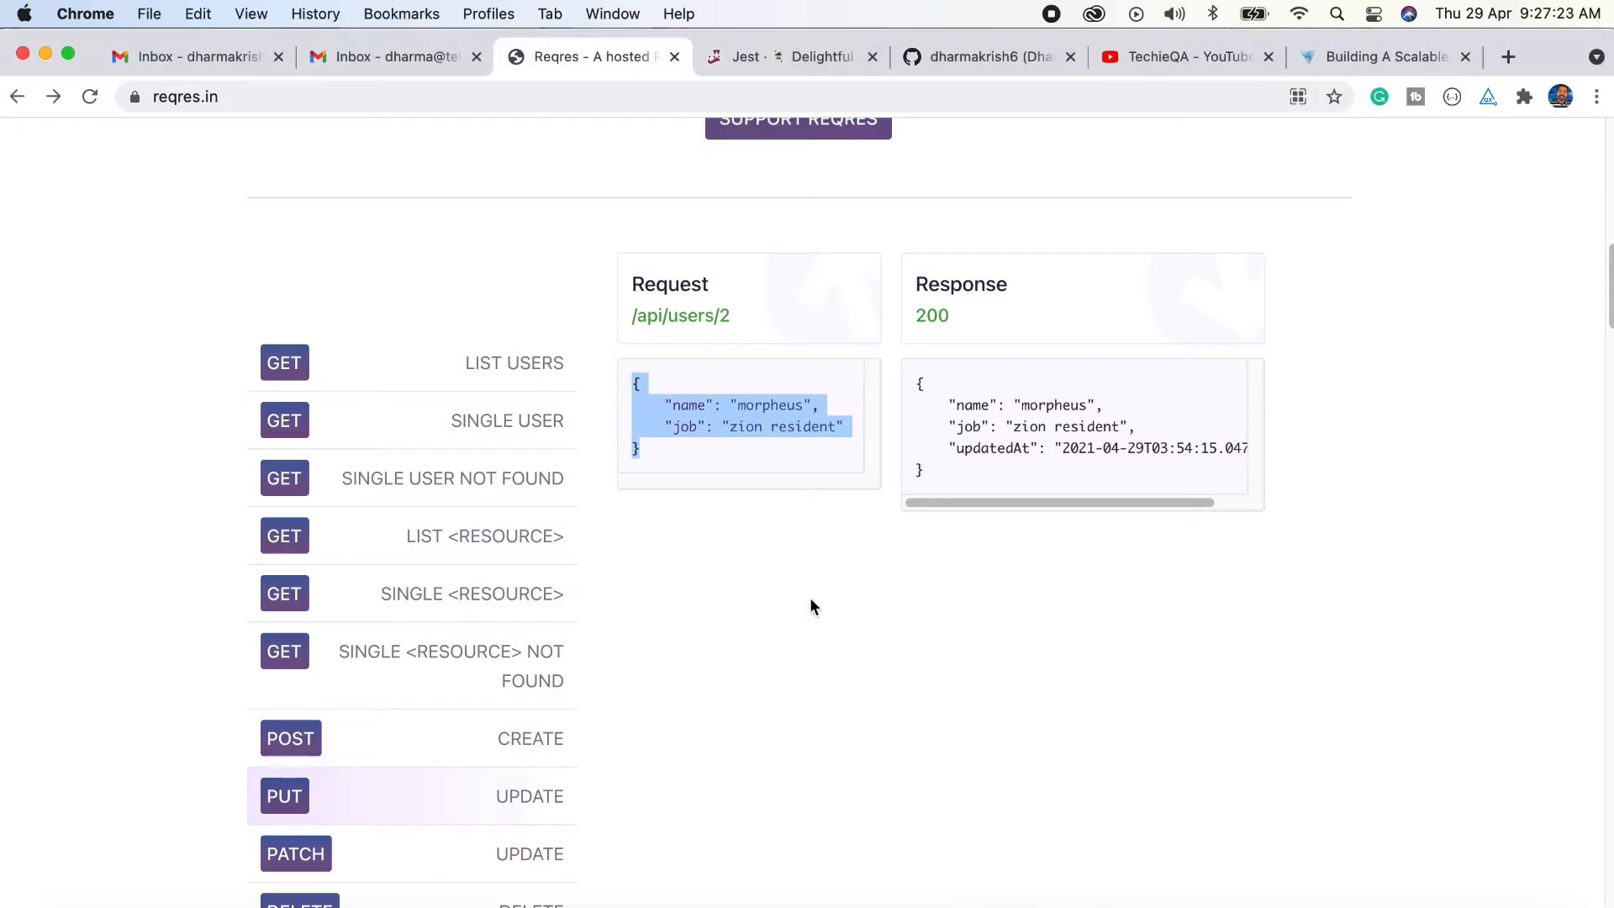
scroll("down", 3)
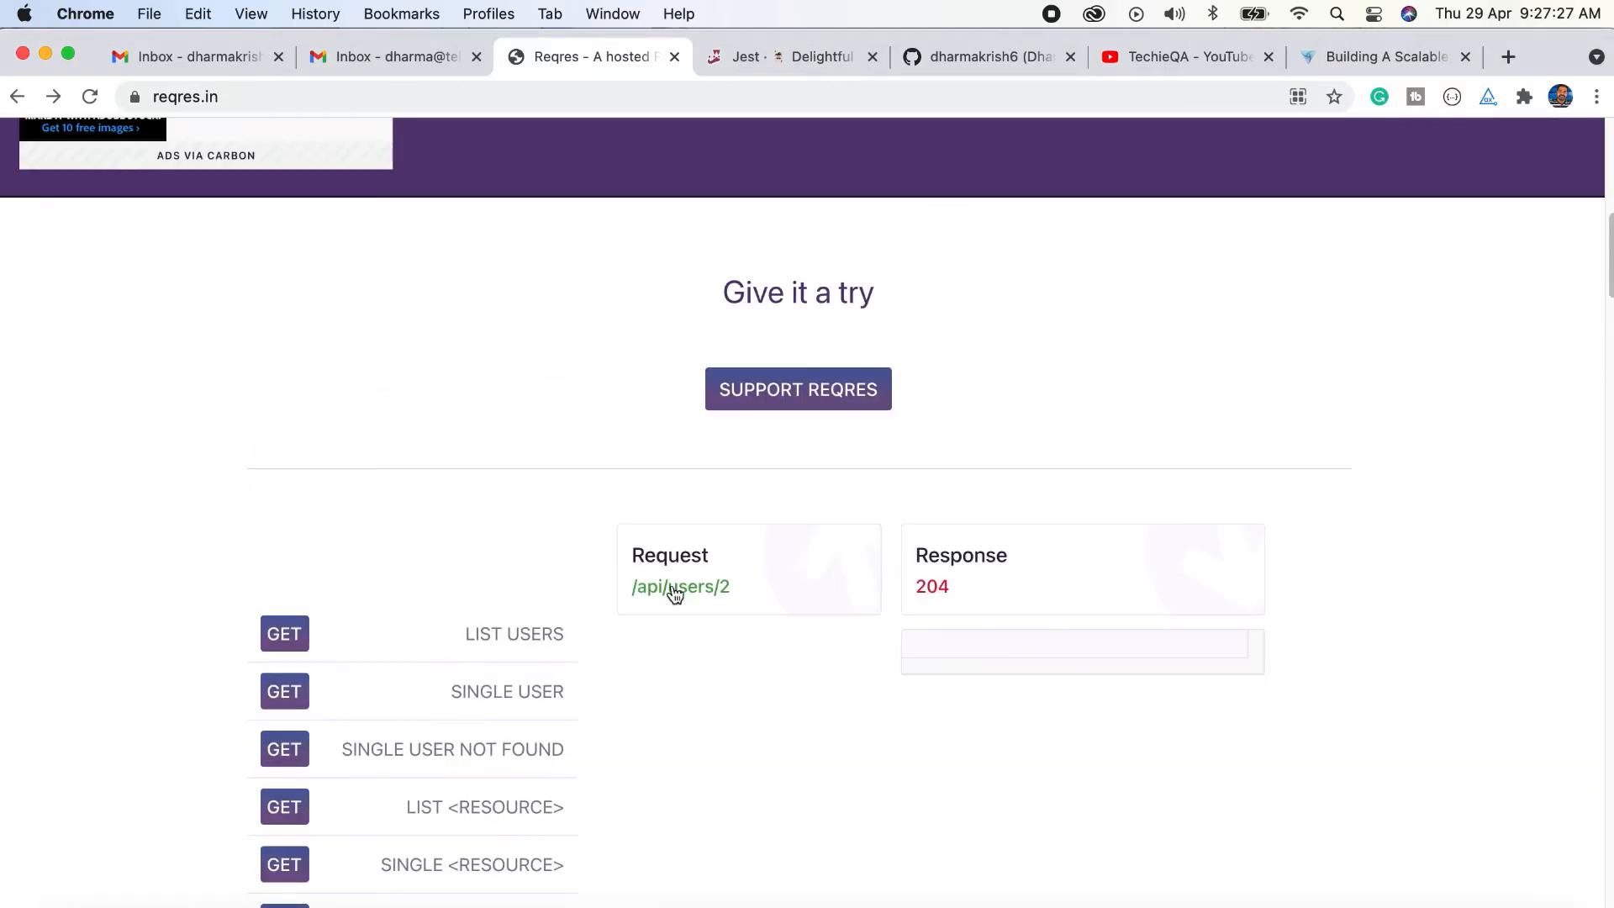
mouse_move(938, 670)
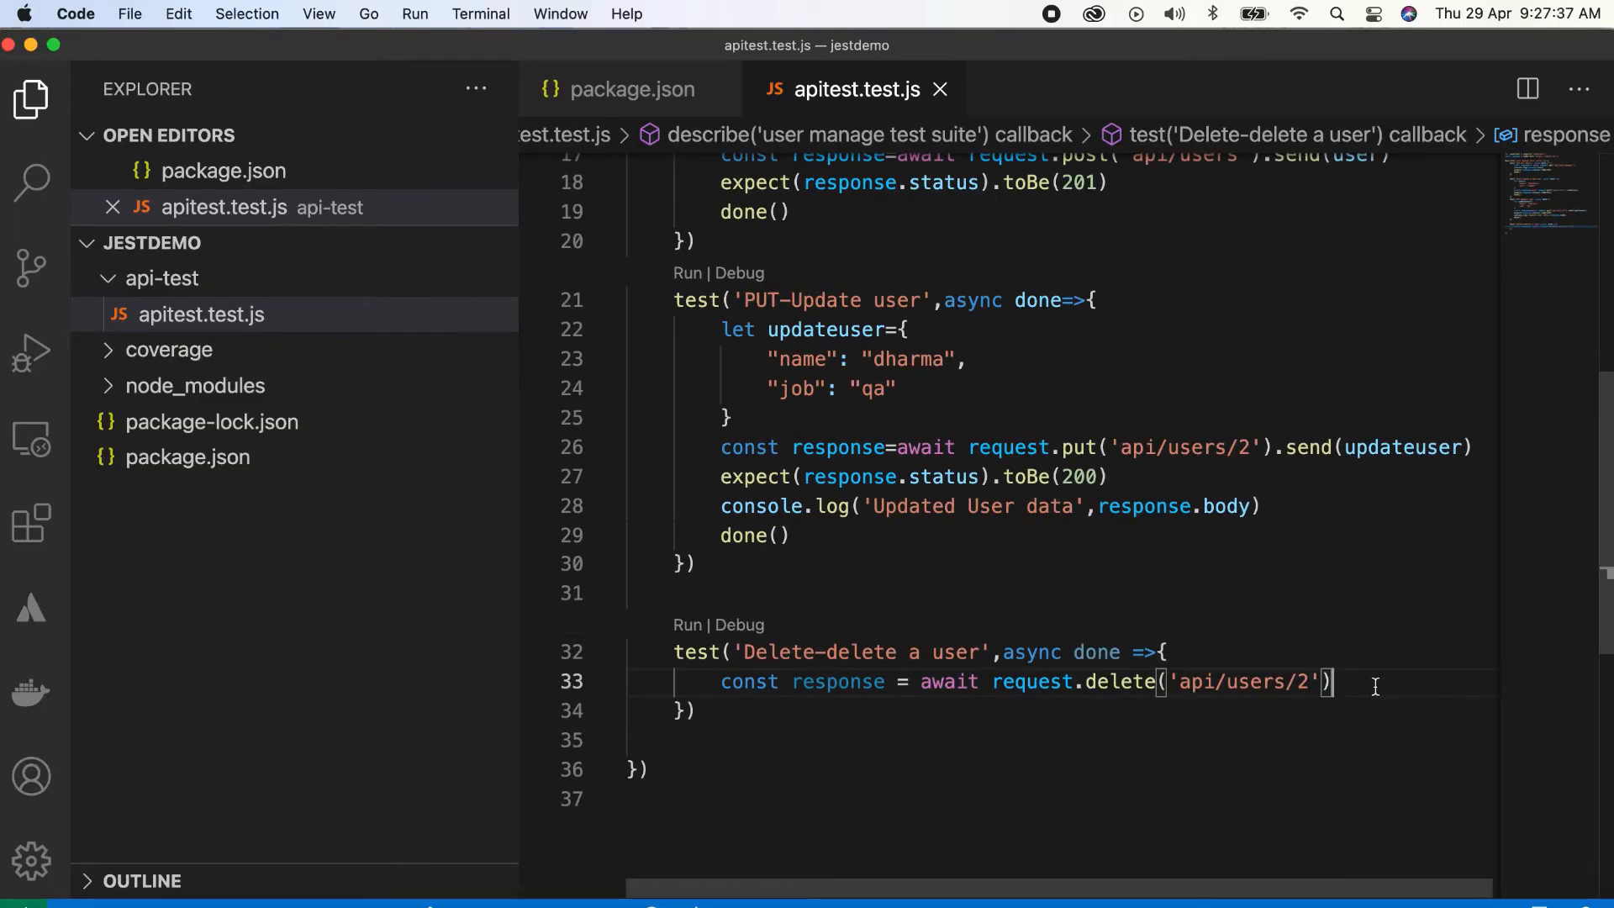
Add expect(response.status).toBe(204) to the Delete test.
type("expect")
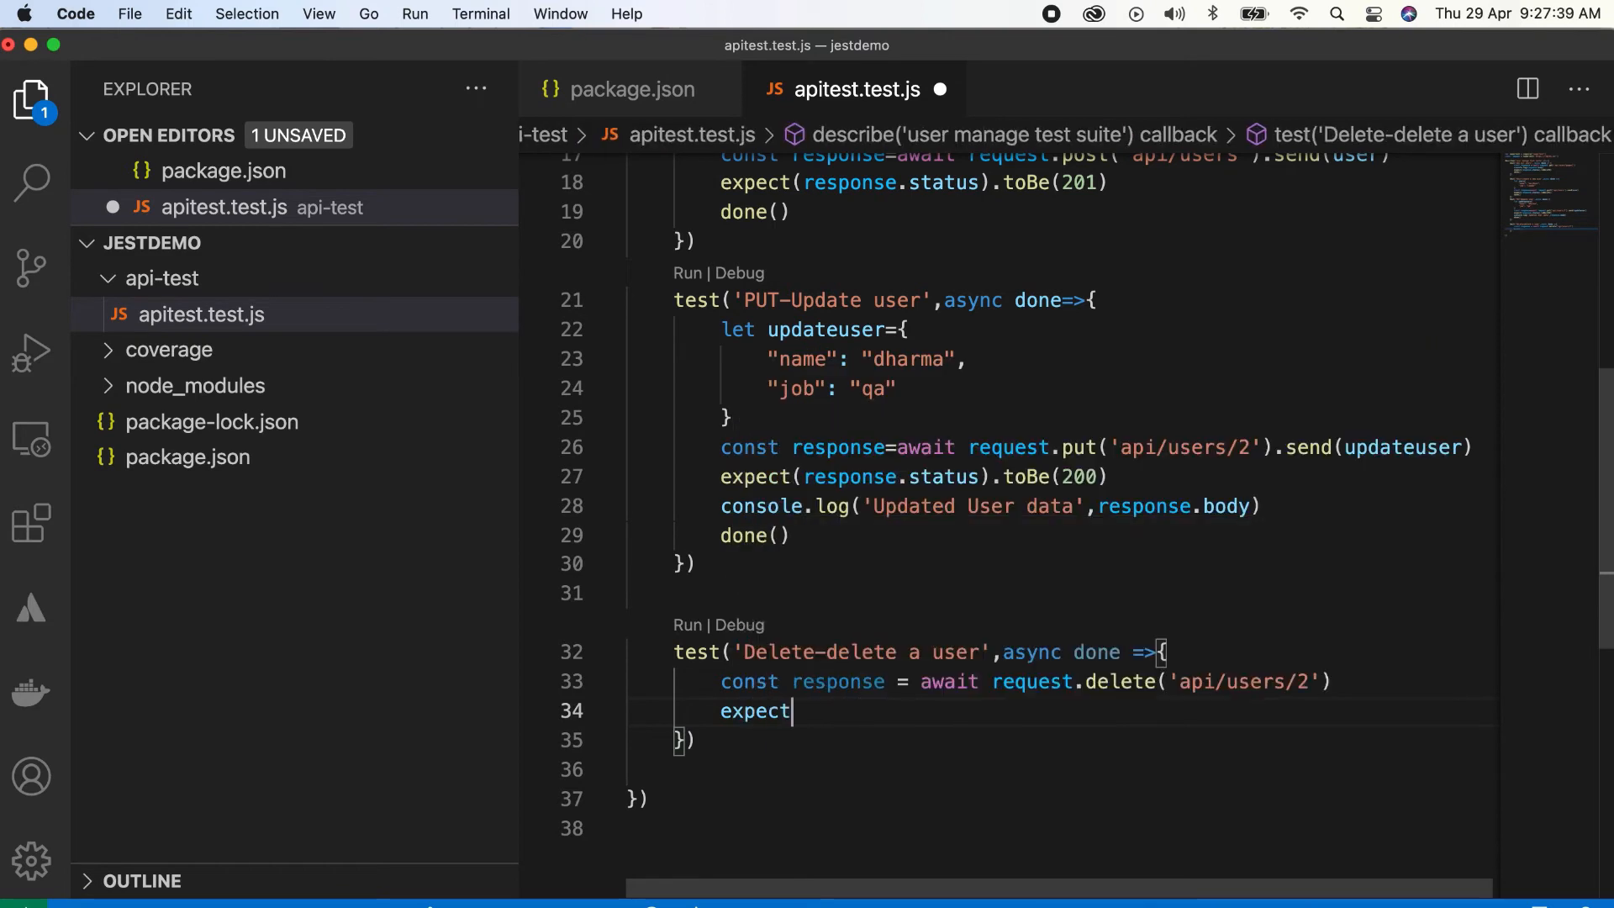
type("(response.status")
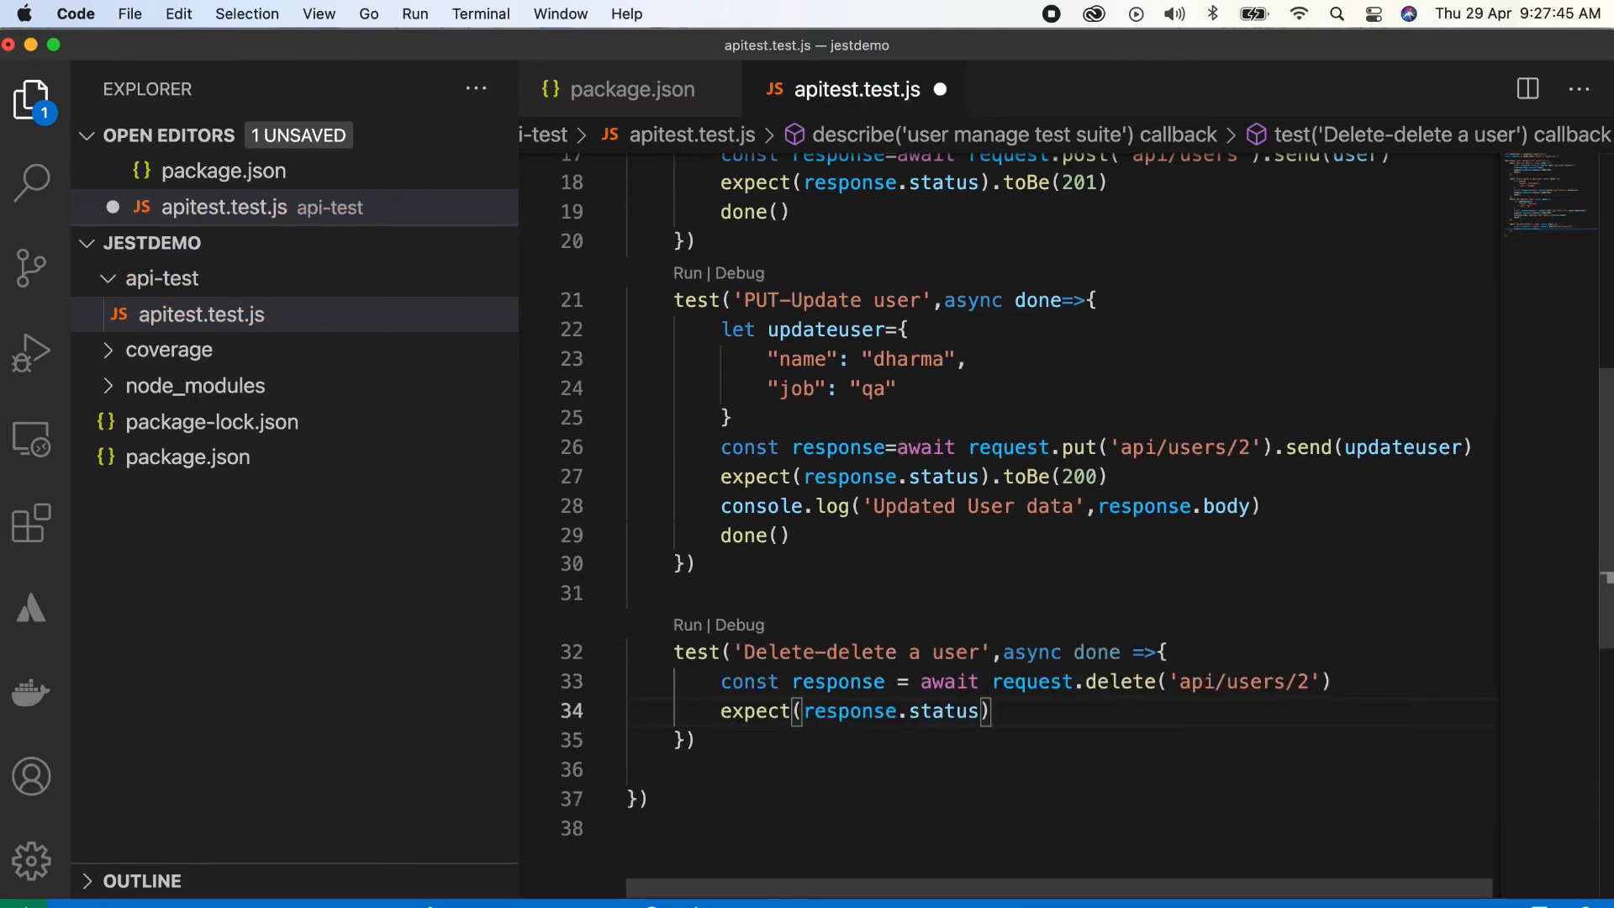
type(".toBe(")
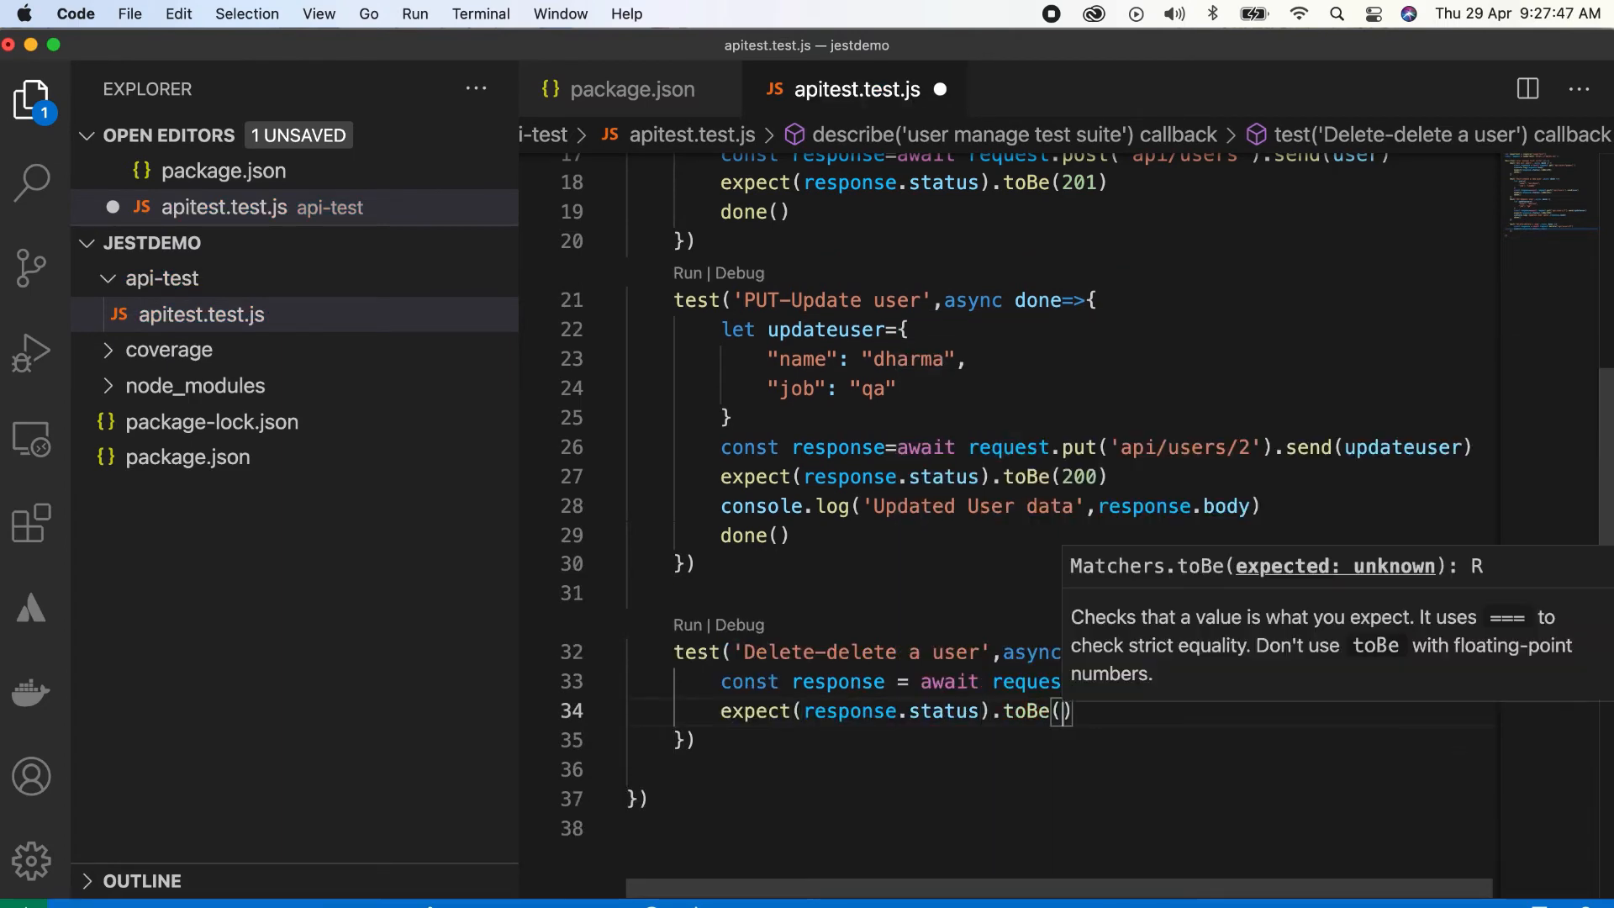
type("204")
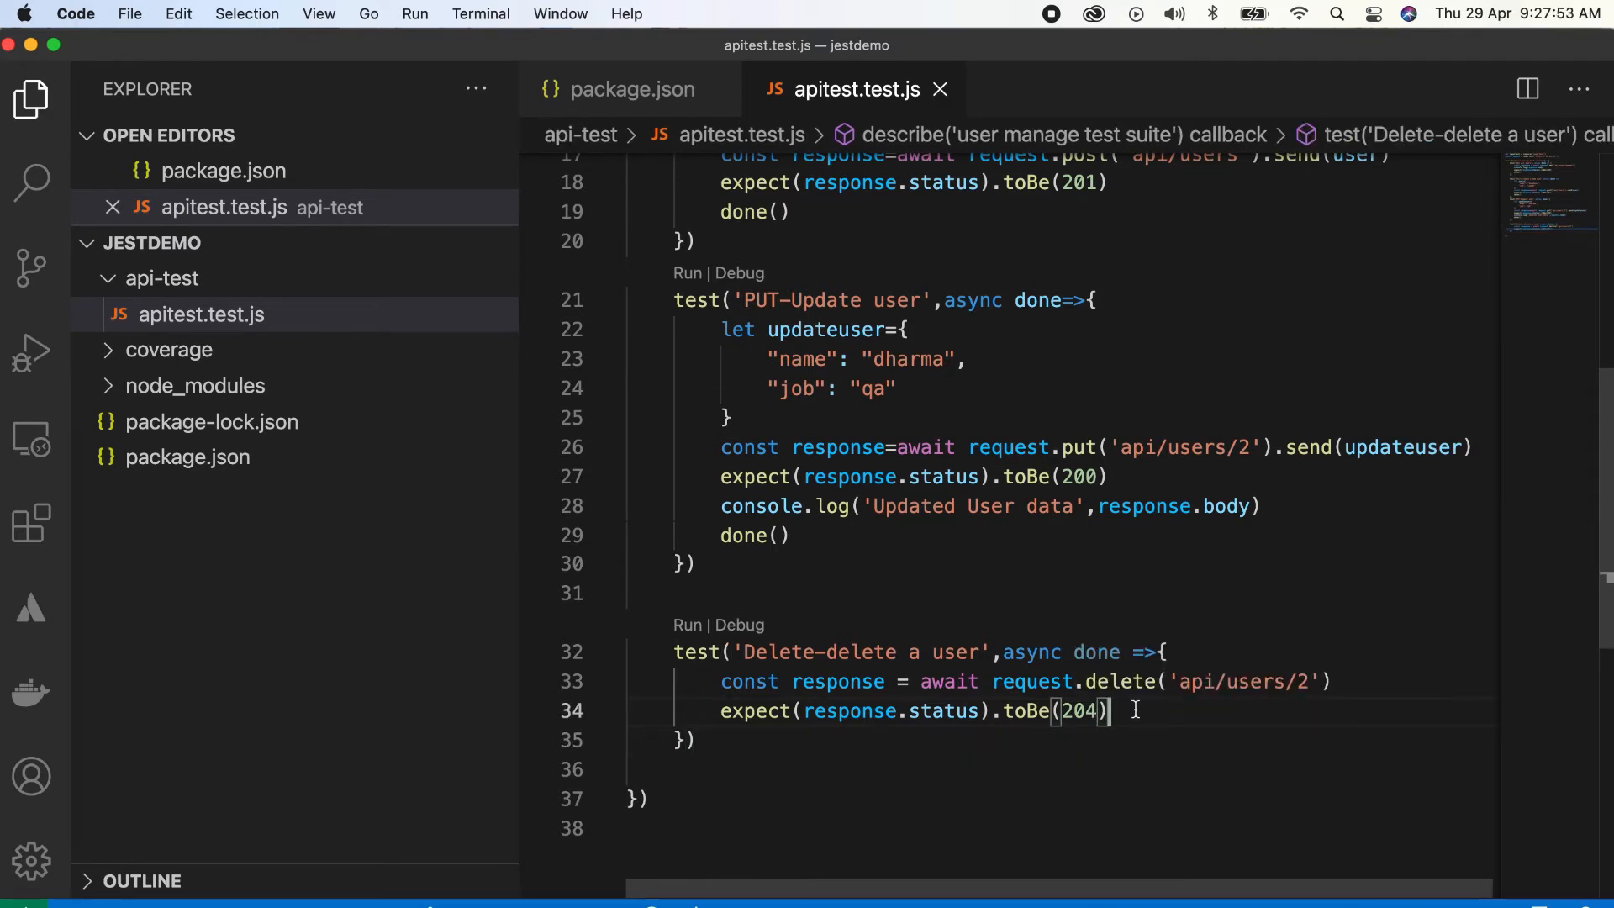
mouse_move(1129, 555)
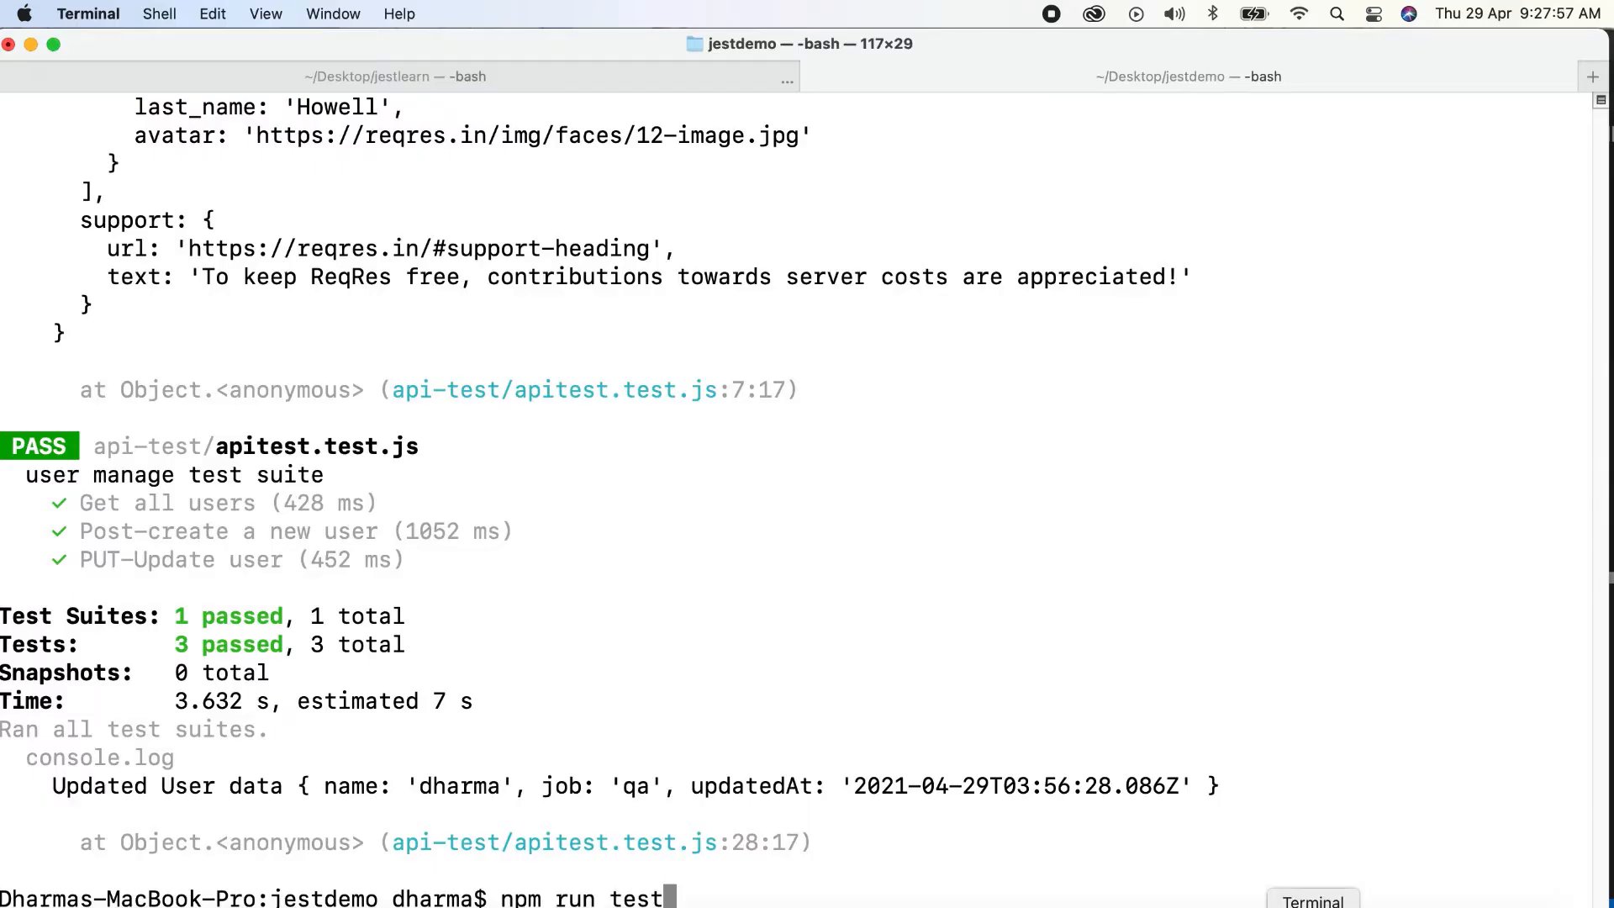
Run the tests, add done() to fix the Delete timeout, and confirm four pass.
key("Return")
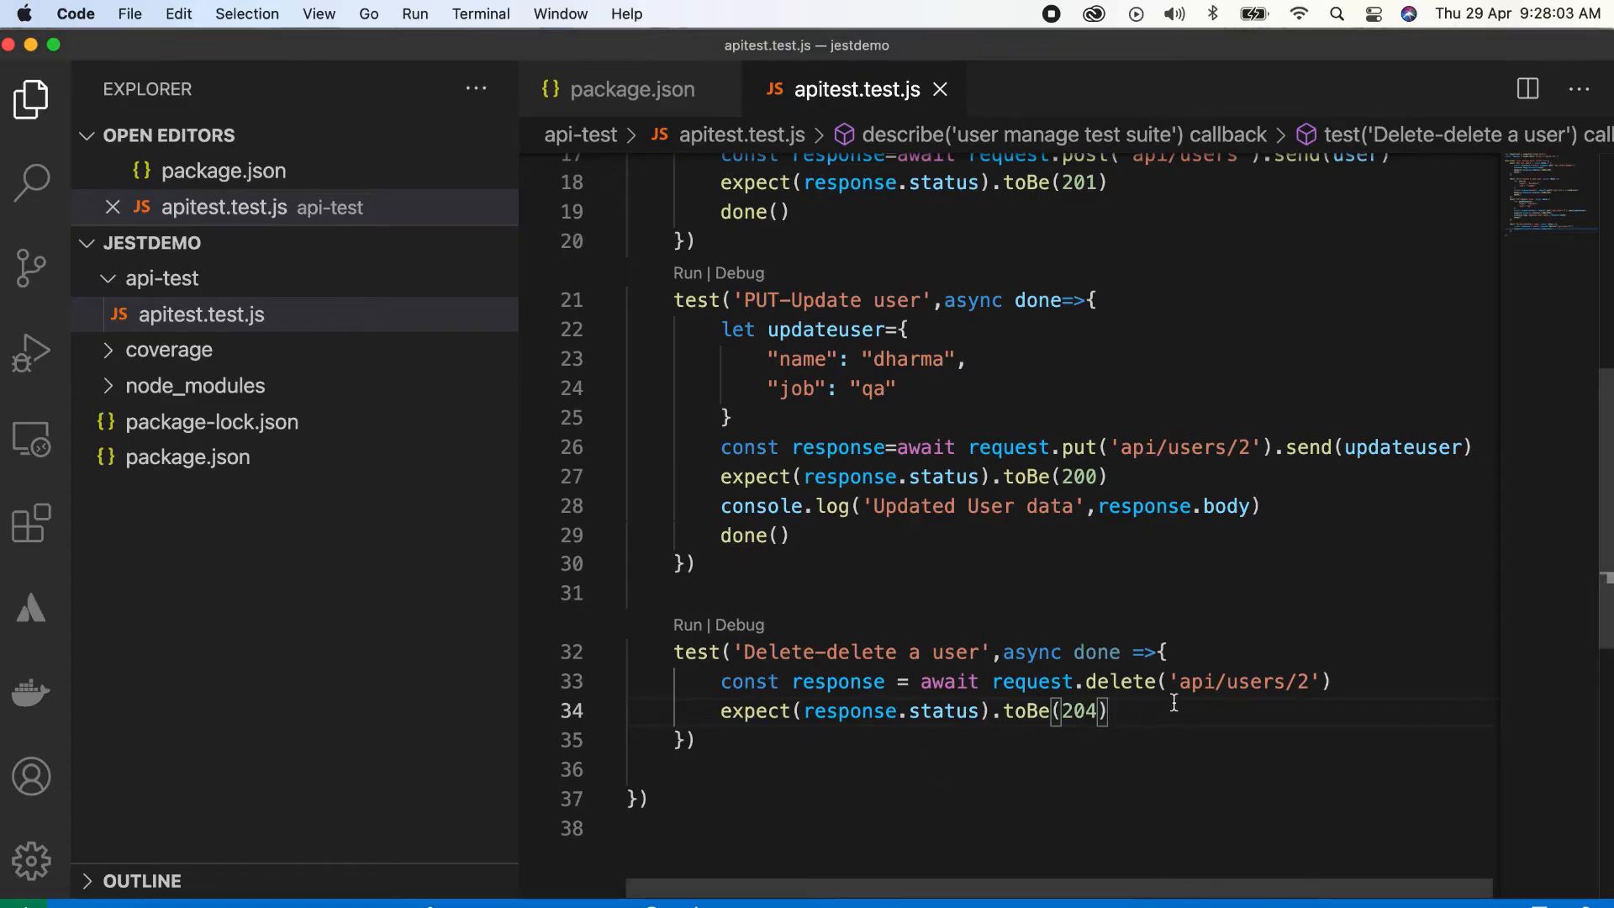
type("done(")
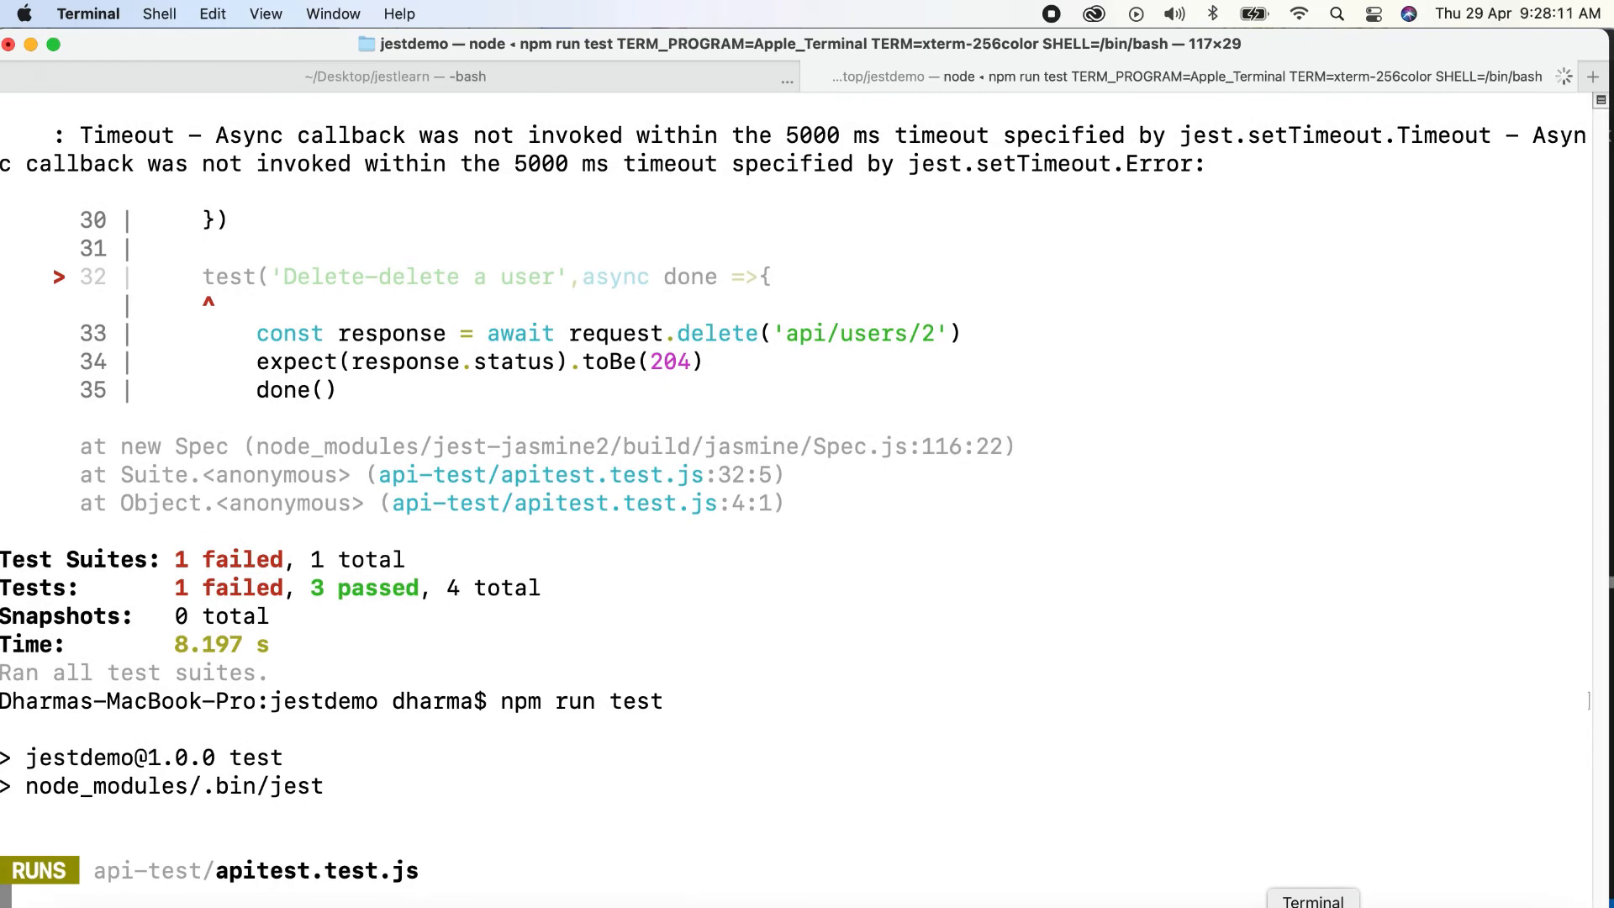
left_click(1187, 77)
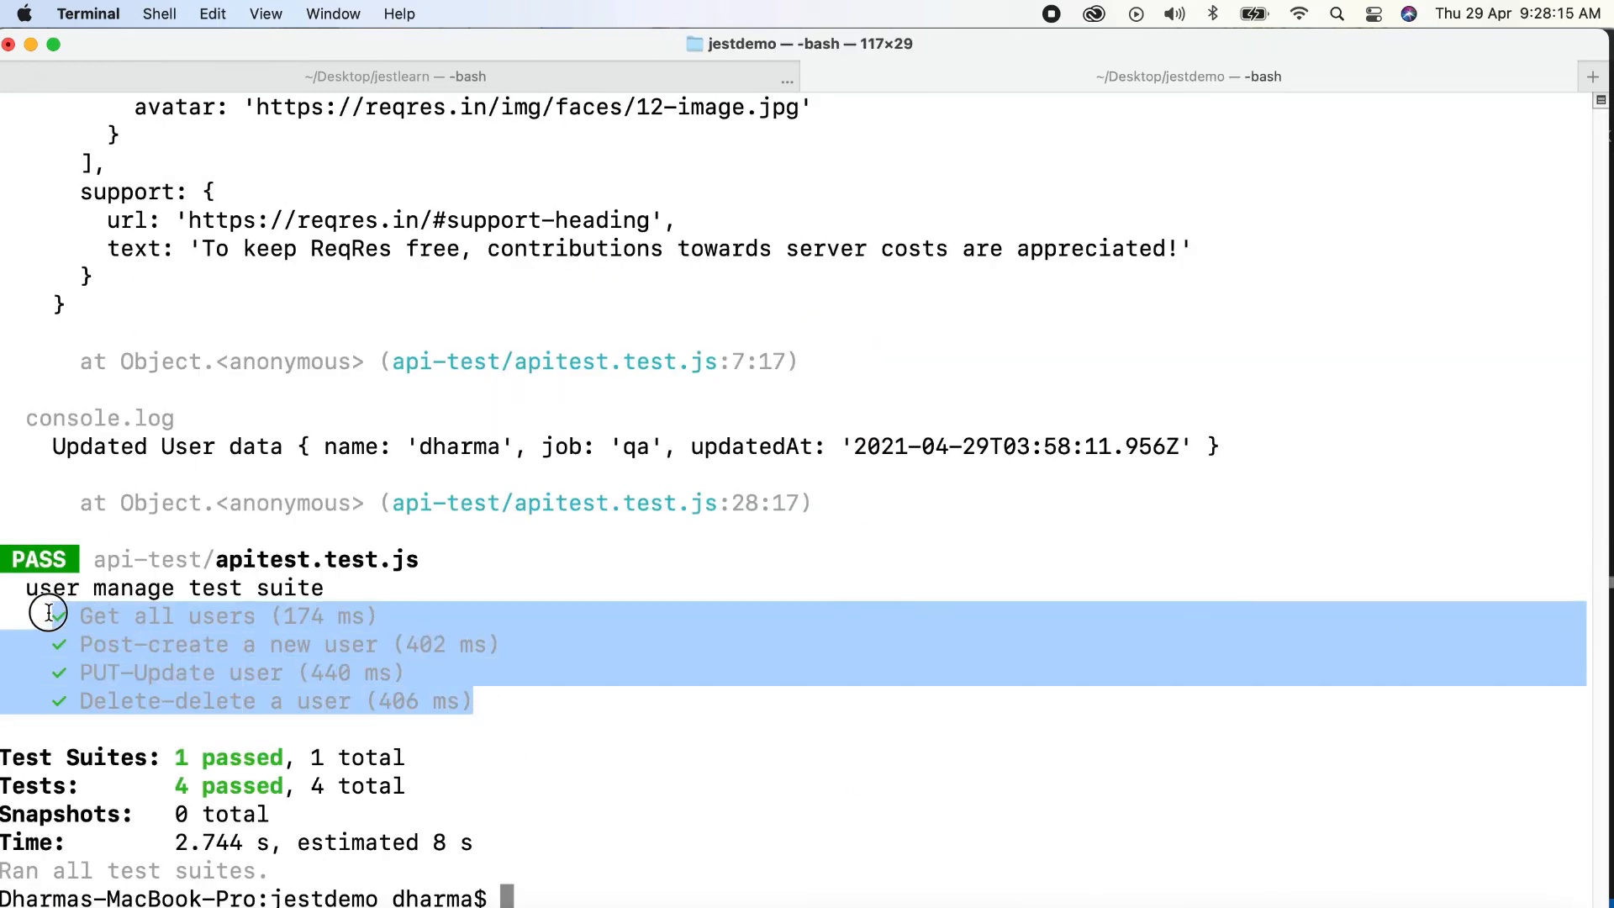
left_click(553, 719)
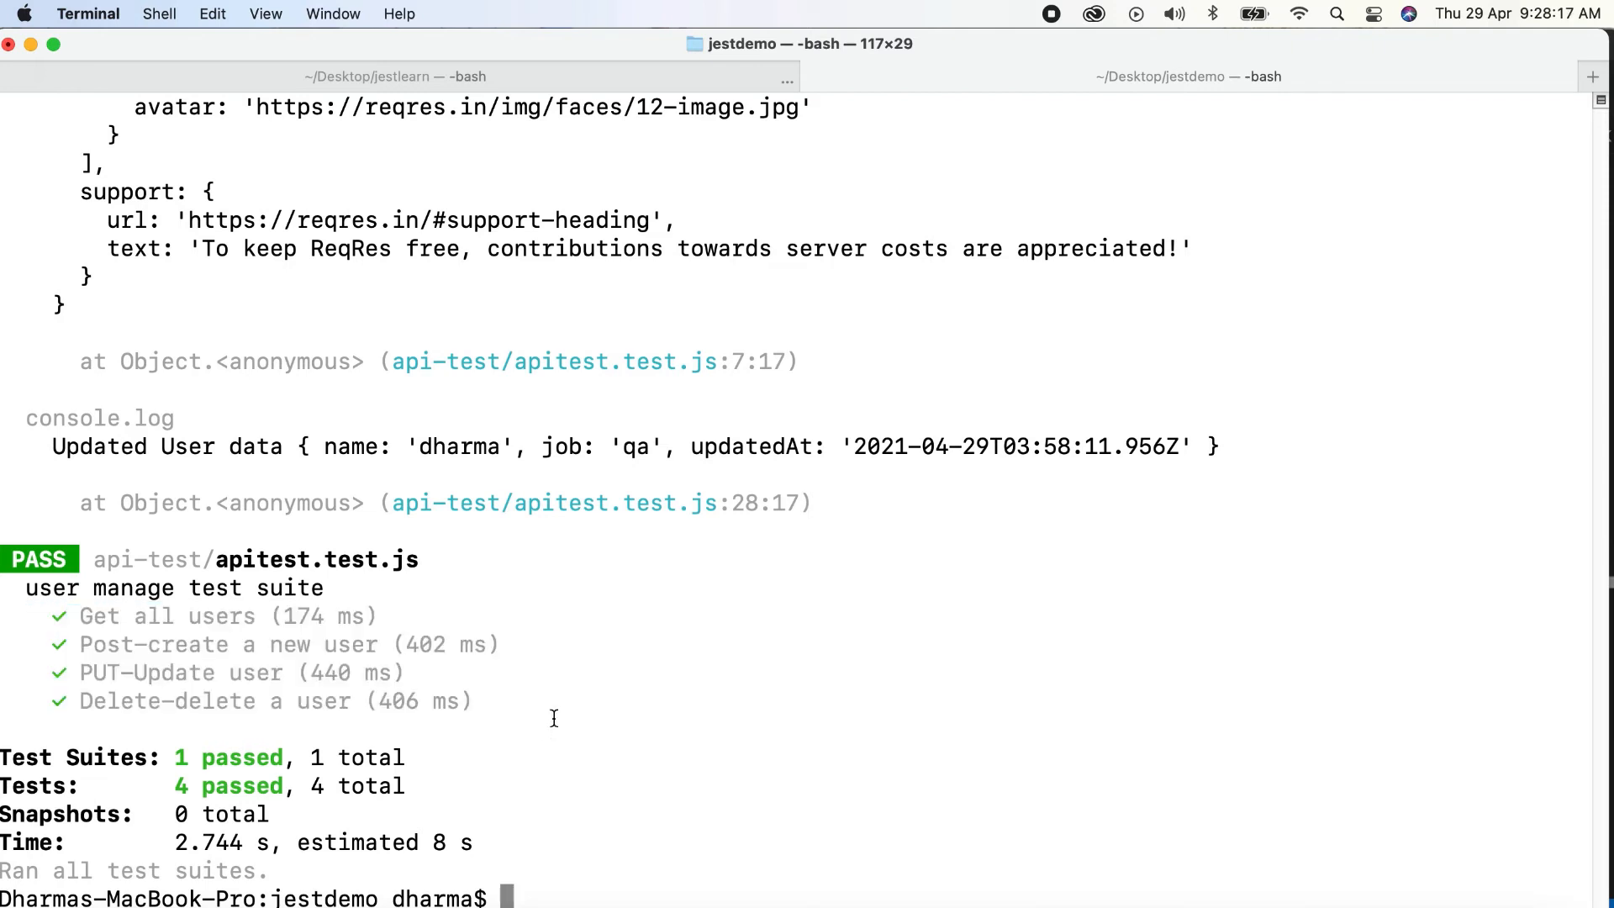
mouse_move(615, 732)
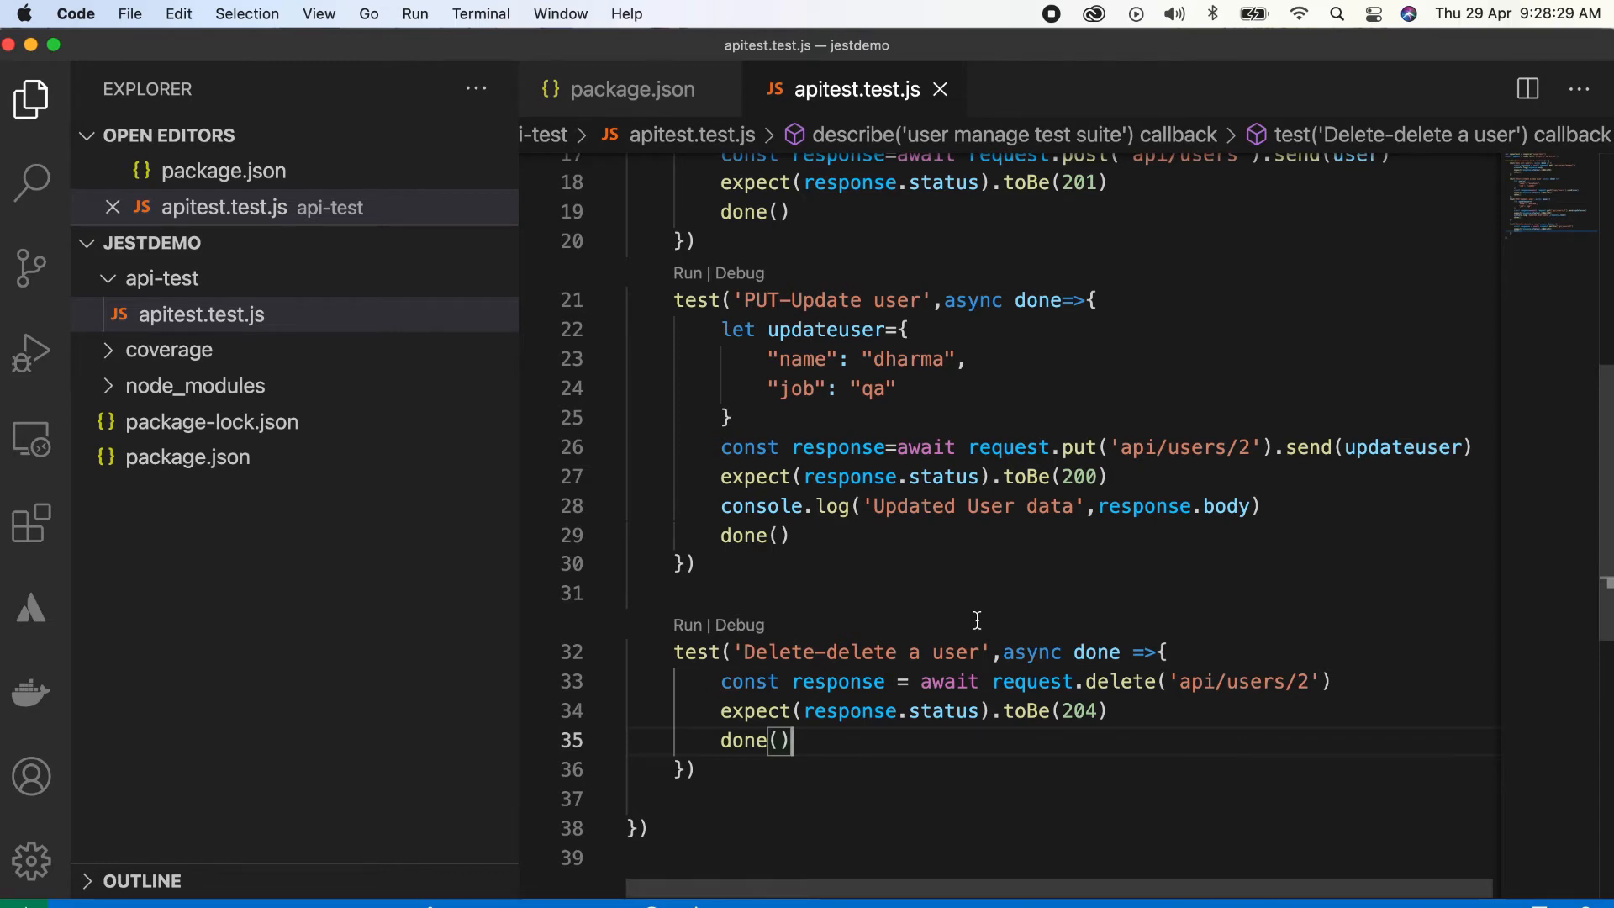
Start typing expect(response.body.name) in the PUT-Update user test.
scroll("up", 3)
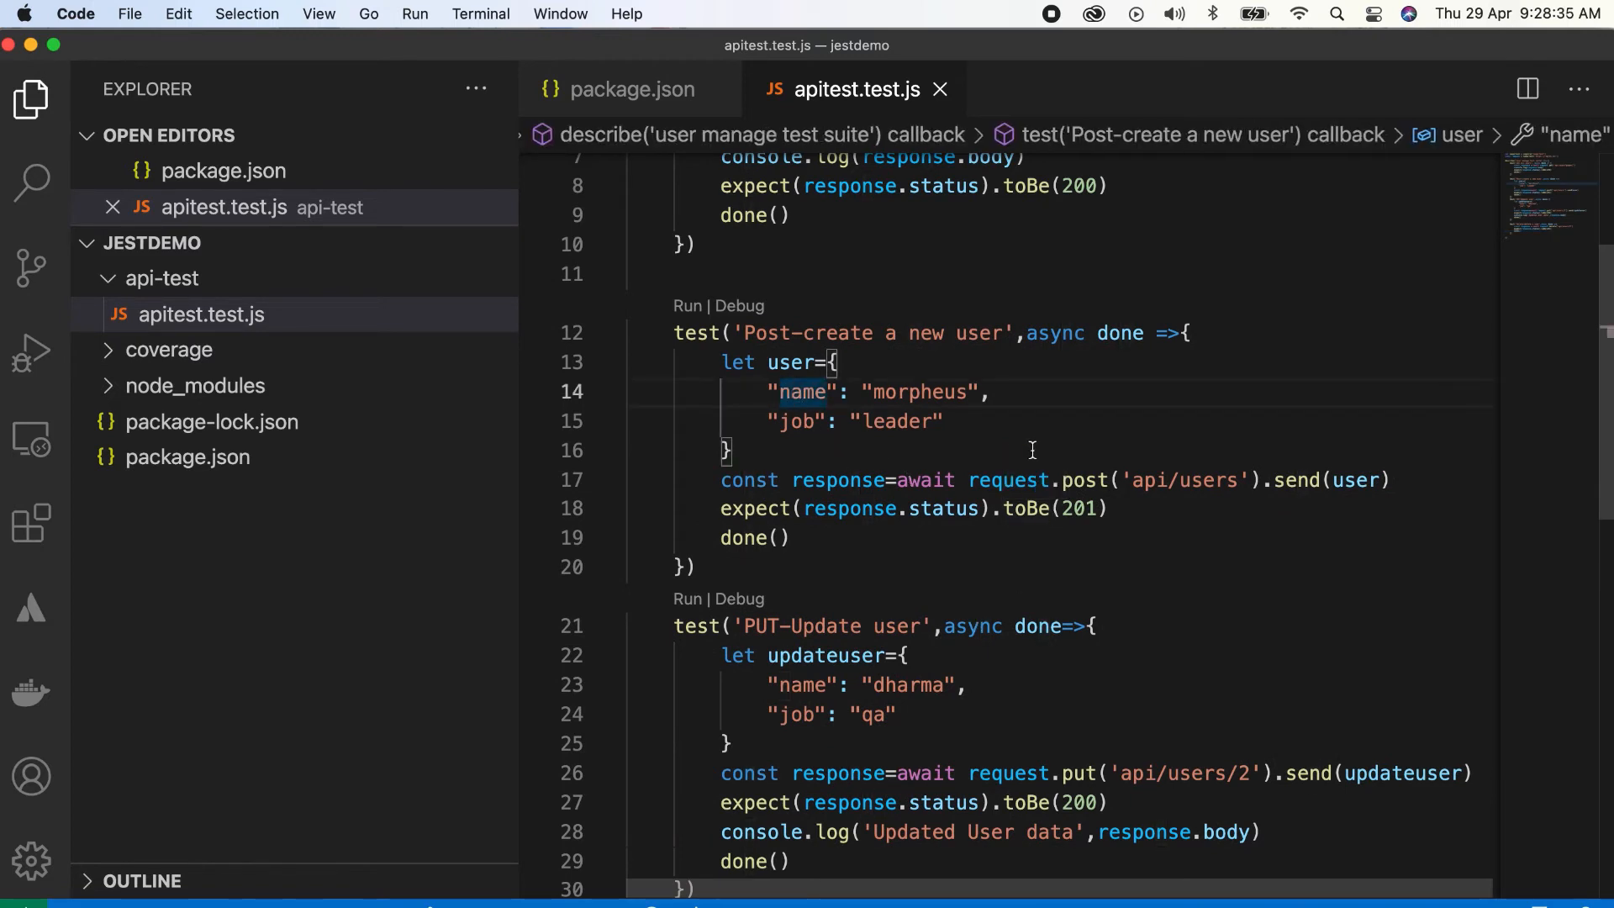
mouse_move(1427, 491)
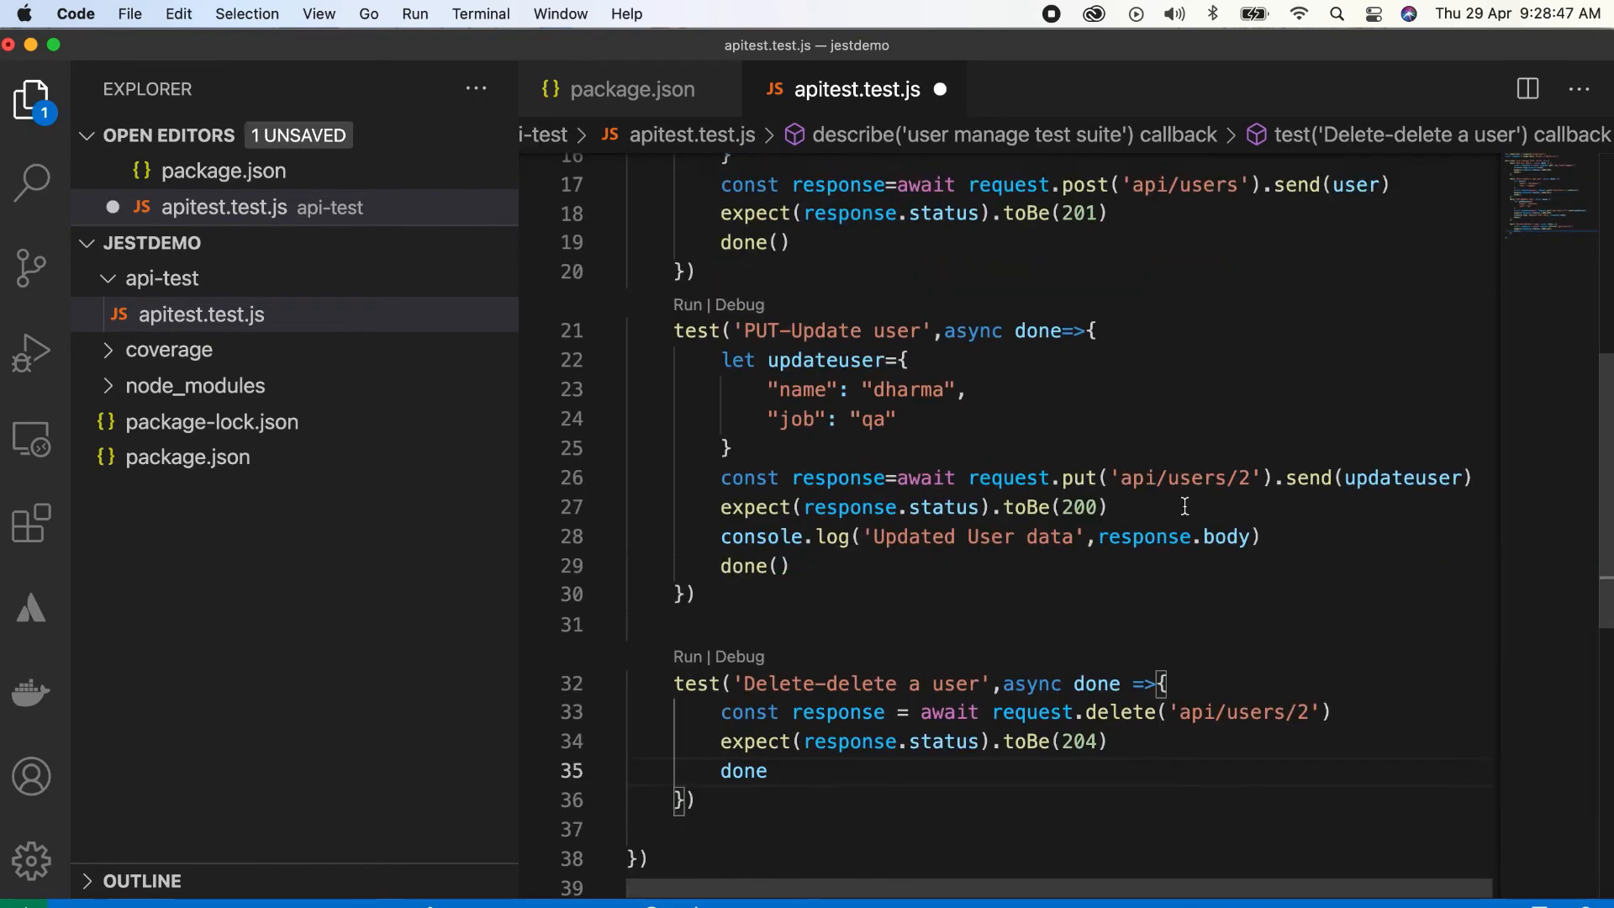
type("()")
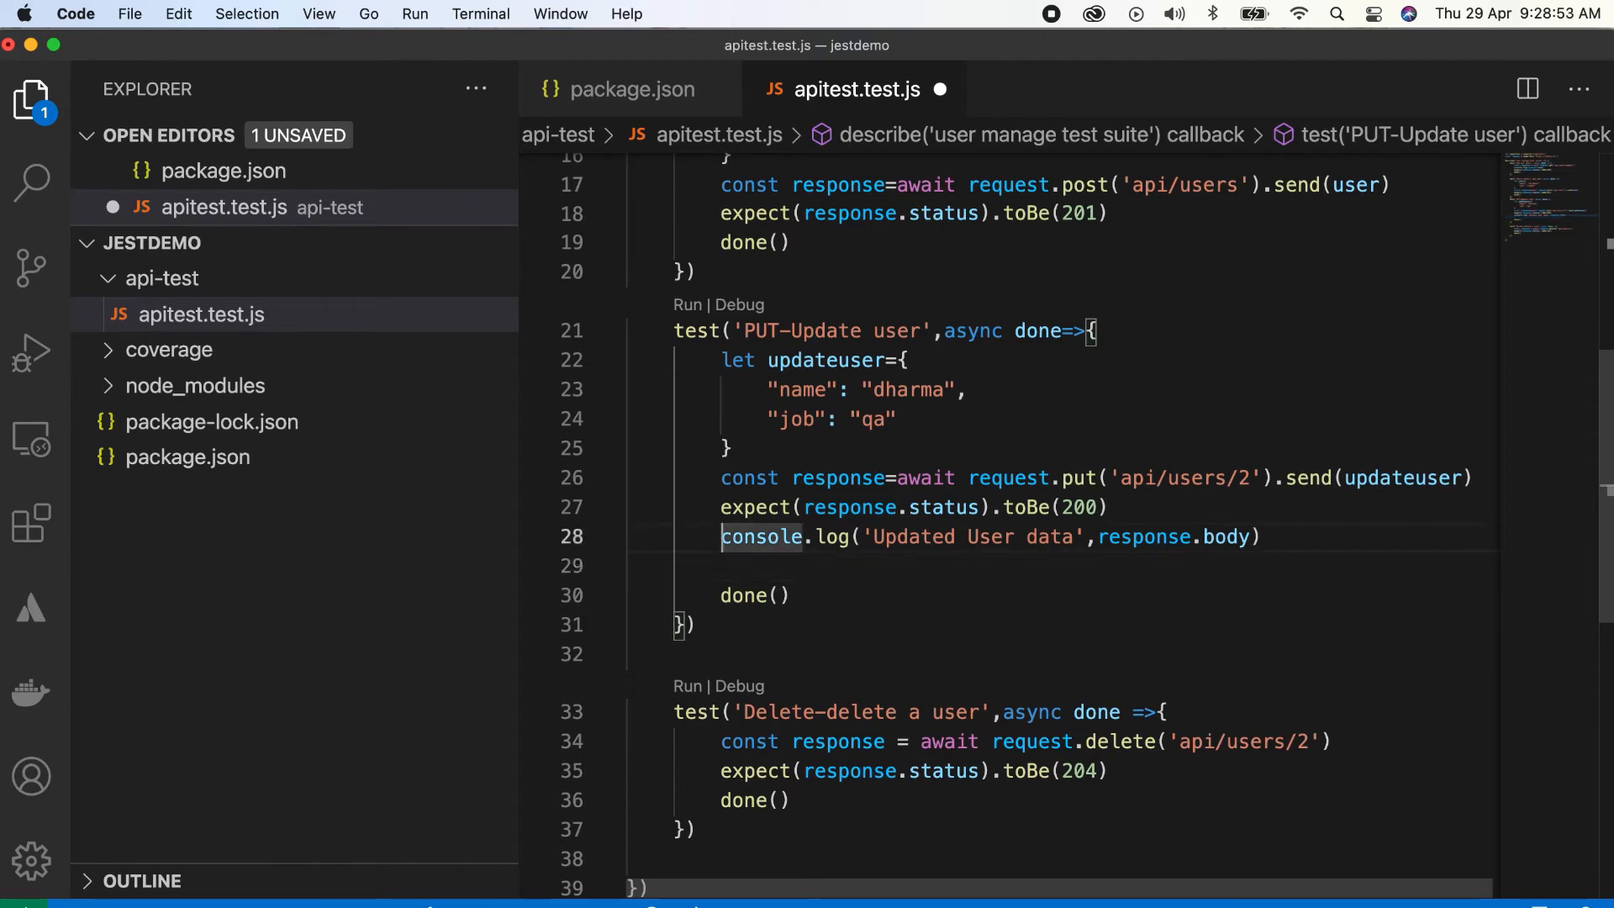
type("e")
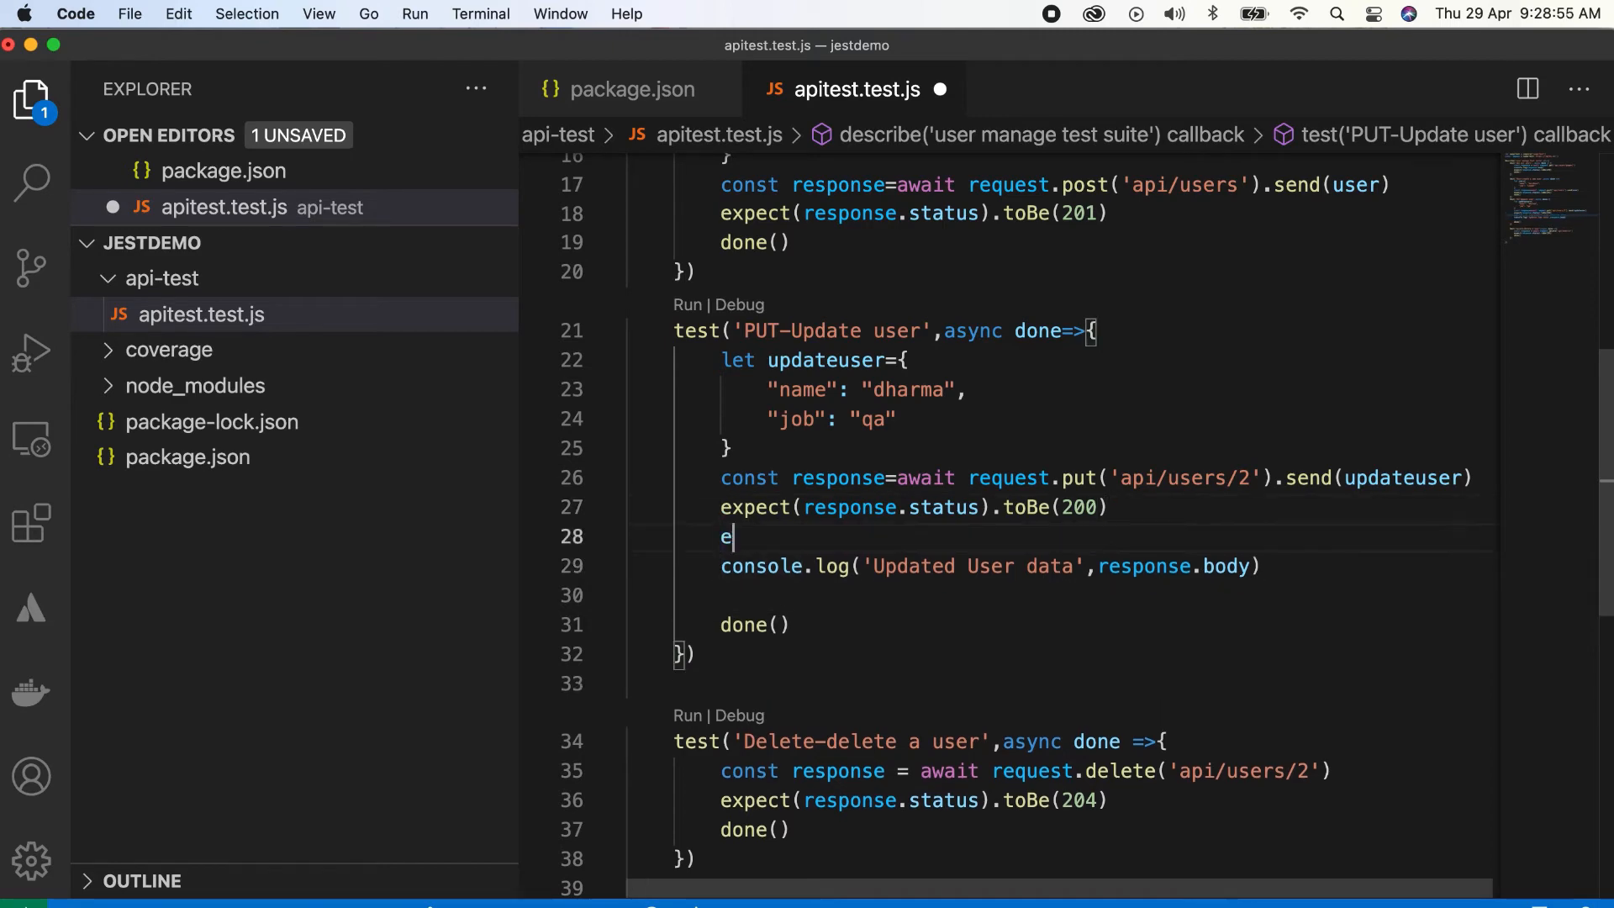
type("xpect(response.body")
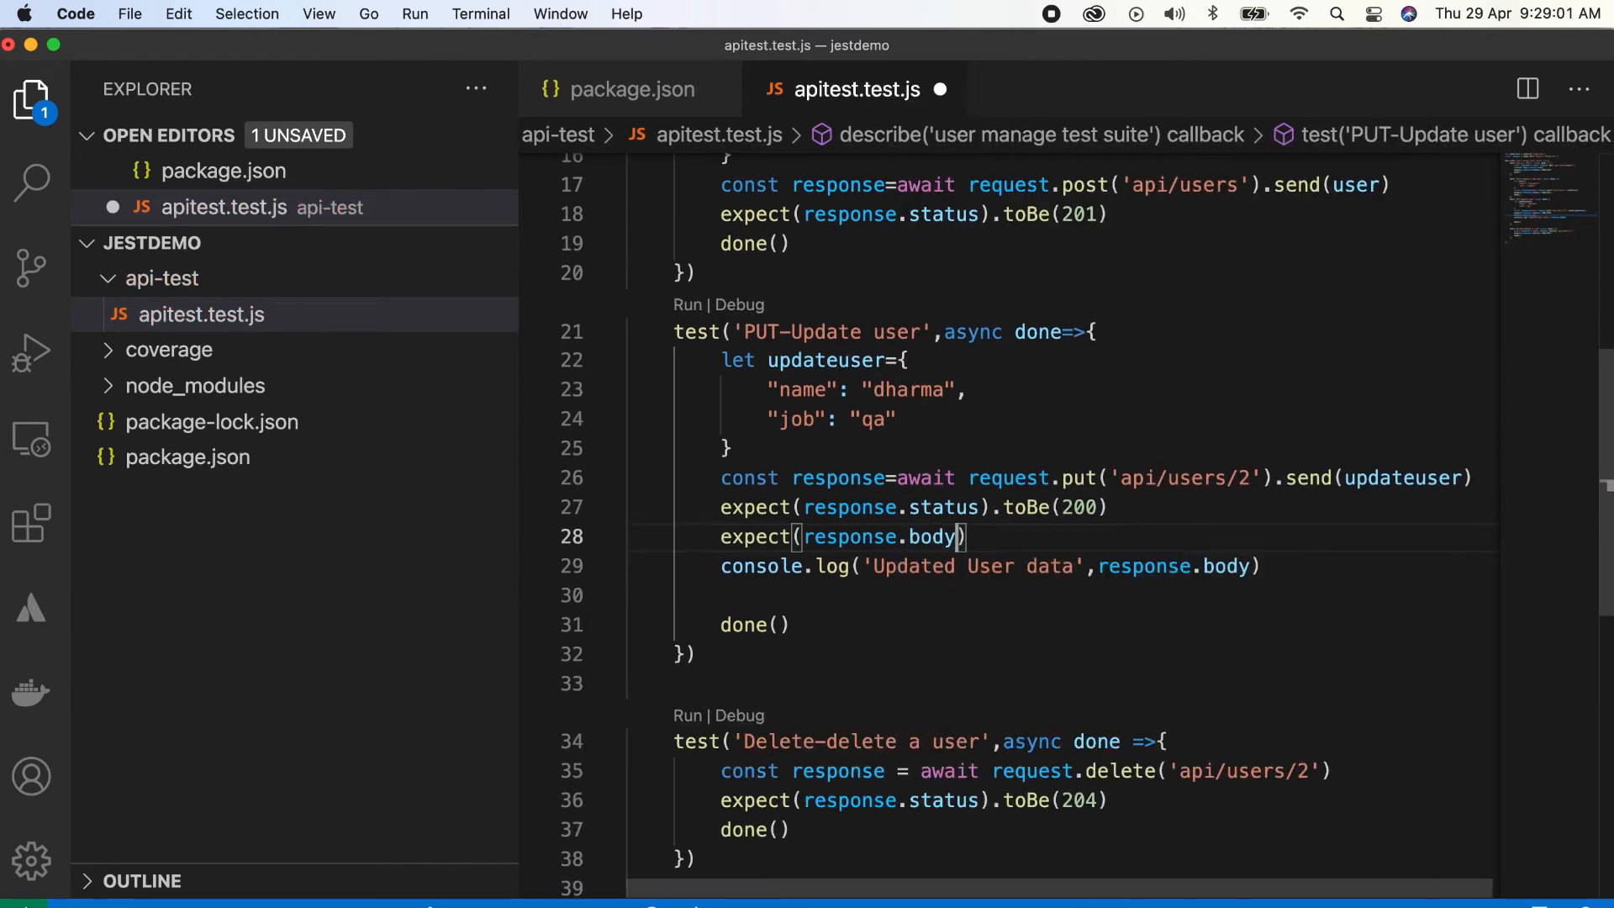
type(".")
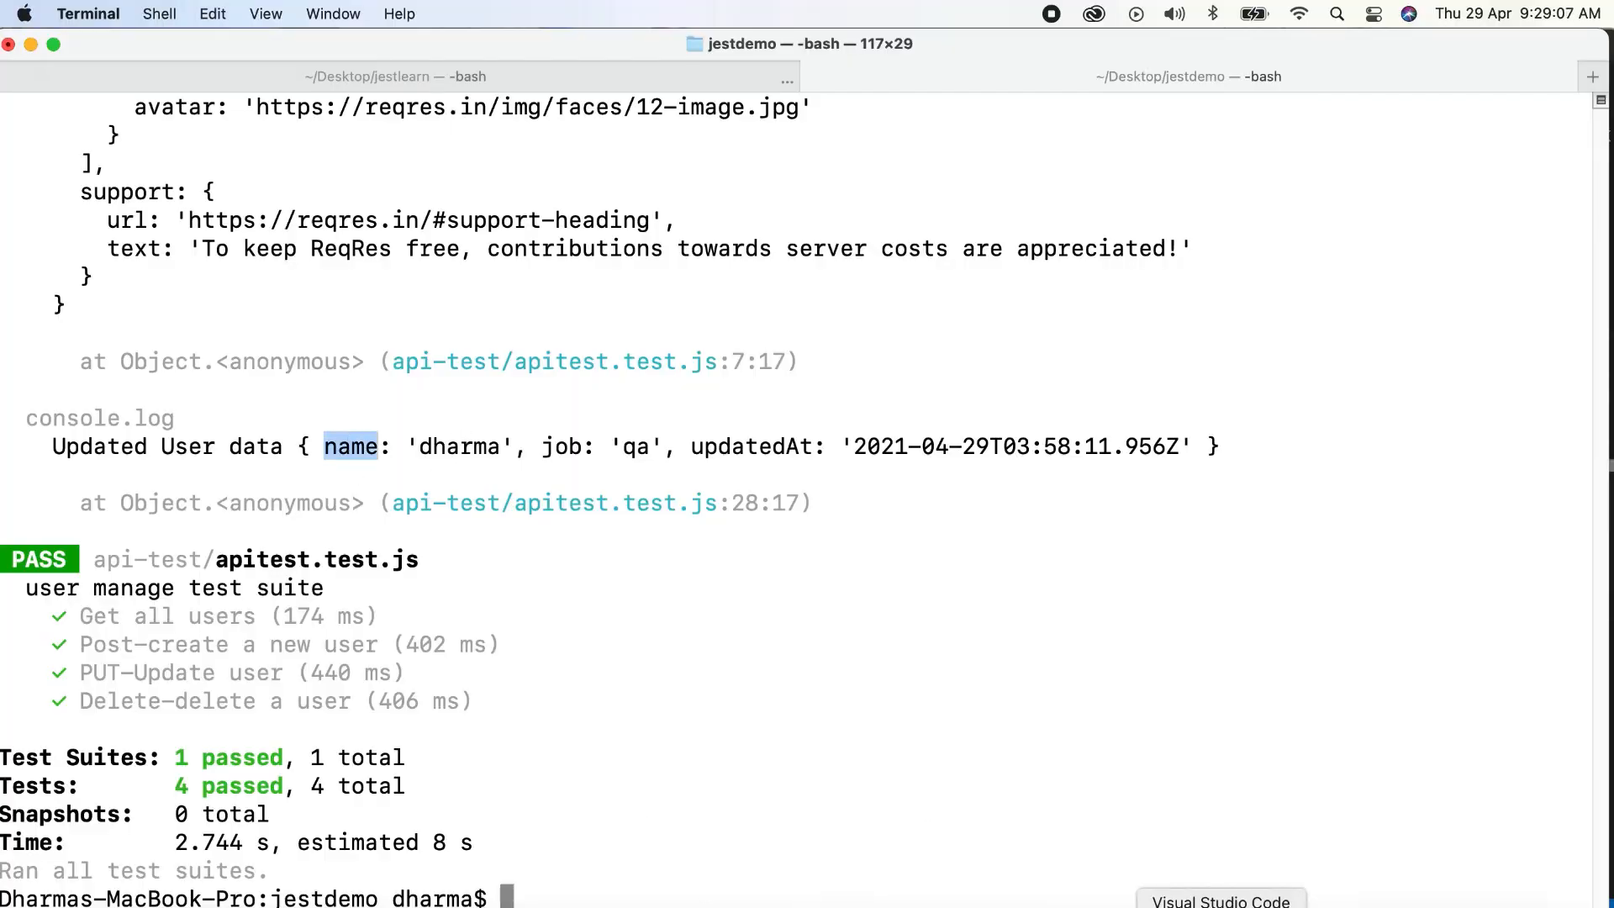
left_click(1219, 896)
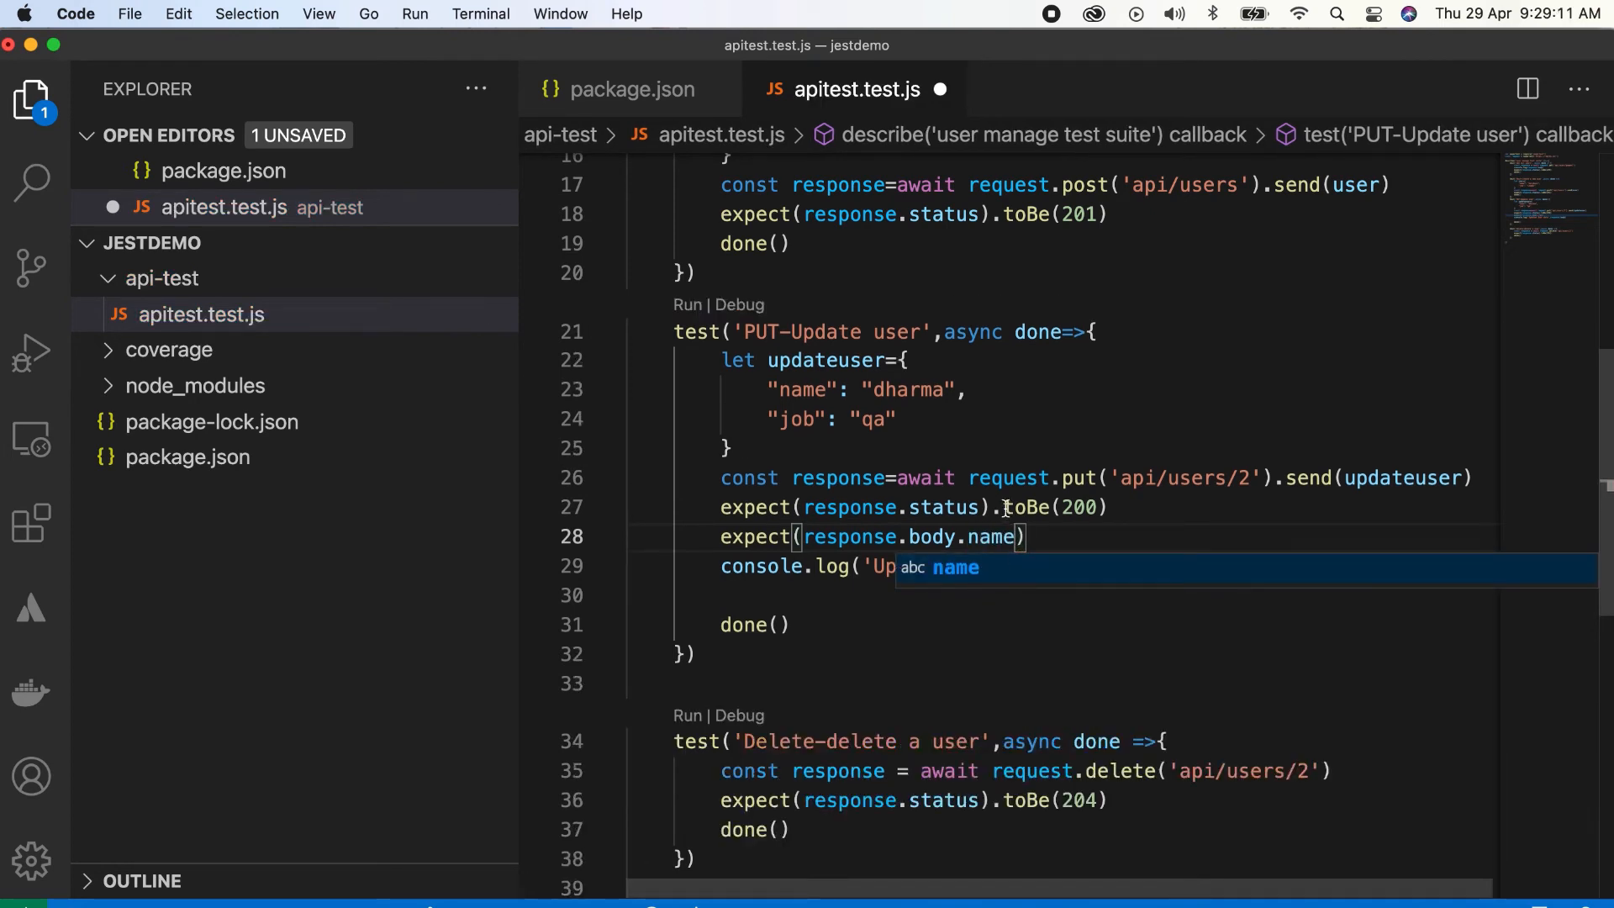
Chain .toBe('dharma') onto the response.body.name assertion.
type(".toBe('")
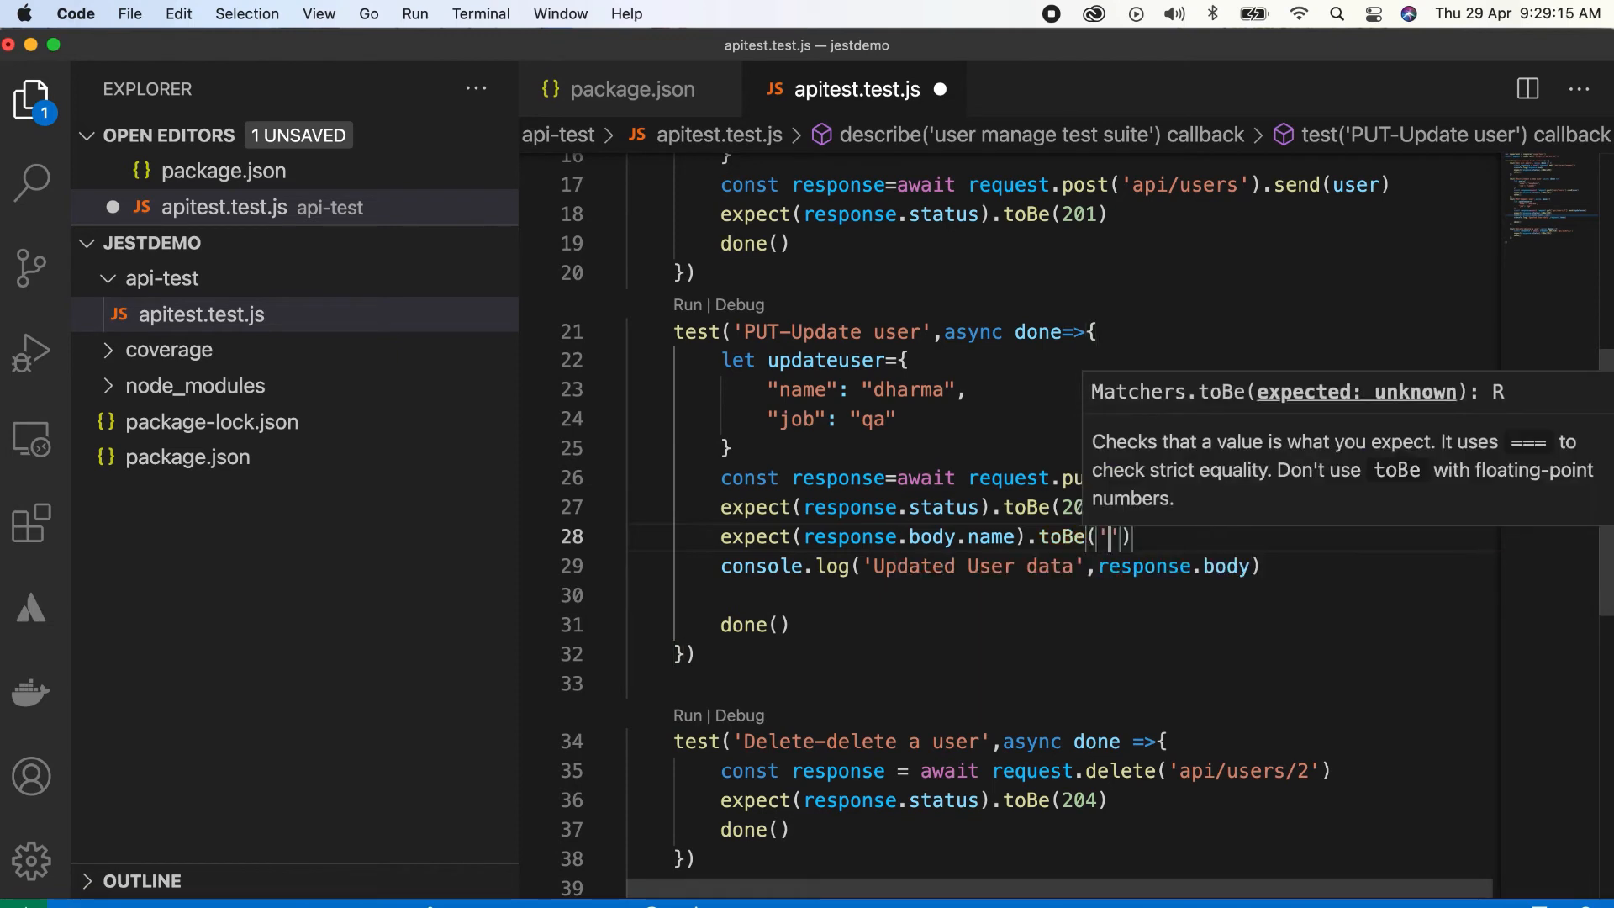
type("dharma")
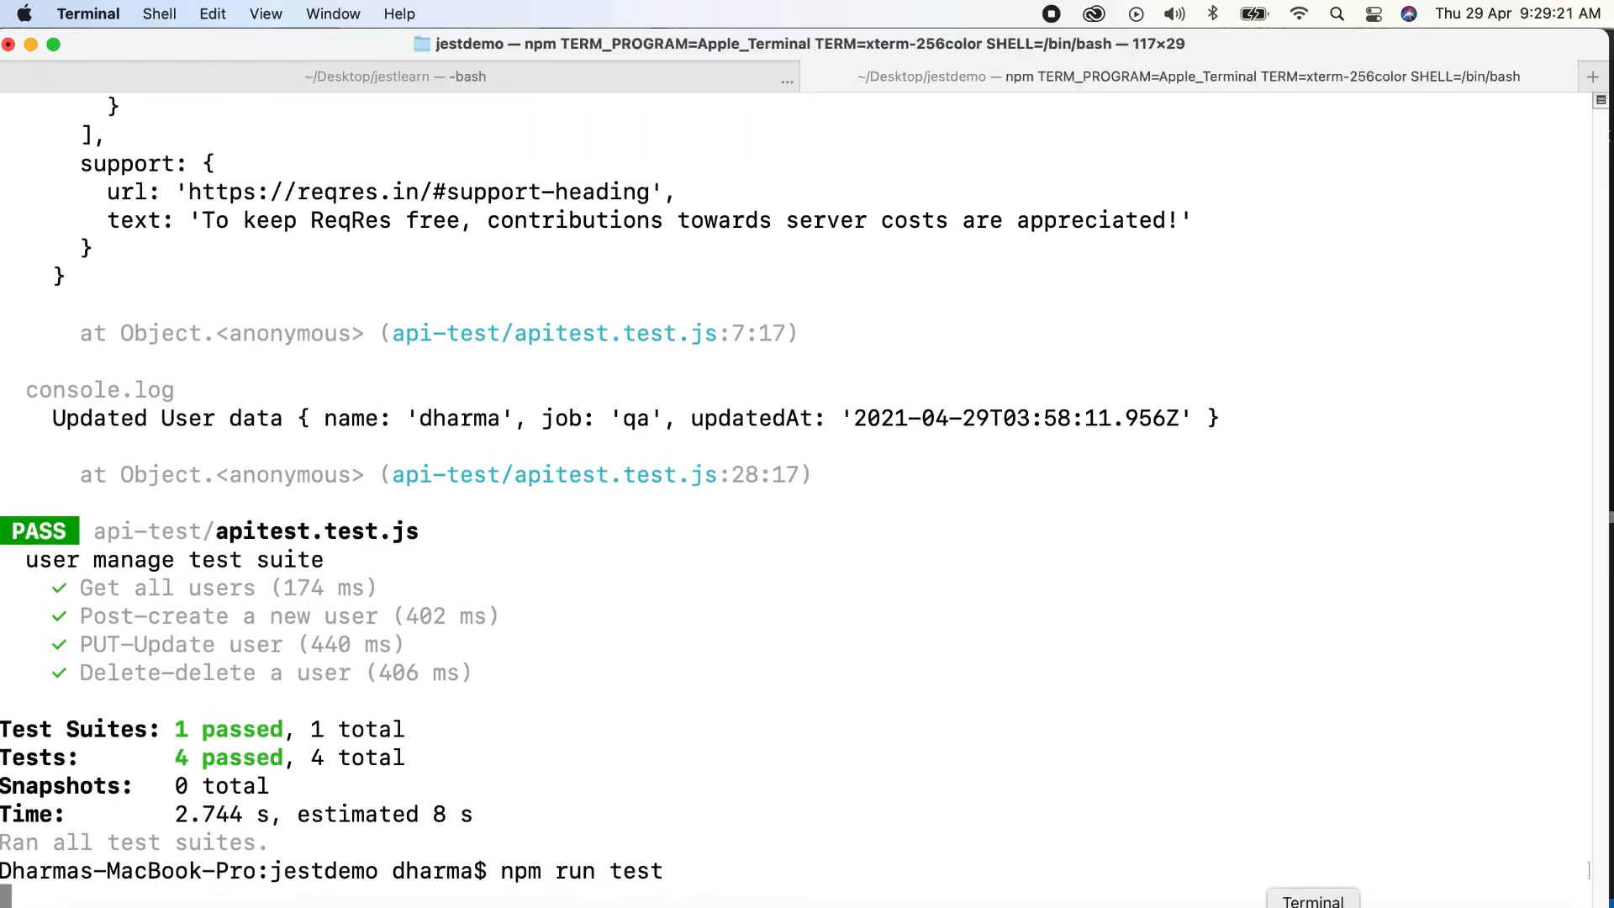
Rerun npm run test and scroll up through the results.
key("Return")
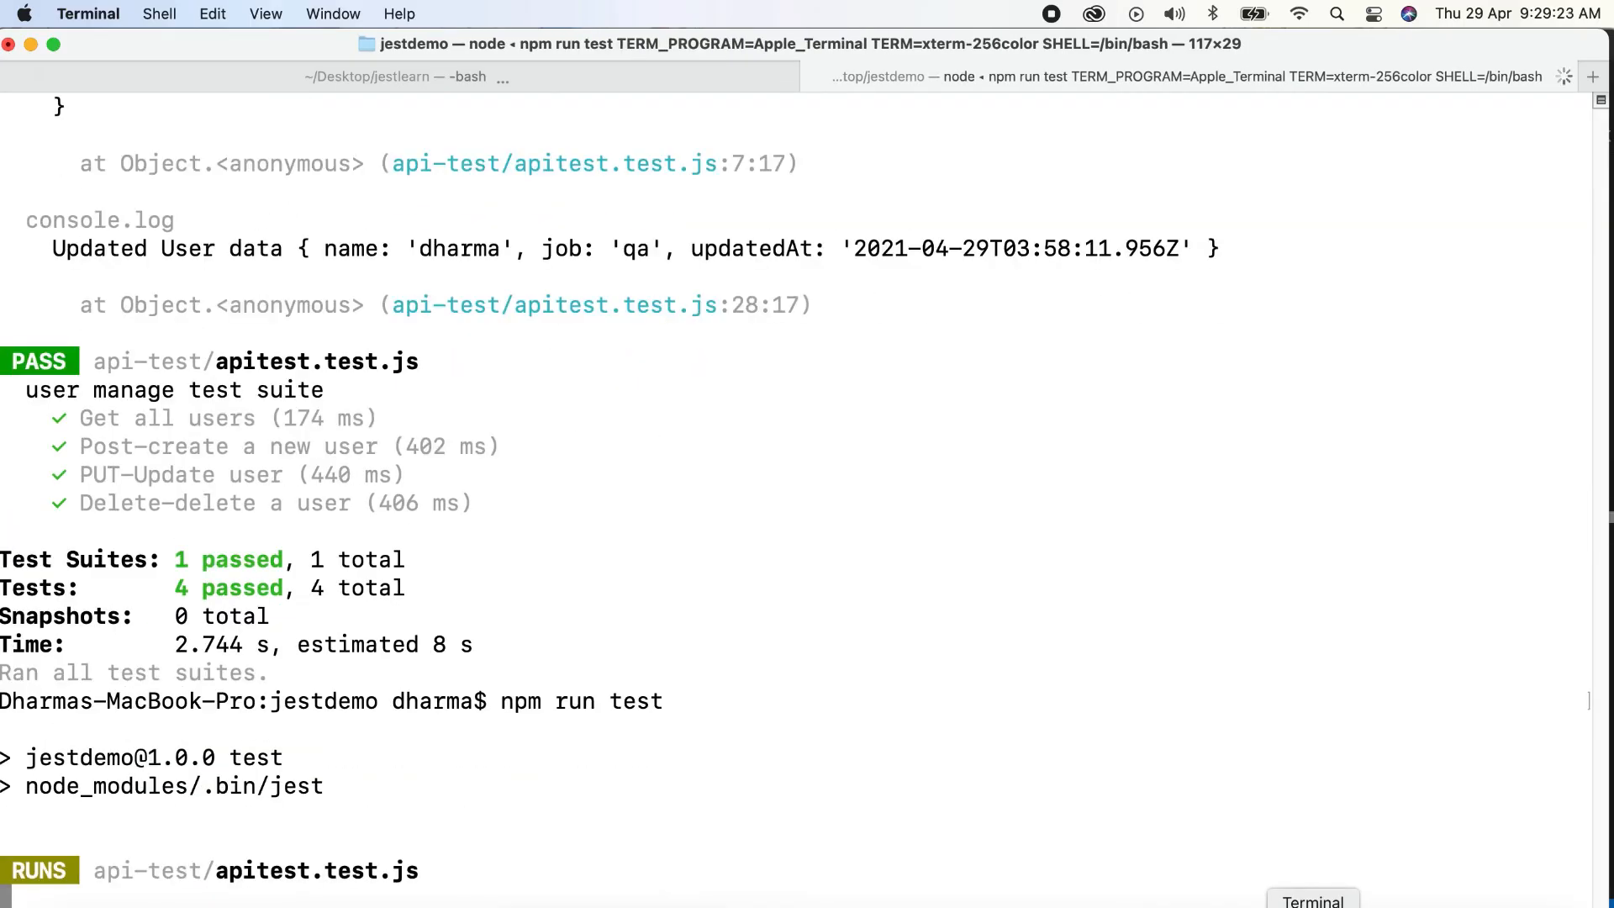
scroll("up", 3)
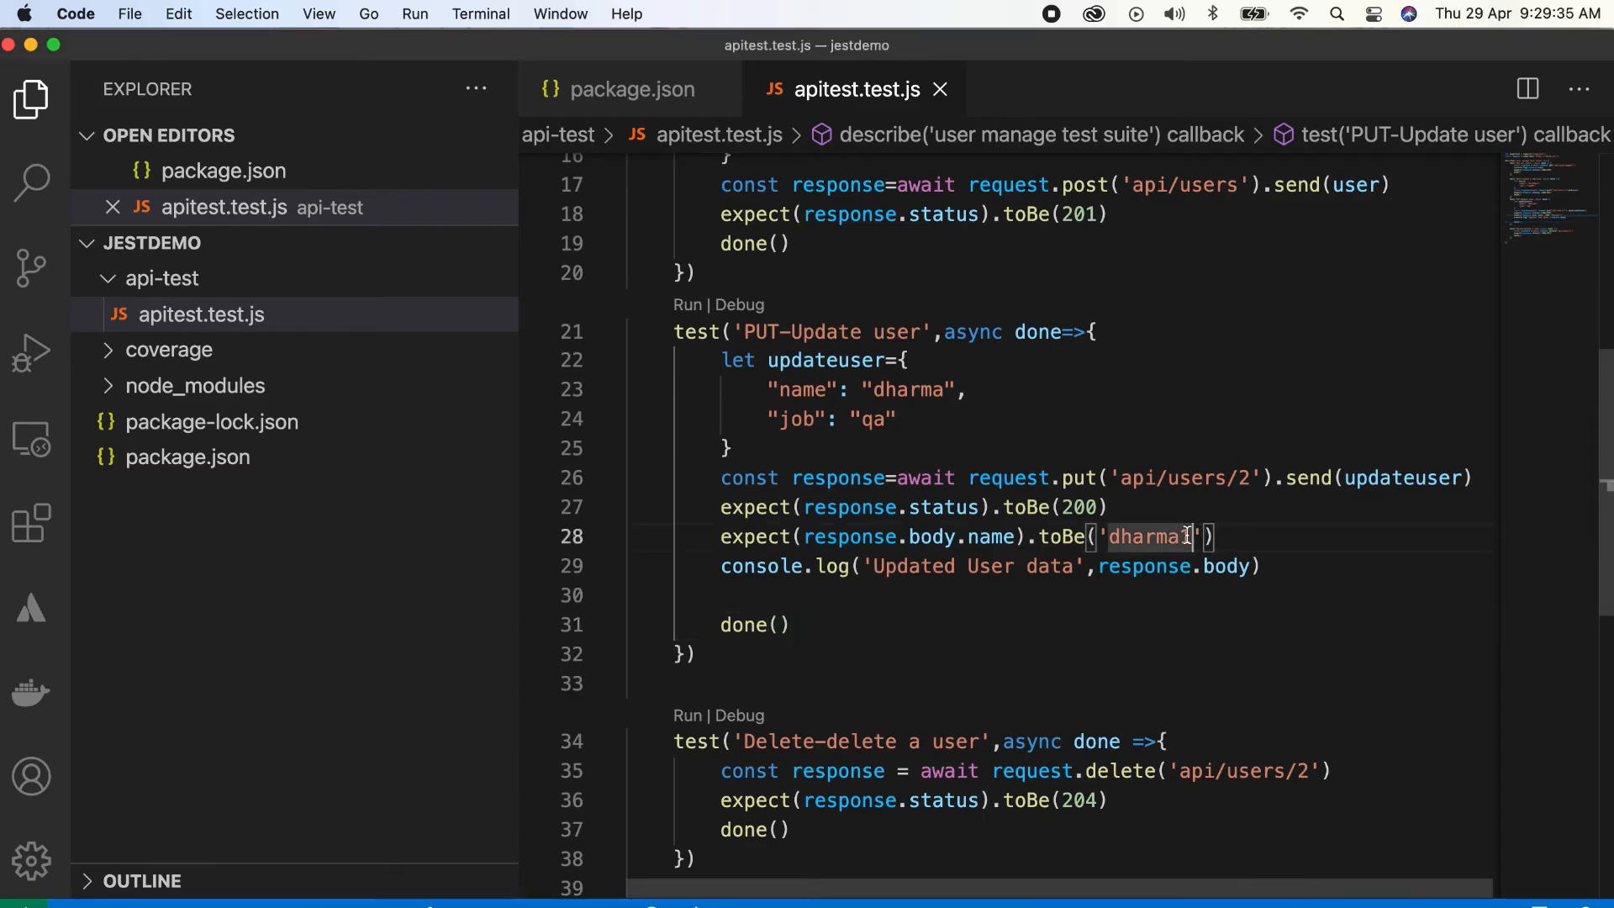
Remove the empty line in the PUT test and review the POST users endpoint and job value.
key("Backspace")
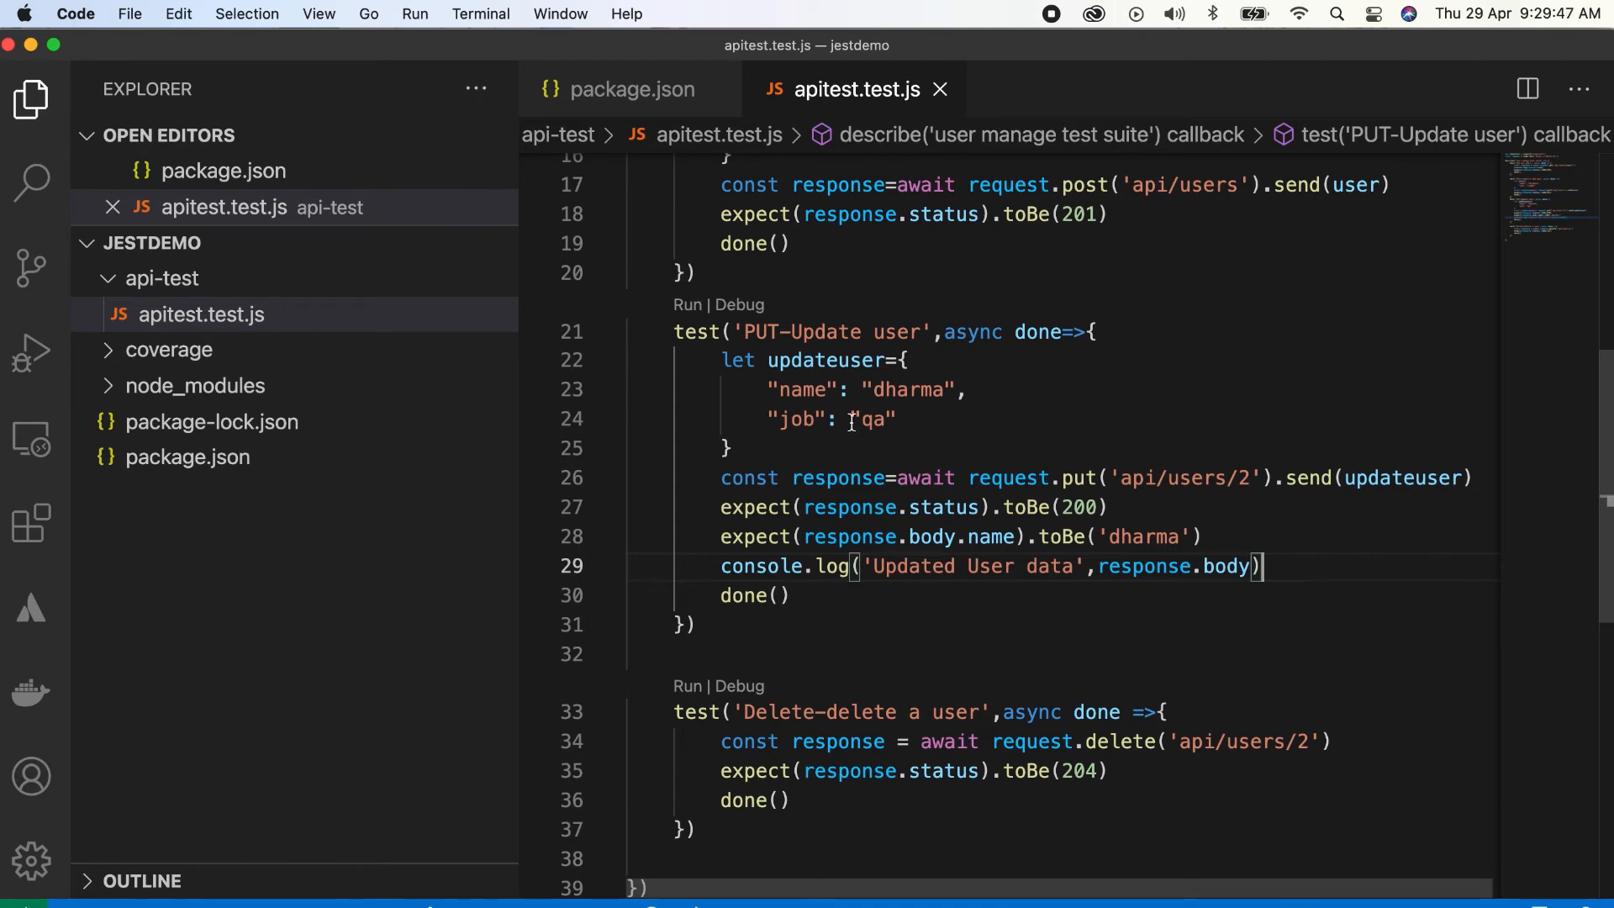
scroll("up", 3)
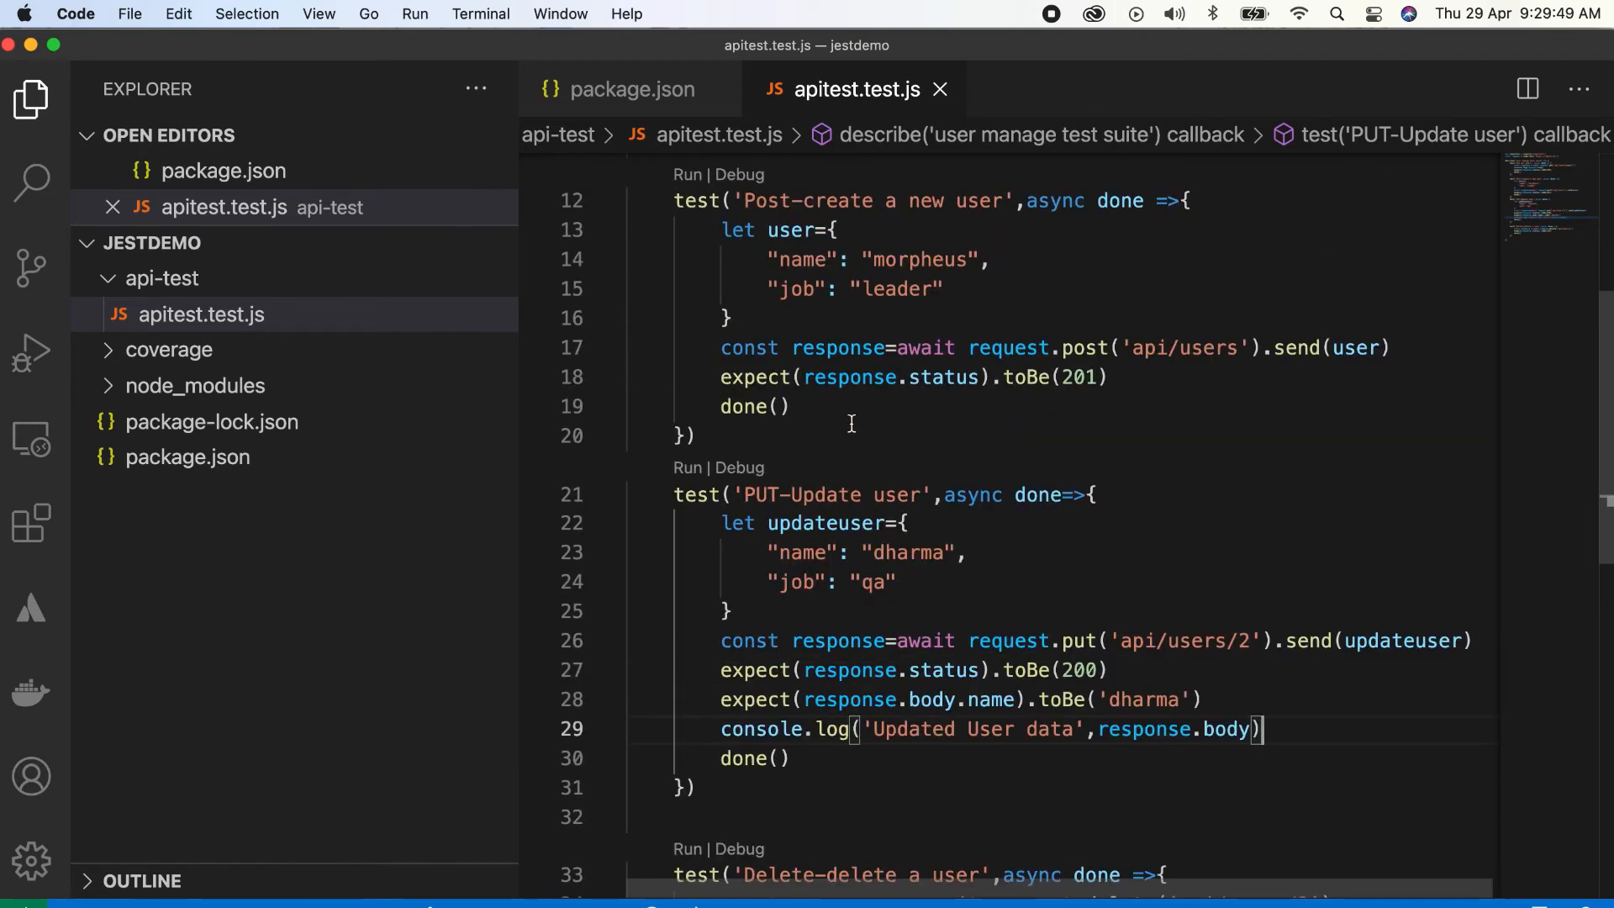
mouse_move(986, 535)
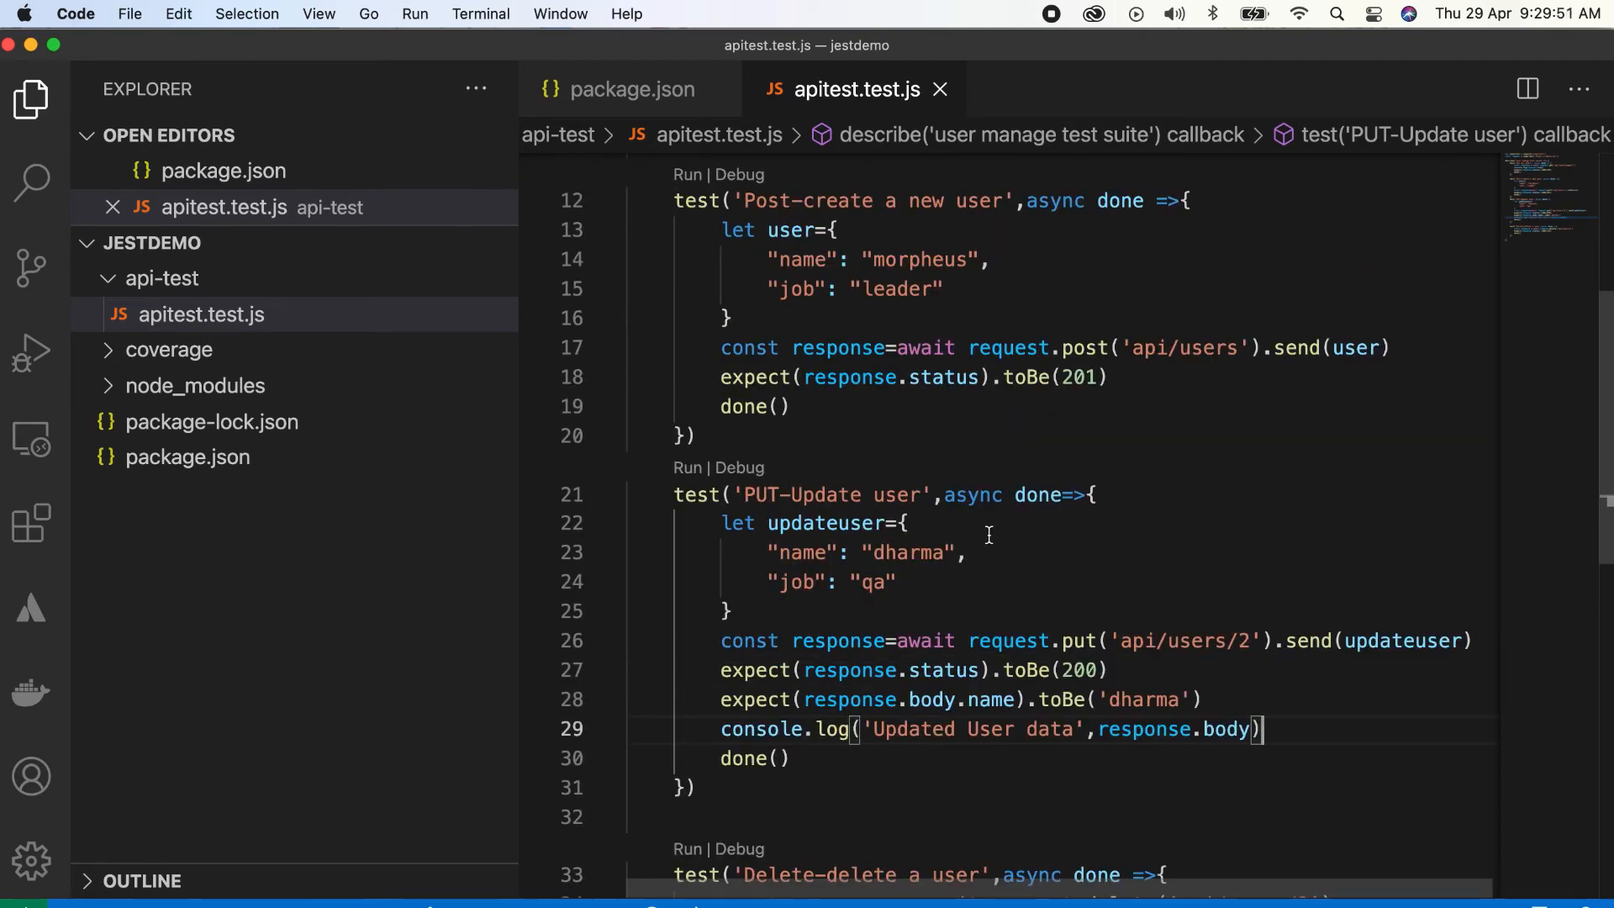
mouse_move(1184, 347)
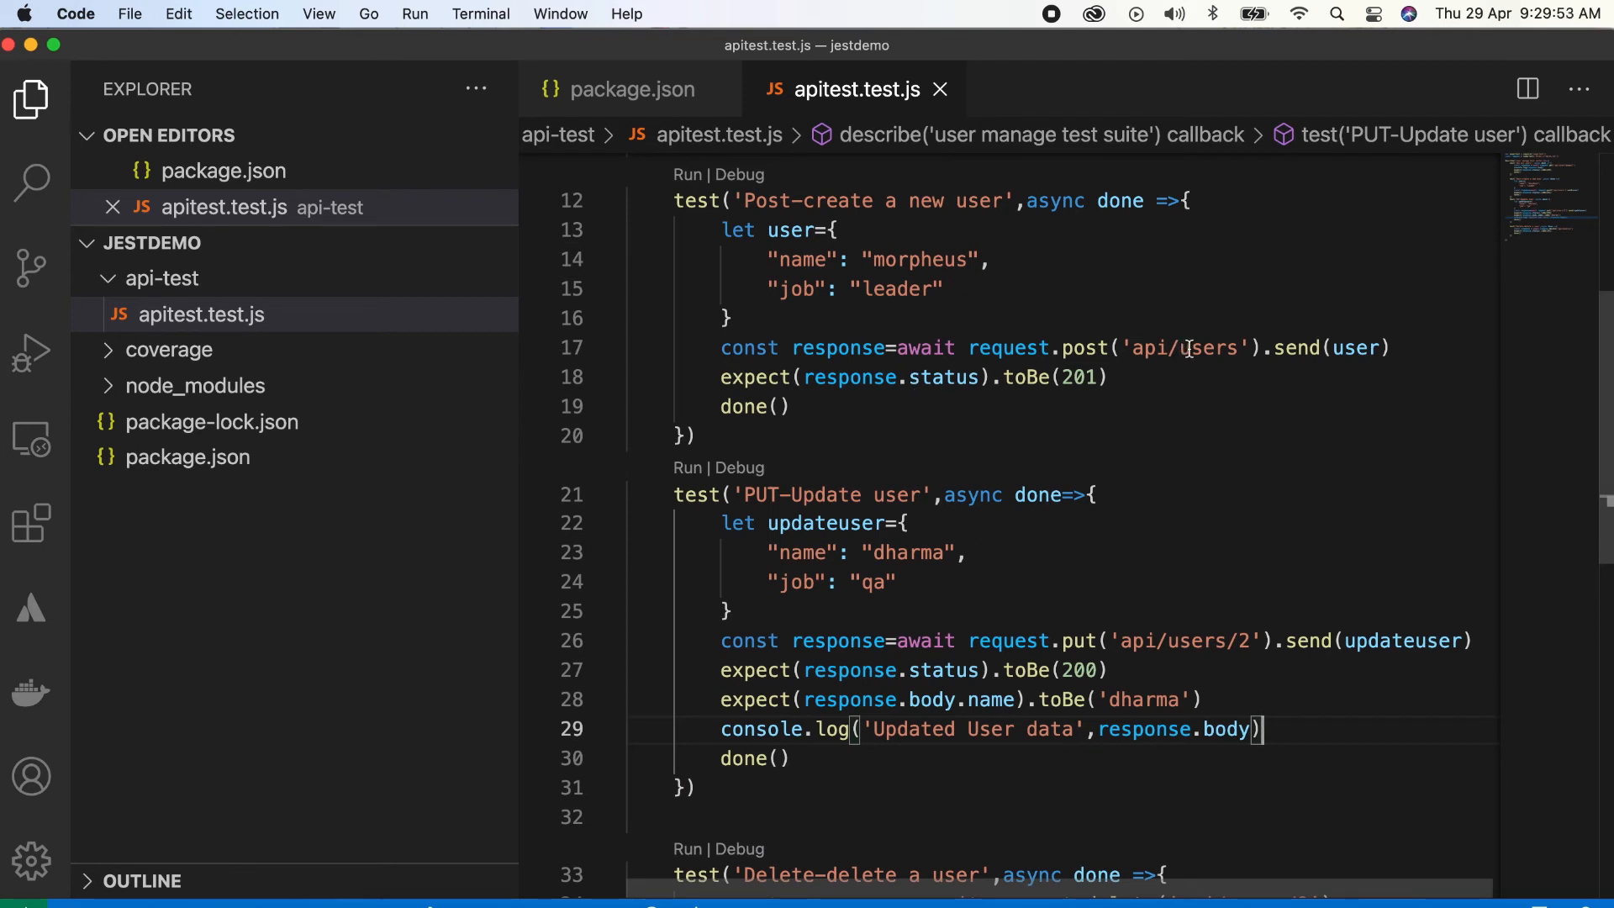
double_click(1210, 348)
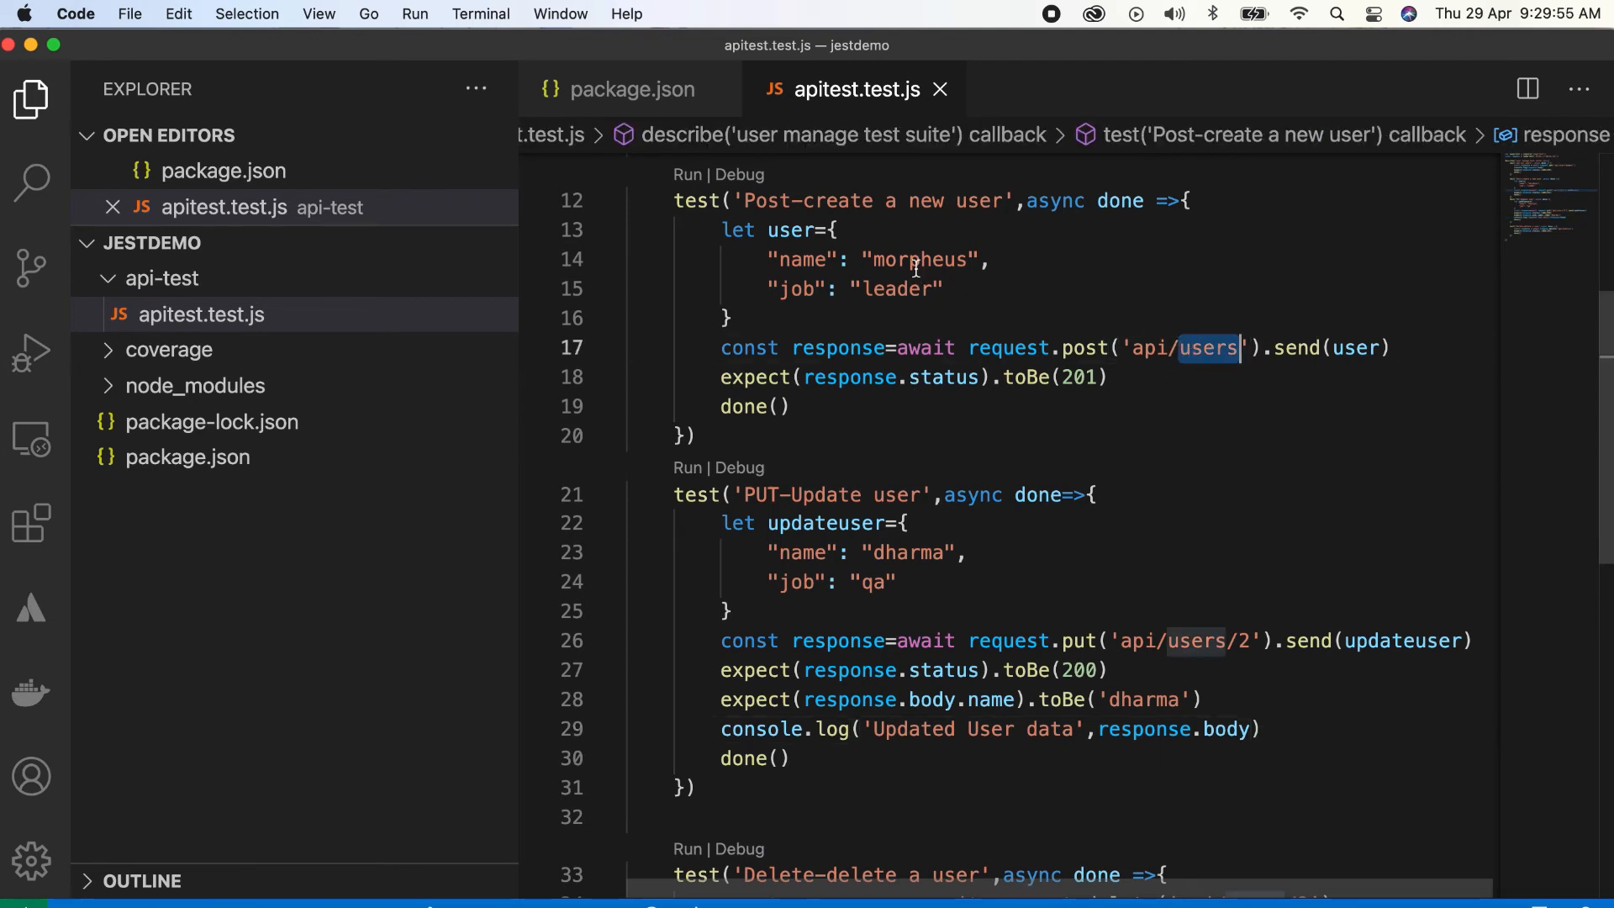
double_click(798, 288)
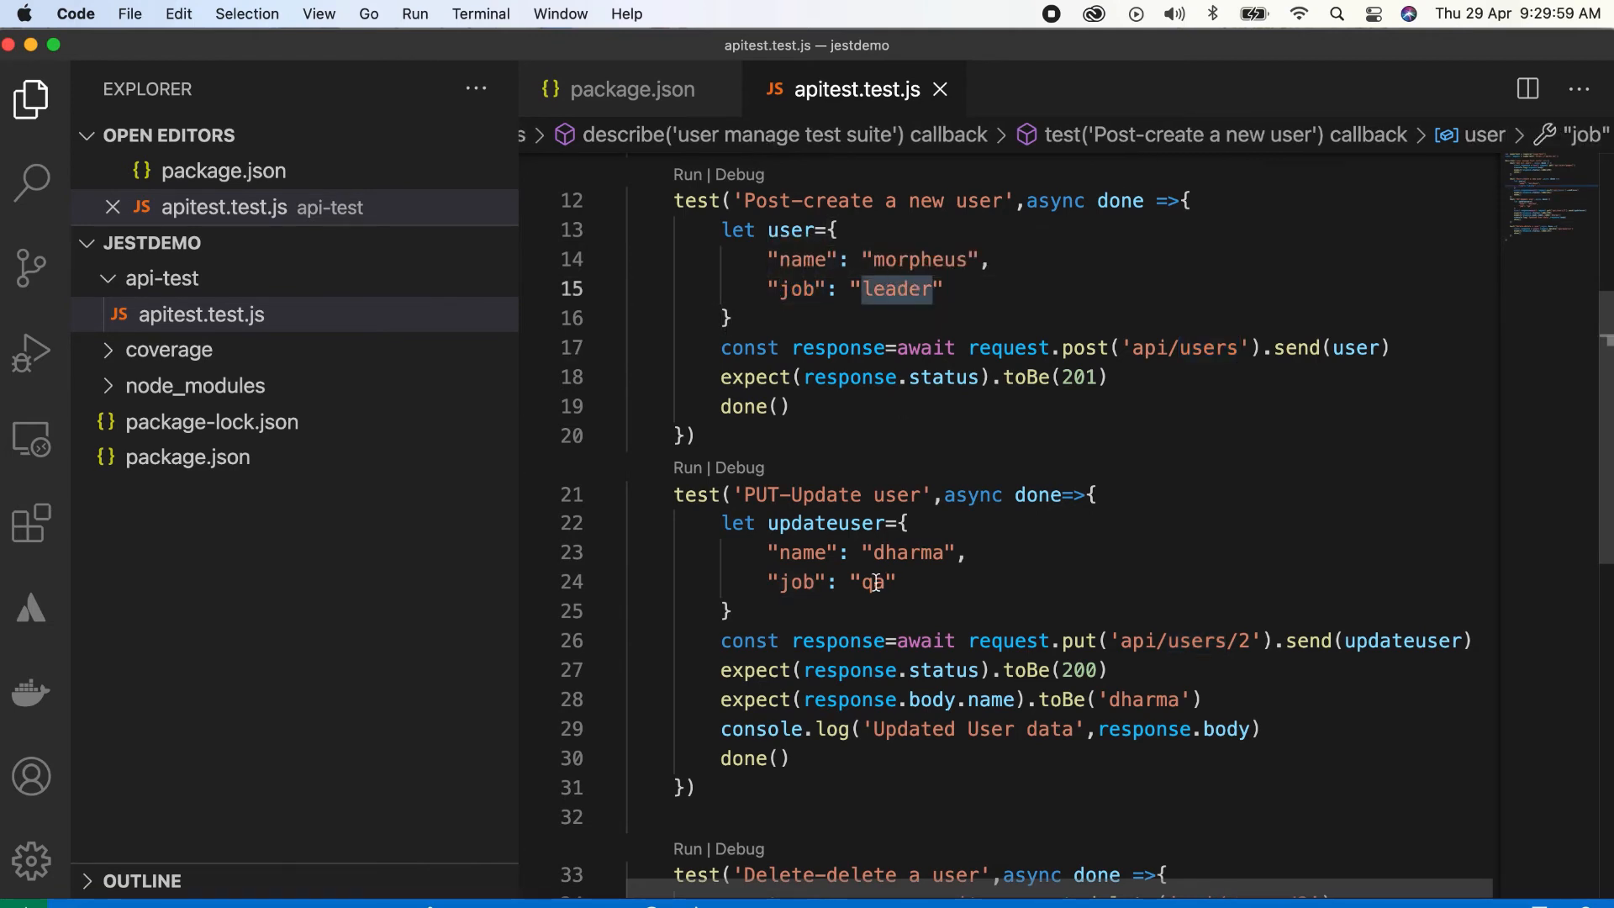
After the POST test's 201 status check, type let job=response.body.
left_click(873, 581)
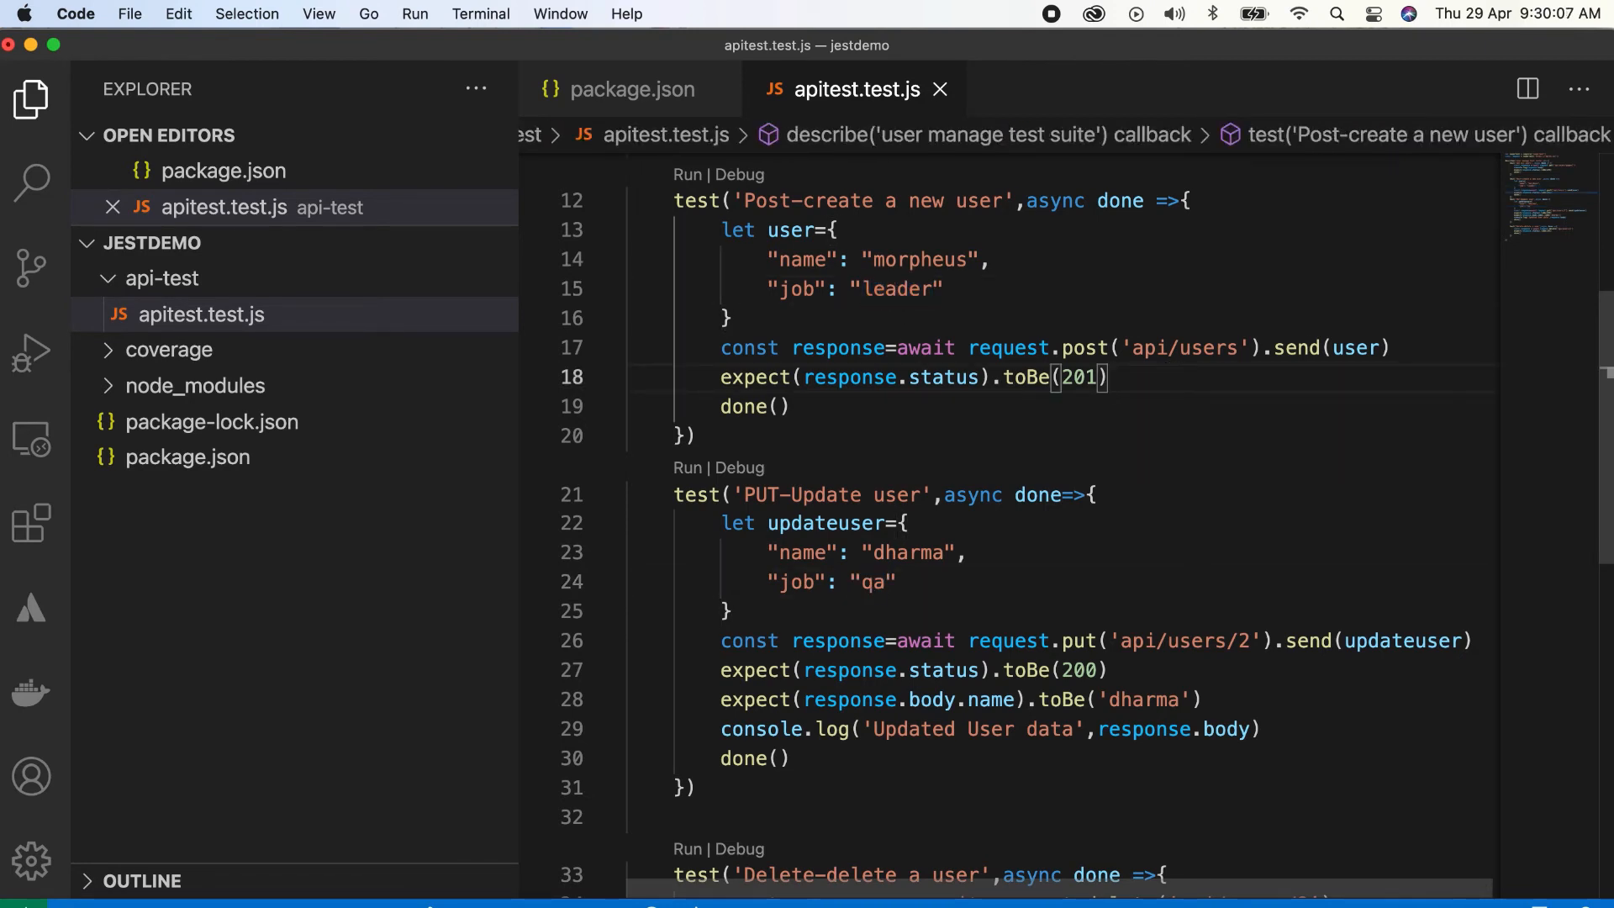
type("let job")
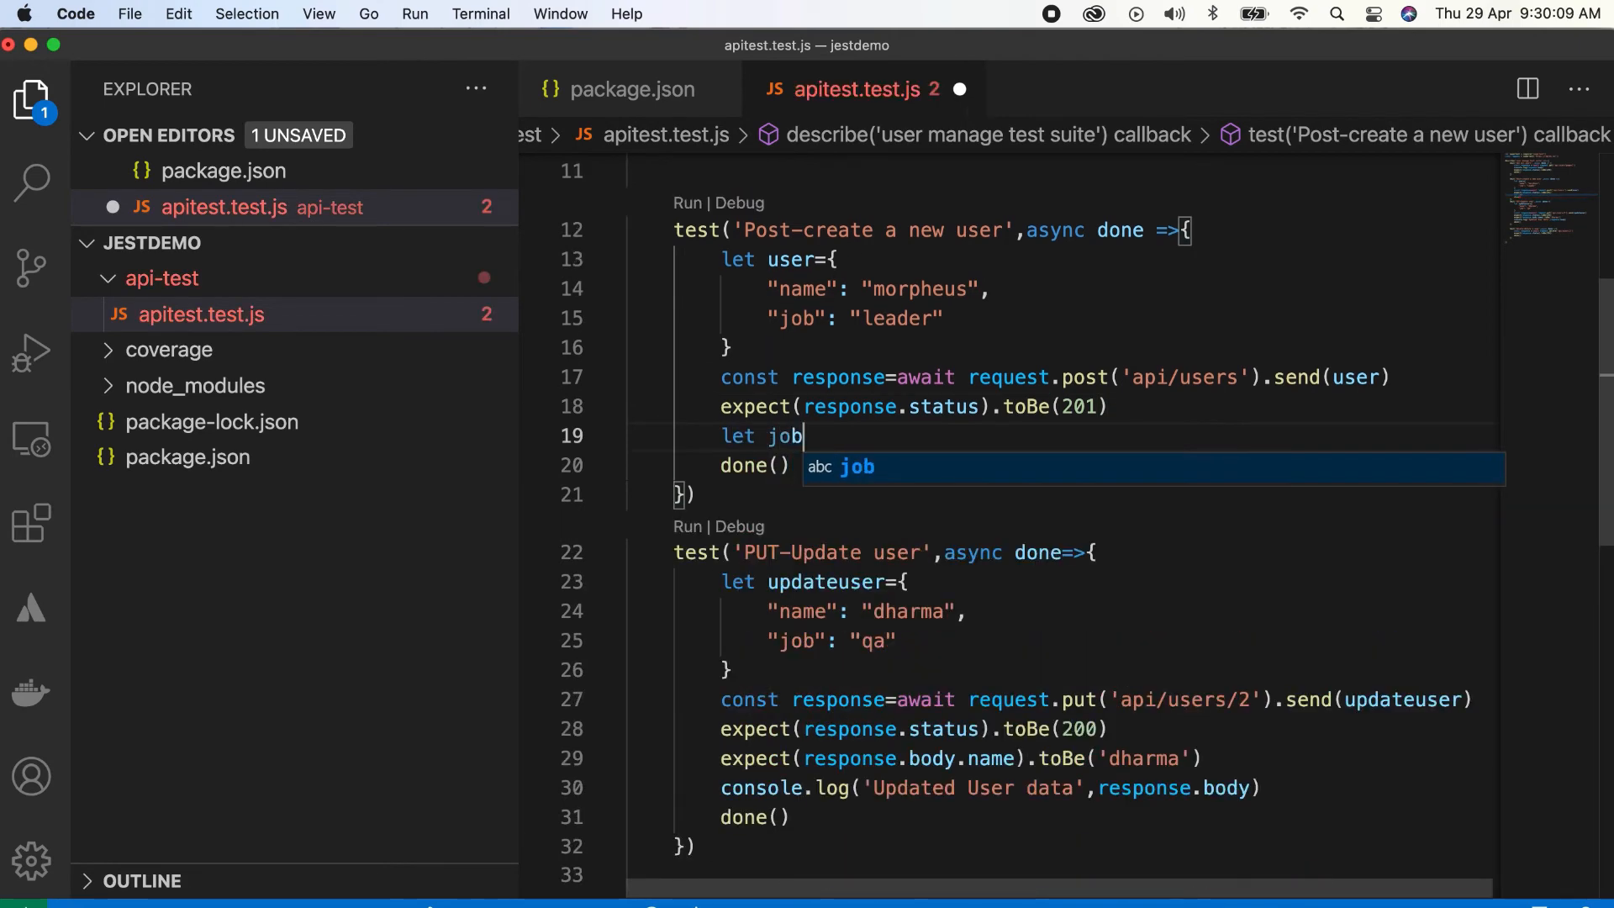
type("=r")
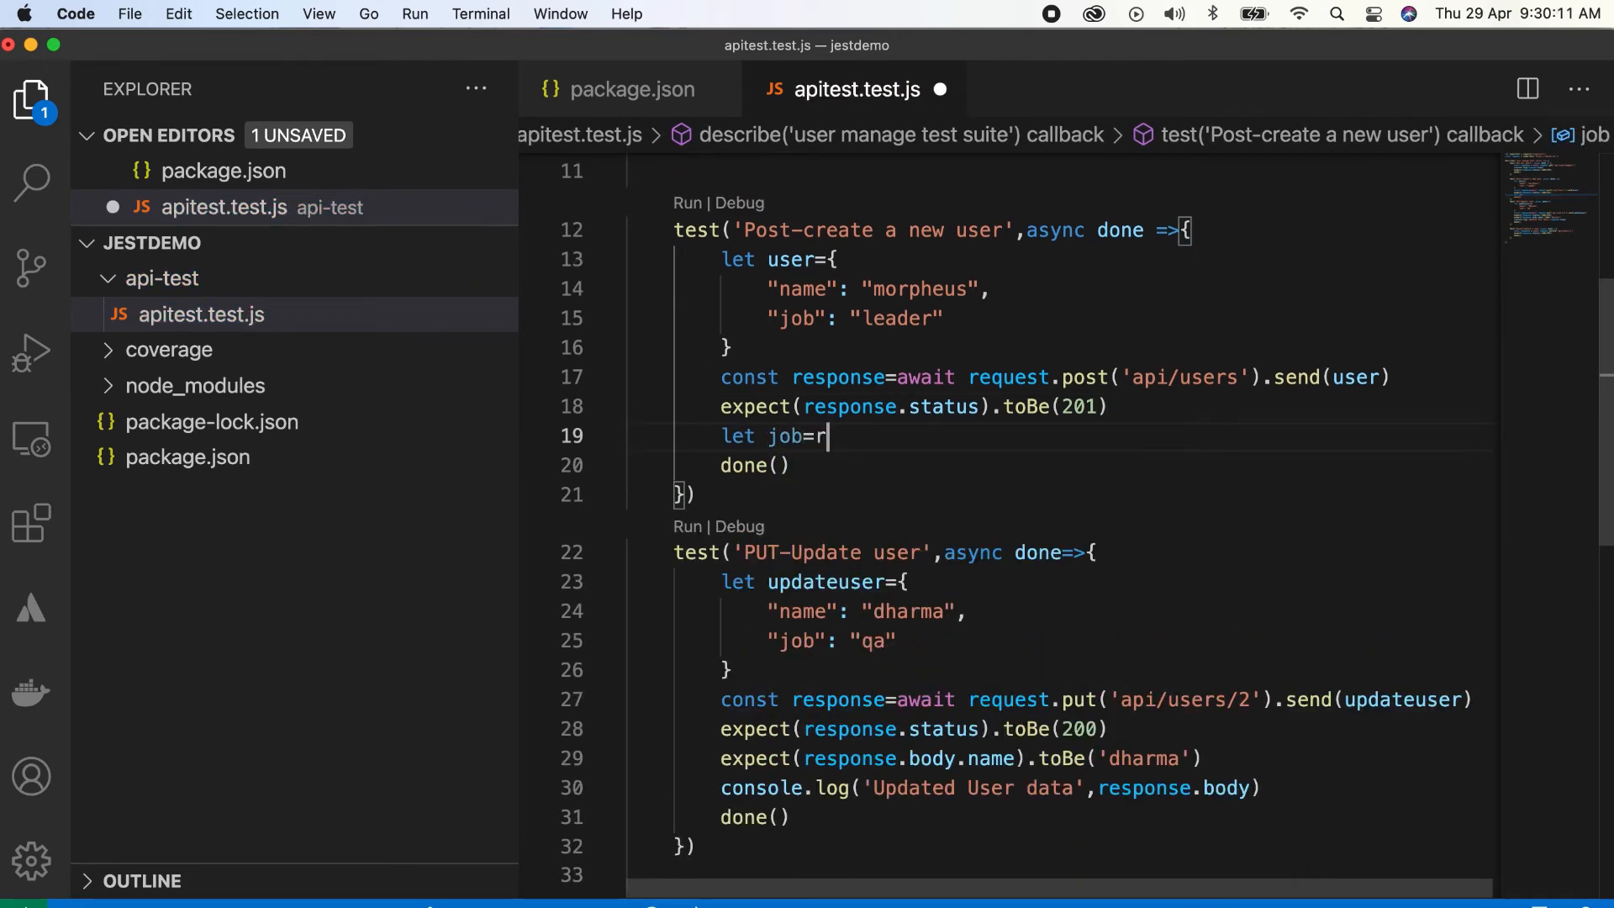
type("esponse.")
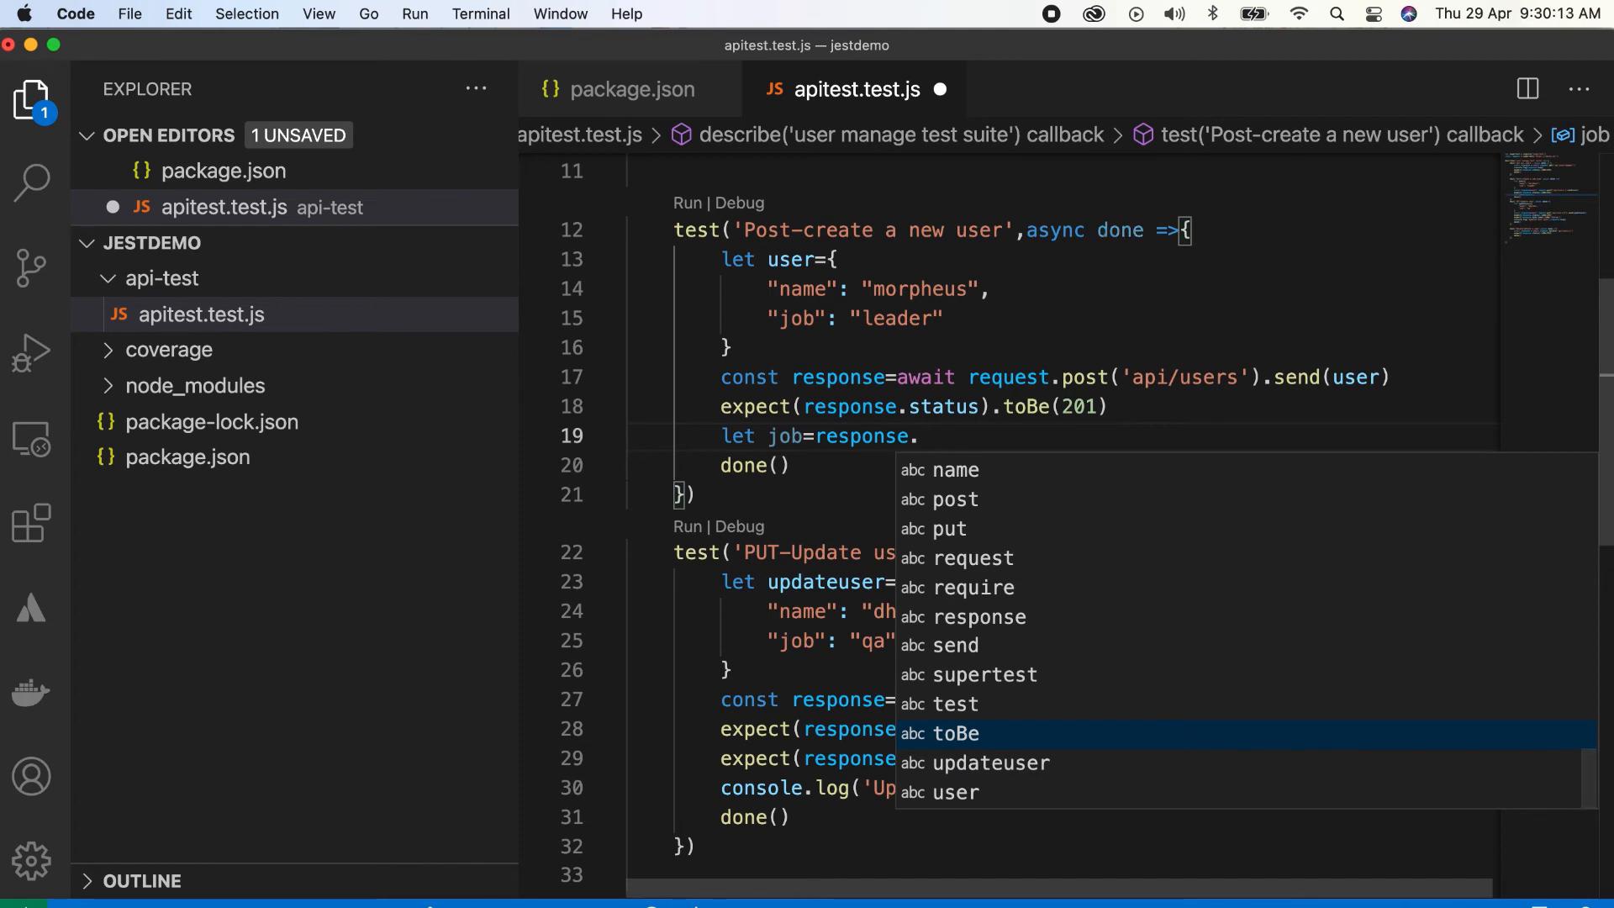
type("body.")
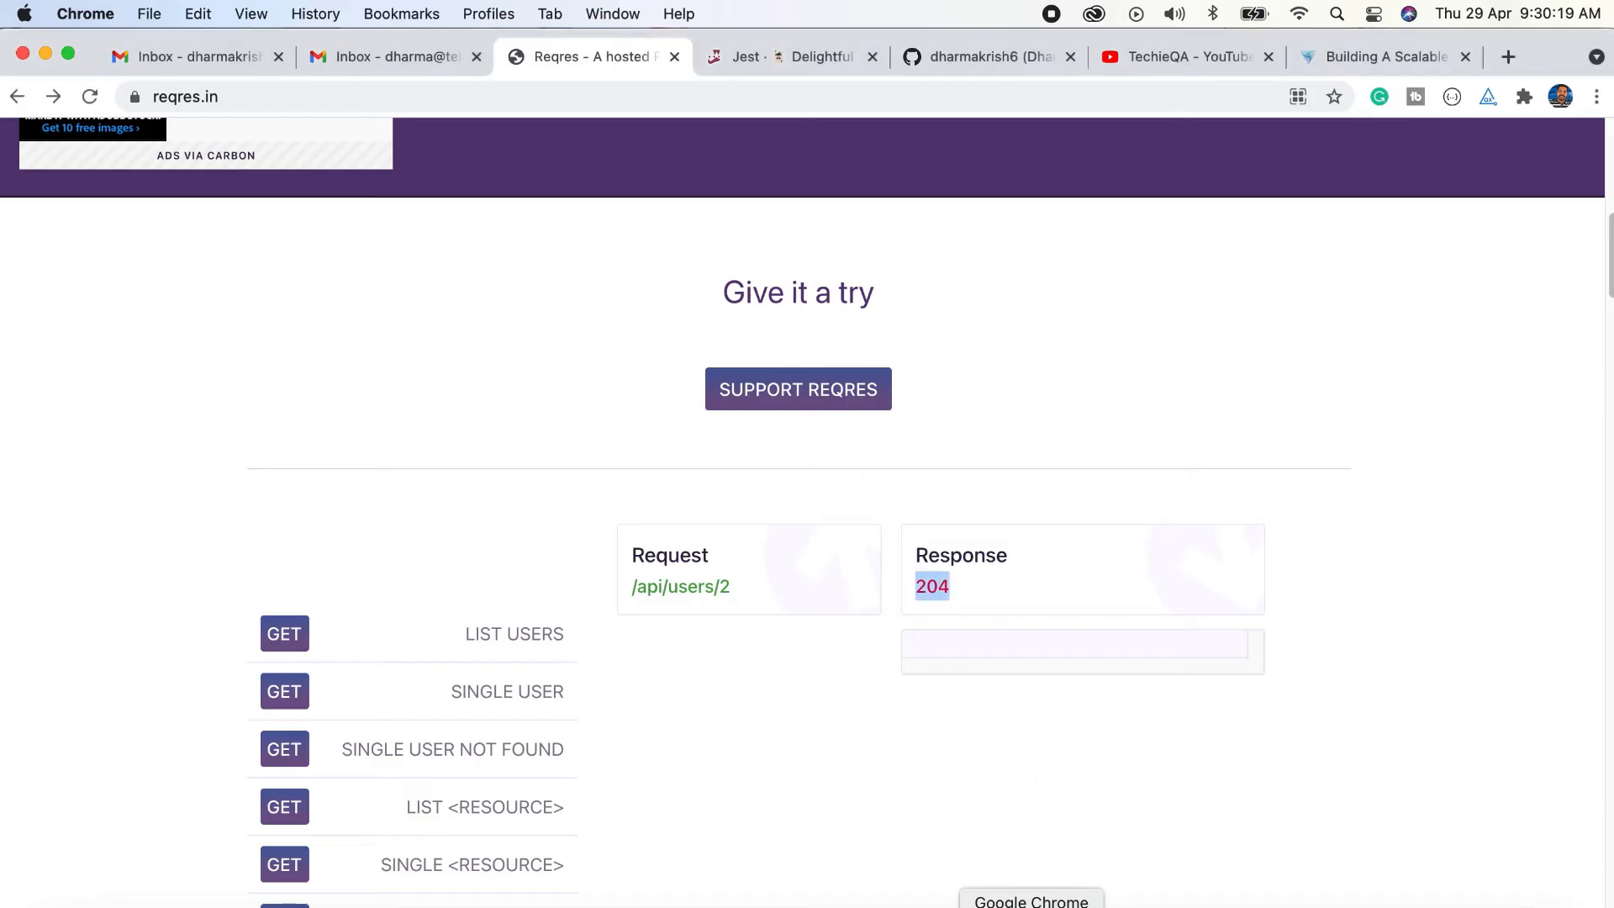
Scroll reqres.in to the POST CREATE example's request body and 201 response.
scroll("down", 3)
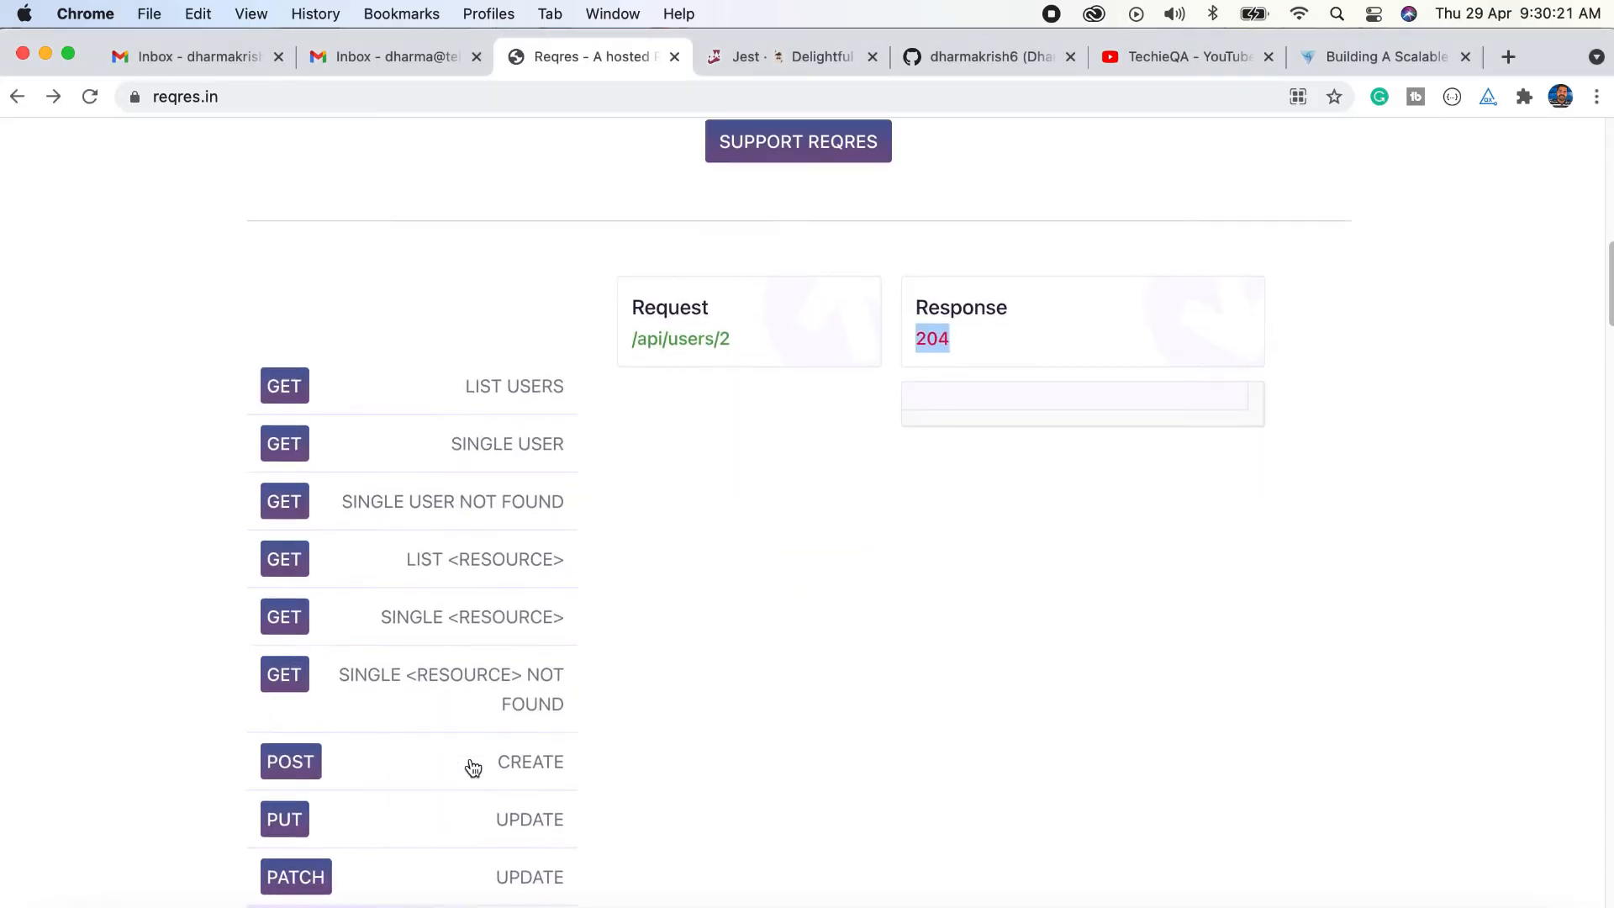
scroll("down", 3)
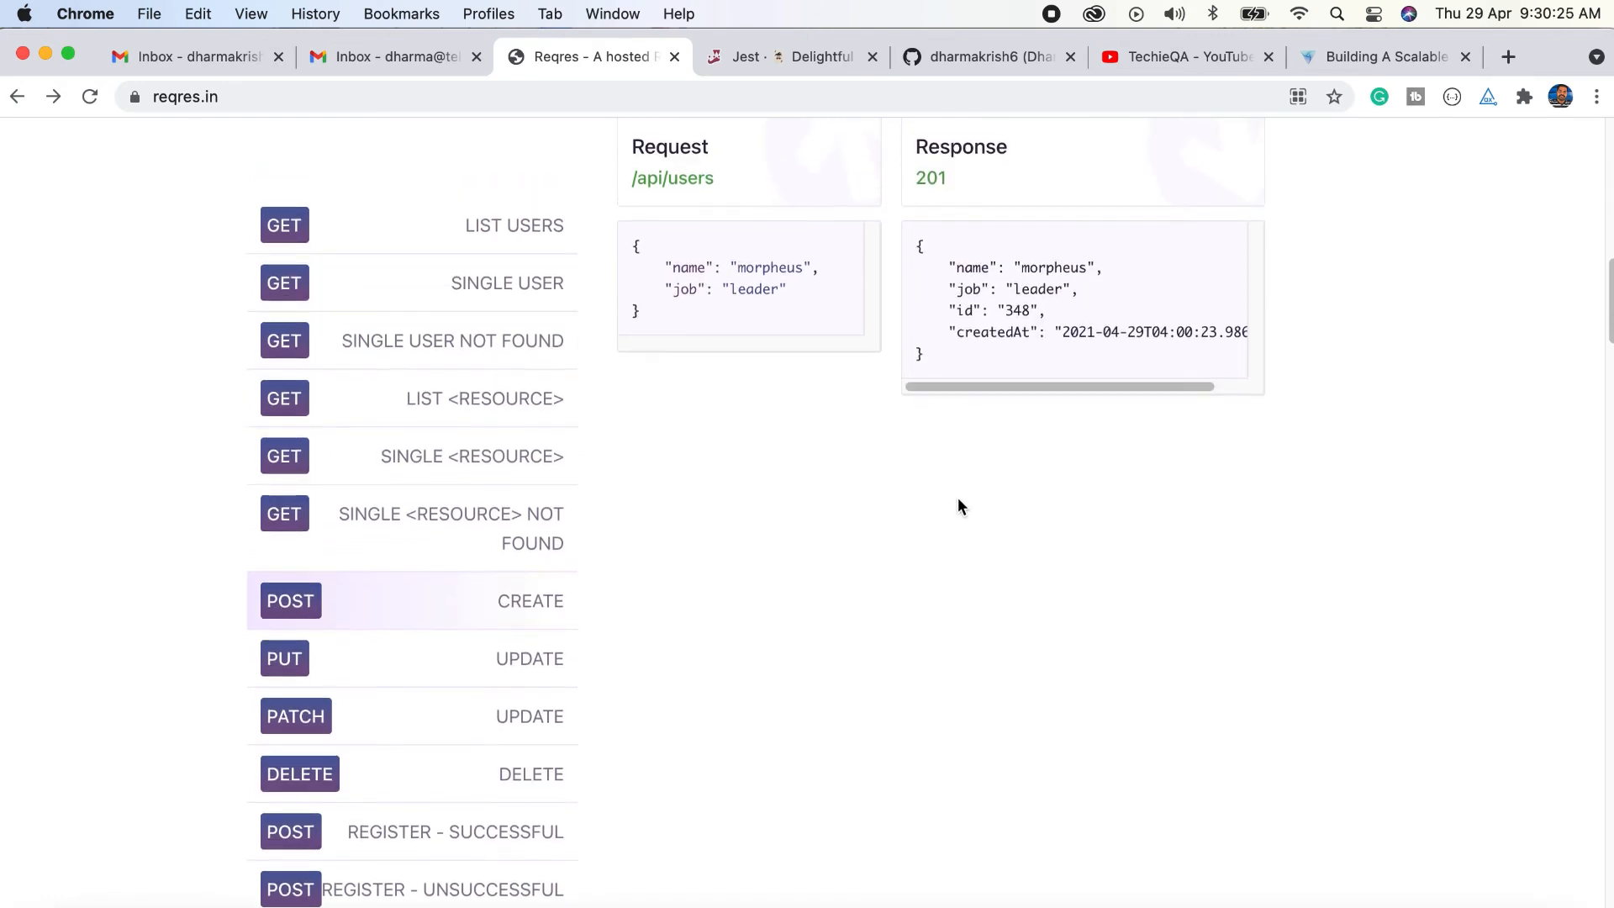
scroll("up", 3)
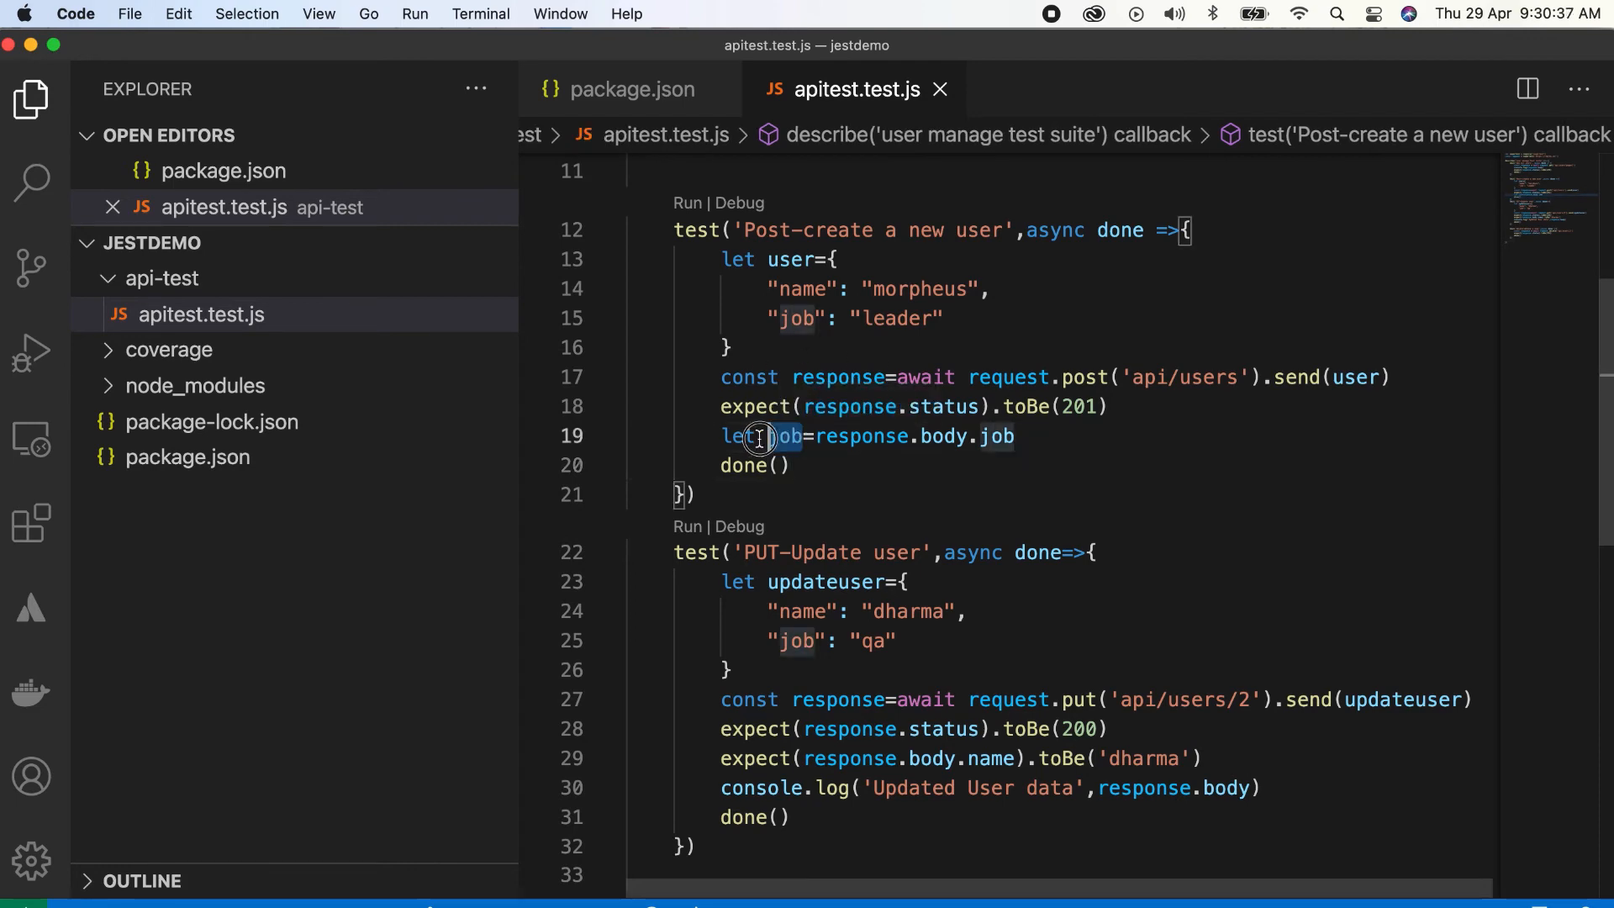
Declare a 'let job;' variable near the top of the test file.
scroll("up", 3)
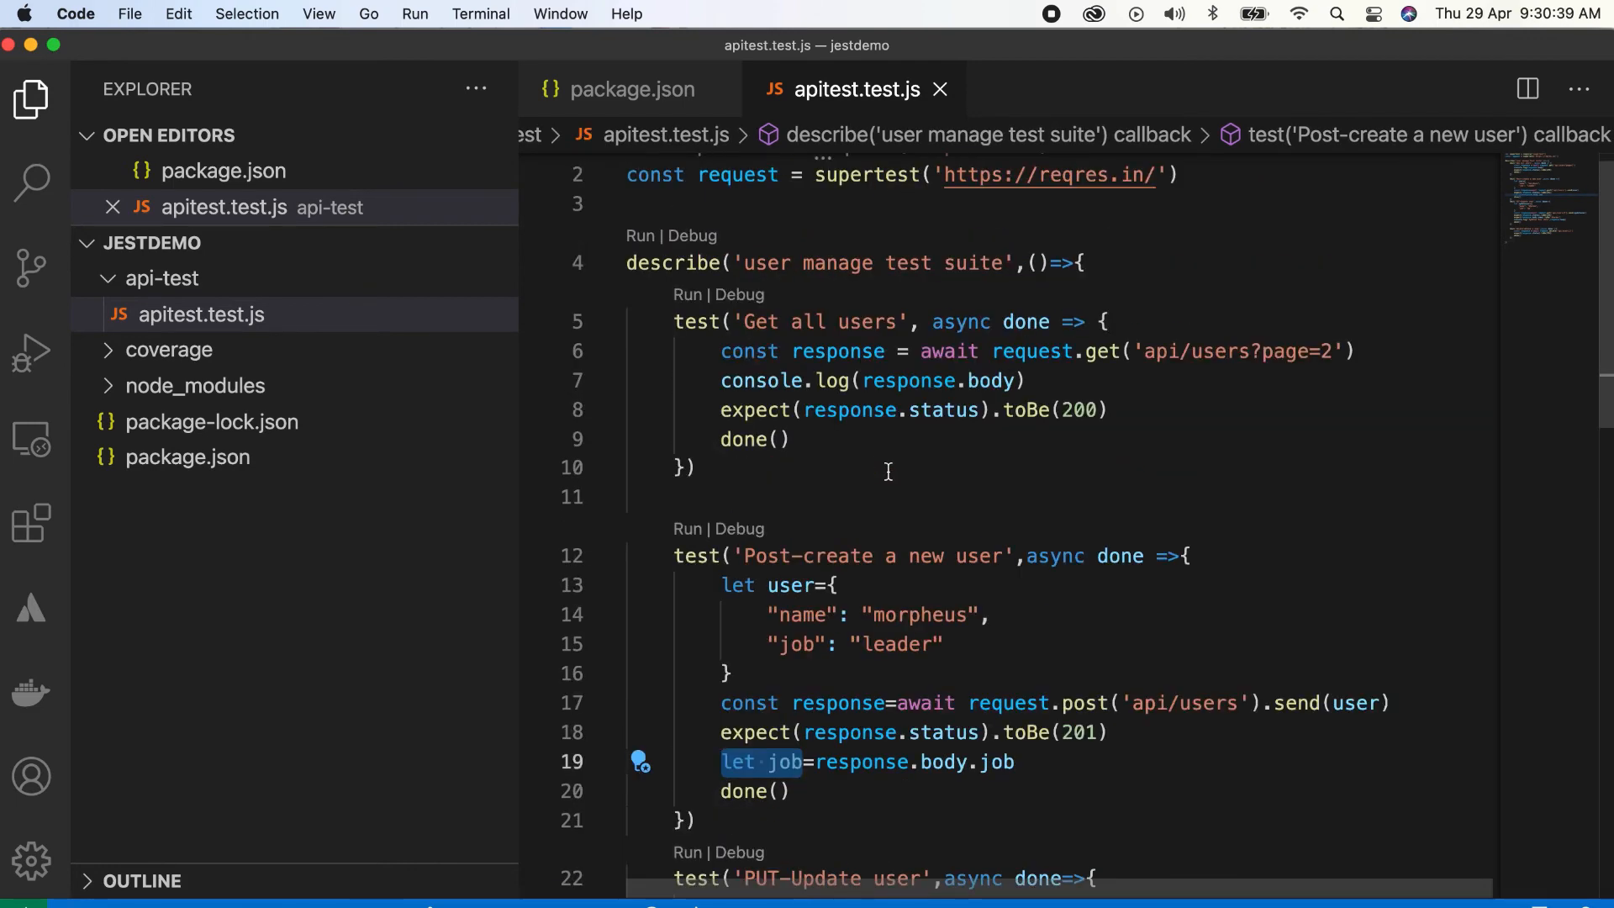
type("let job")
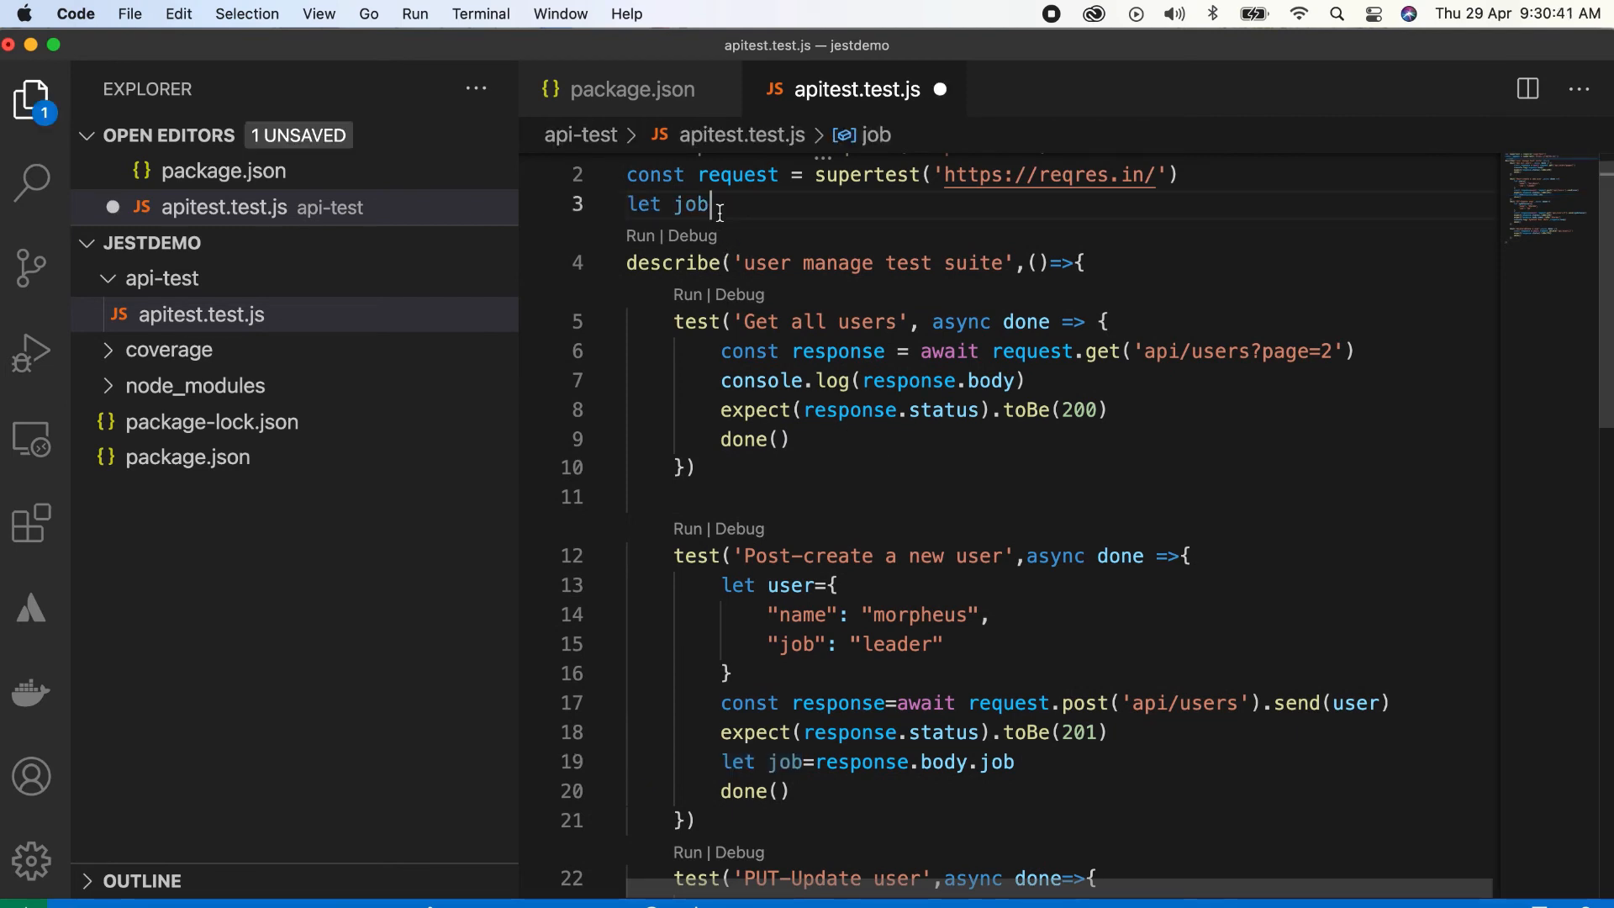
type(";")
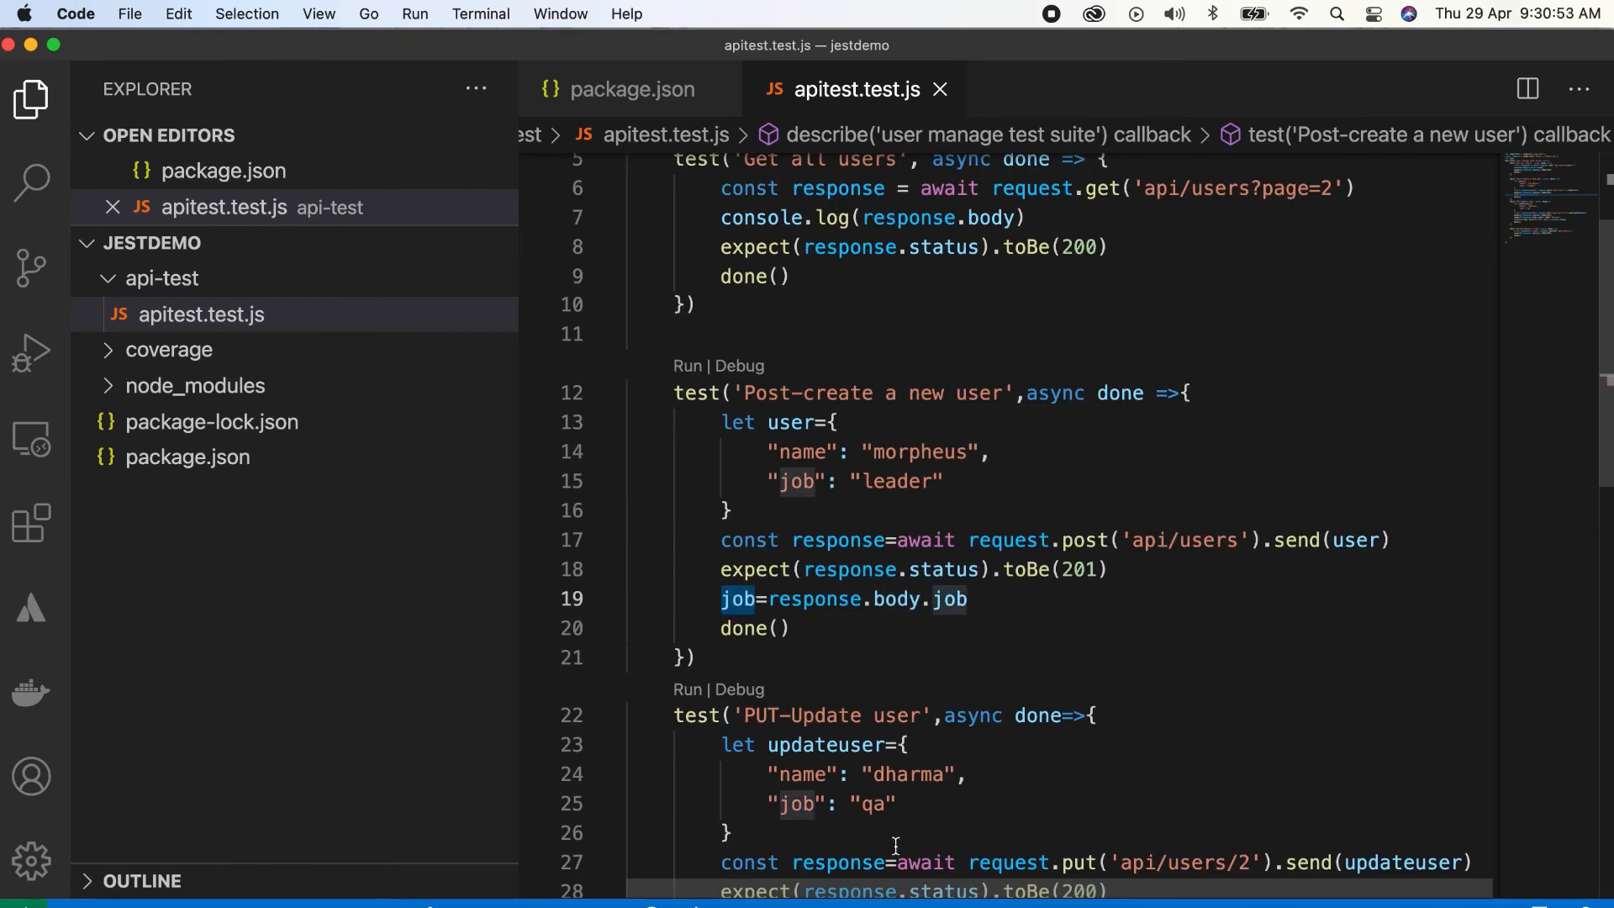
Replace the hardcoded 'qa' job in the PUT user body with a `${}` template literal.
left_click(872, 804)
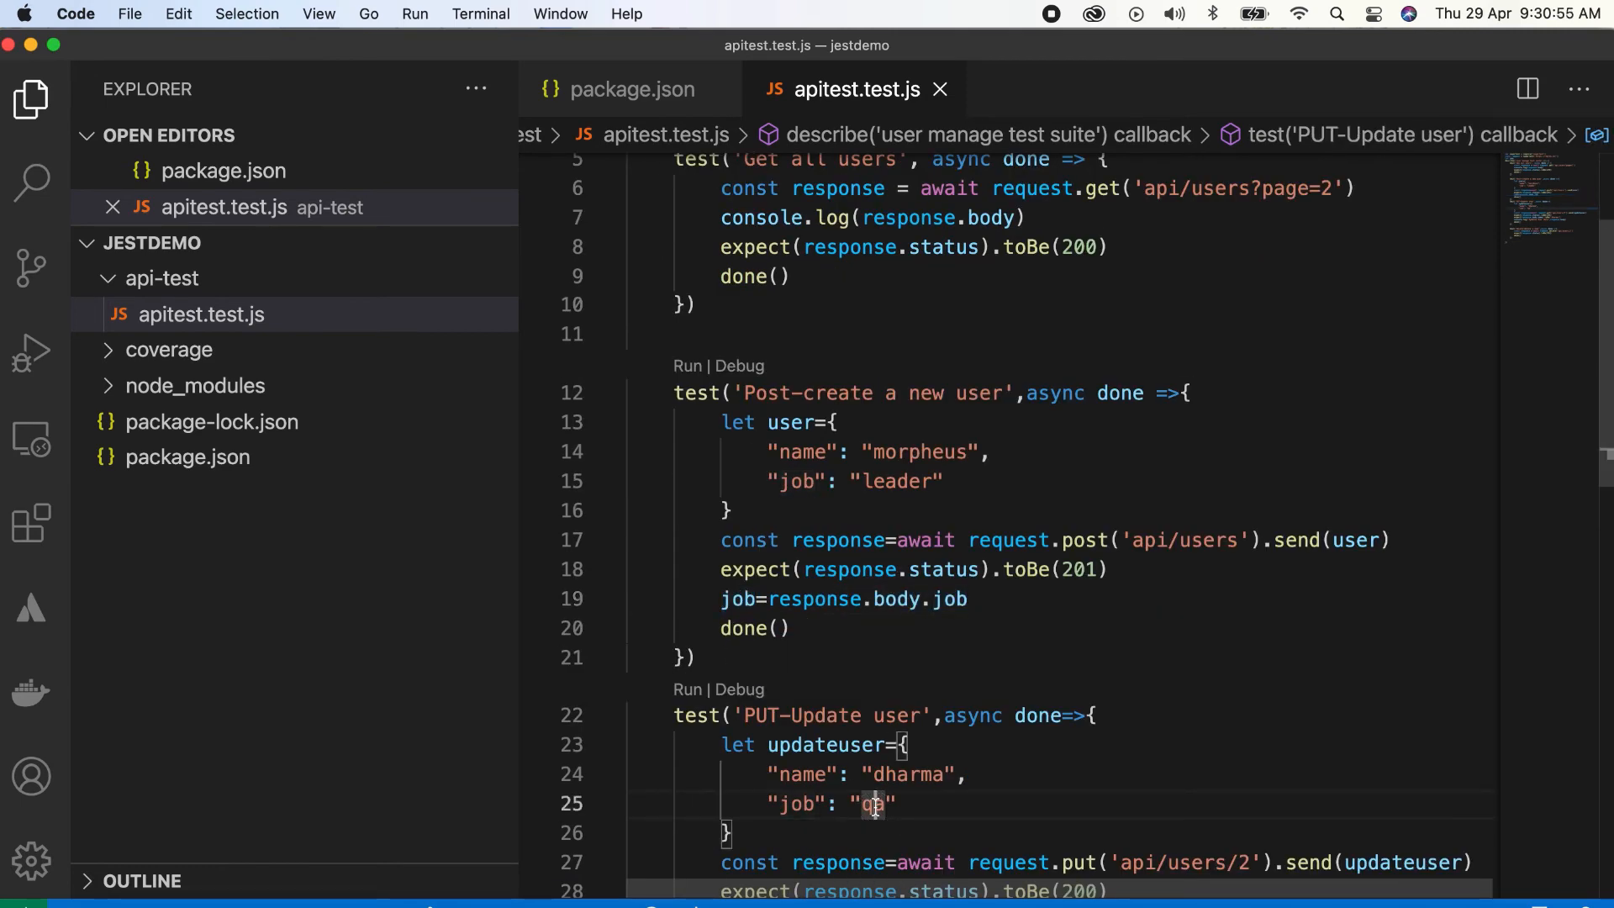
scroll("down", 3)
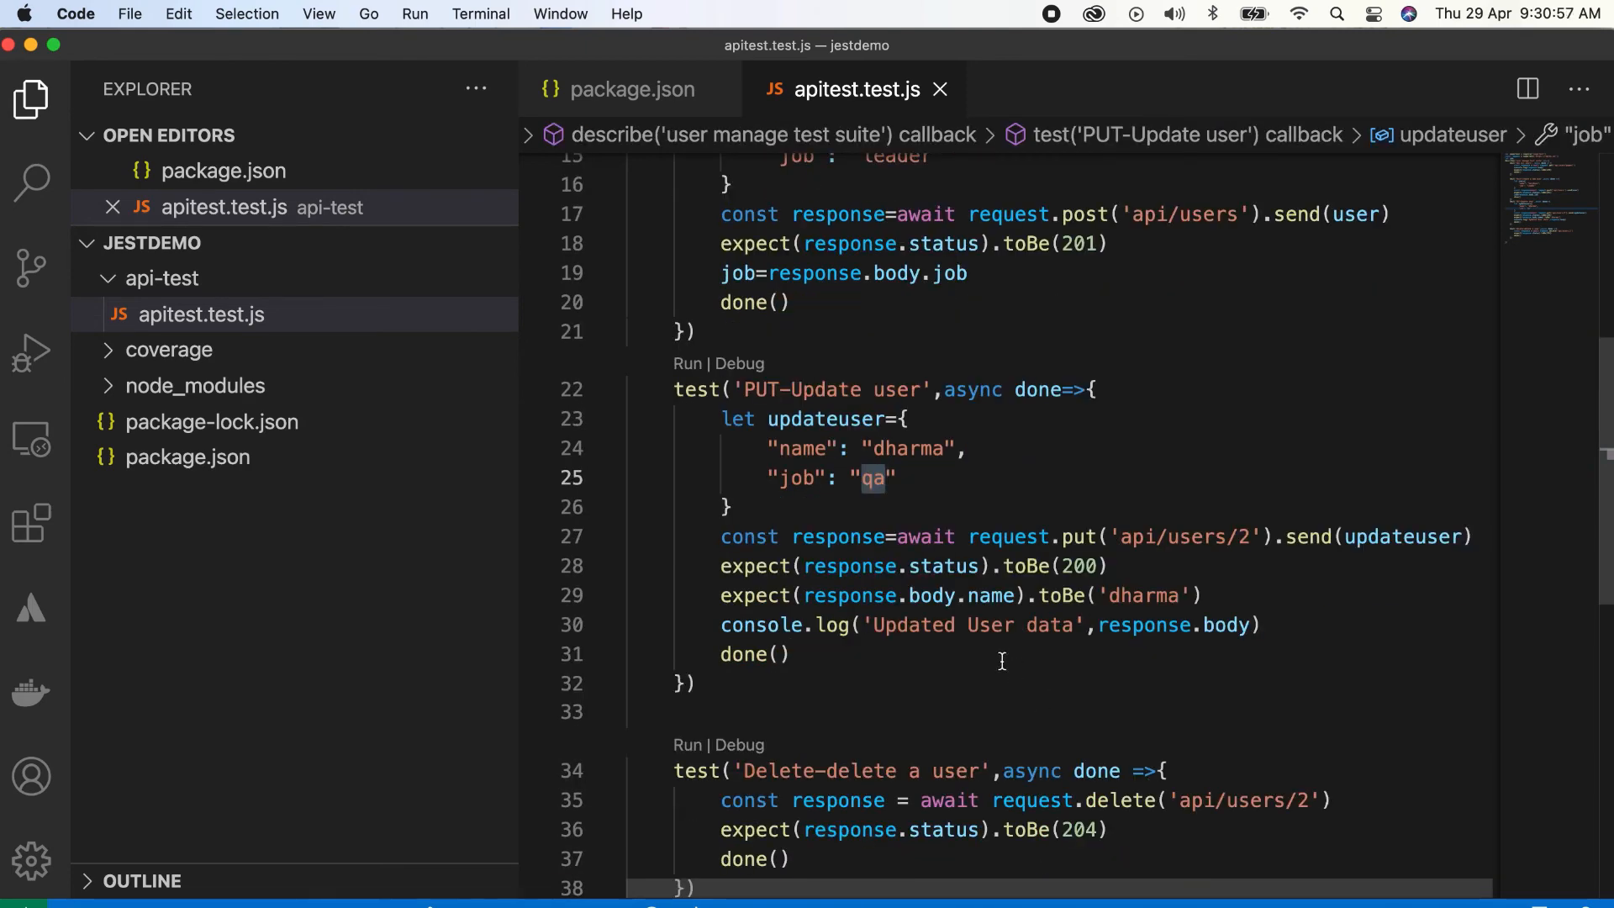
left_click(899, 477)
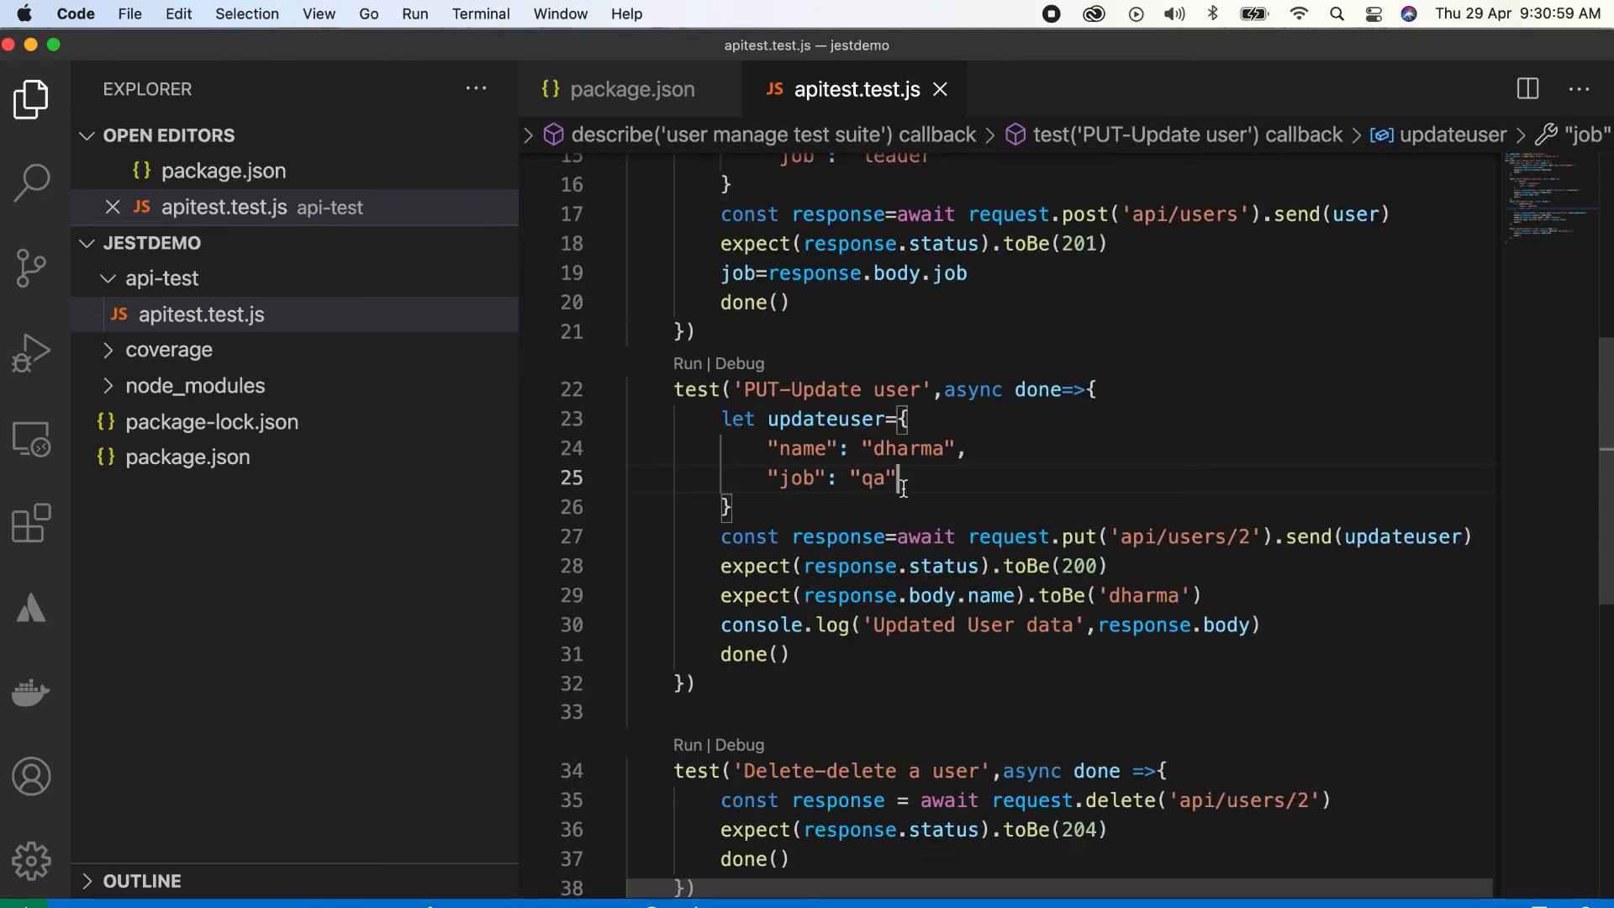
double_click(874, 477)
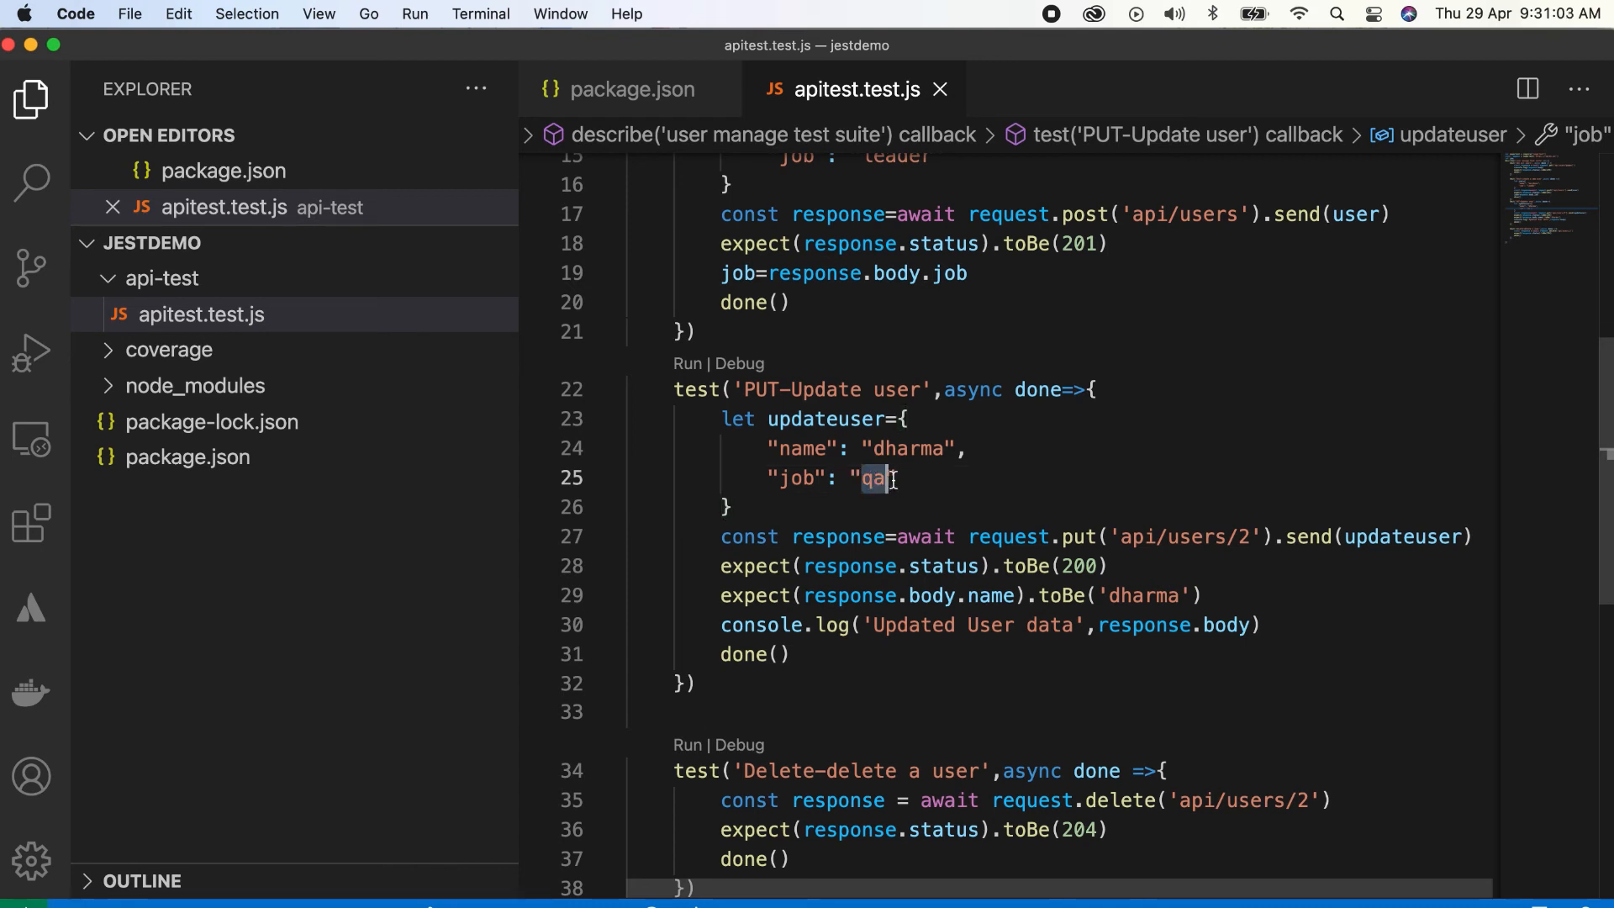
type("${}")
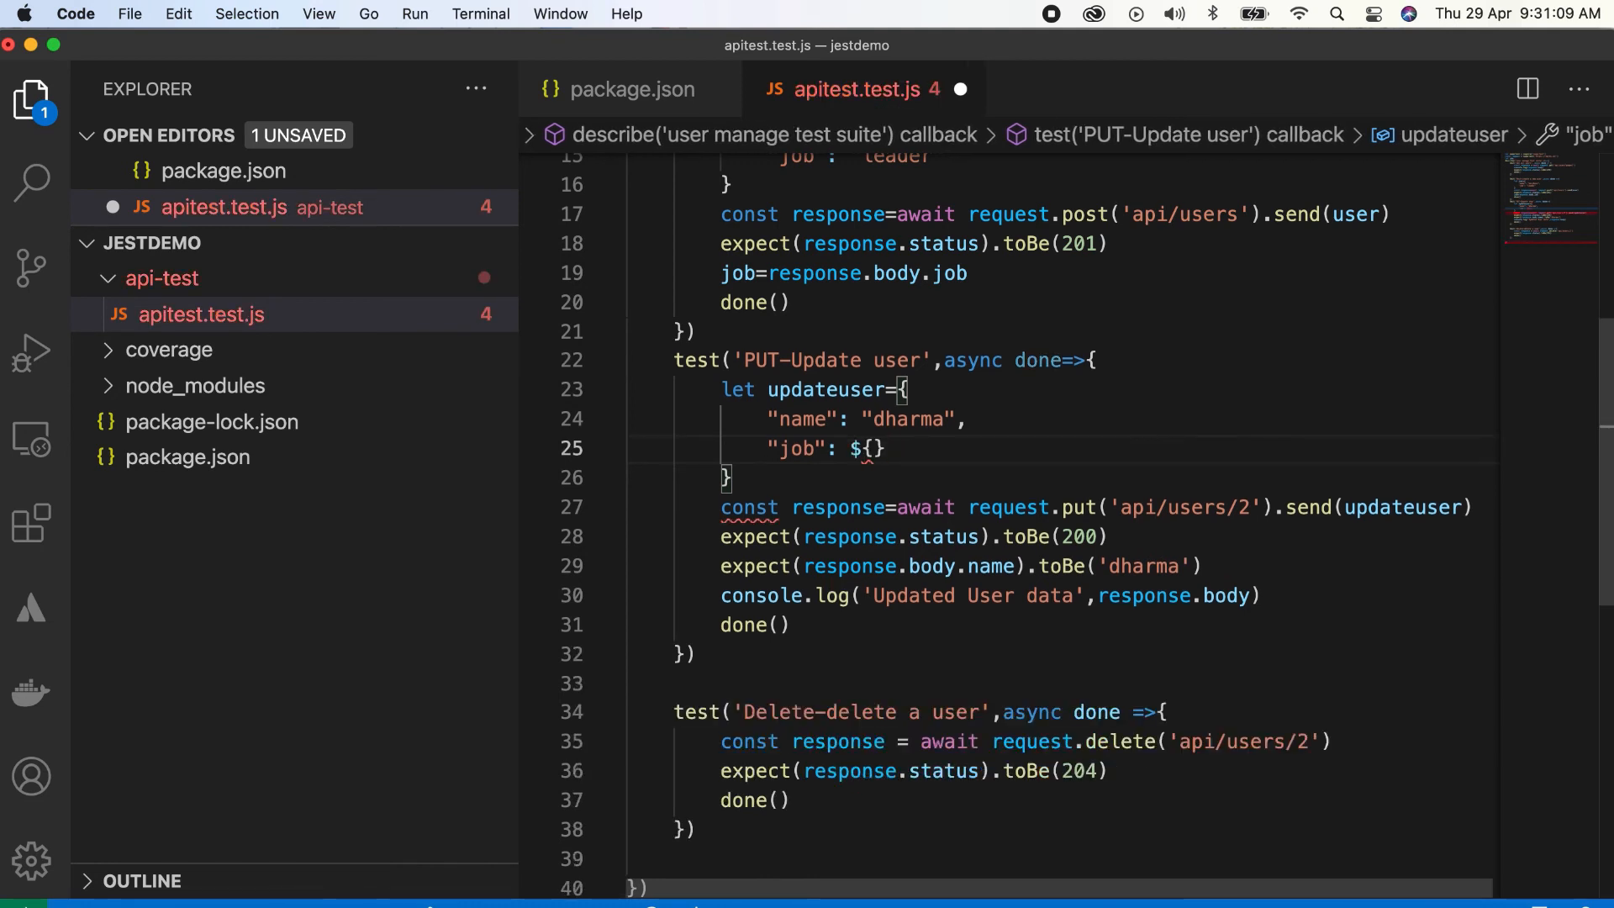
type("`")
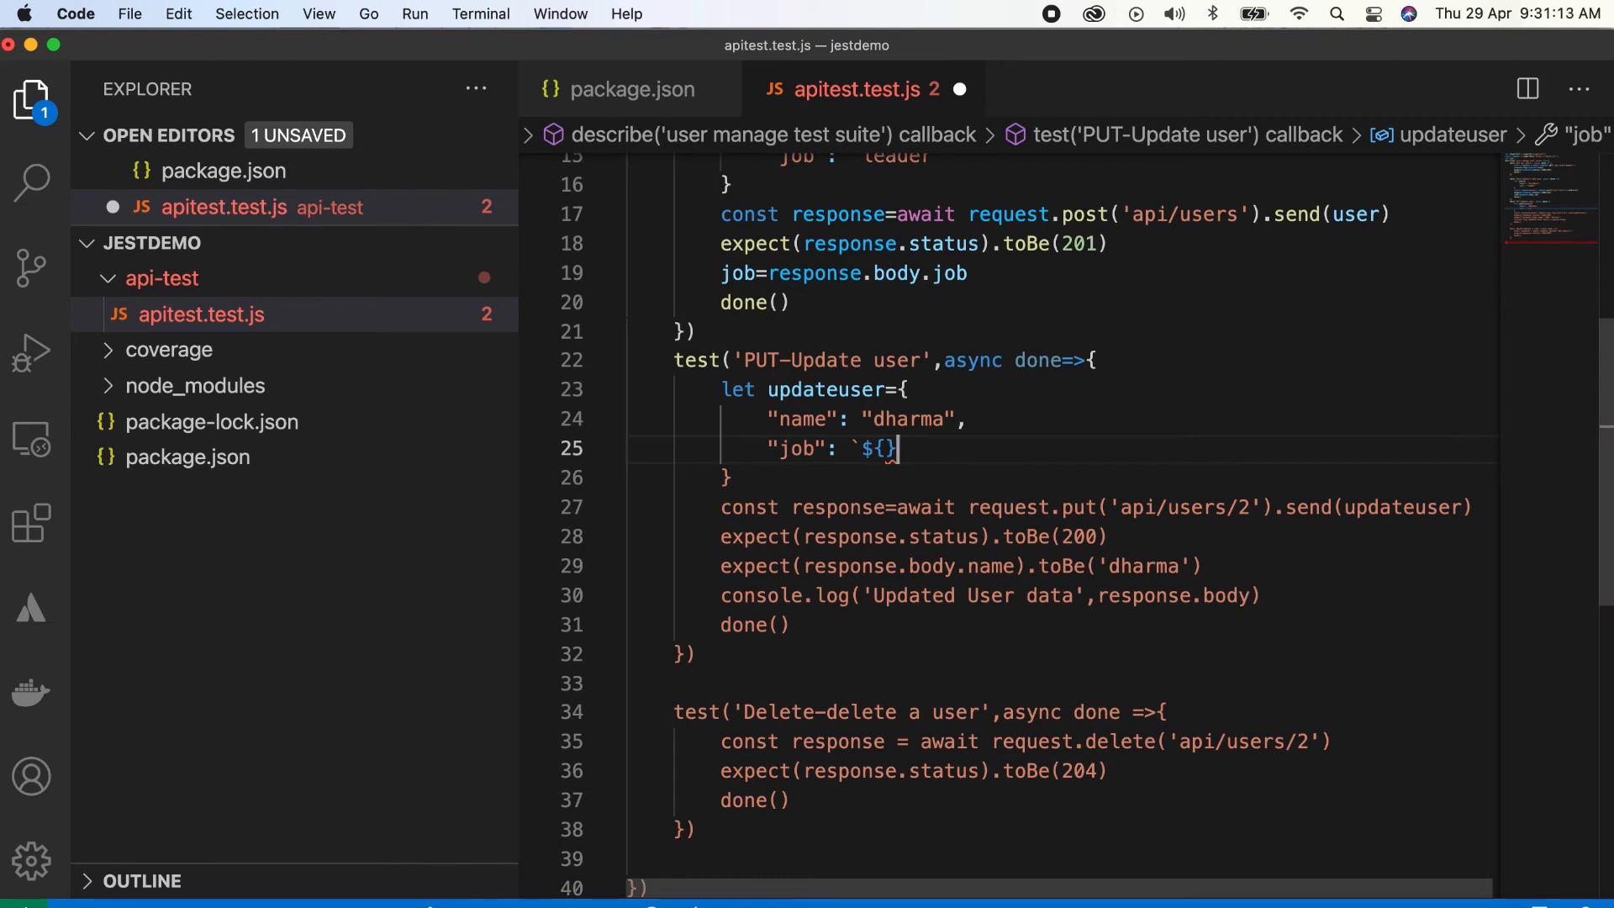
key("Backspace")
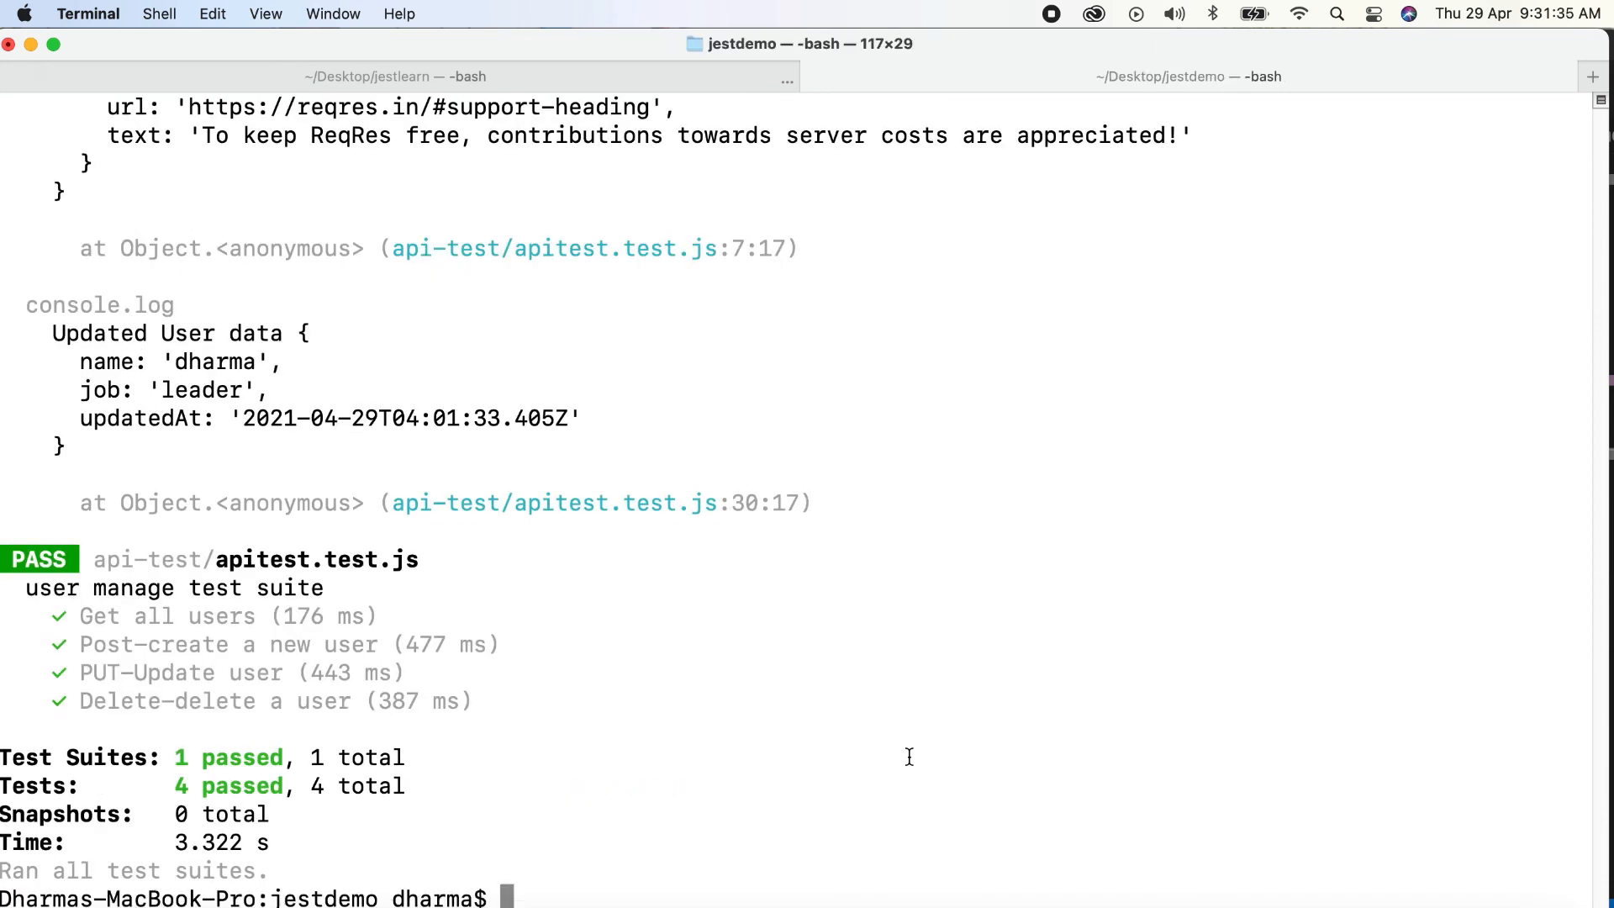
mouse_move(197, 389)
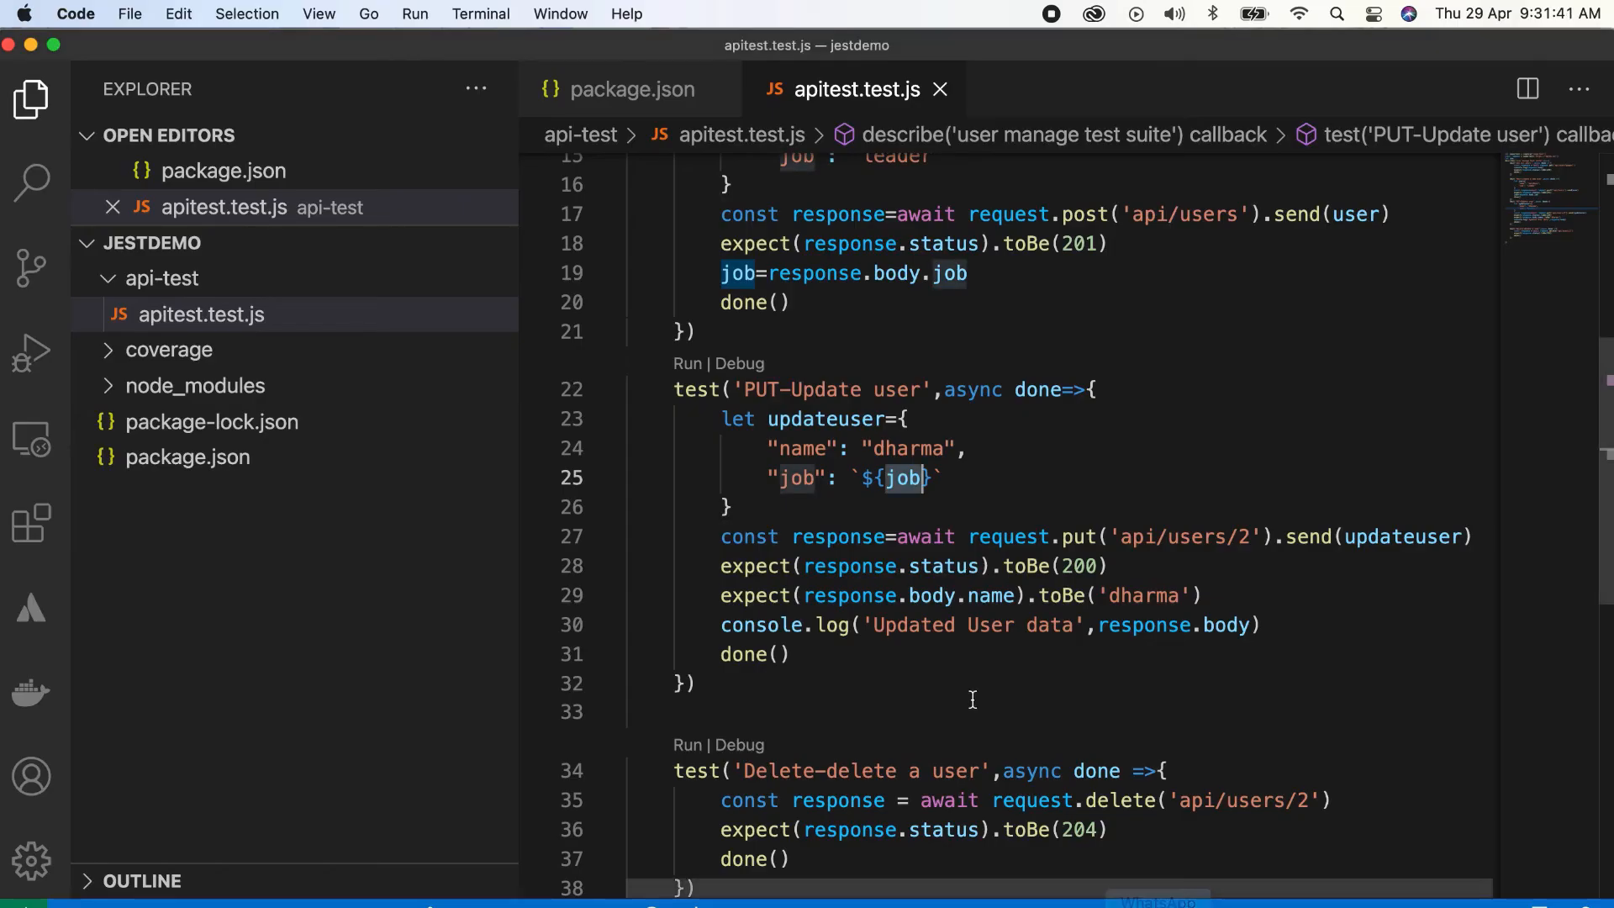
left_click(788, 389)
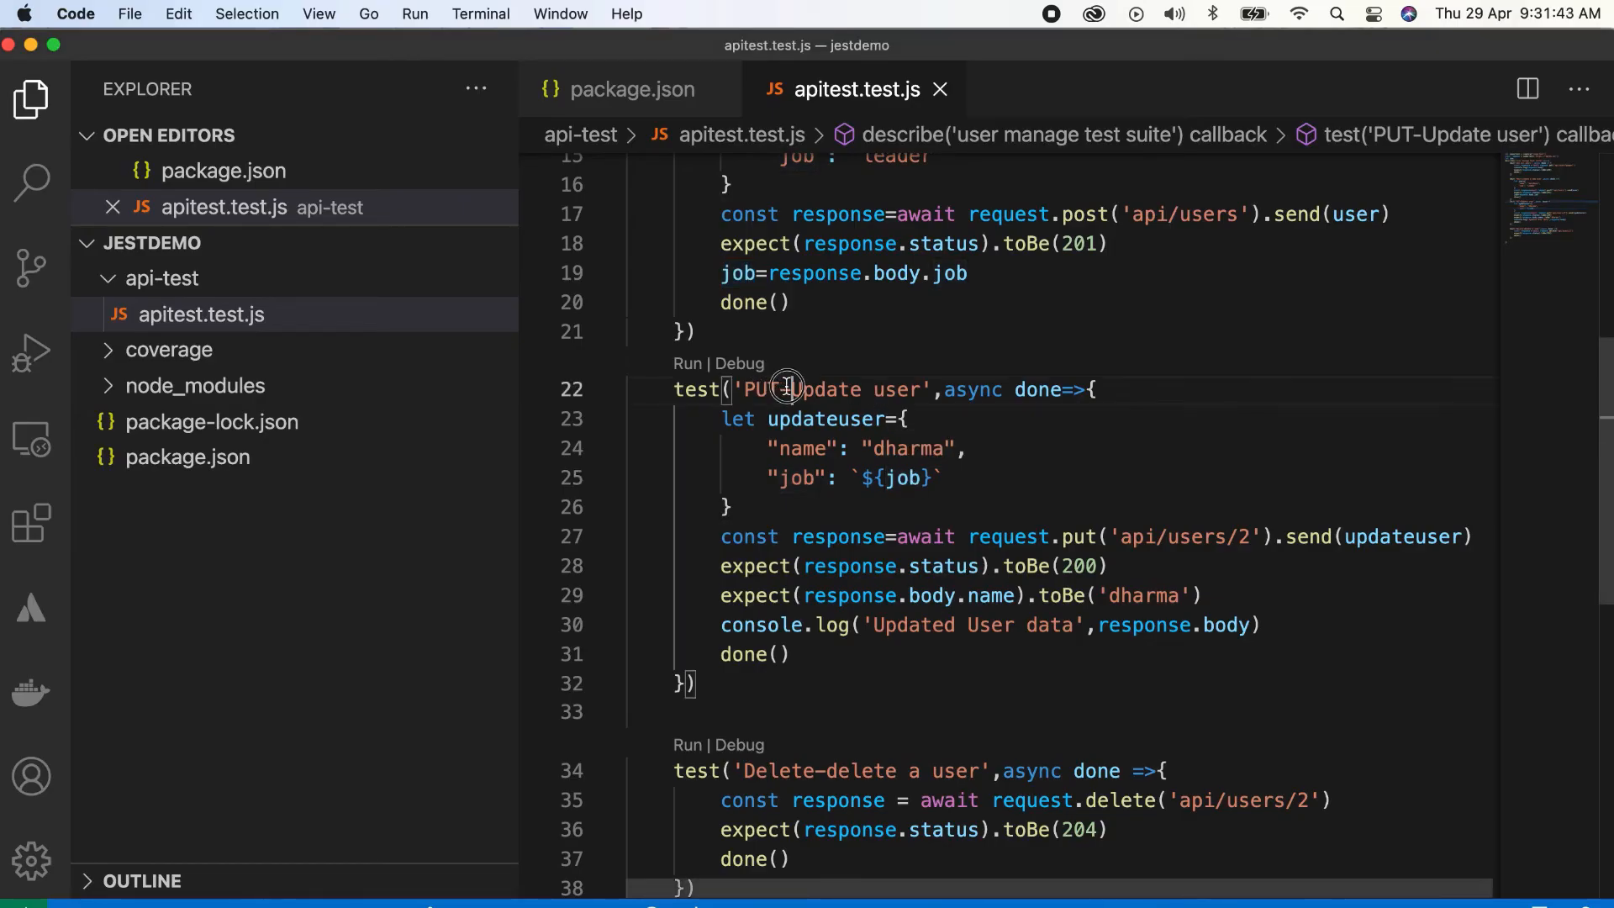
double_click(903, 477)
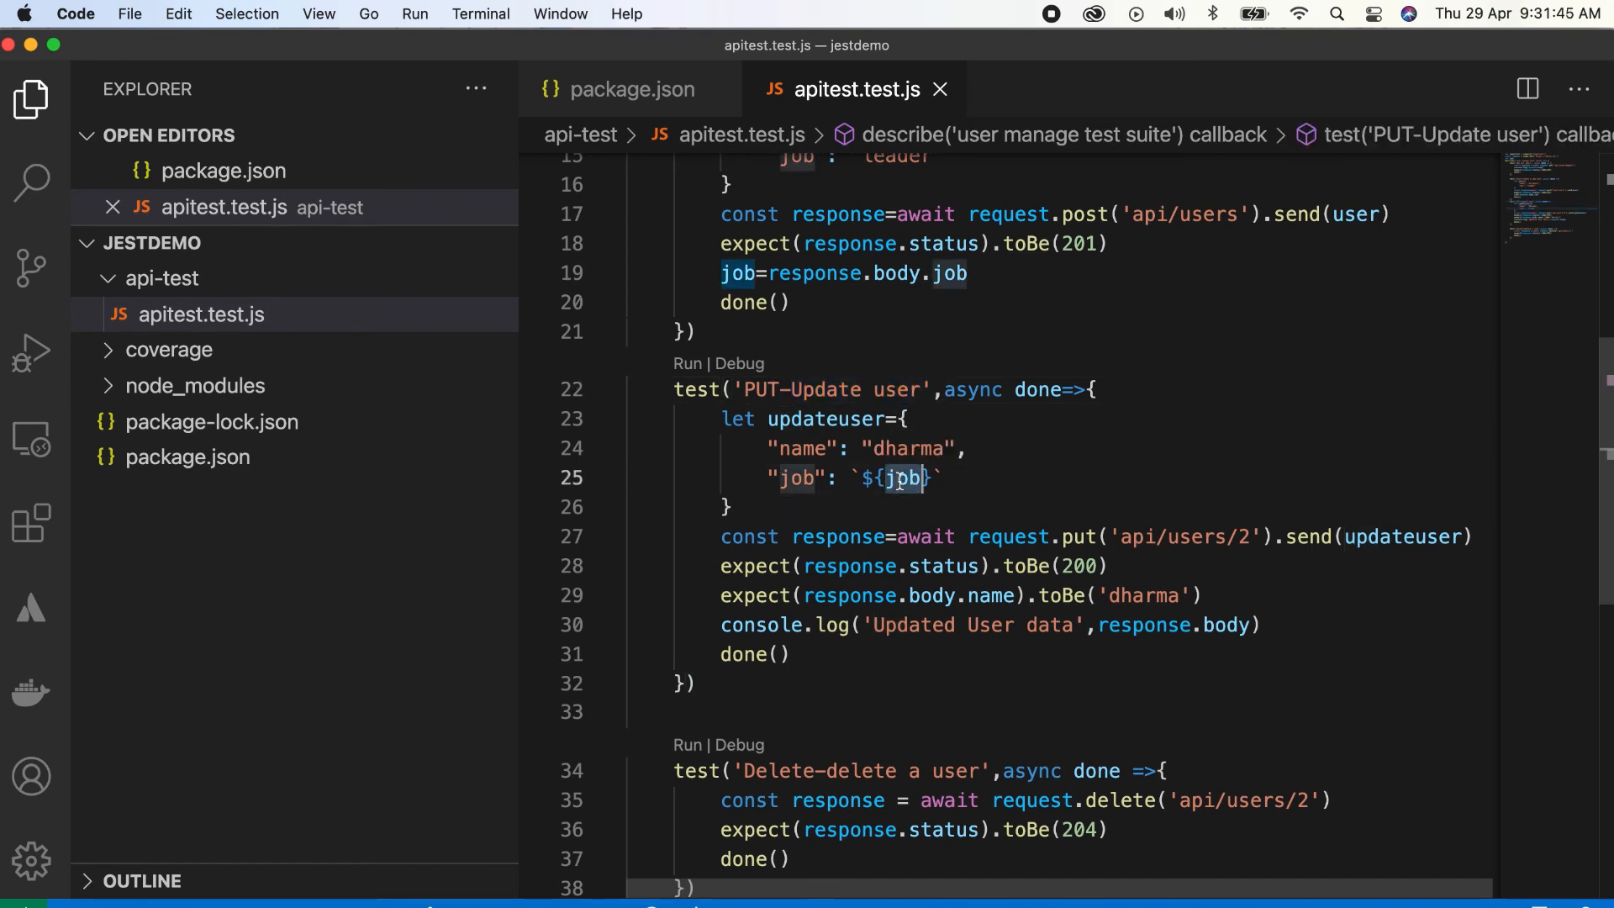
left_click(1264, 624)
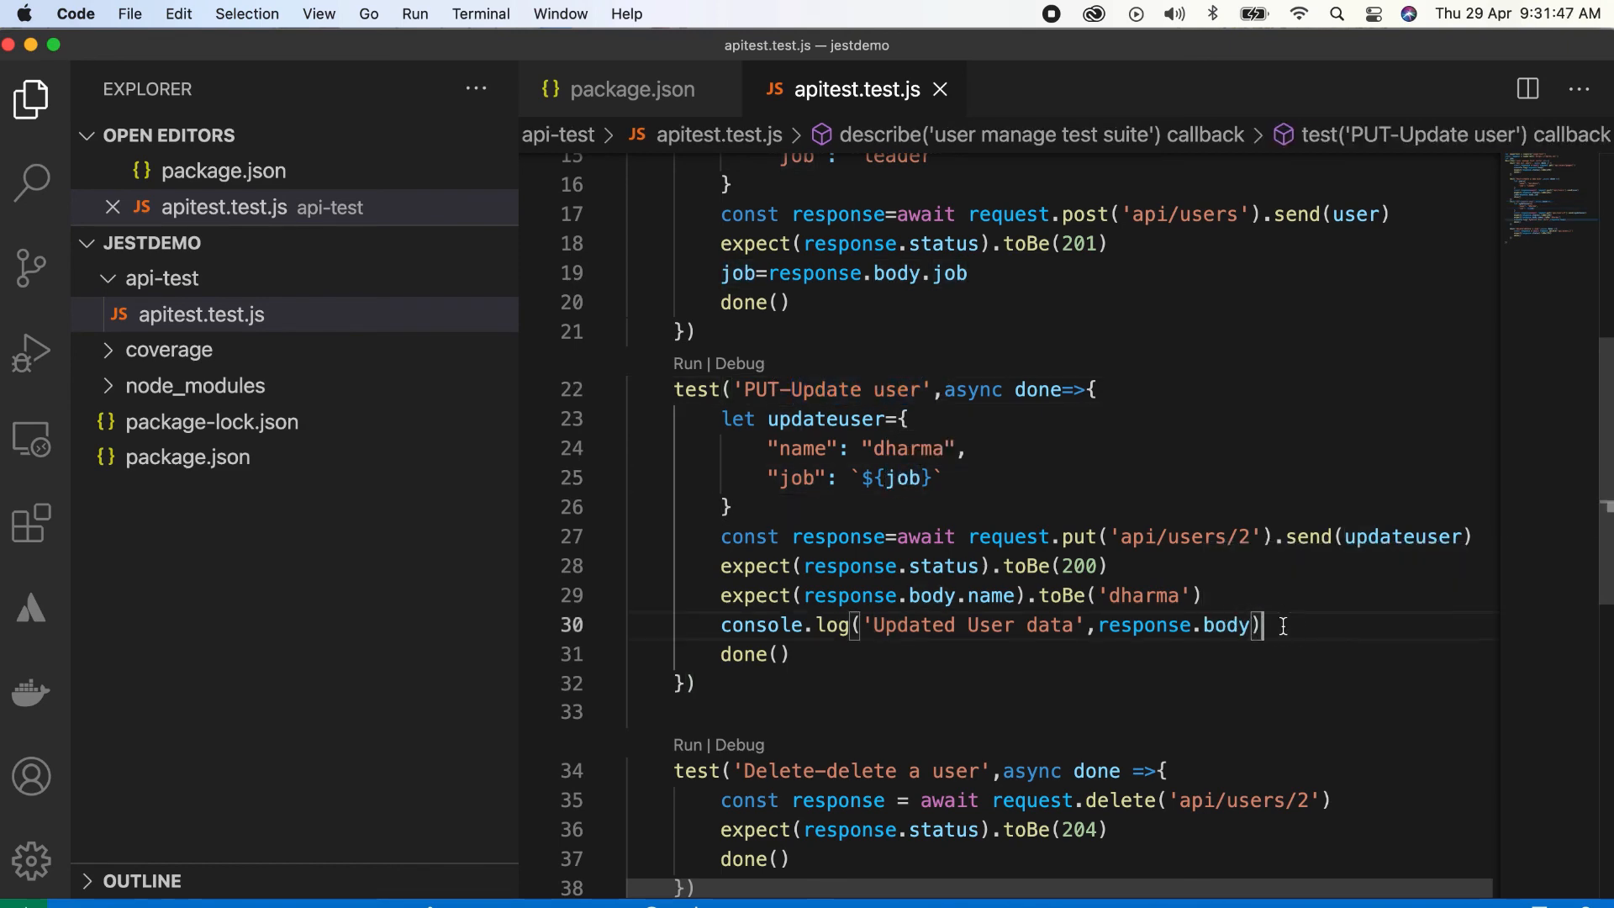
scroll("up", 3)
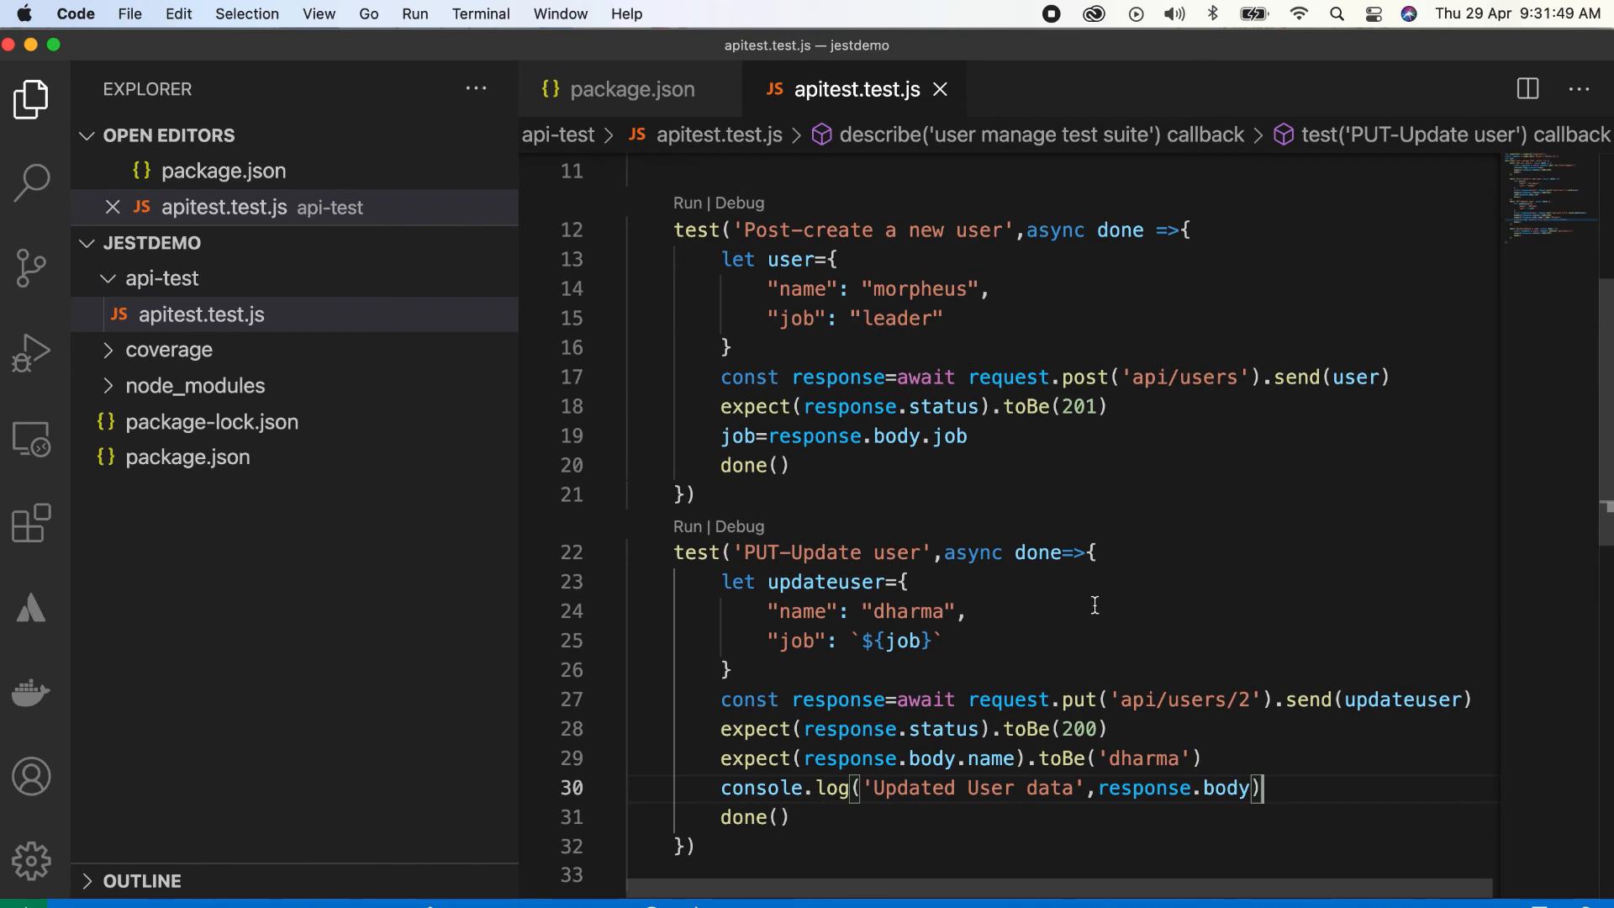
scroll("up", 3)
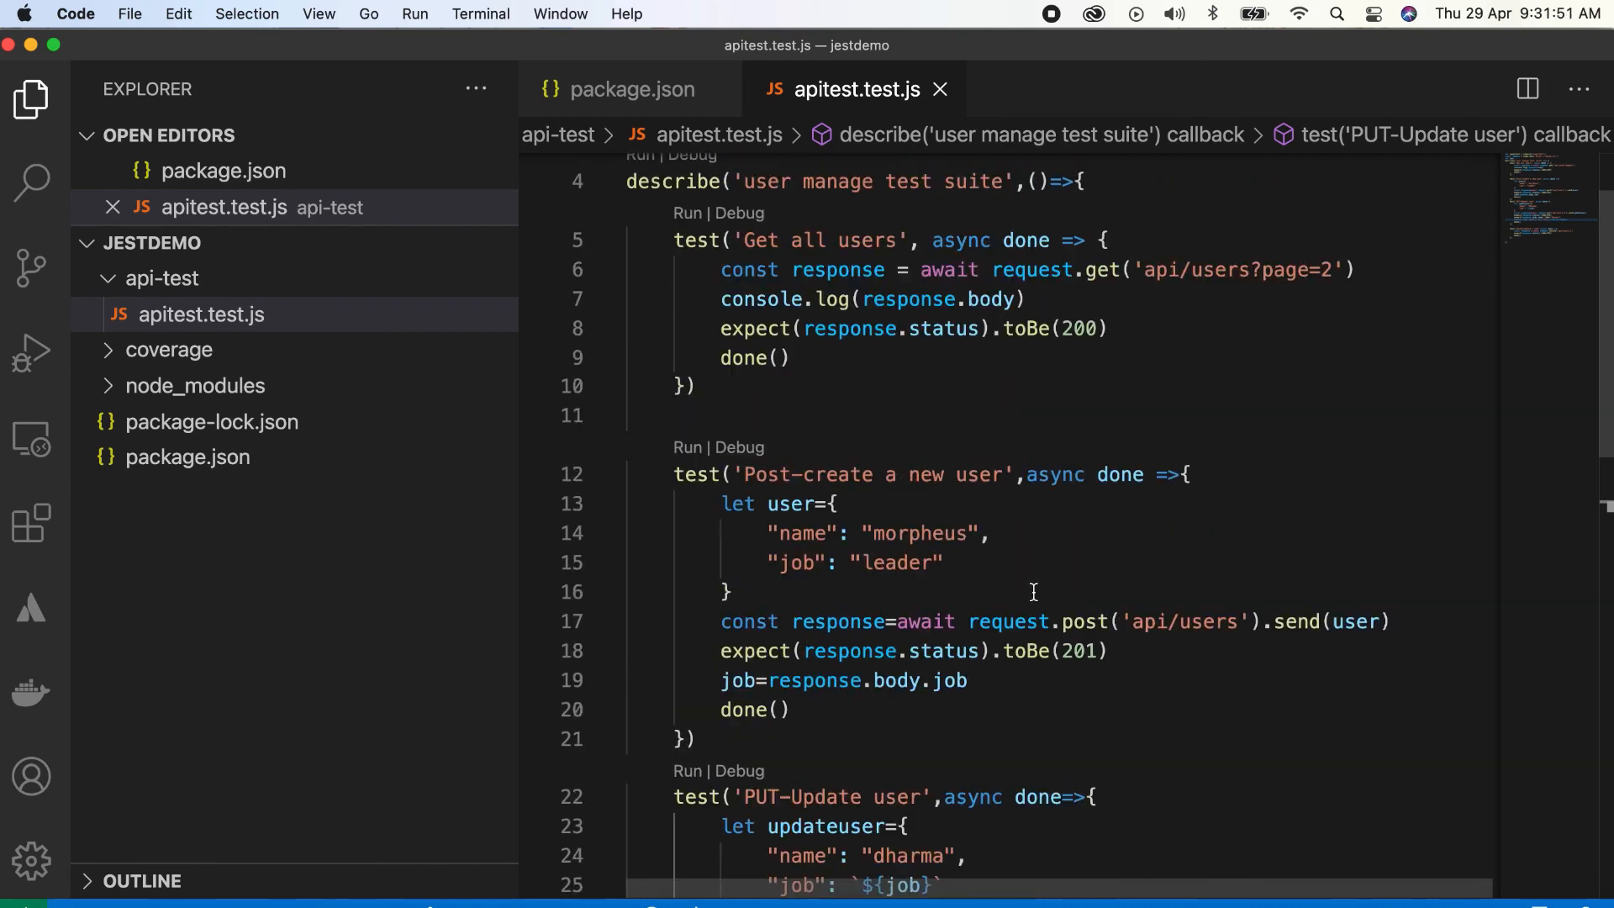
scroll("up", 3)
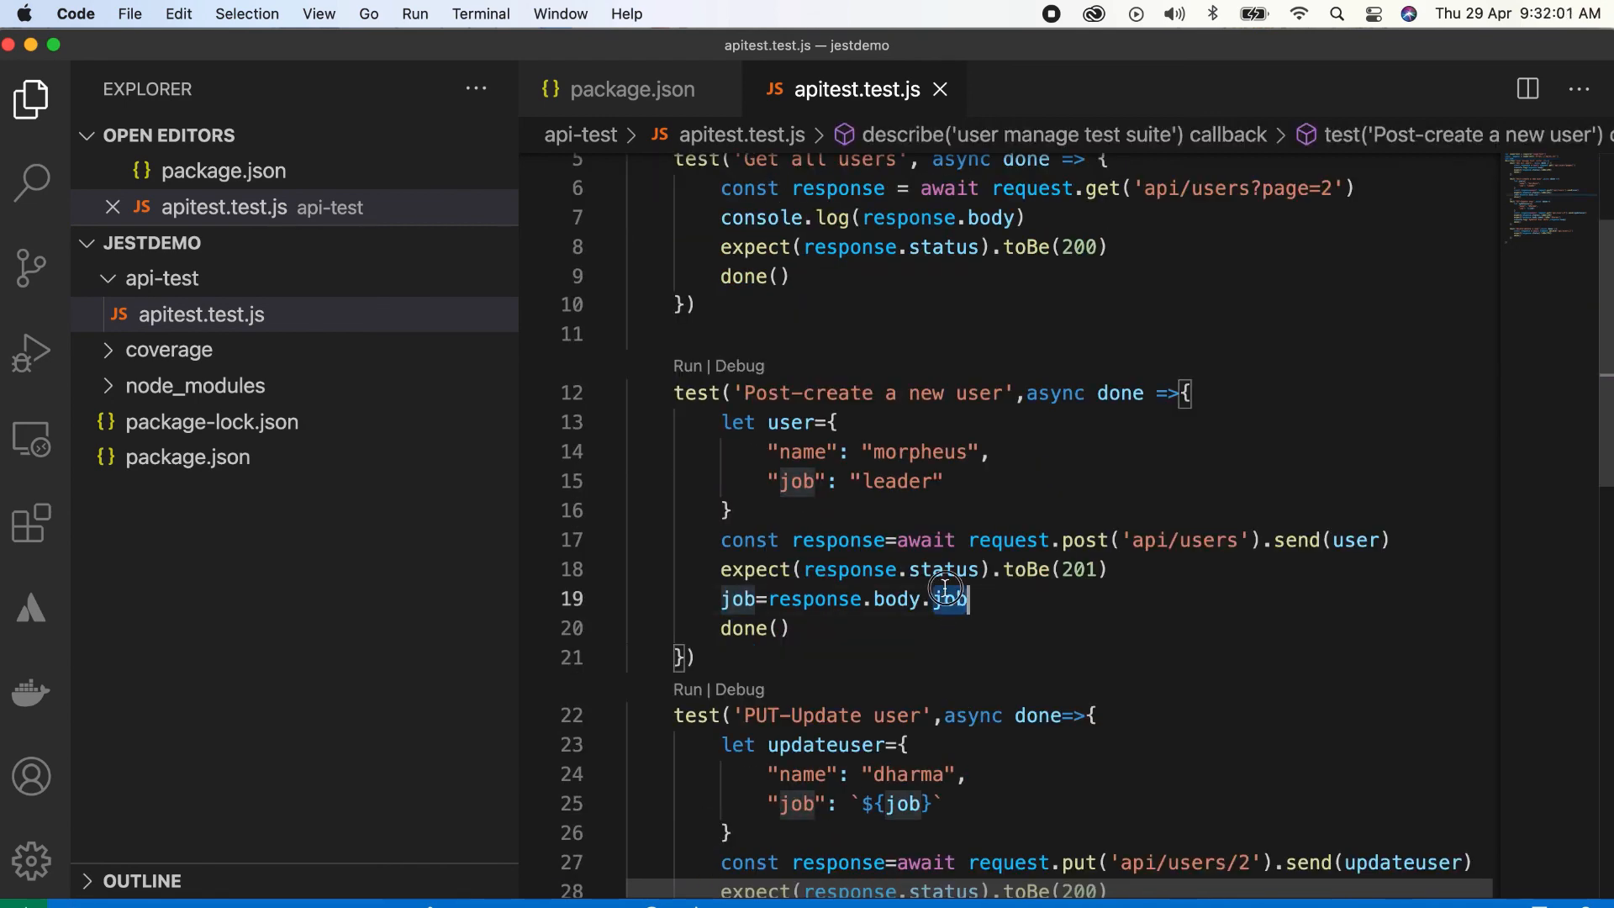
scroll("down", 3)
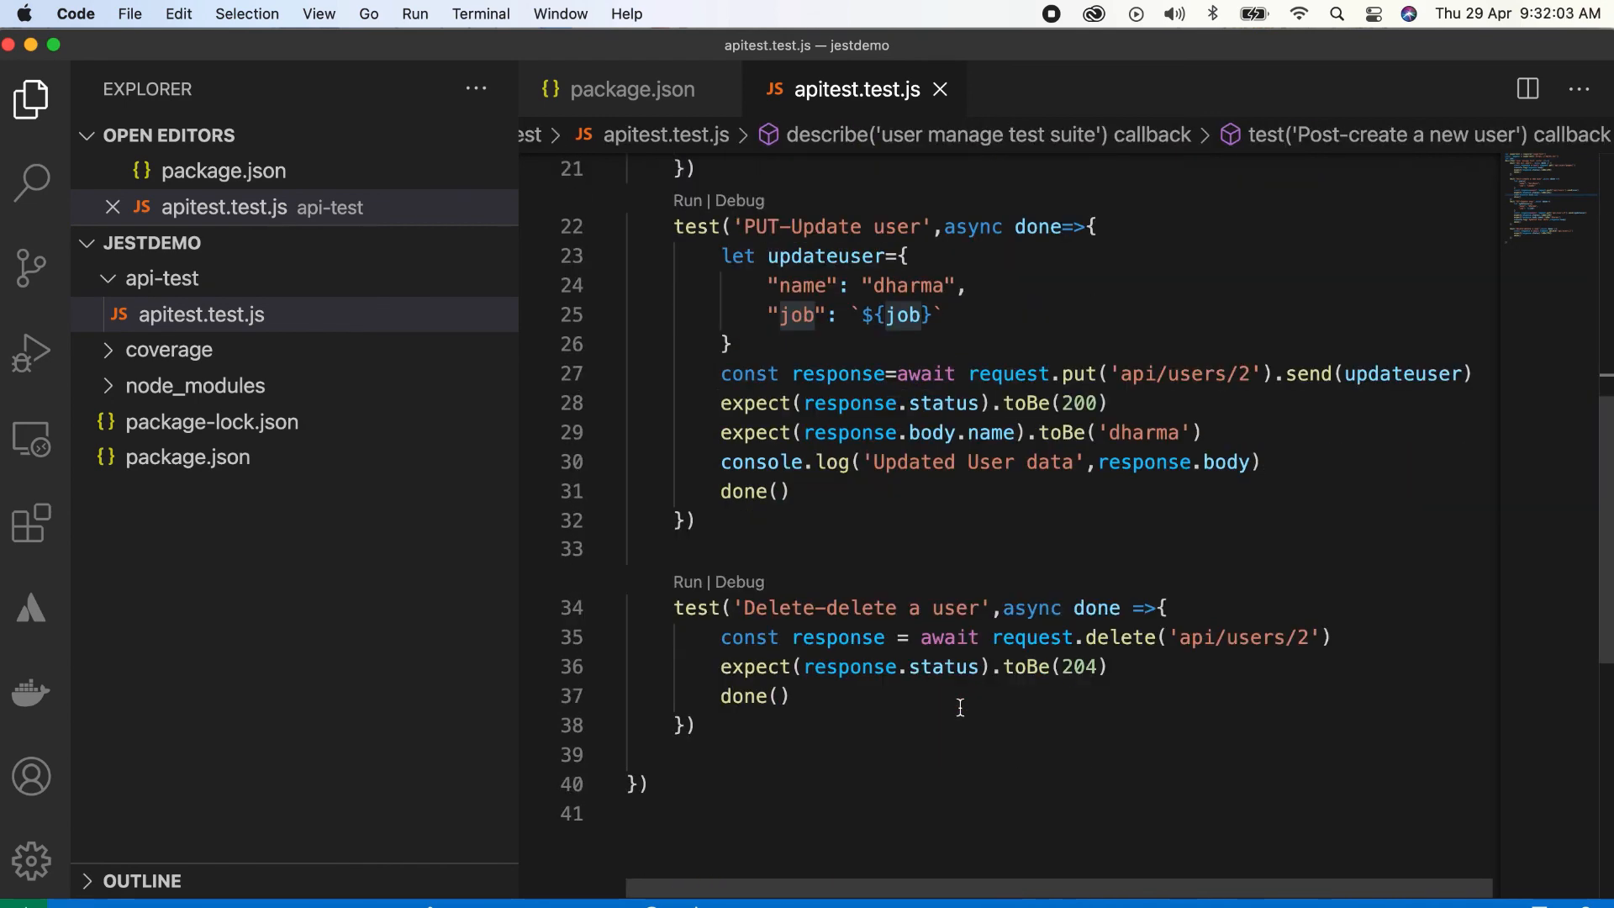
mouse_move(914, 537)
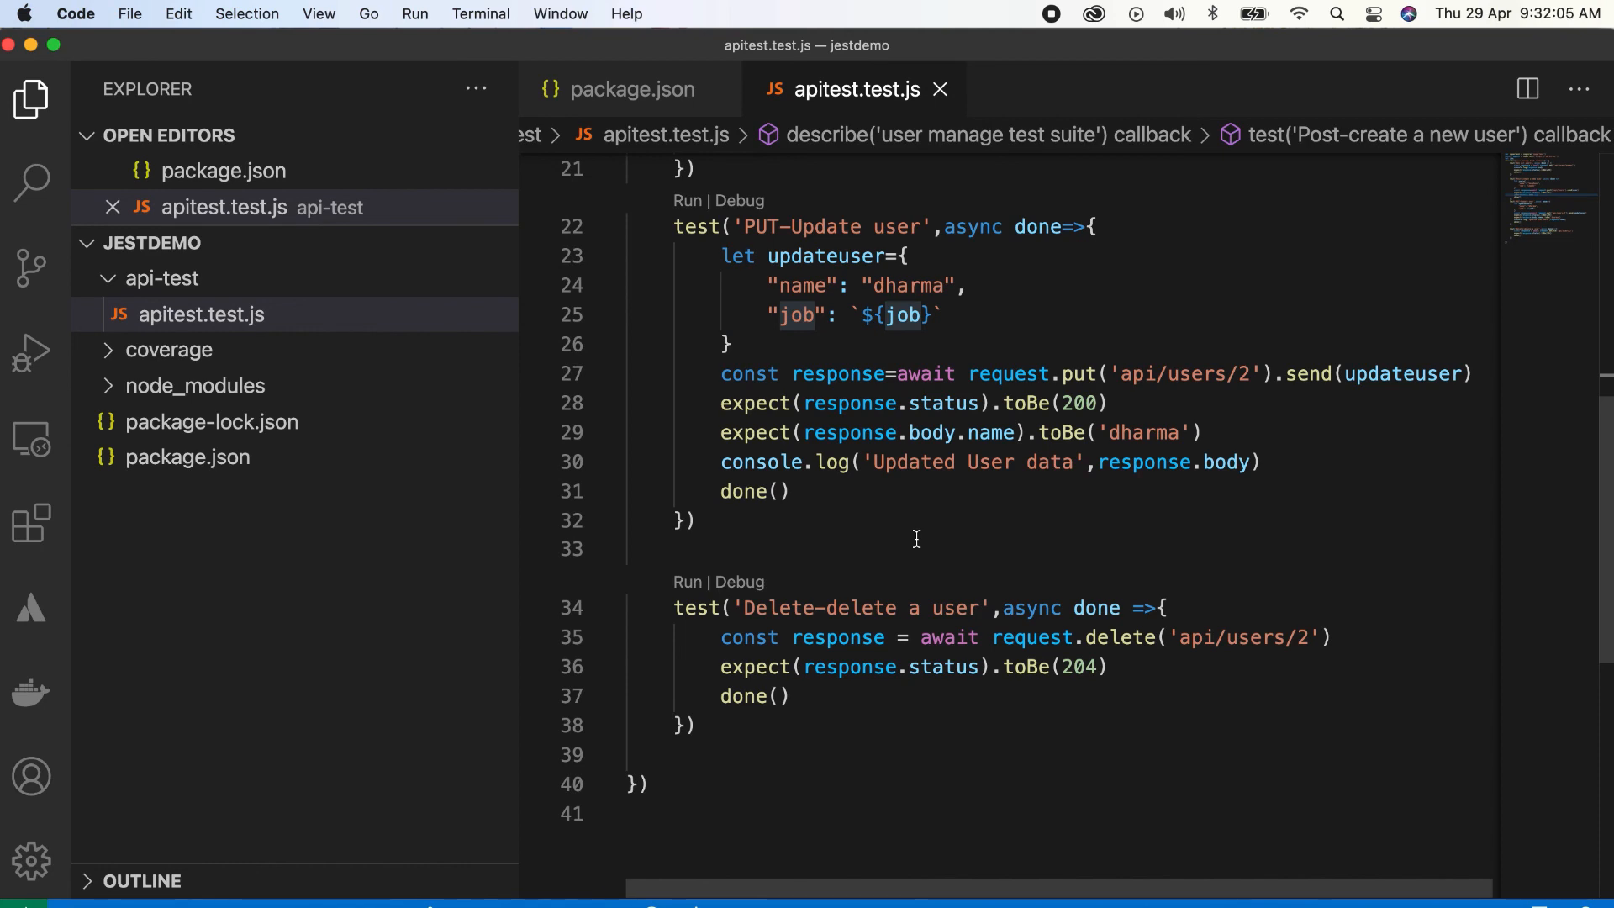
scroll("up", 3)
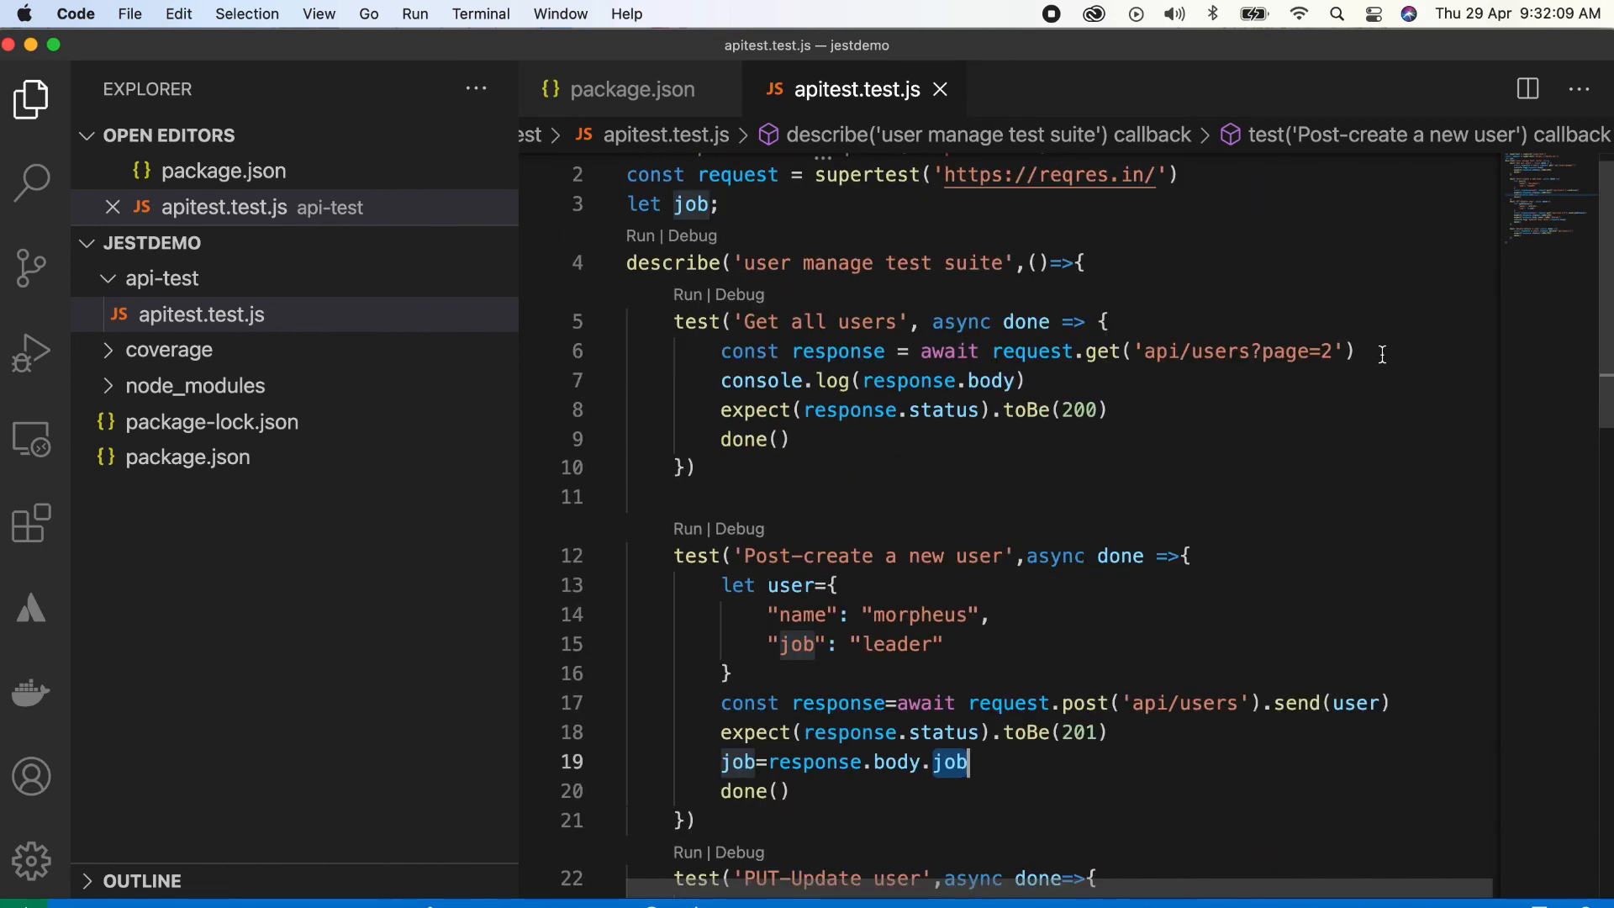
scroll("down", 3)
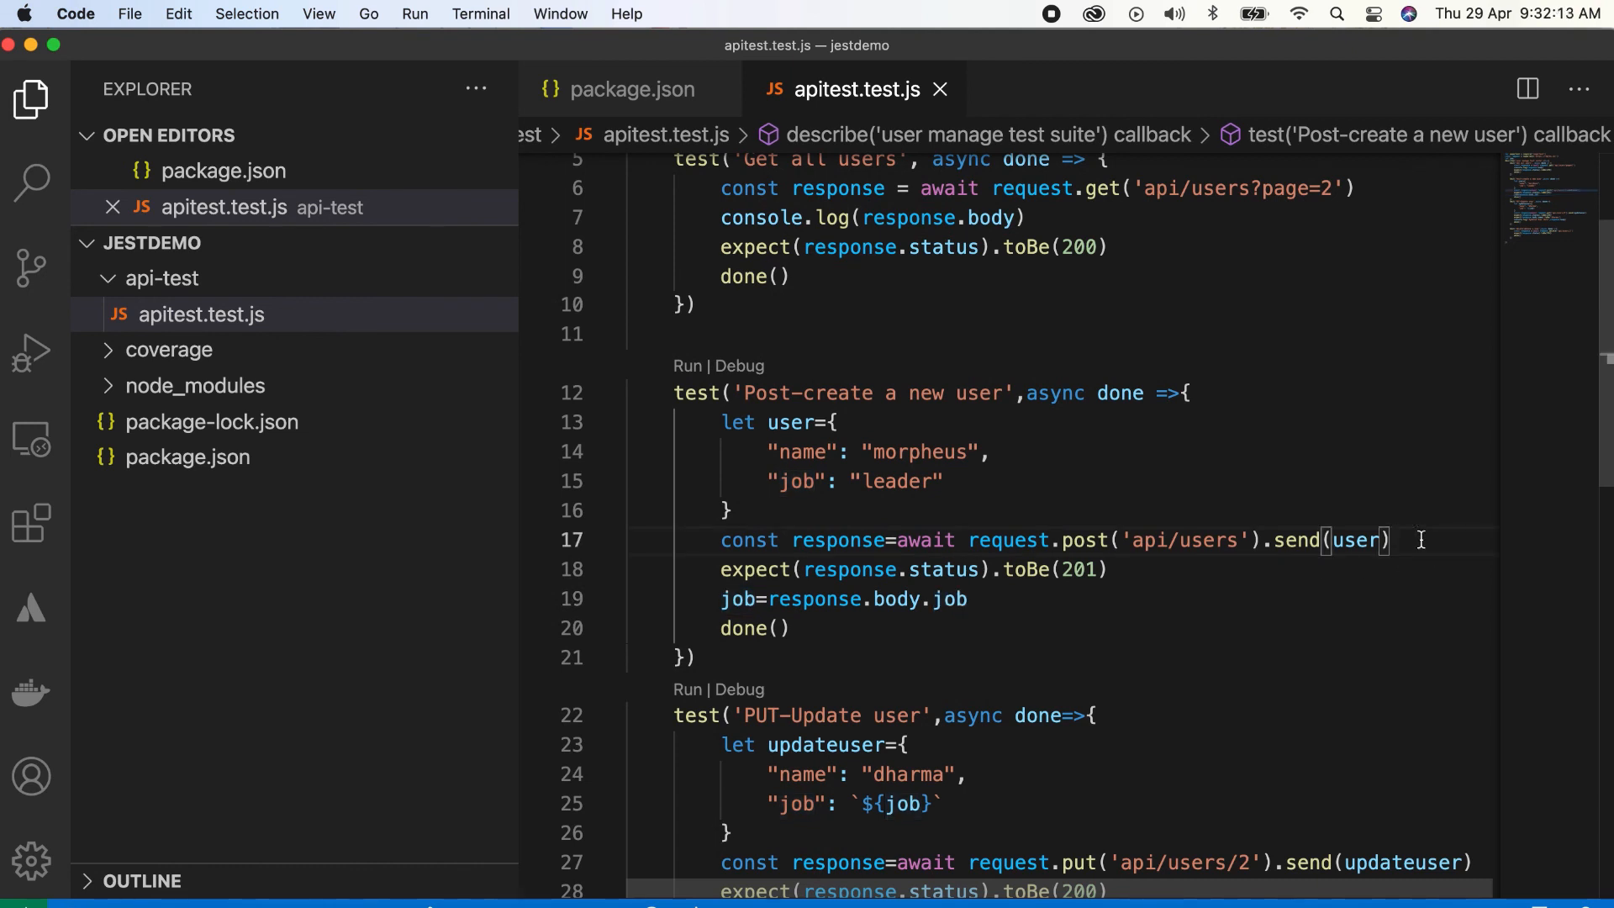
left_click(1307, 540)
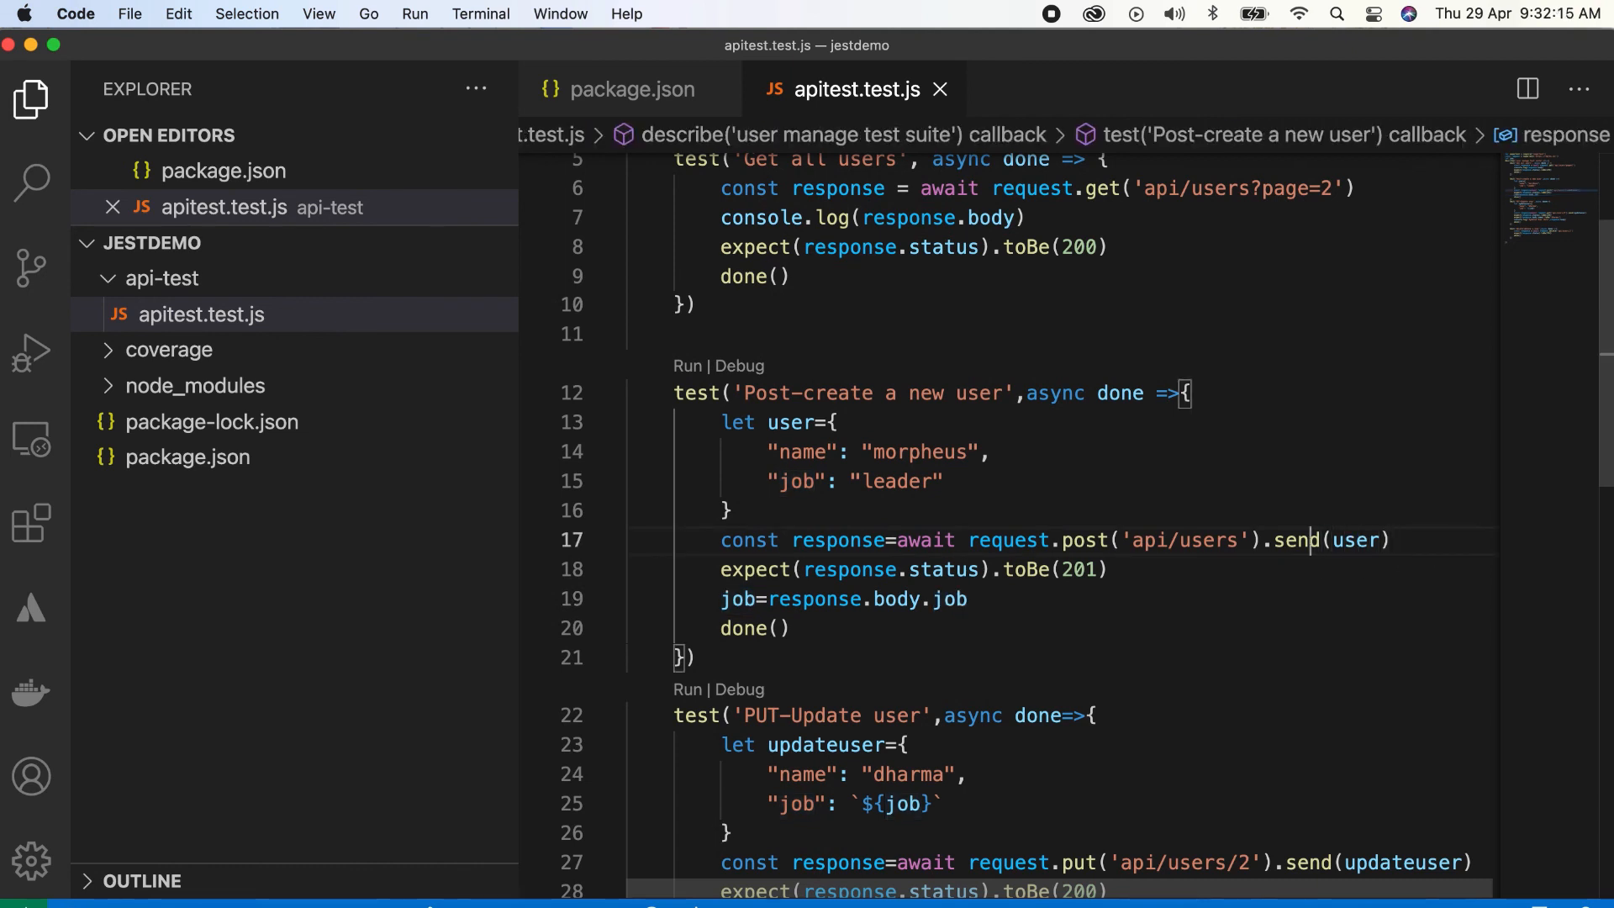
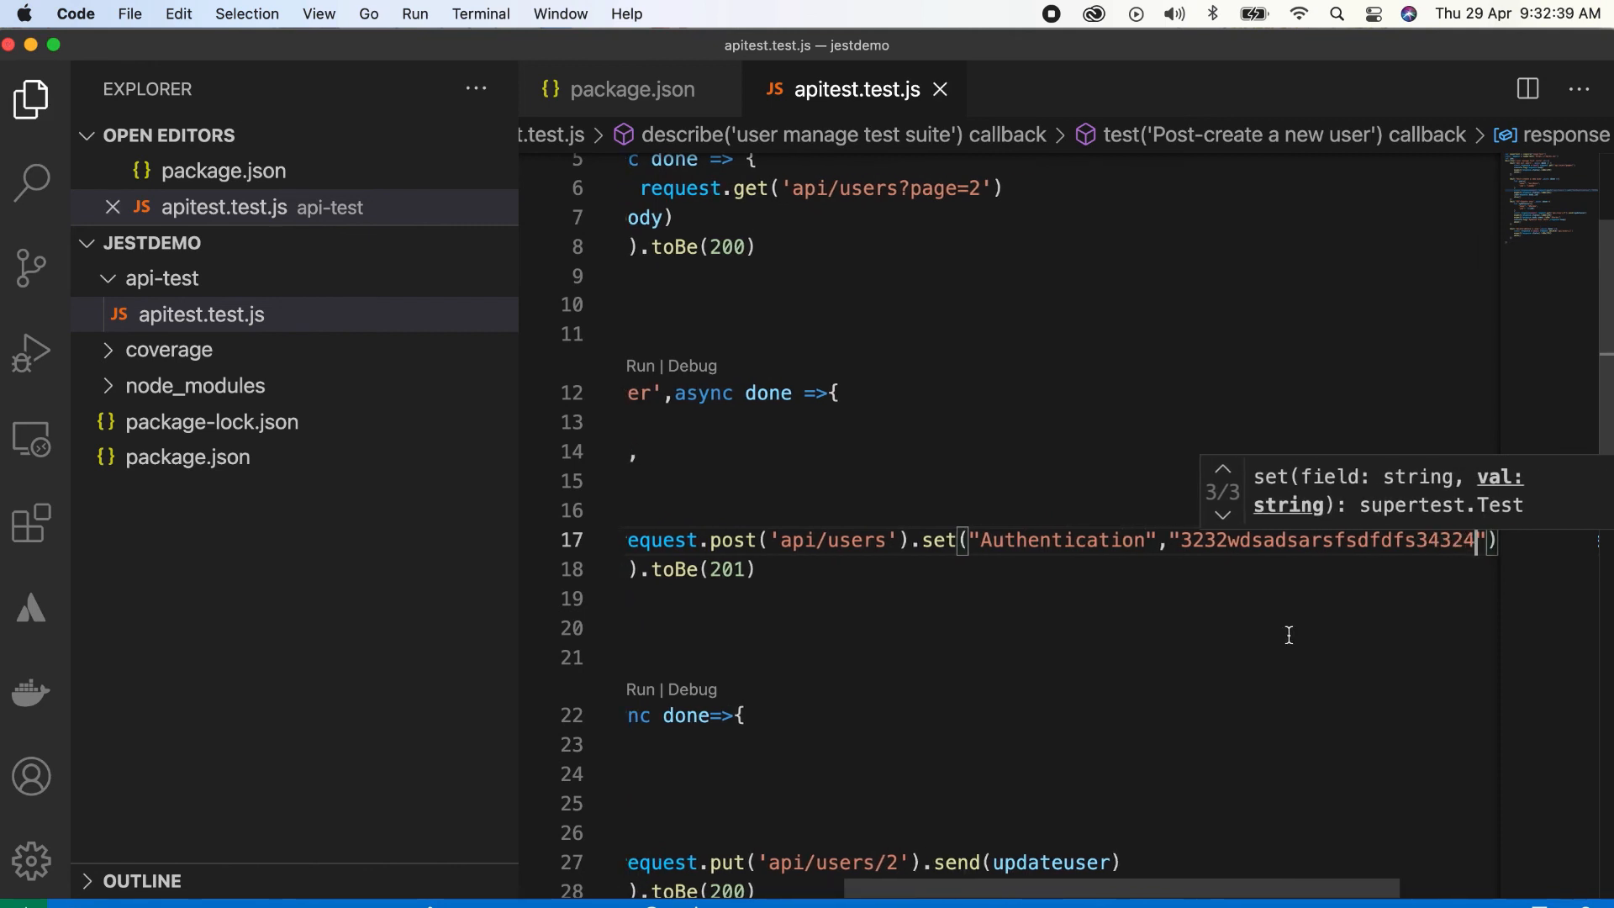
scroll("right", 3)
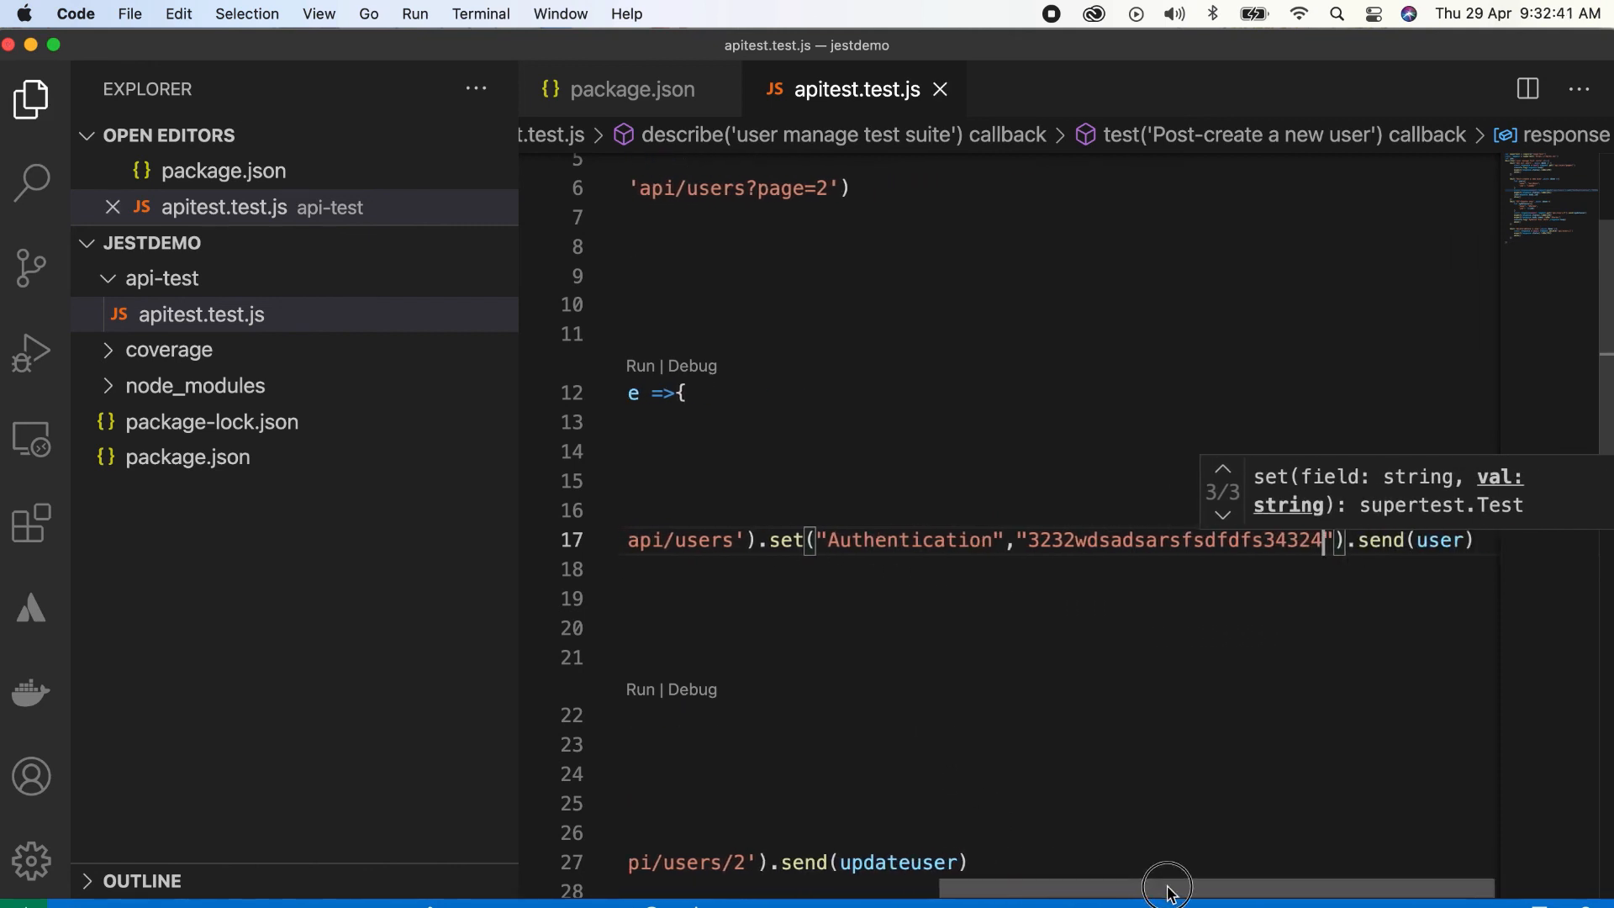
scroll("left", 3)
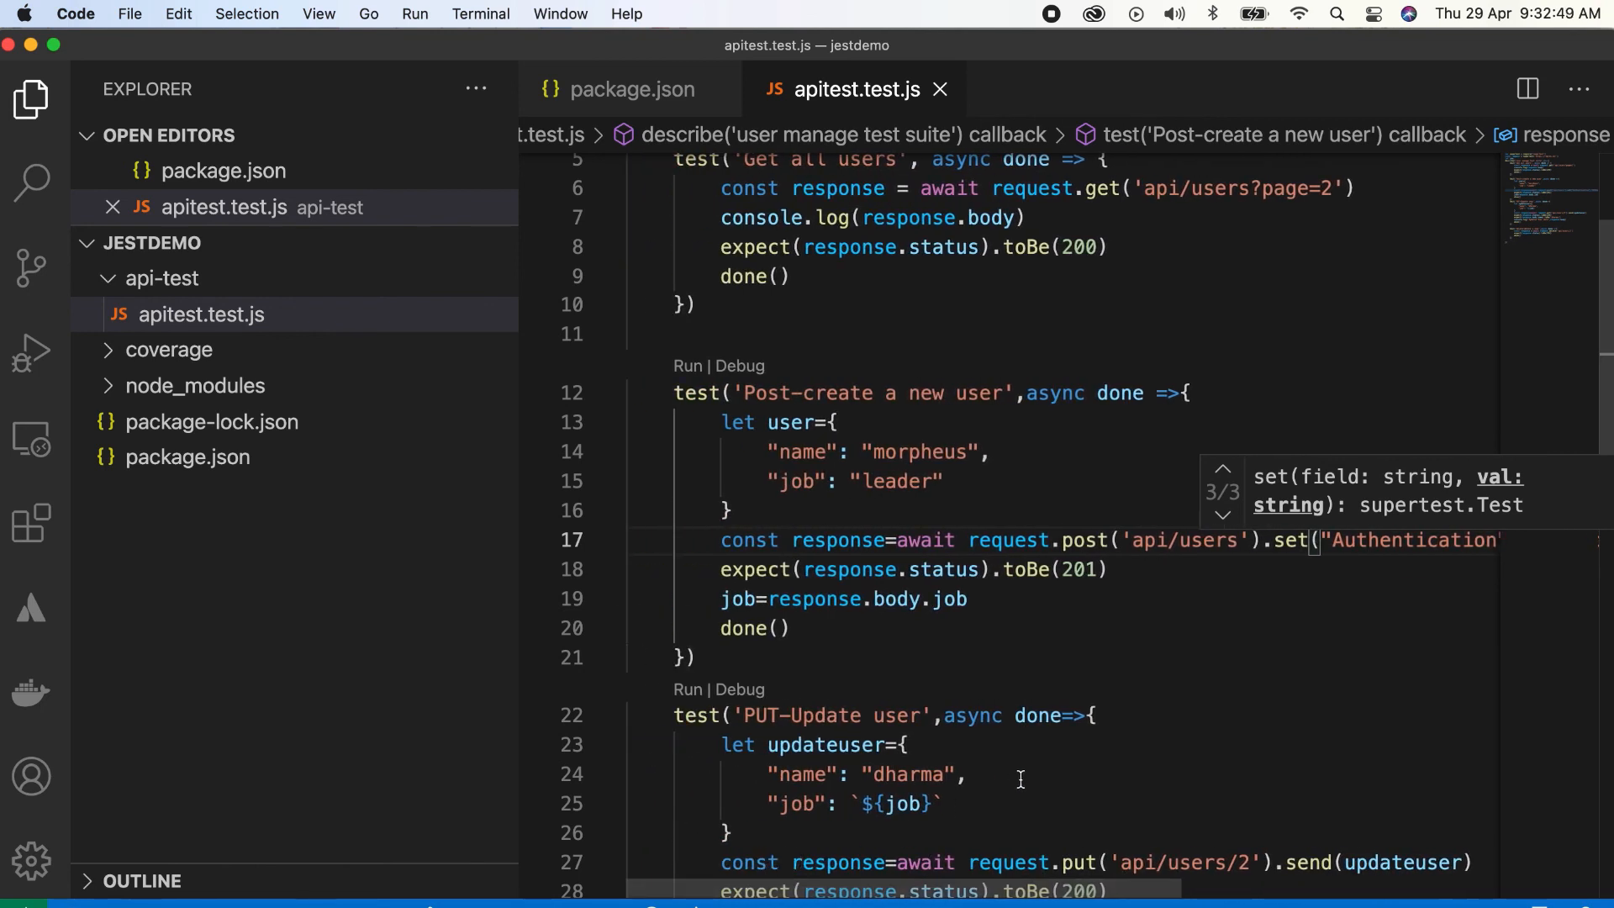
mouse_move(1274, 723)
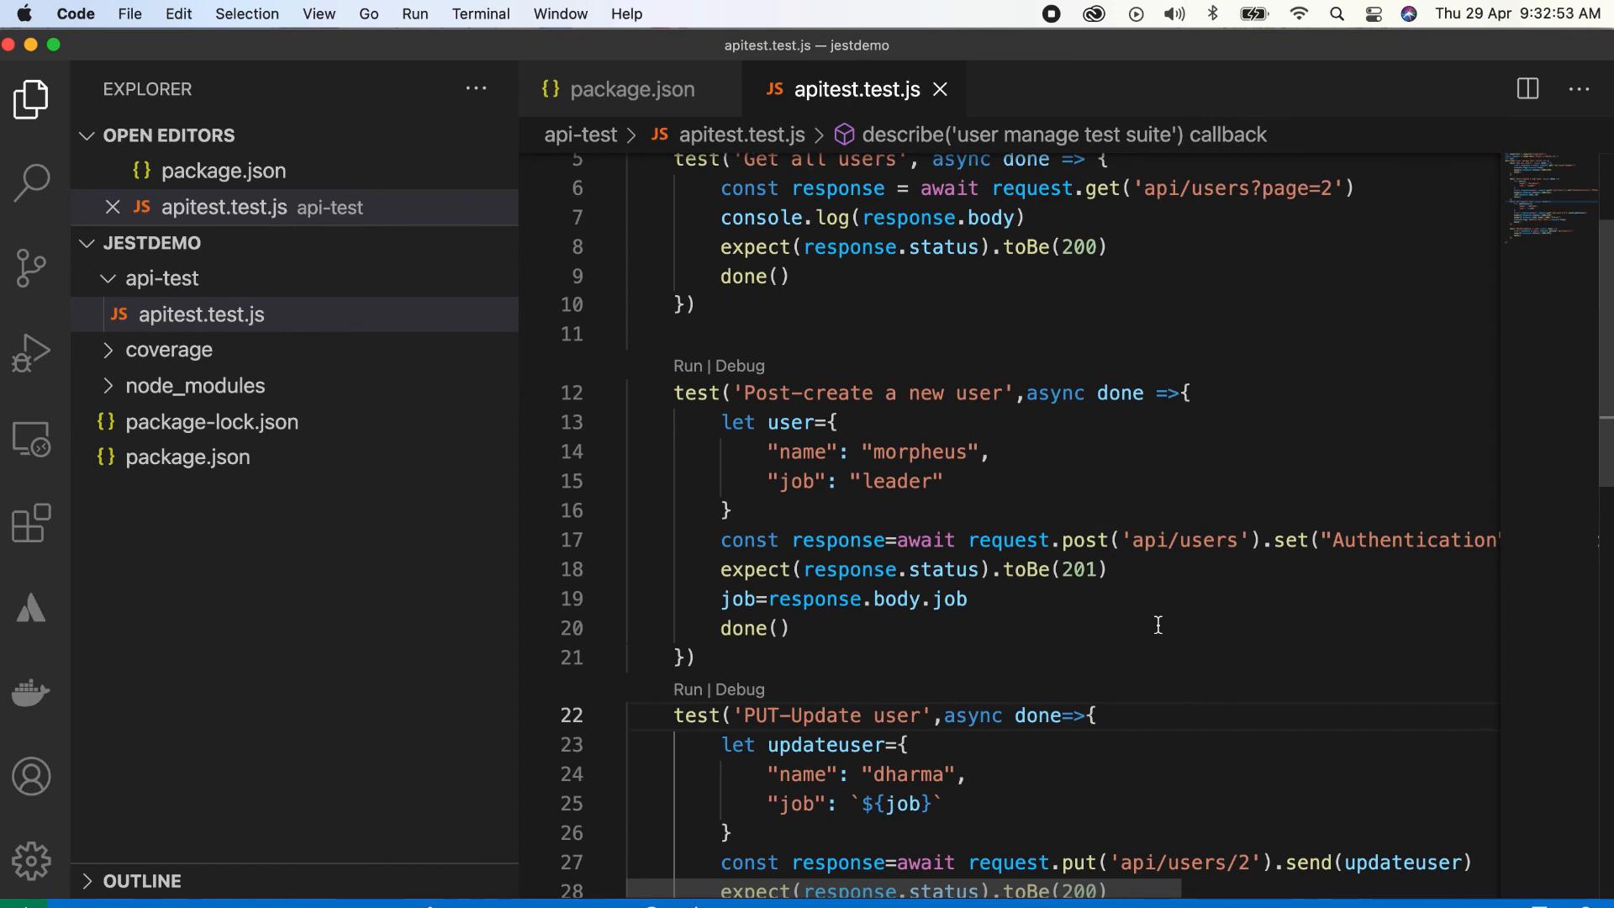
scroll("down", 3)
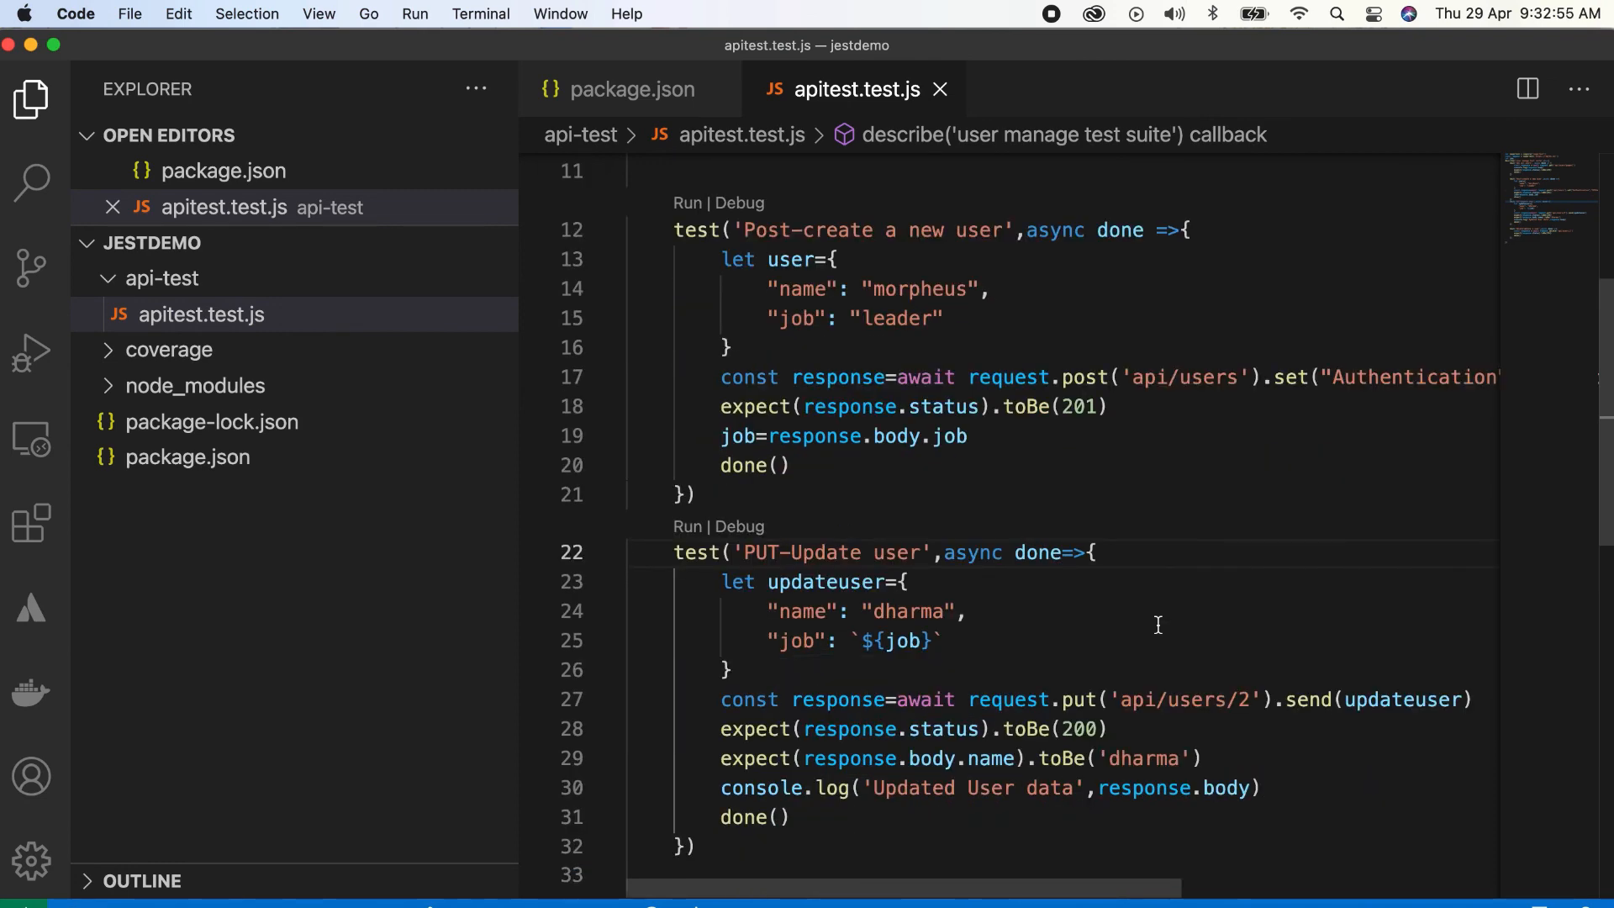